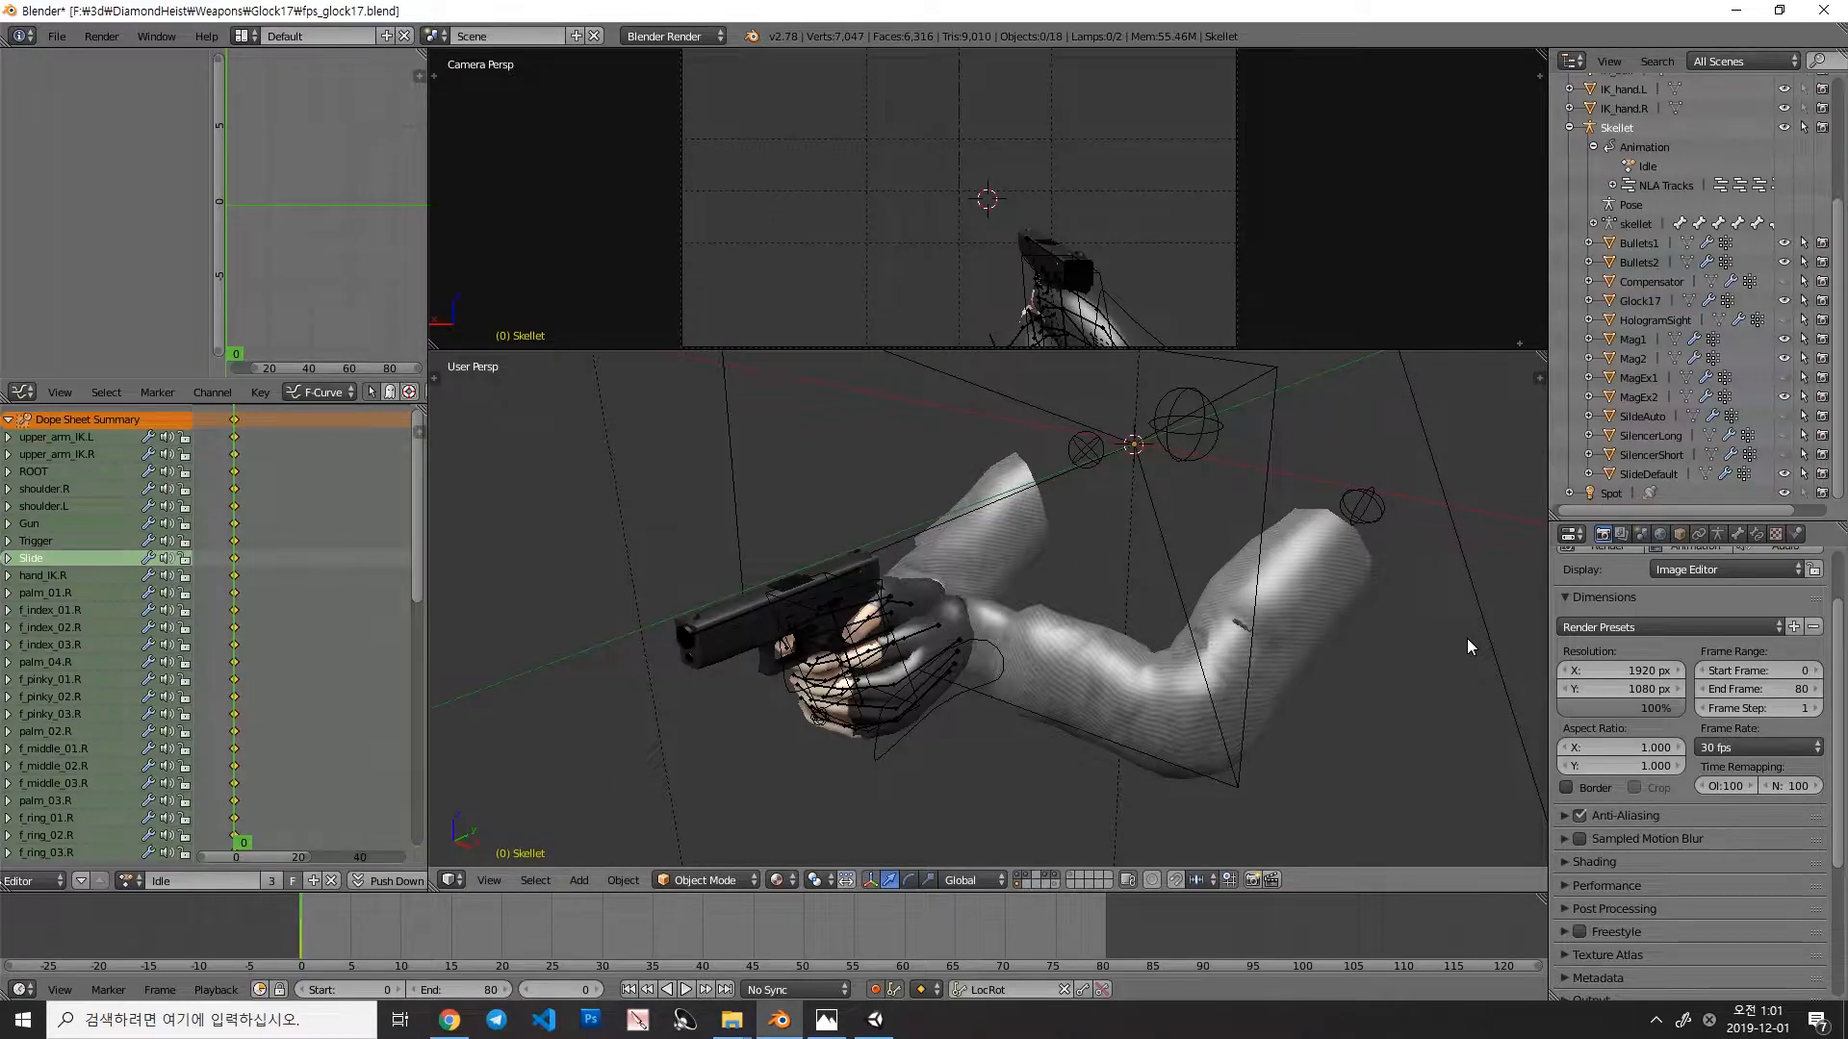
mouse_move(1336, 616)
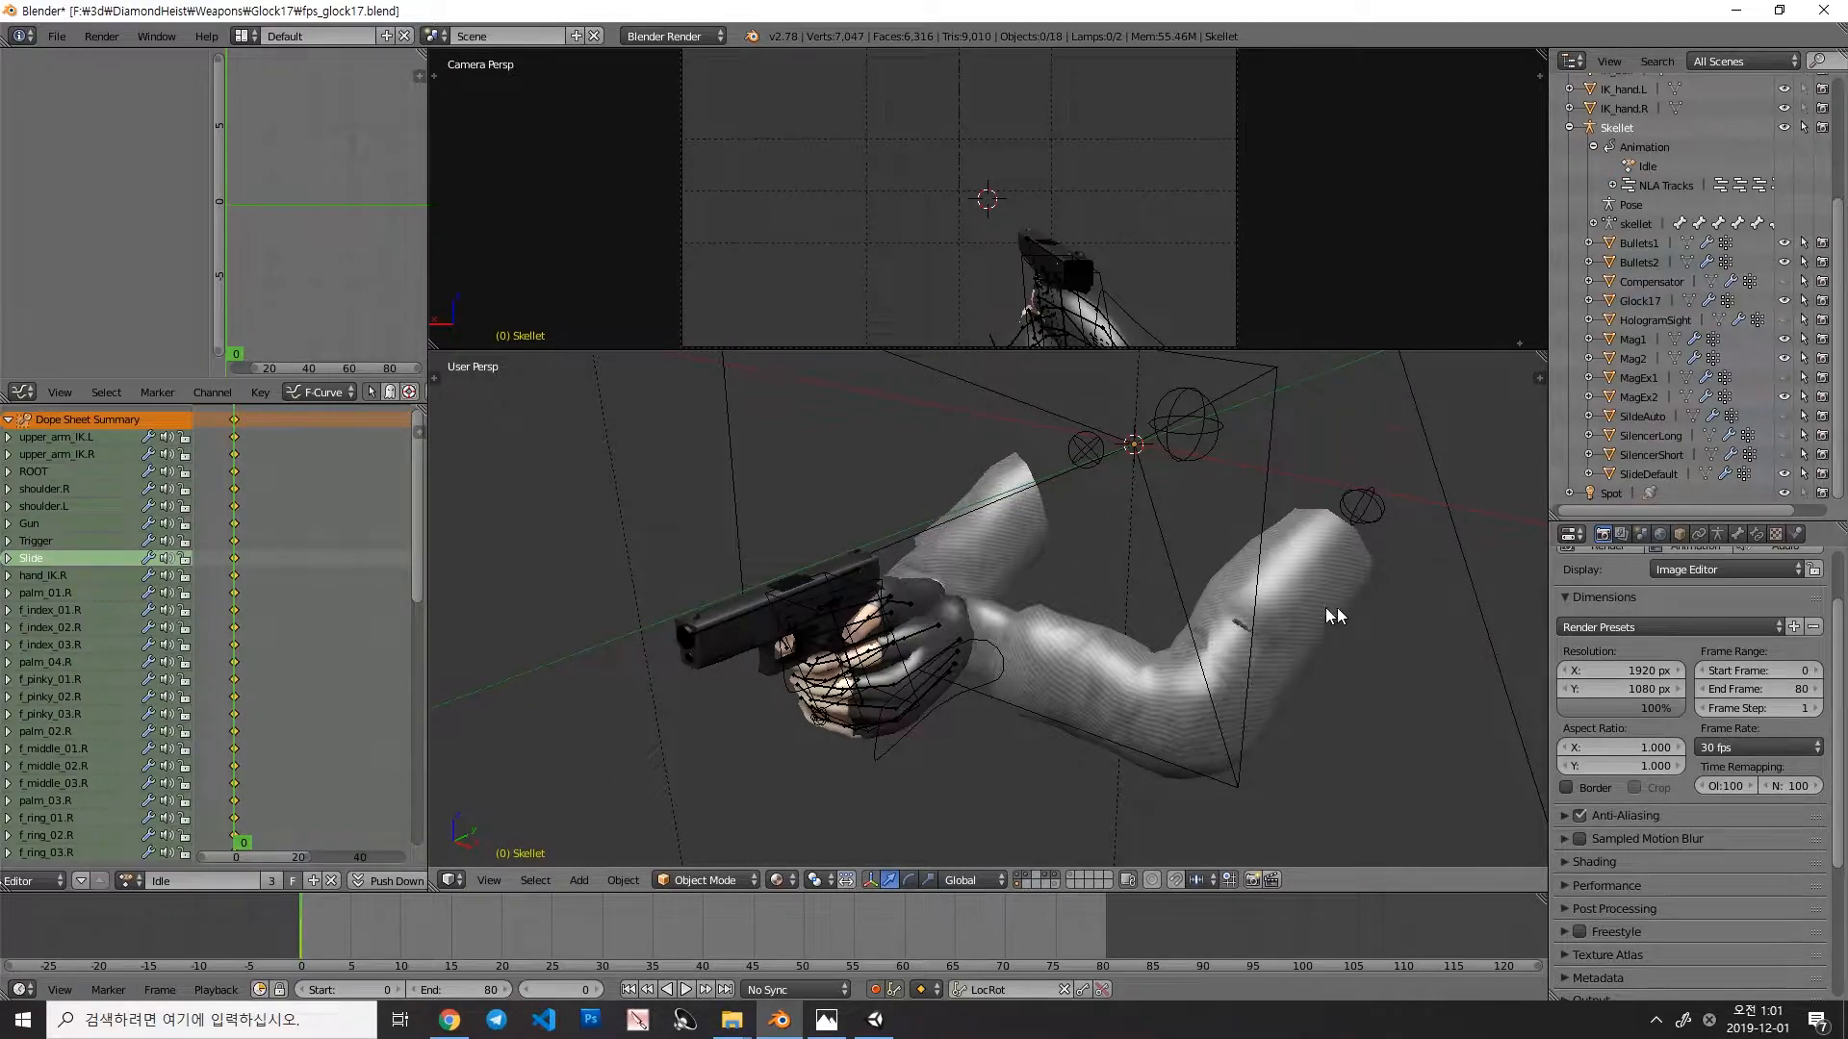
mouse_move(1188, 589)
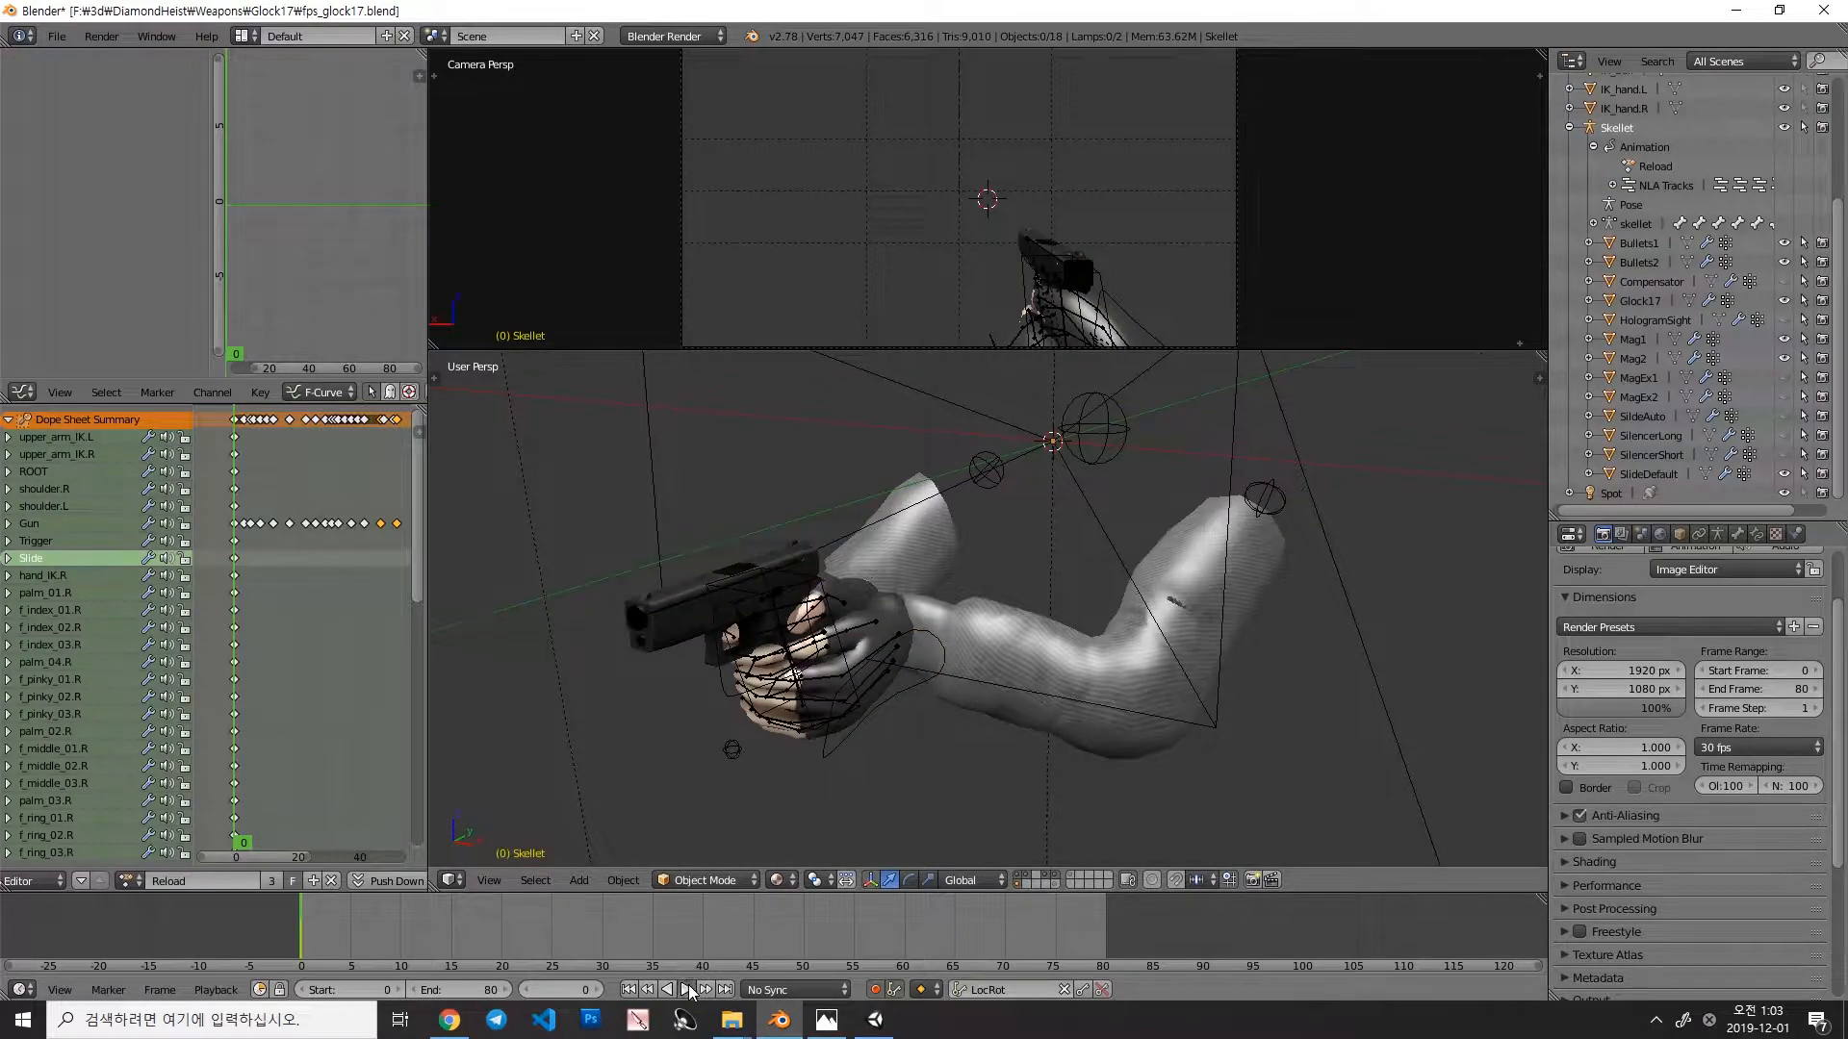
Step: Play back the Reload animation, stop it and rewind to the first frame
left_click(684, 990)
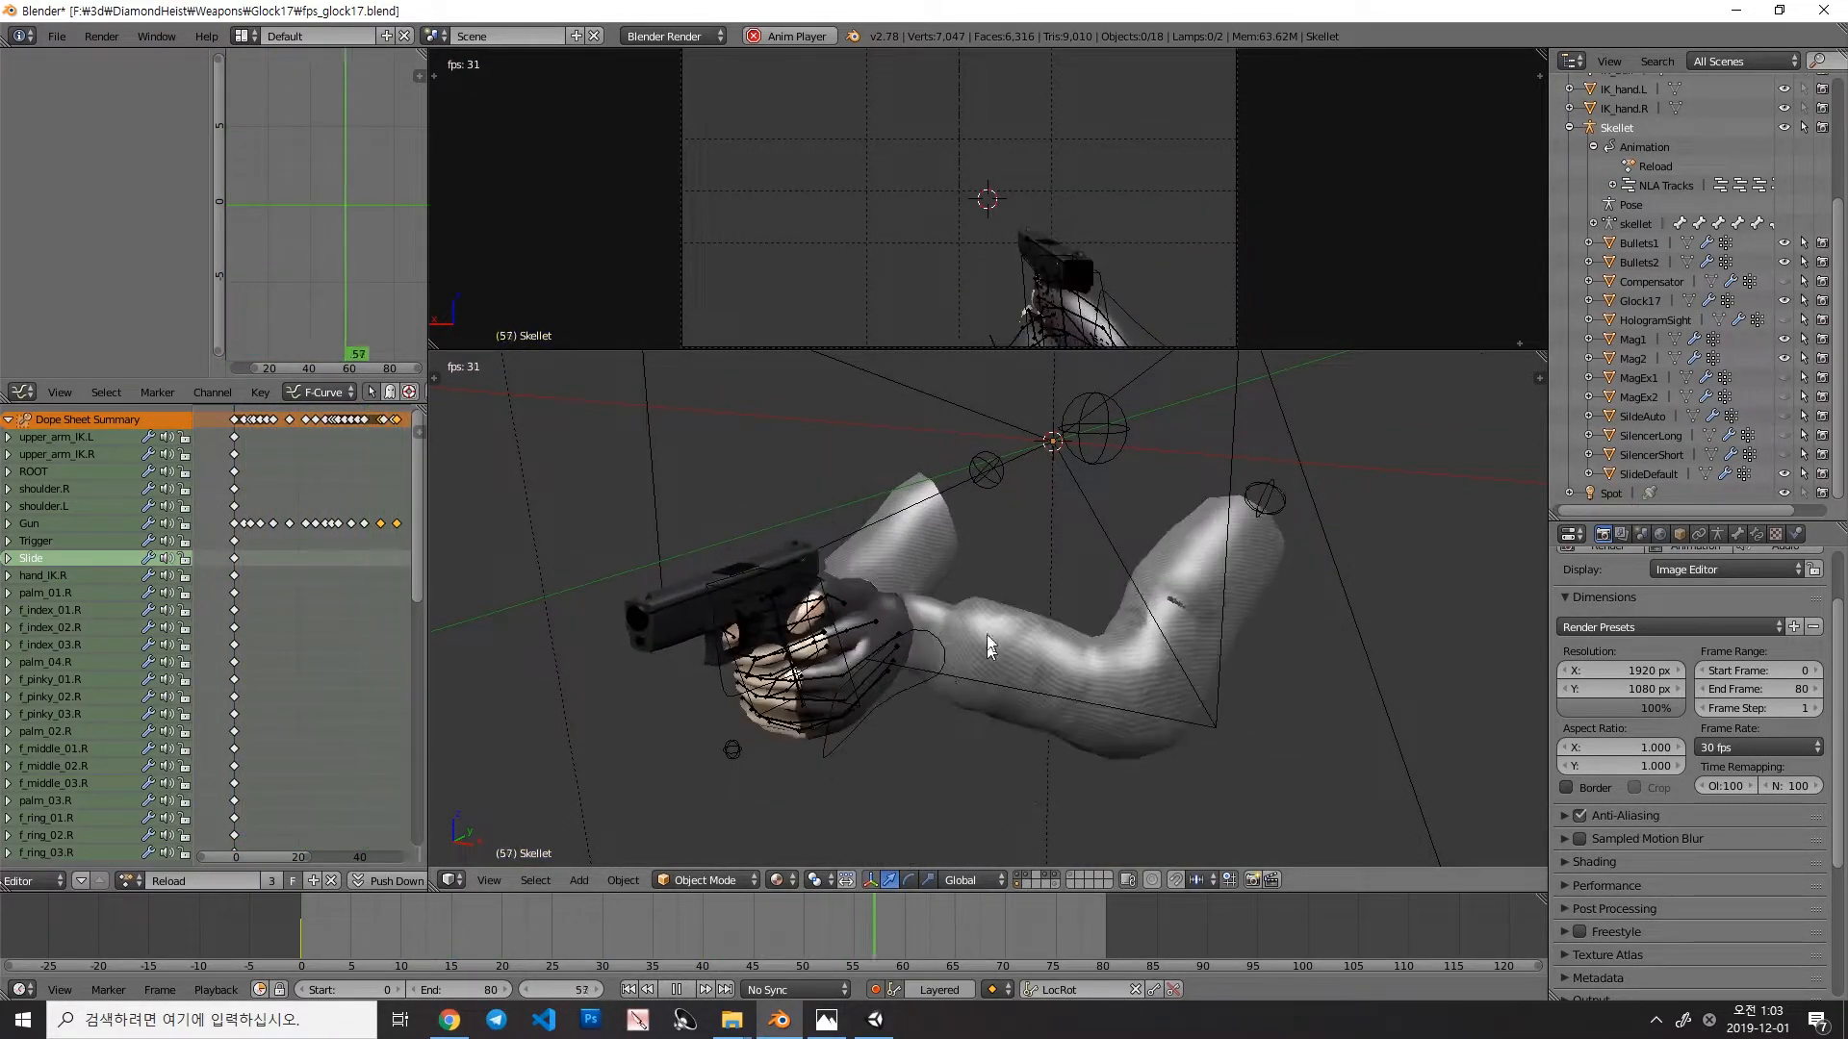
left_click(678, 989)
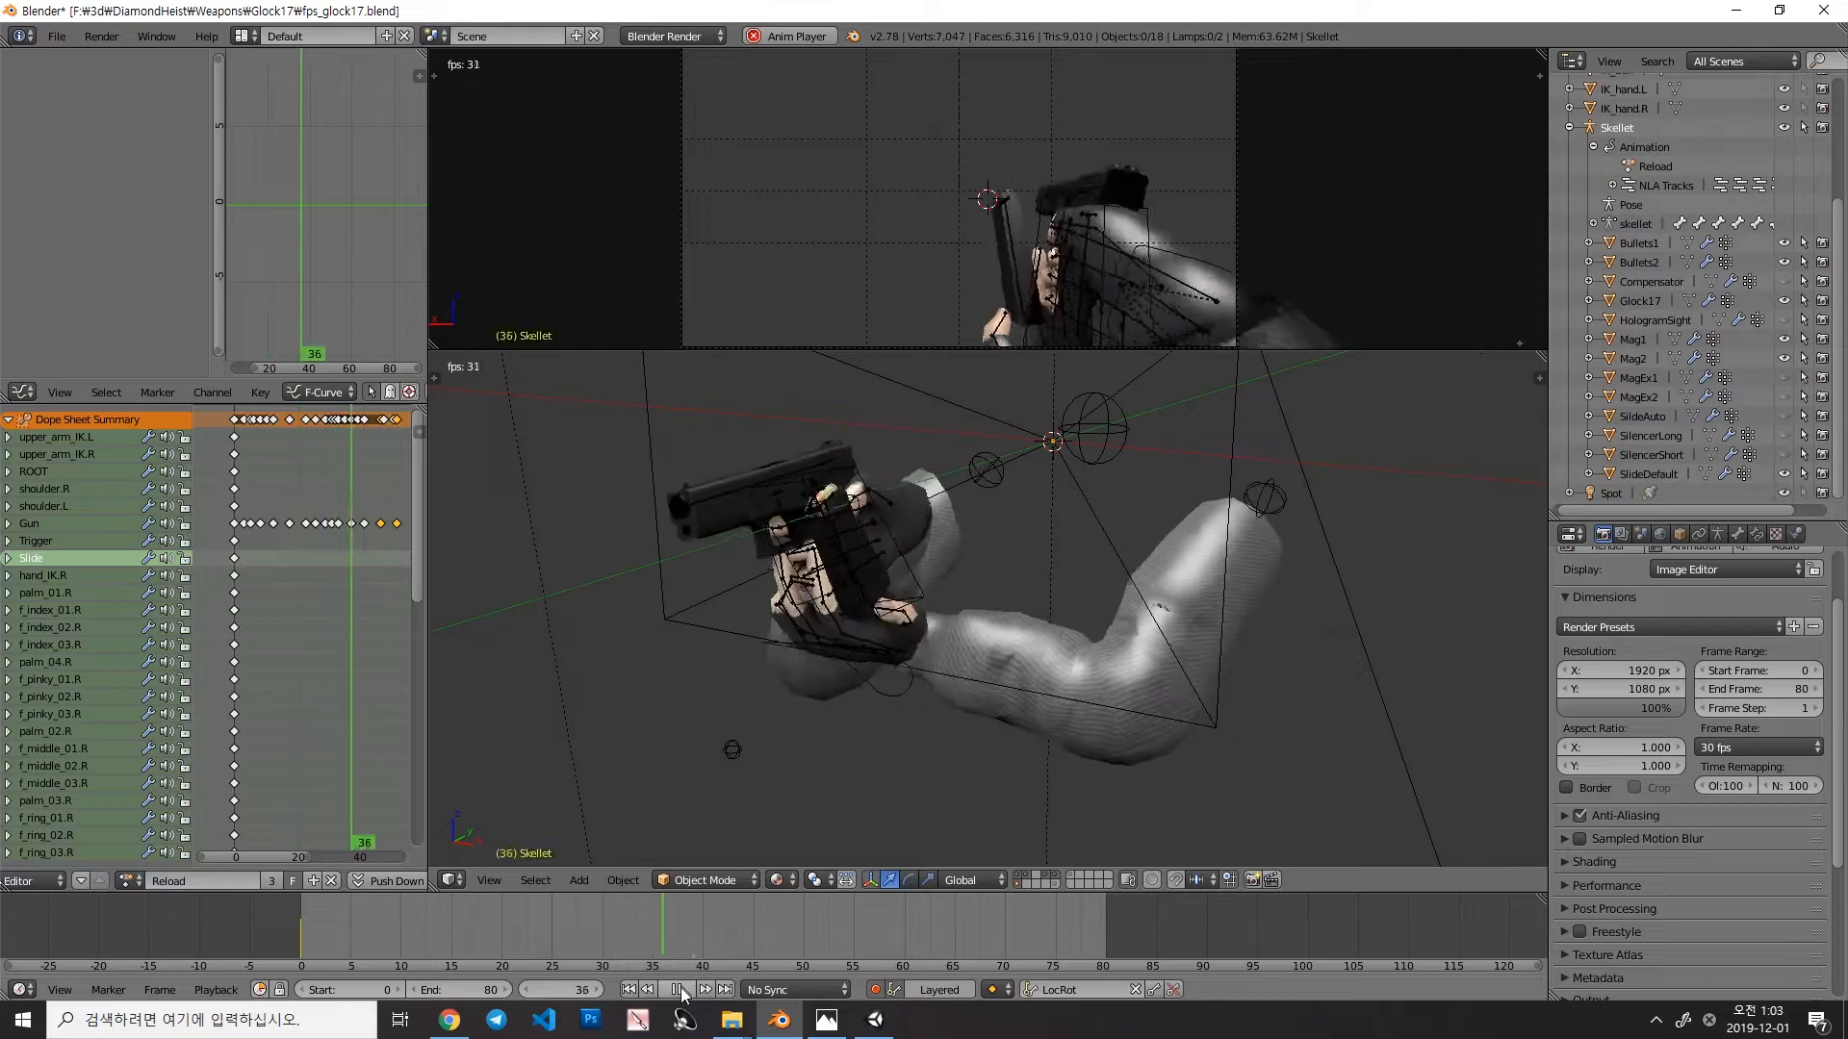
left_click(642, 989)
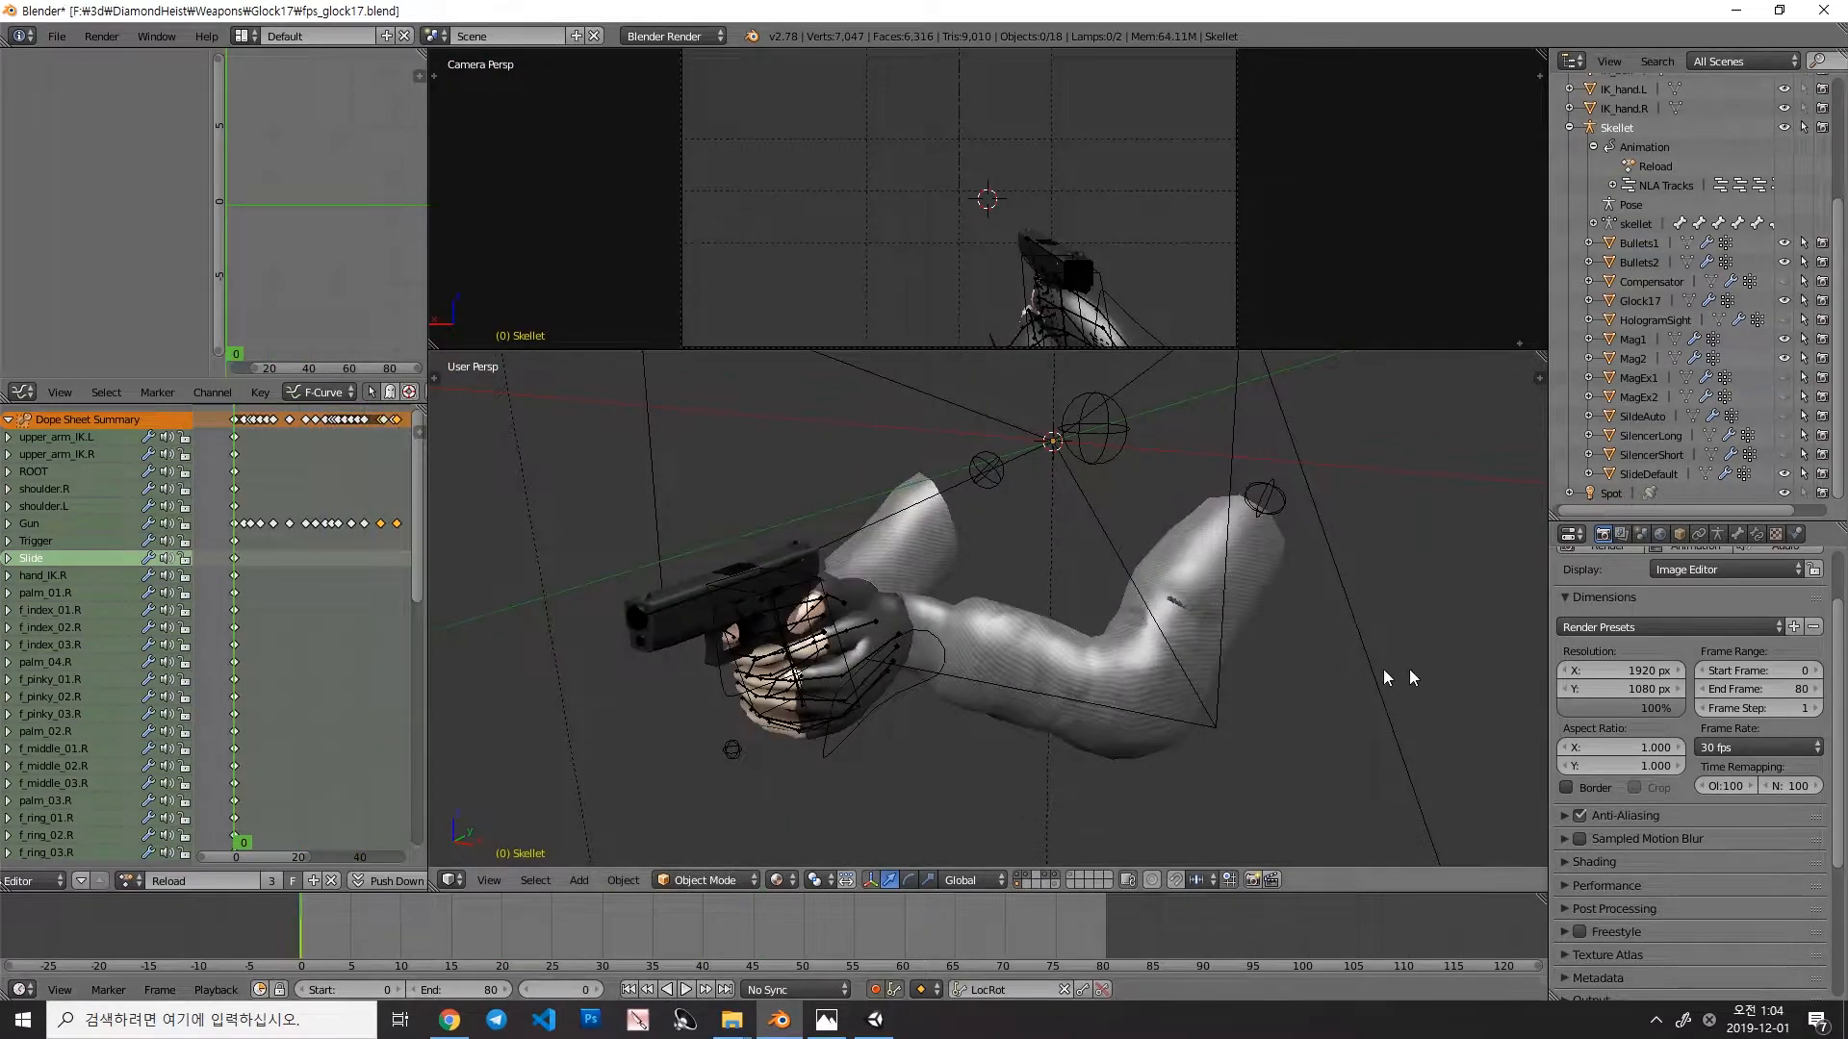
Step: Change the scene frame rate preset from 30 to 60 fps and replay
left_click(1755, 747)
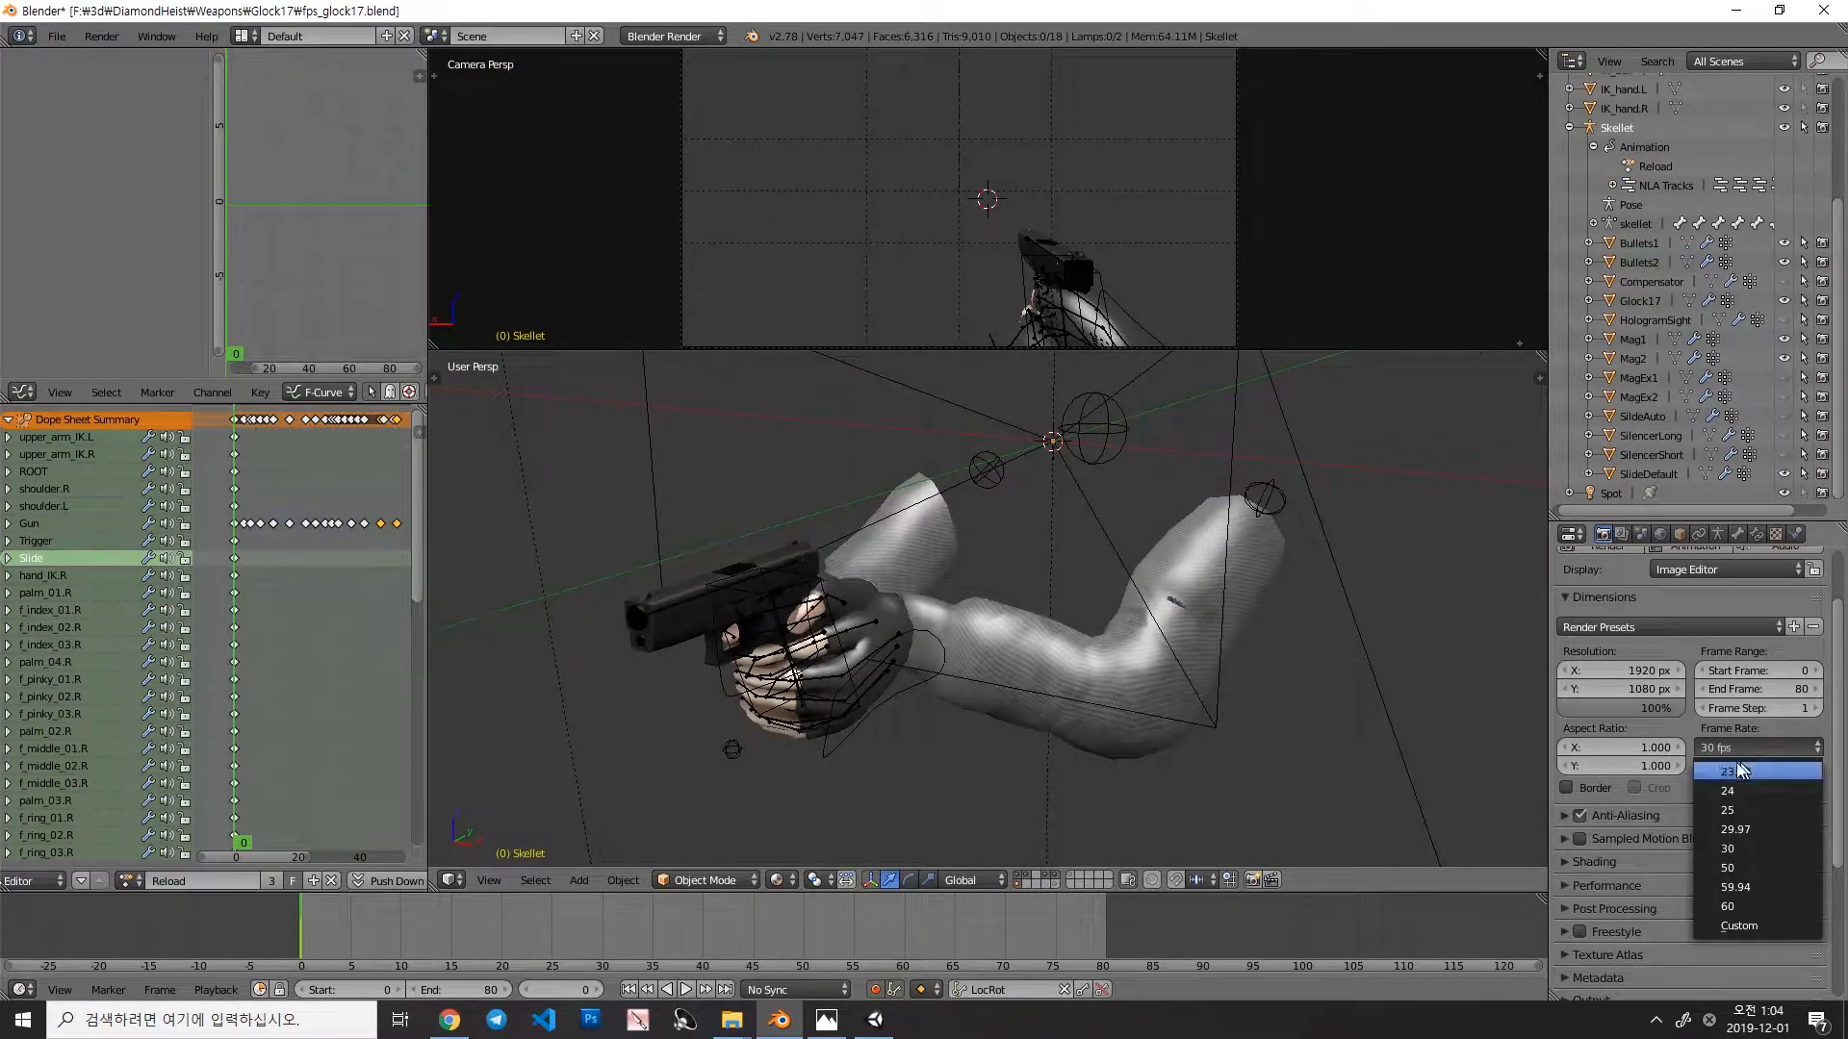
left_click(1728, 907)
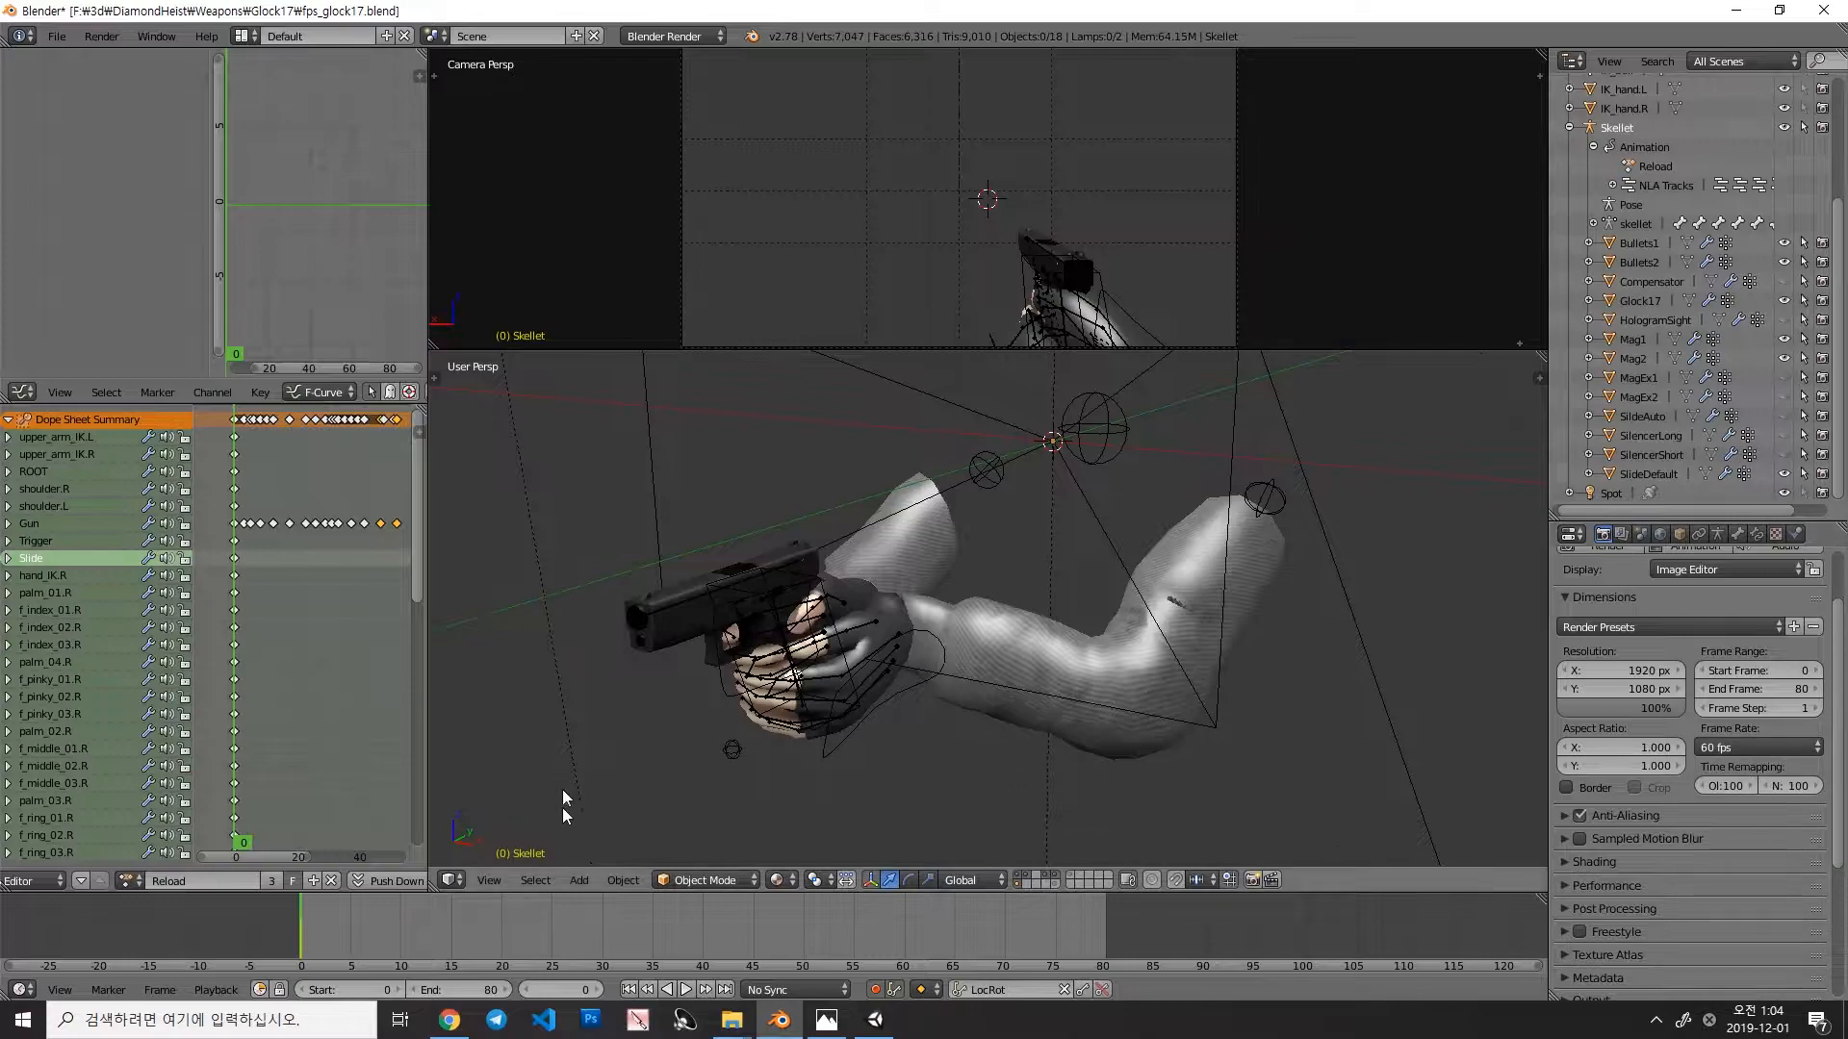
left_click(675, 989)
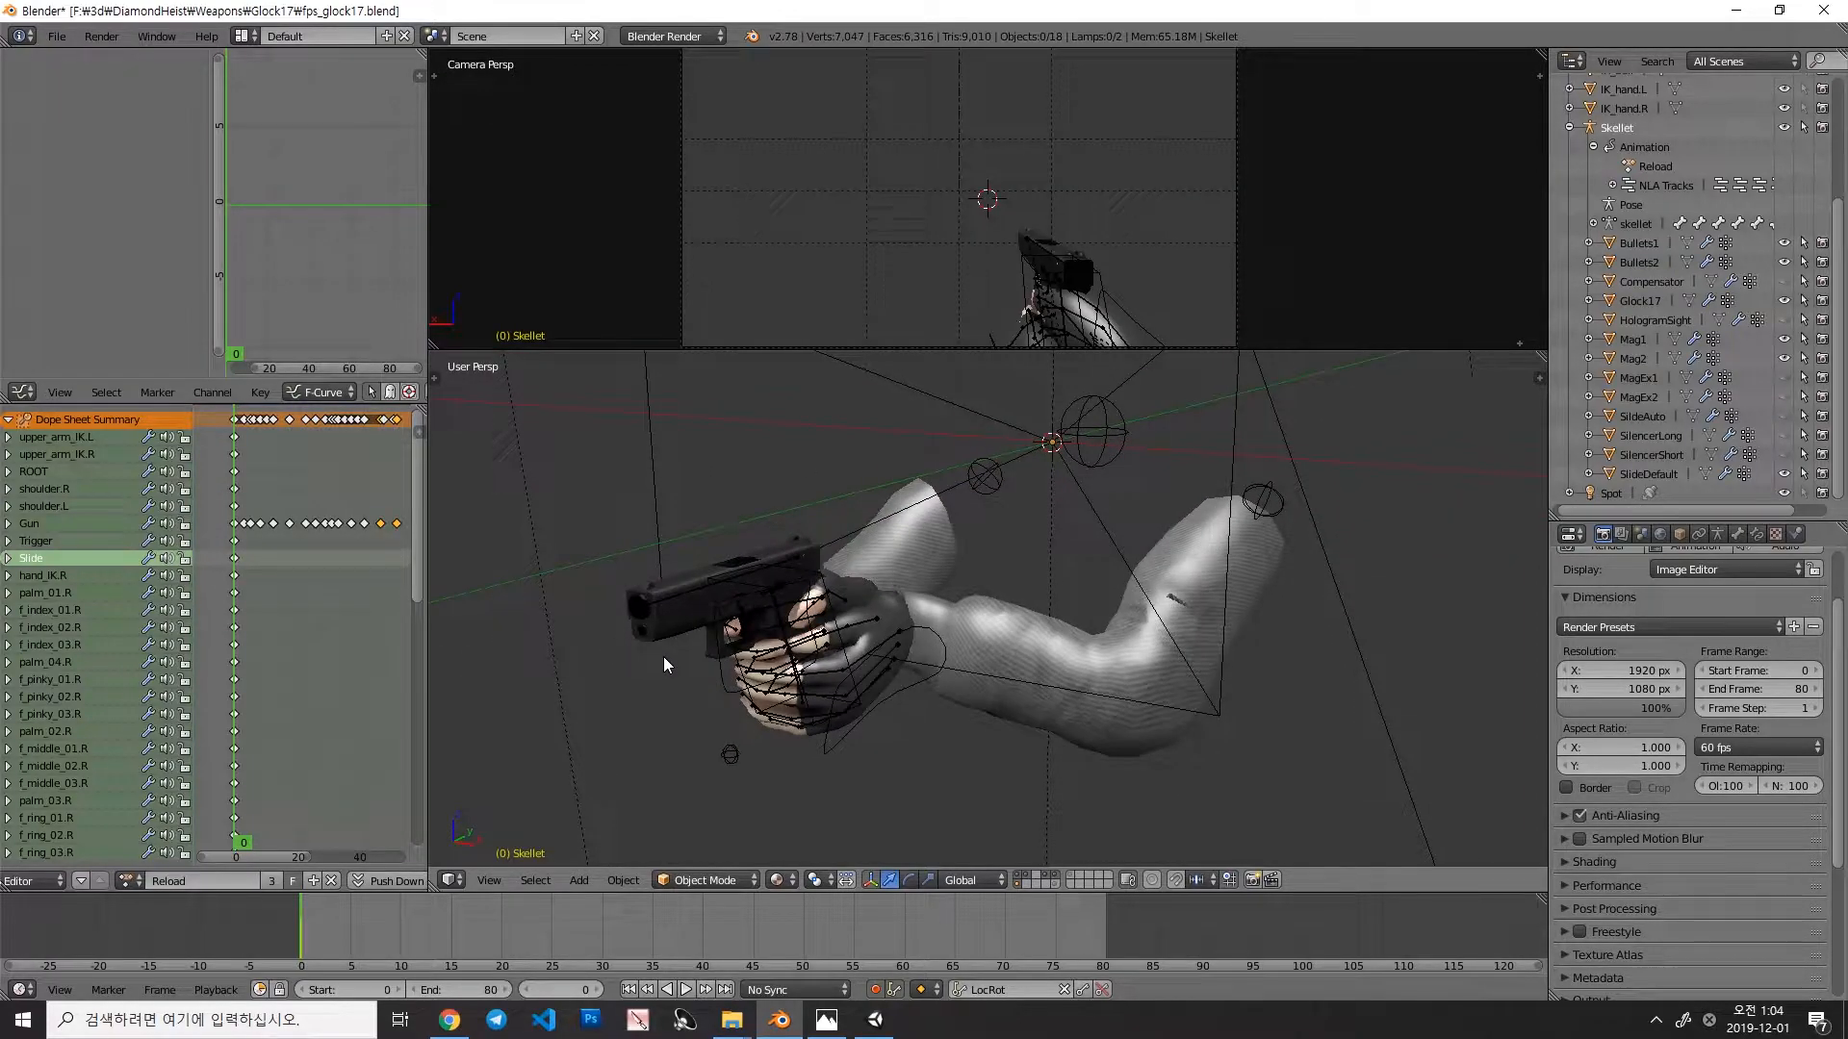
mouse_move(999, 666)
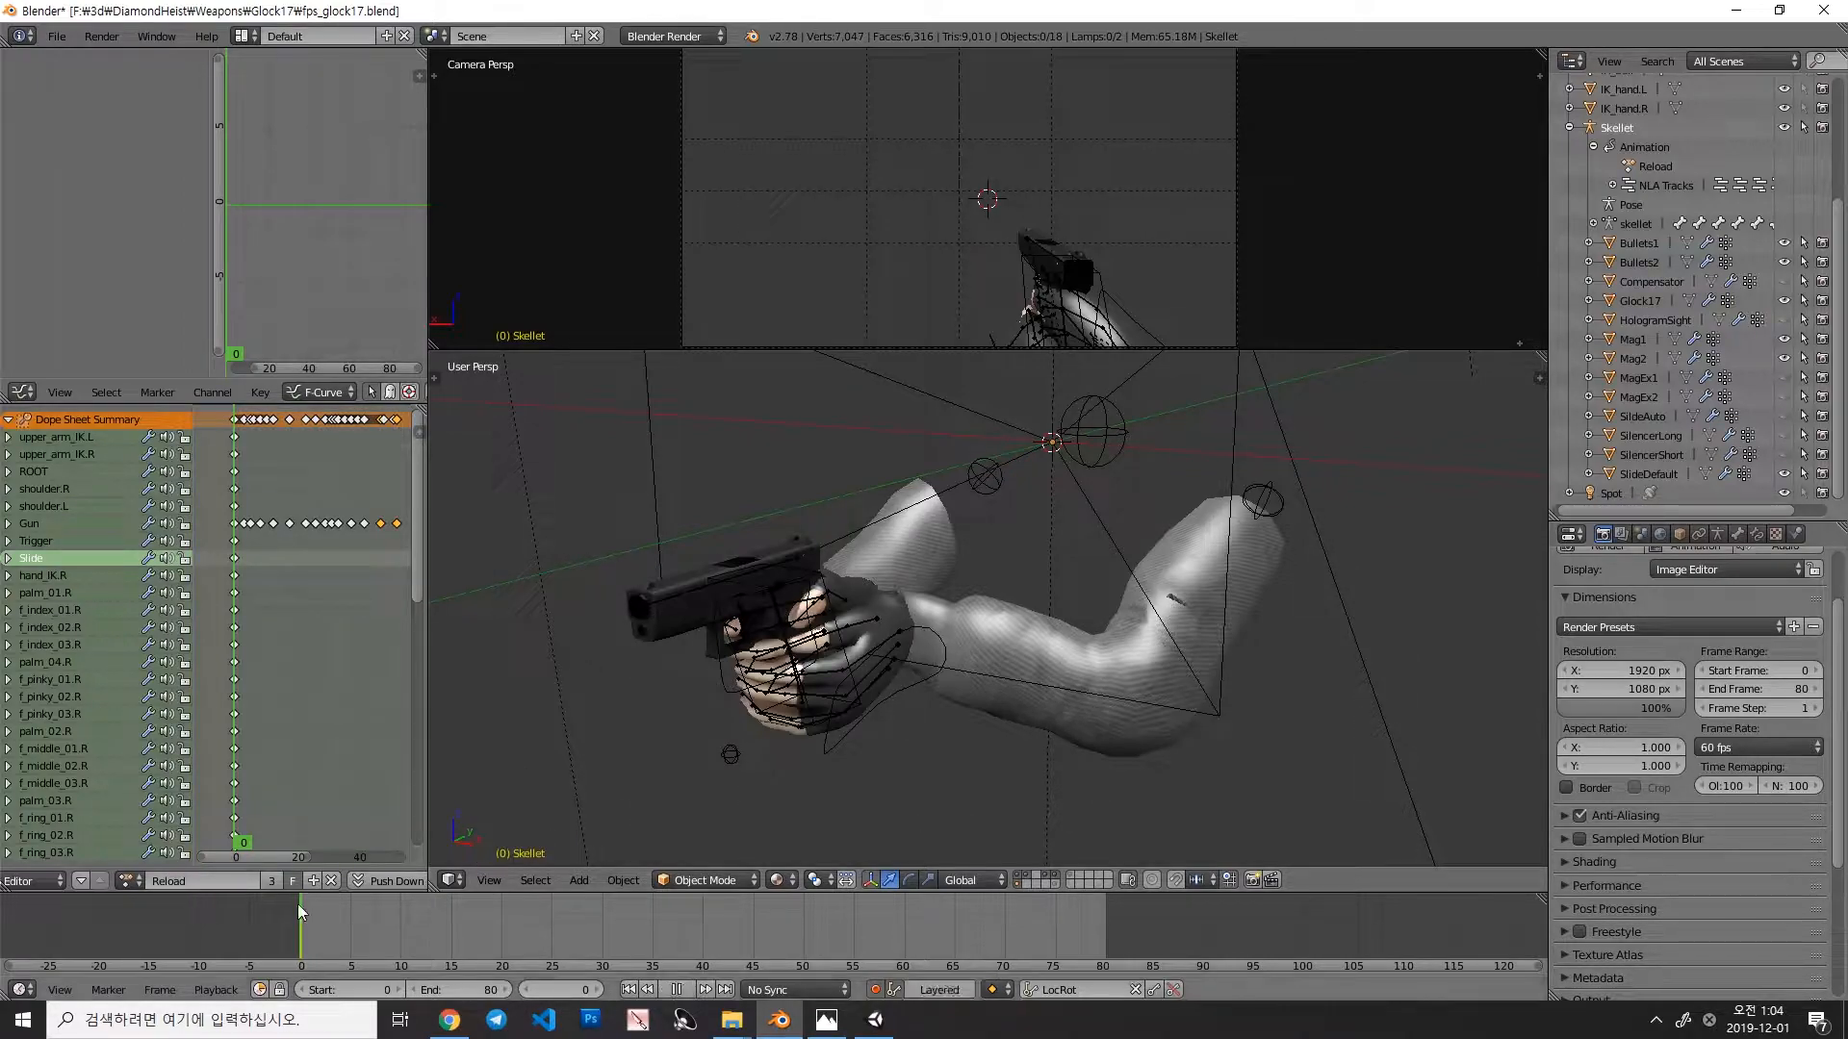
mouse_move(621, 879)
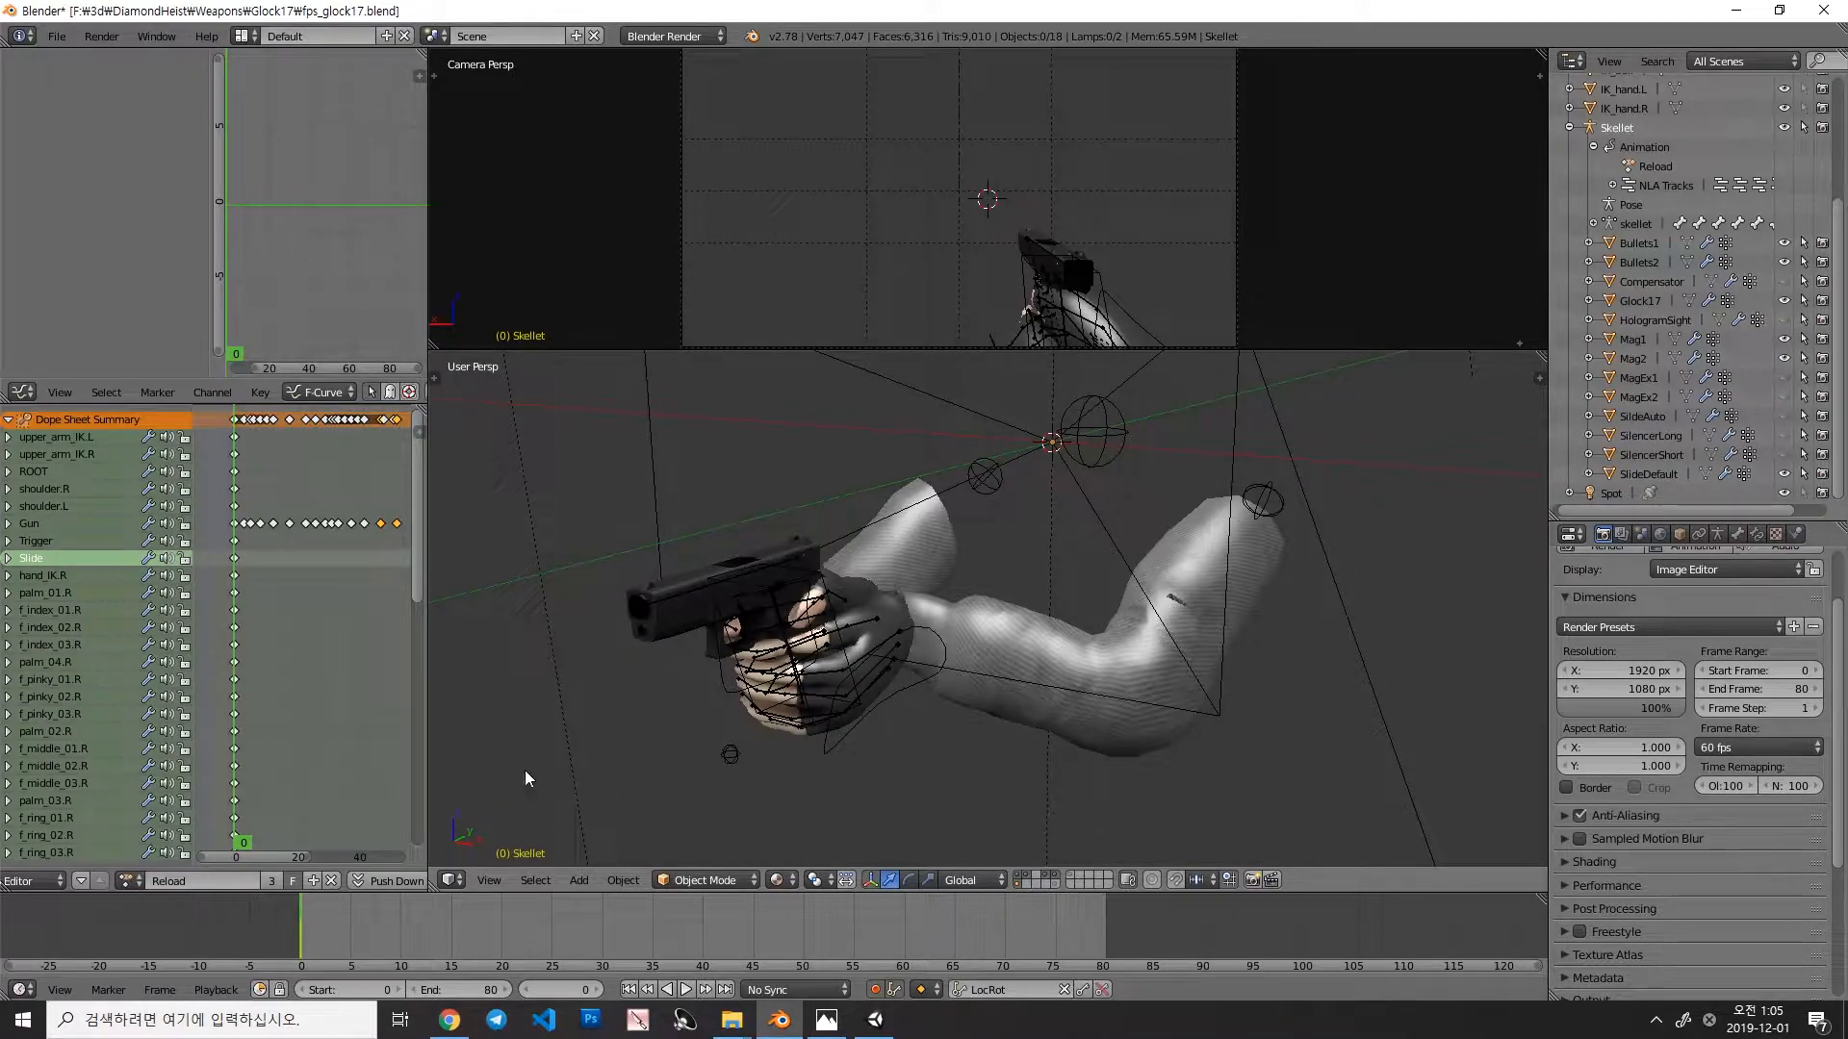
mouse_move(757, 768)
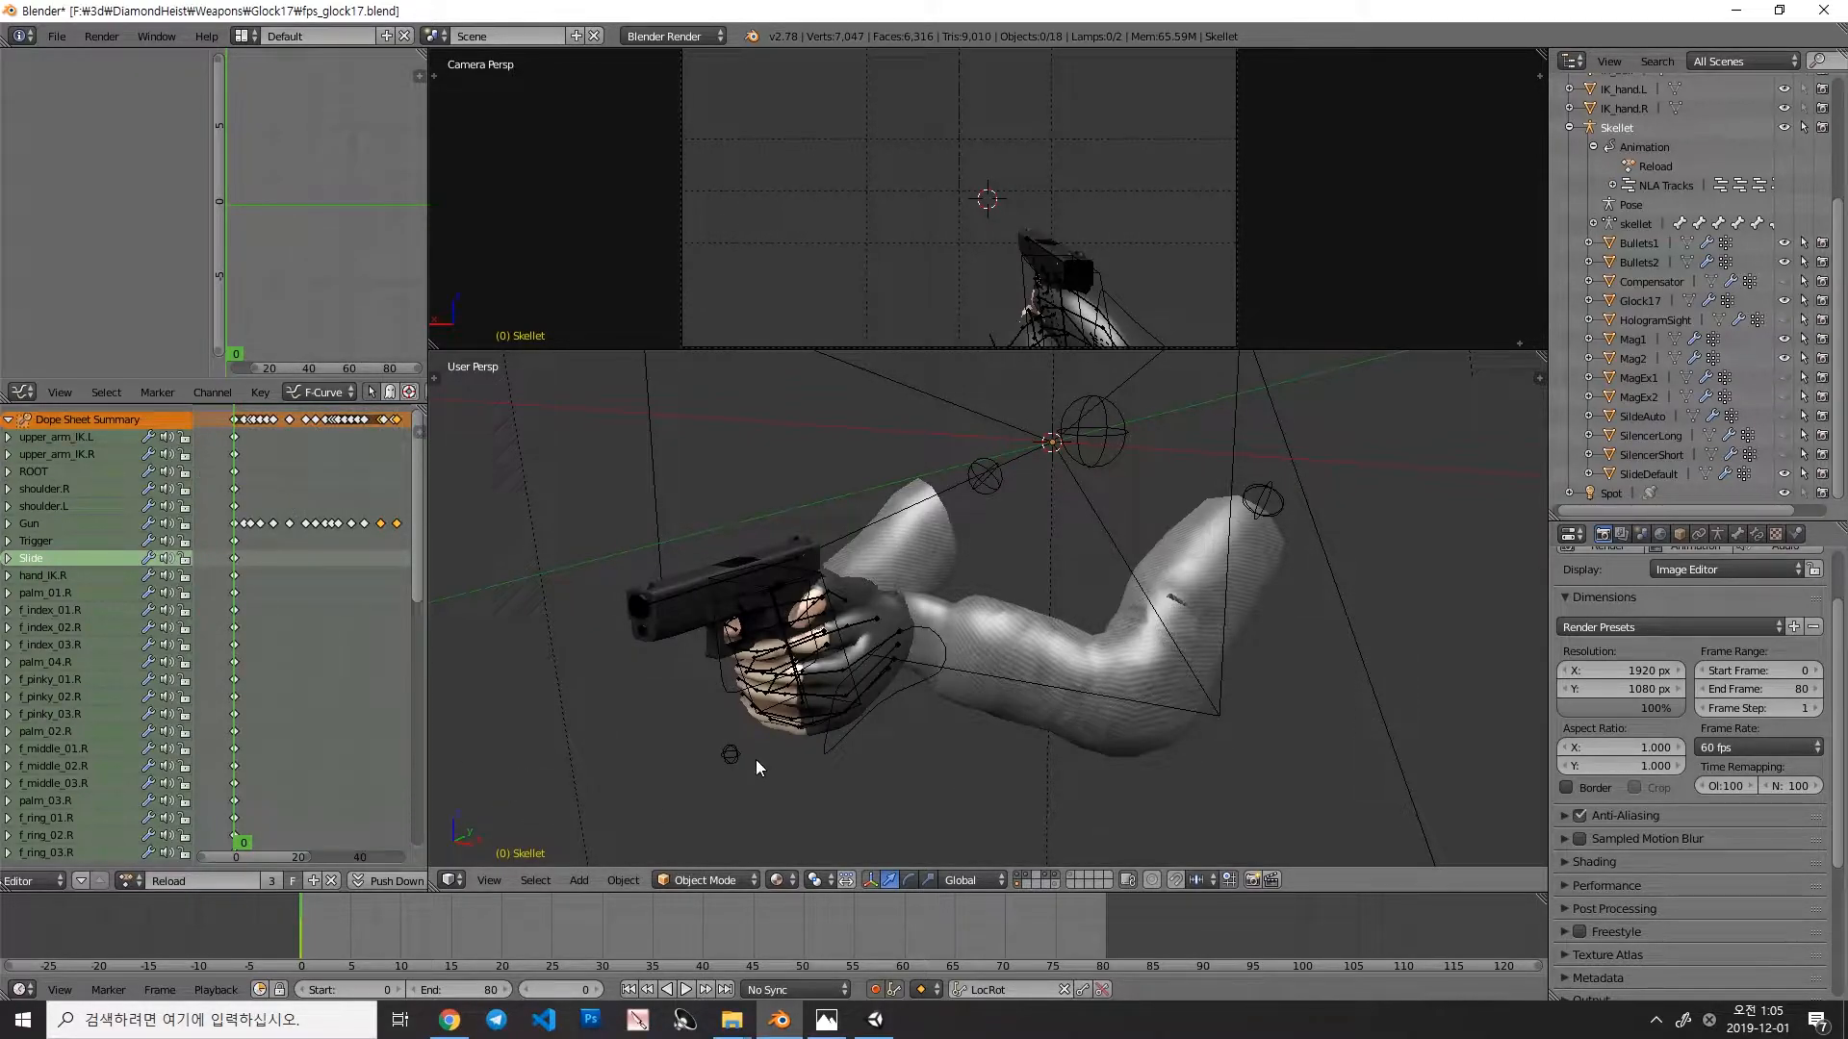
mouse_move(731, 784)
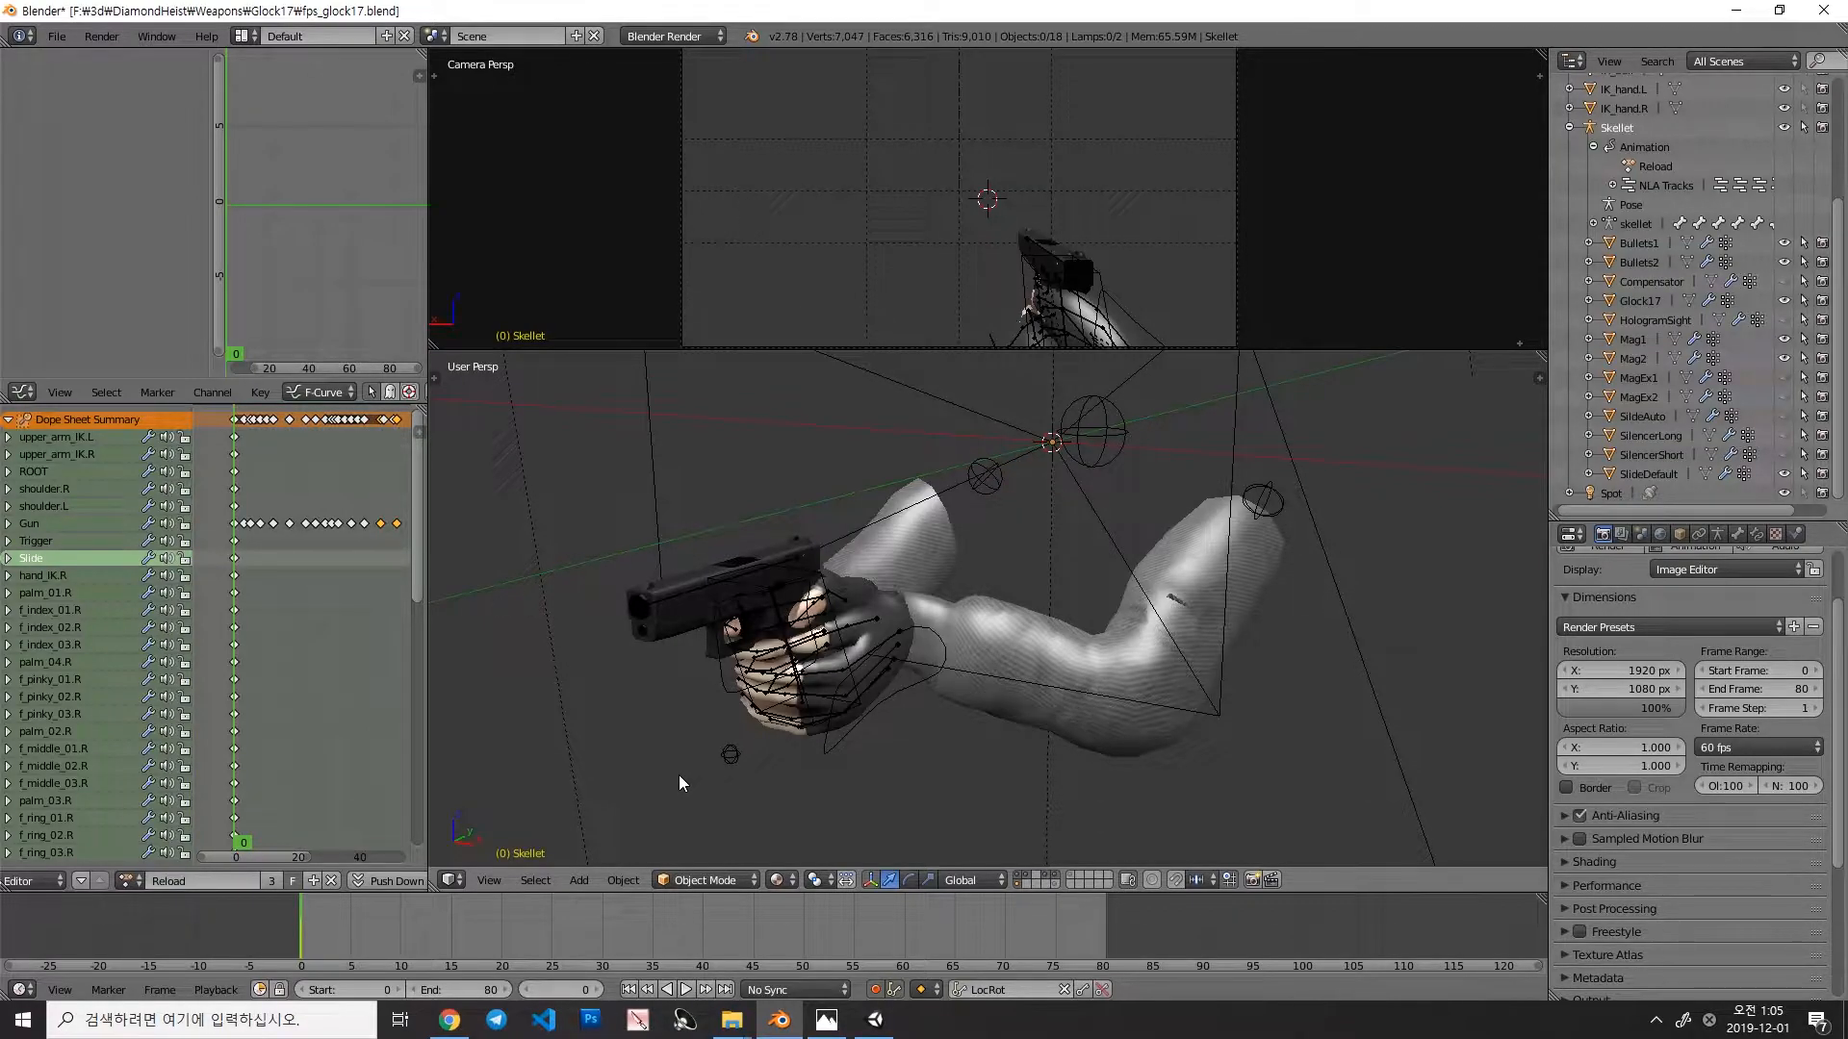
mouse_move(656, 726)
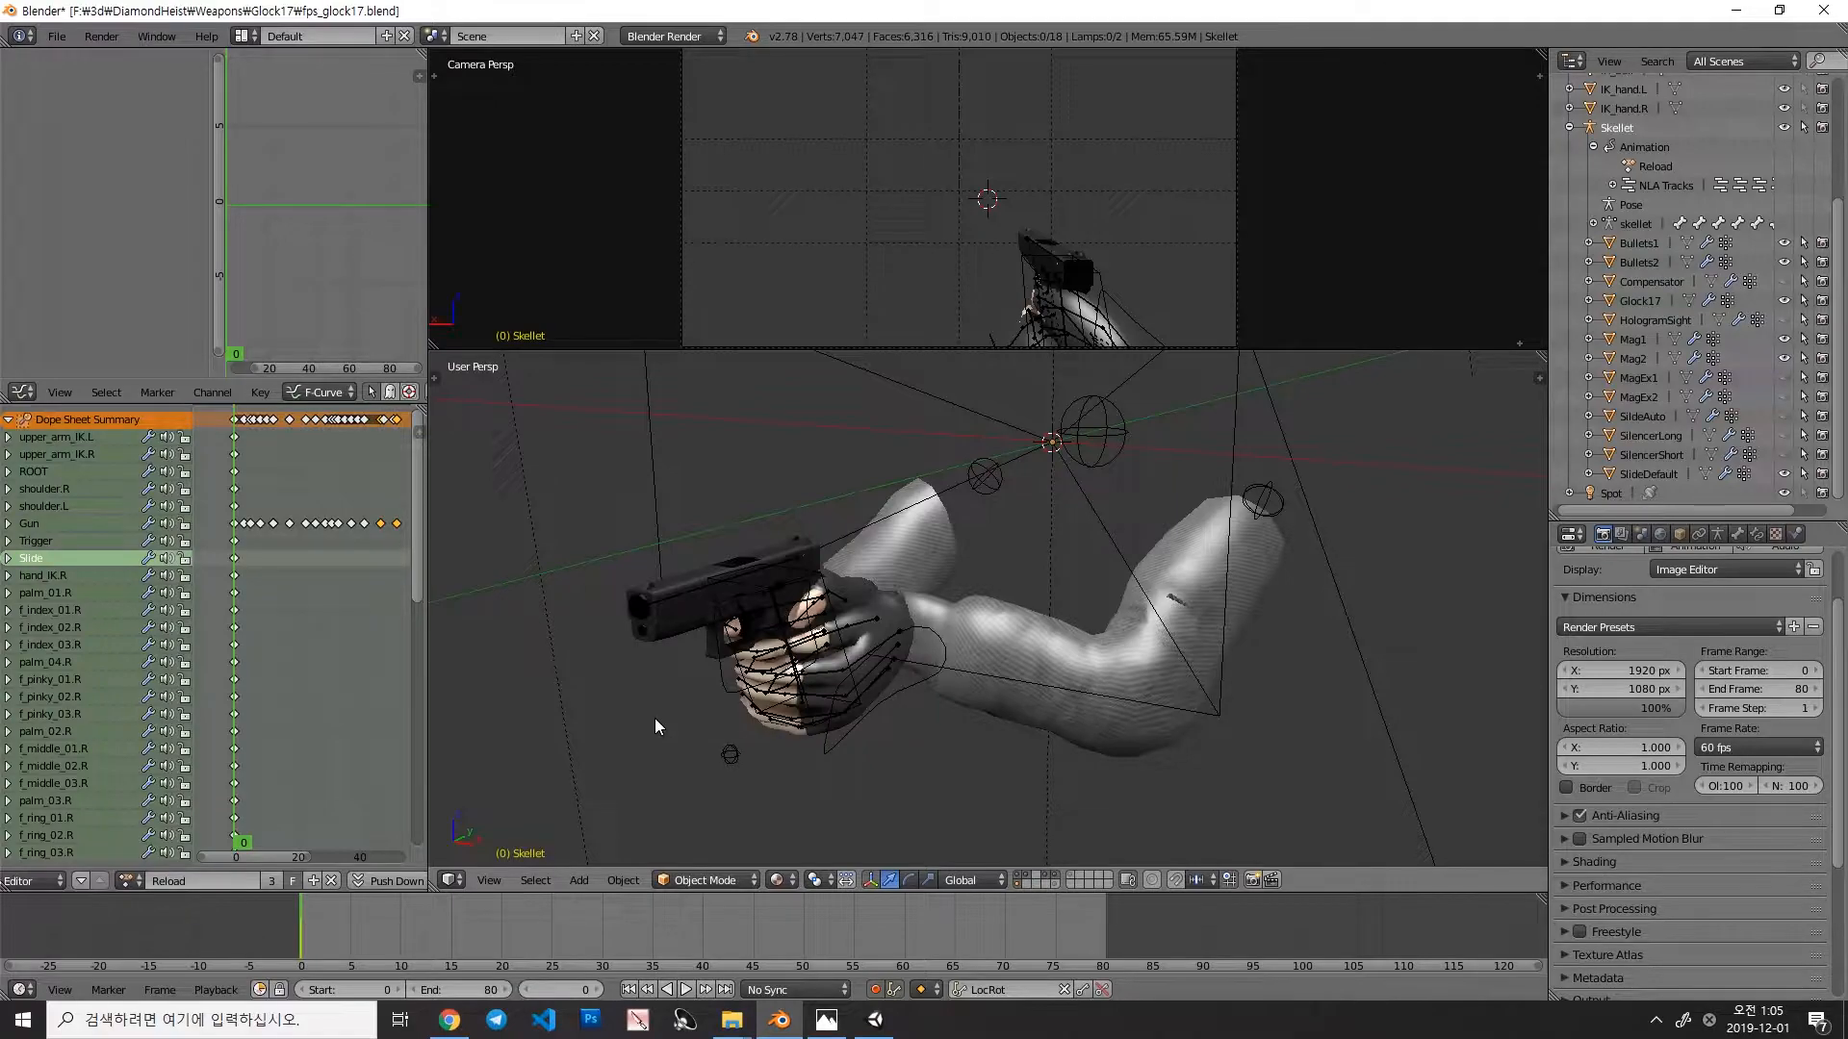
mouse_move(1363, 818)
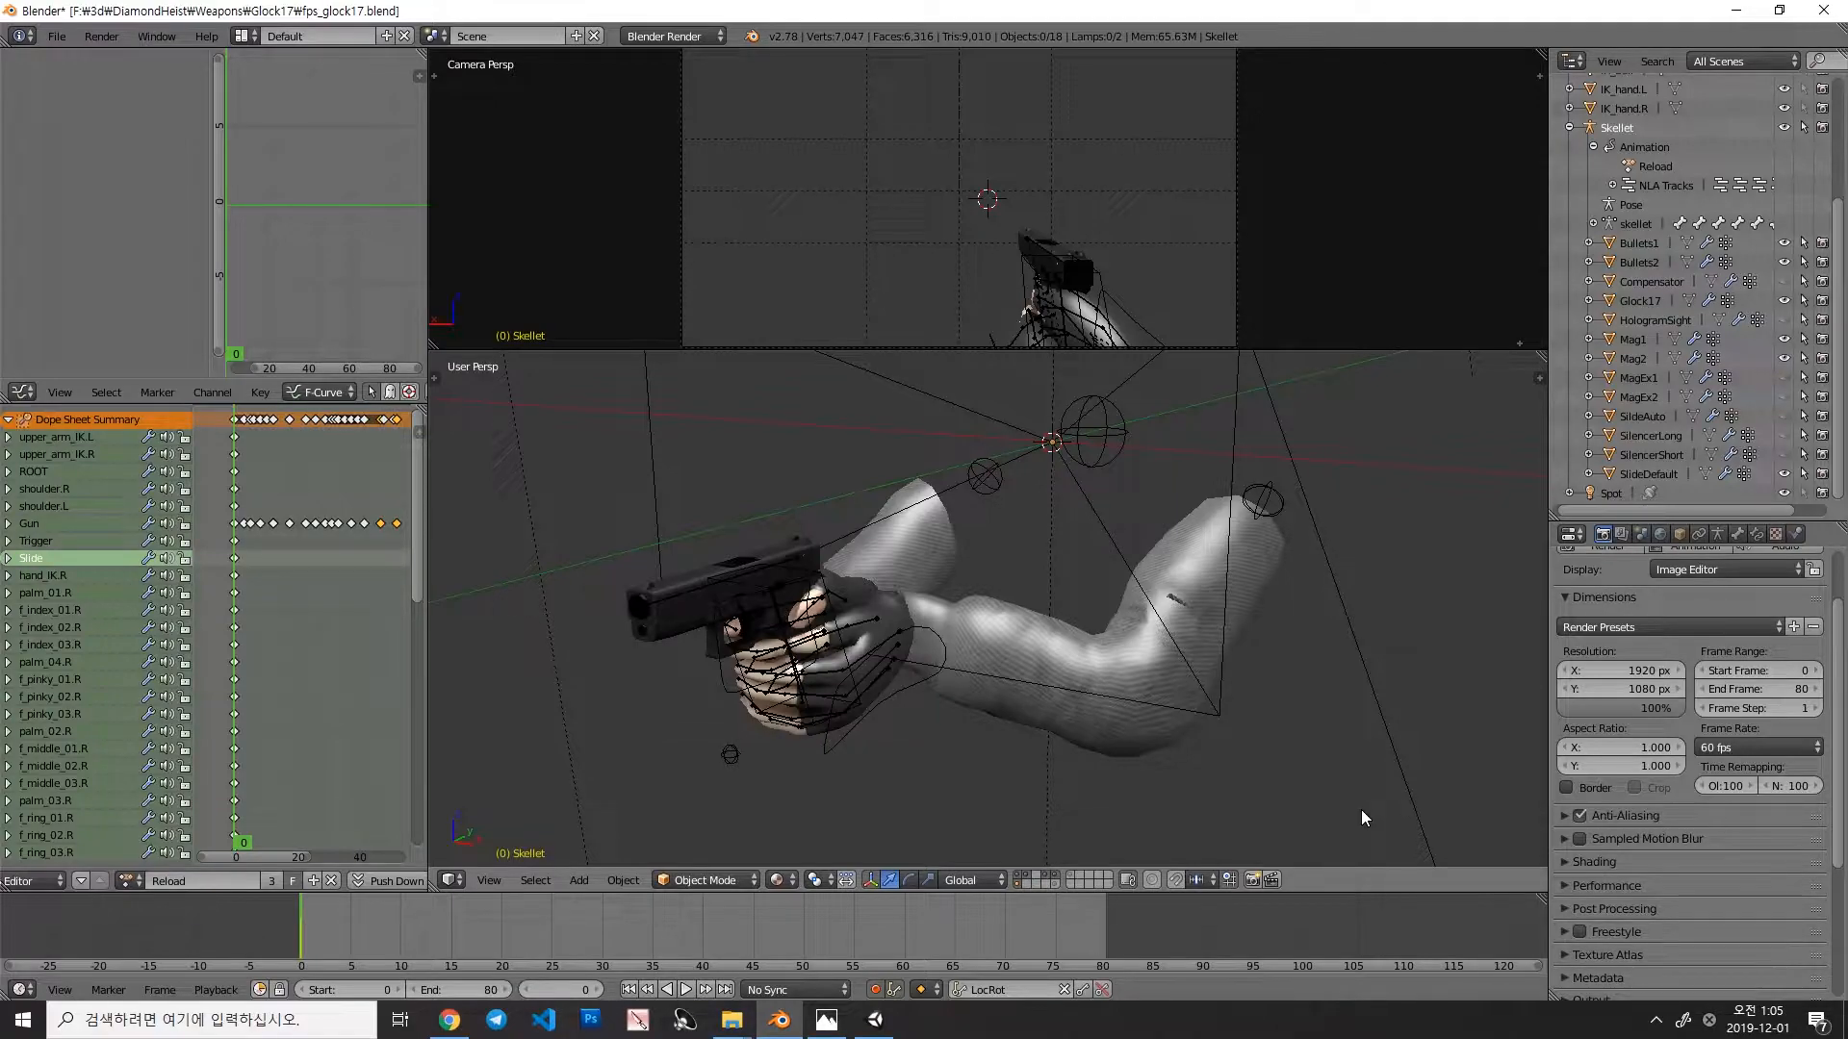
mouse_move(1278, 706)
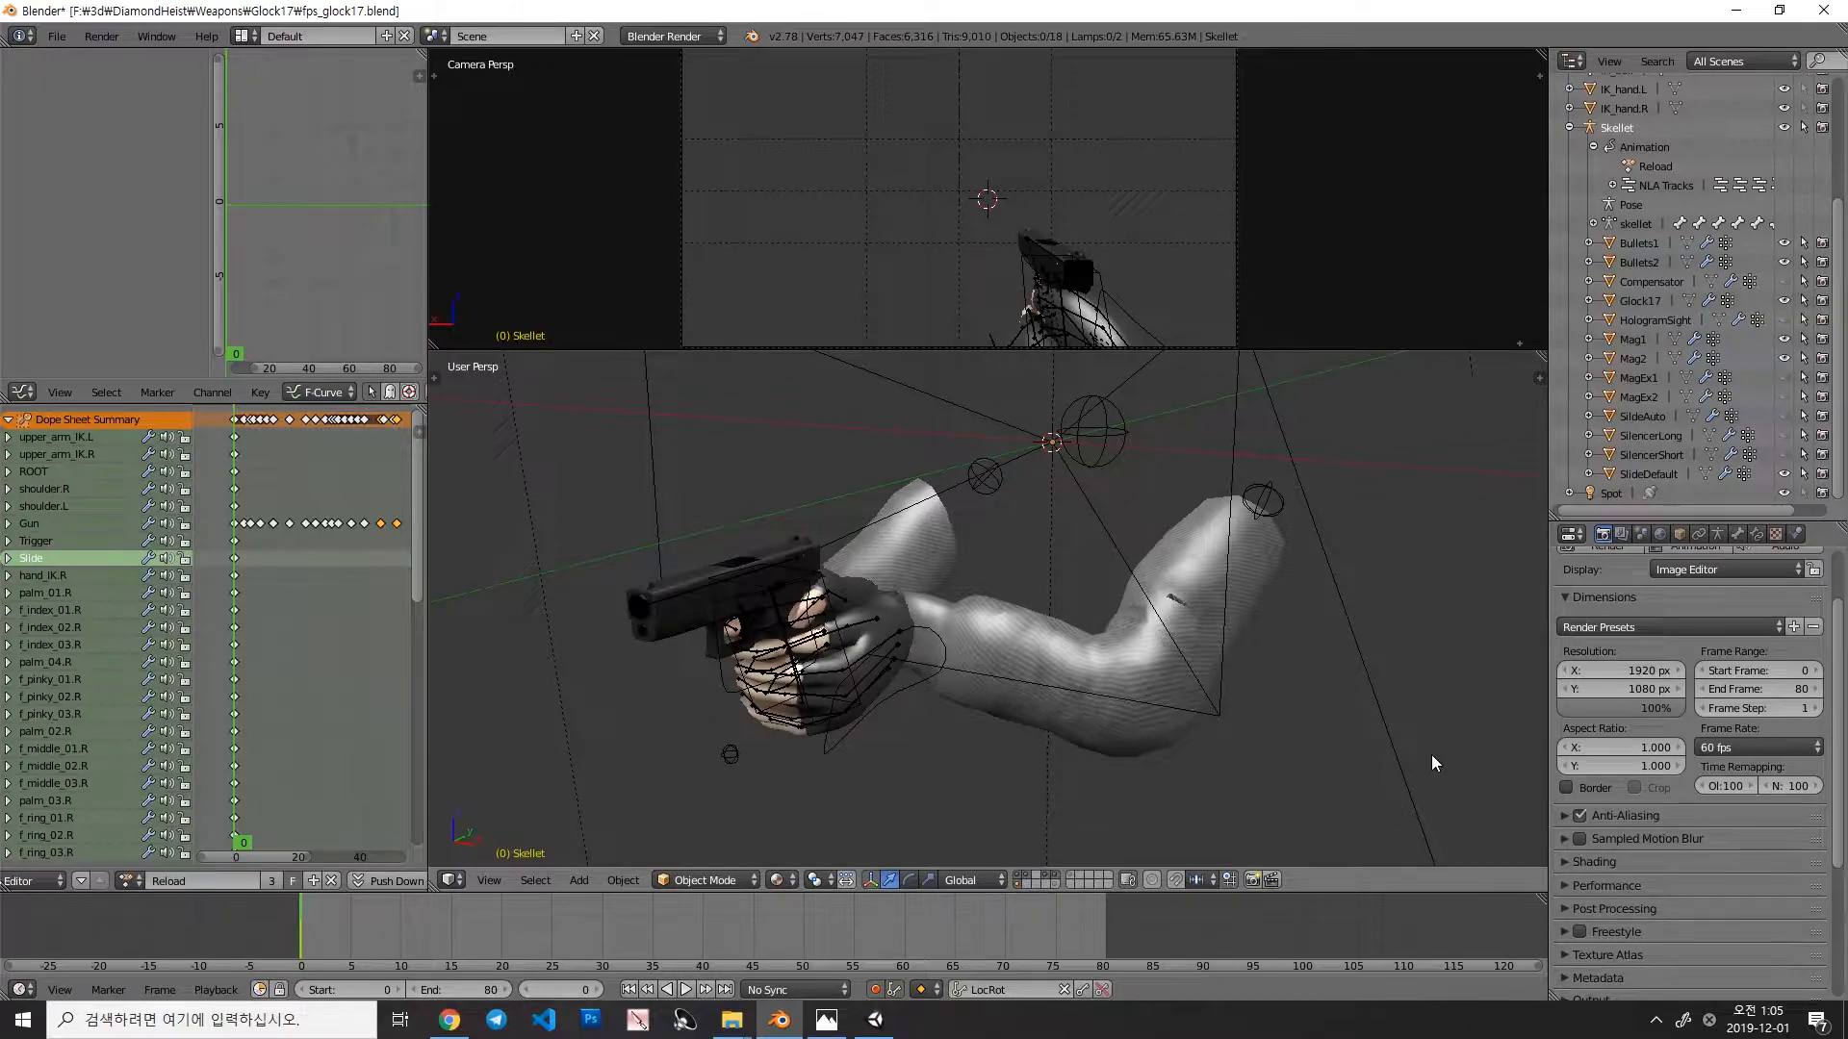
Step: Switch the Frame Rate preset back from 60 to 30 fps
left_click(1755, 747)
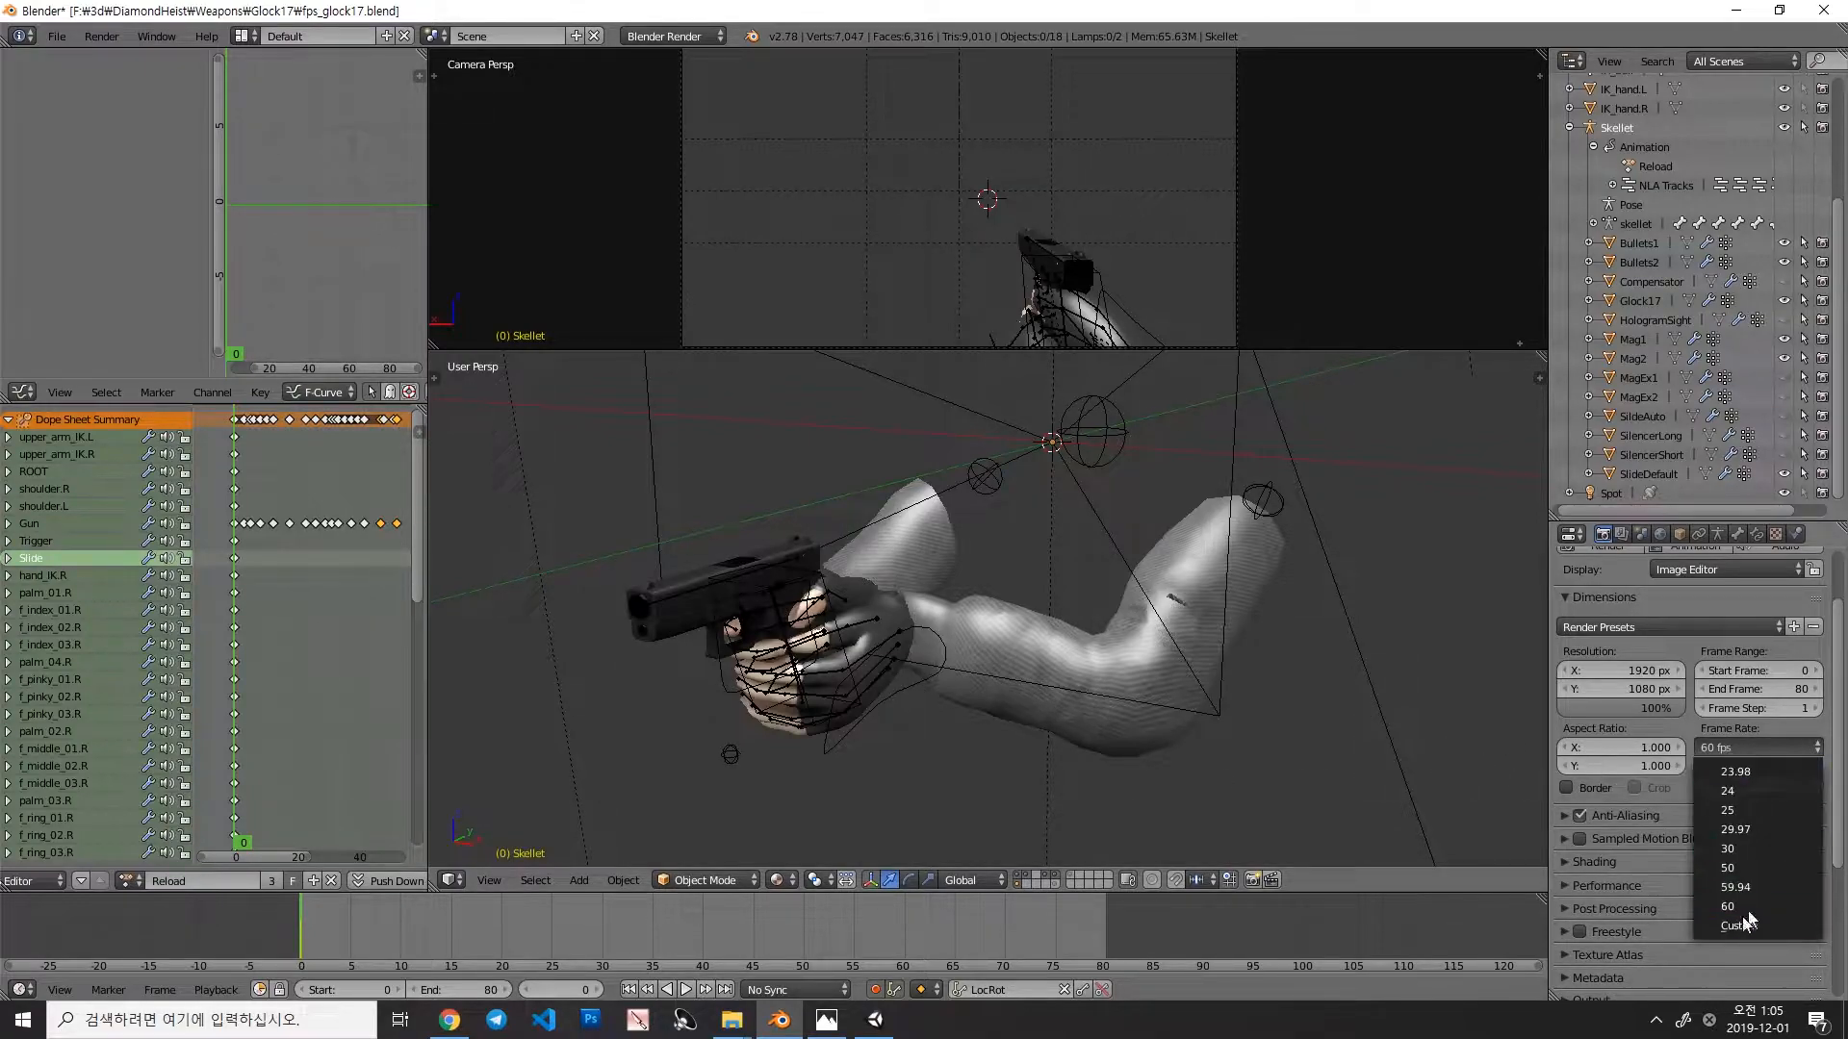
left_click(1729, 906)
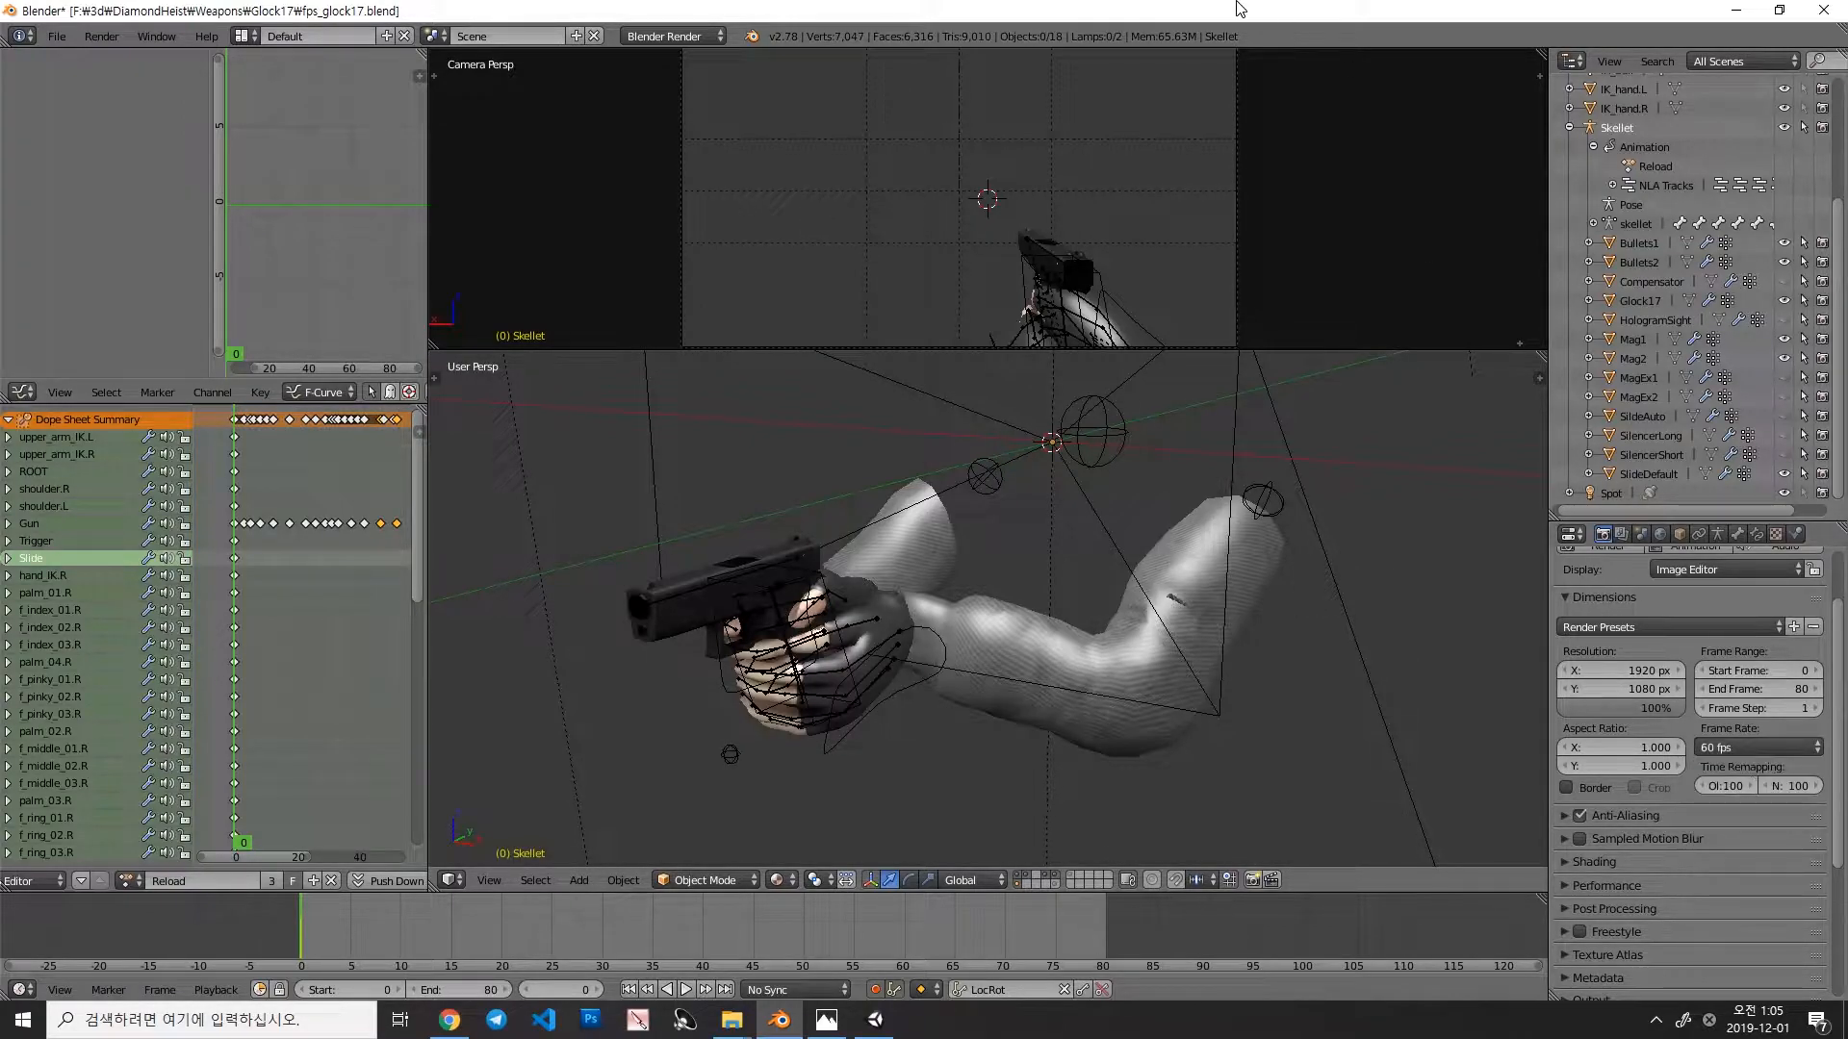
mouse_move(1373, 548)
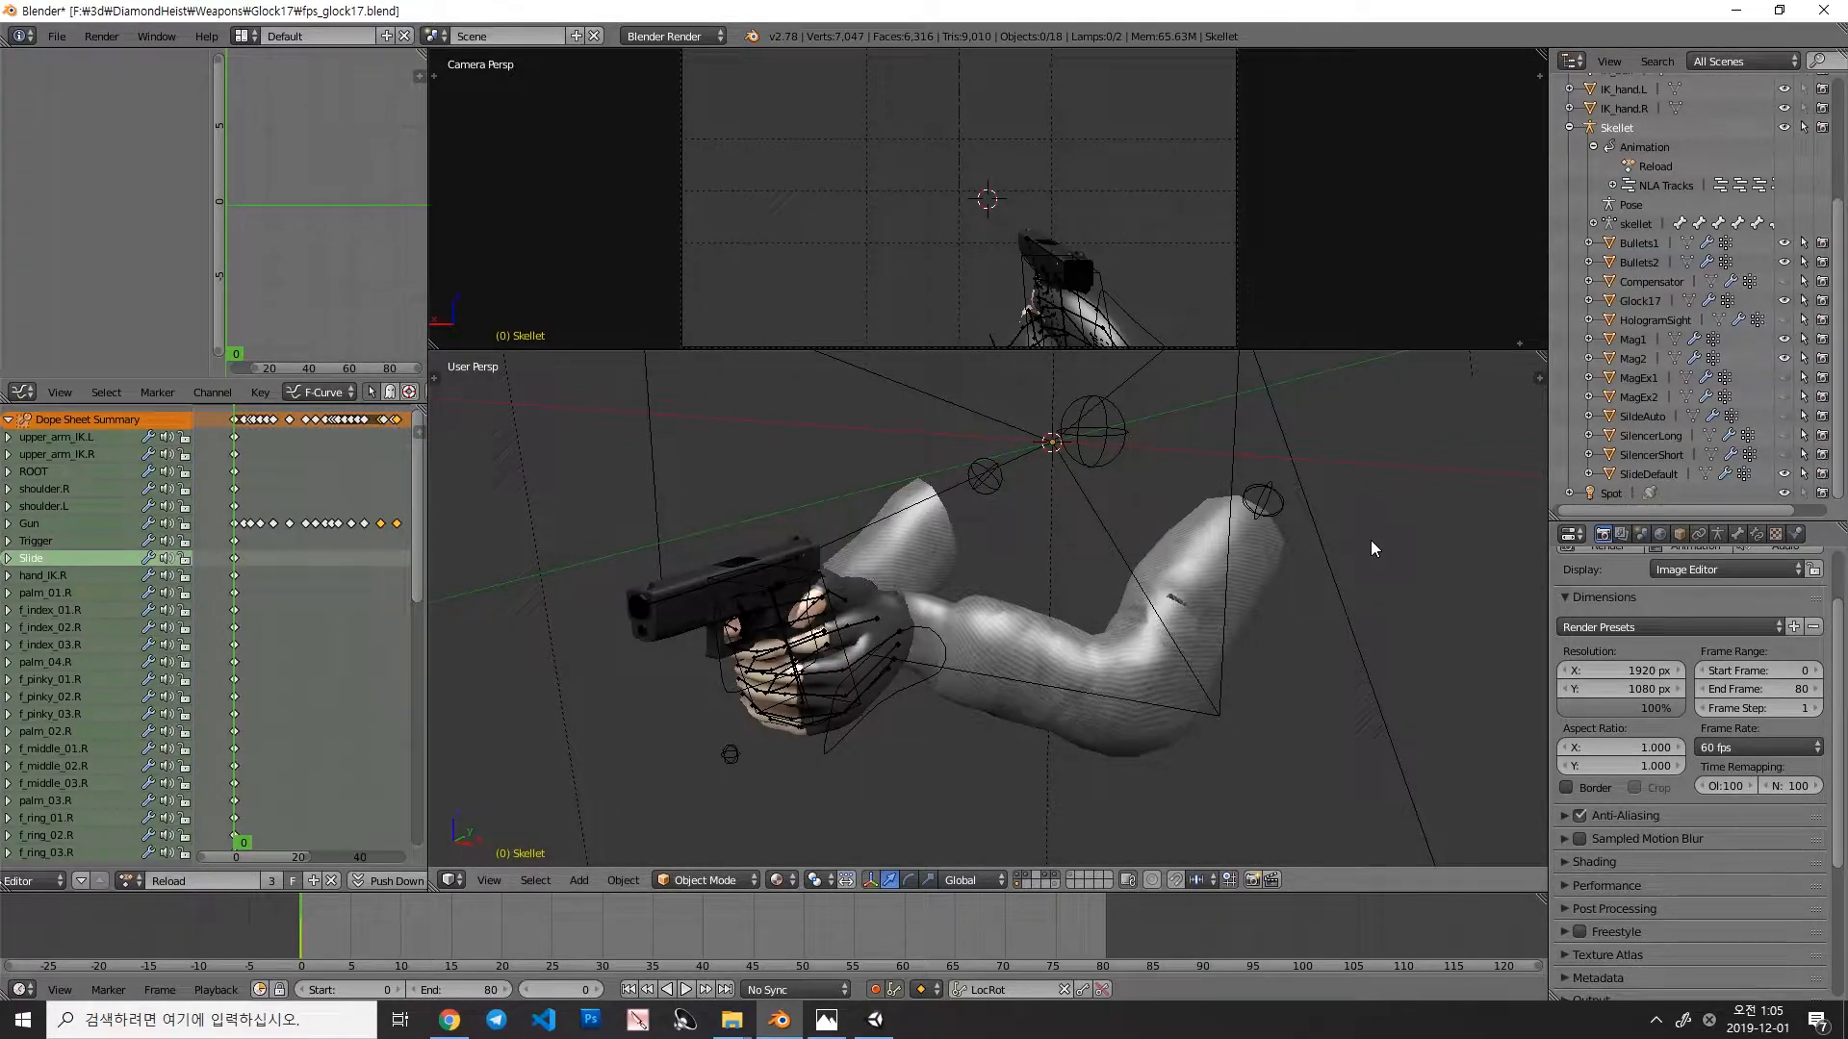
left_click(1755, 747)
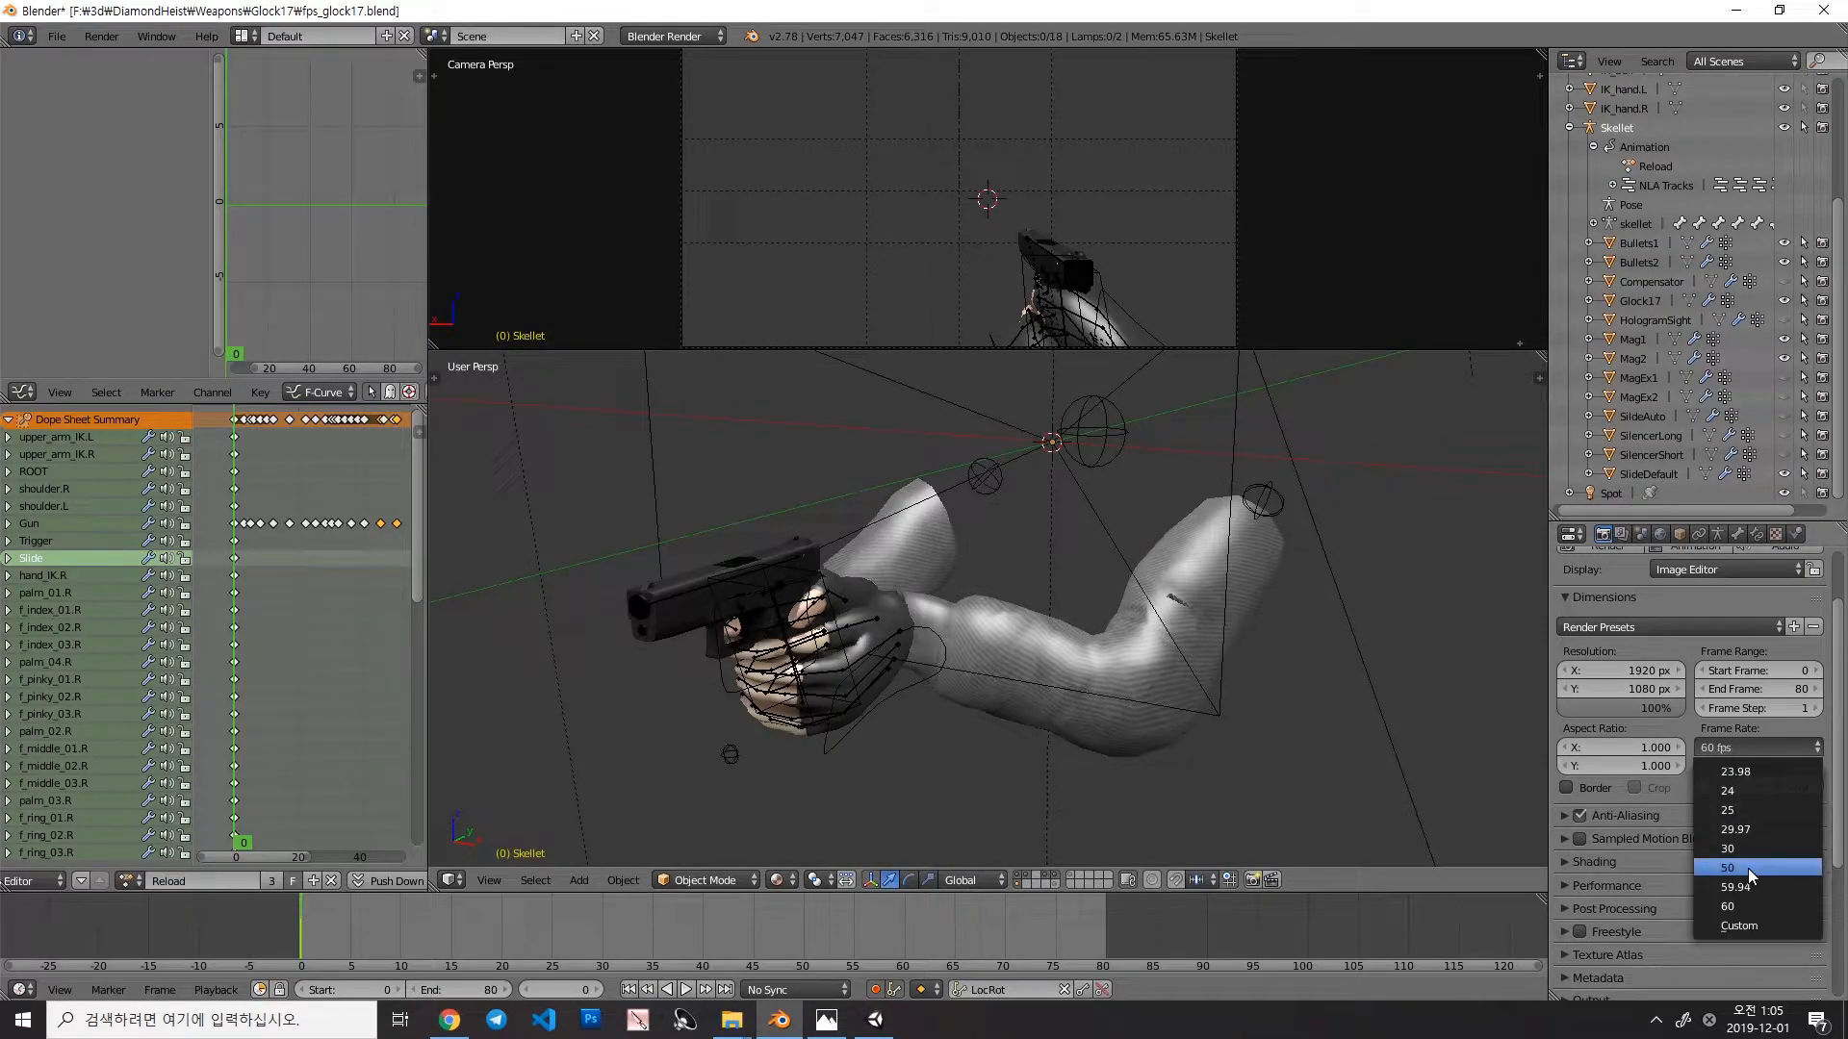
left_click(1728, 849)
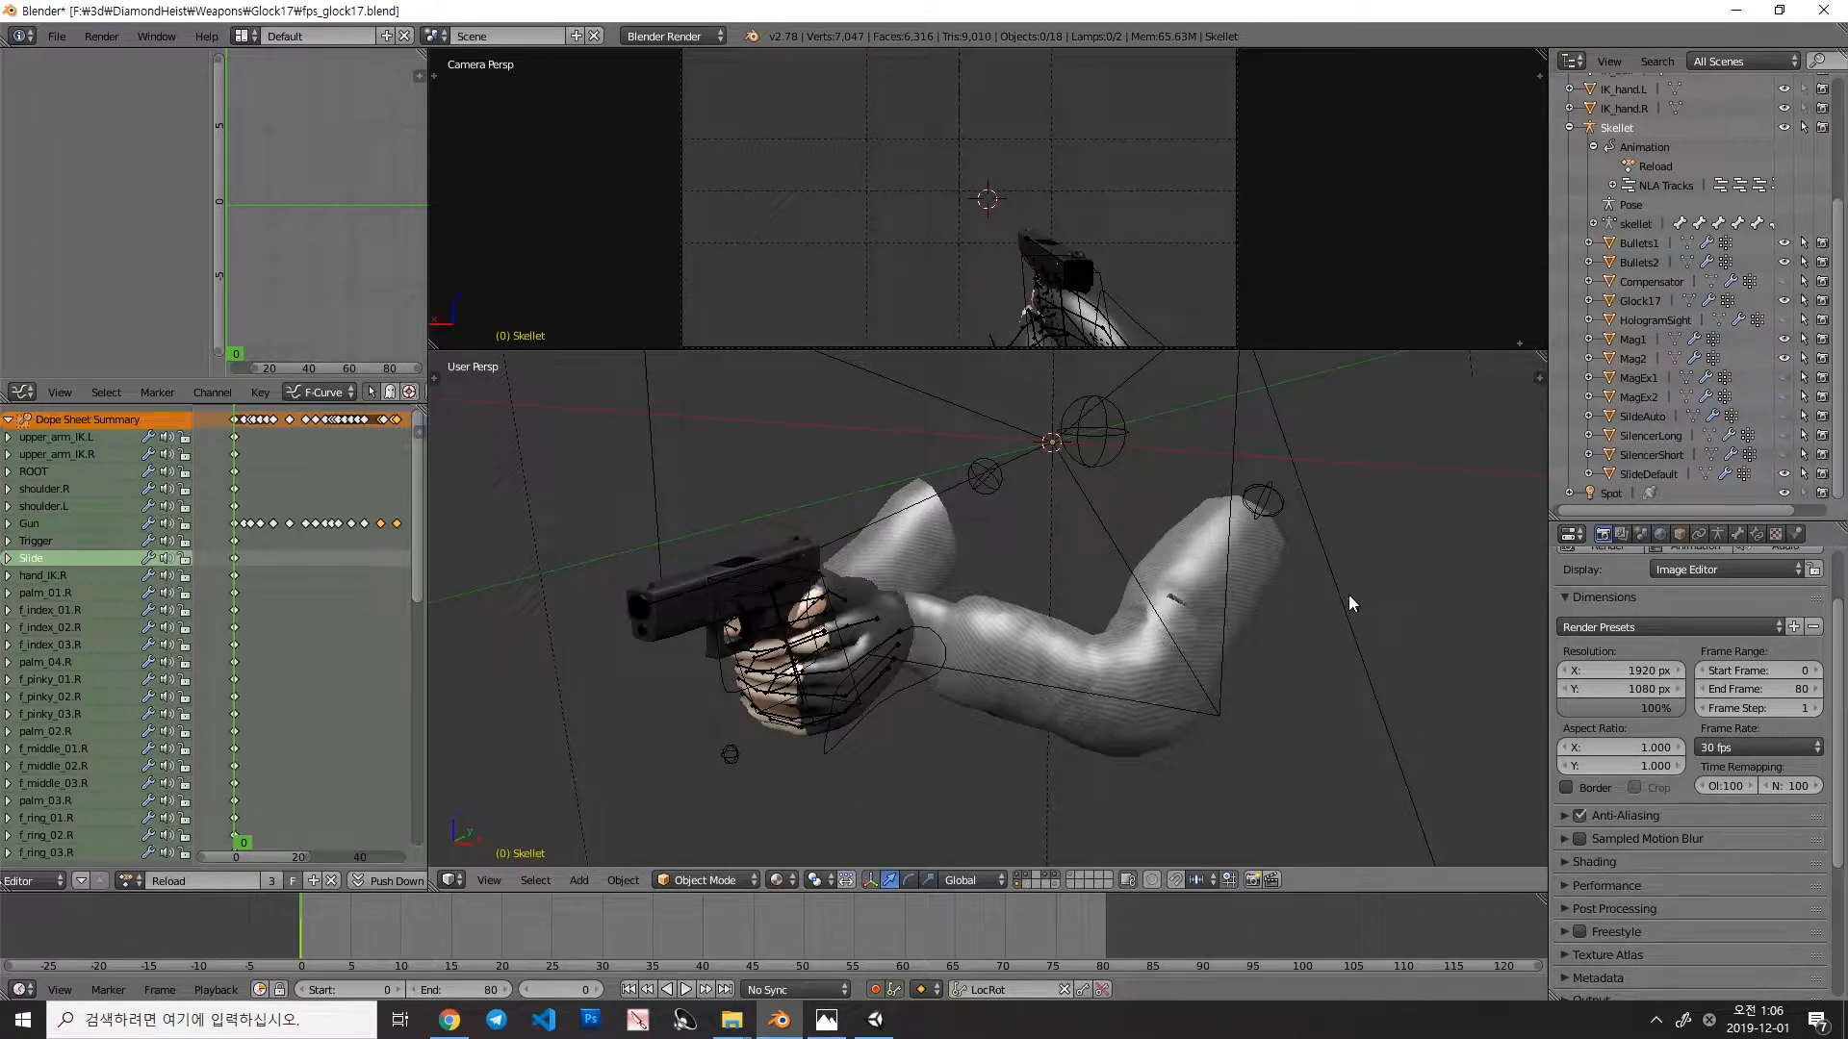
mouse_move(1326, 574)
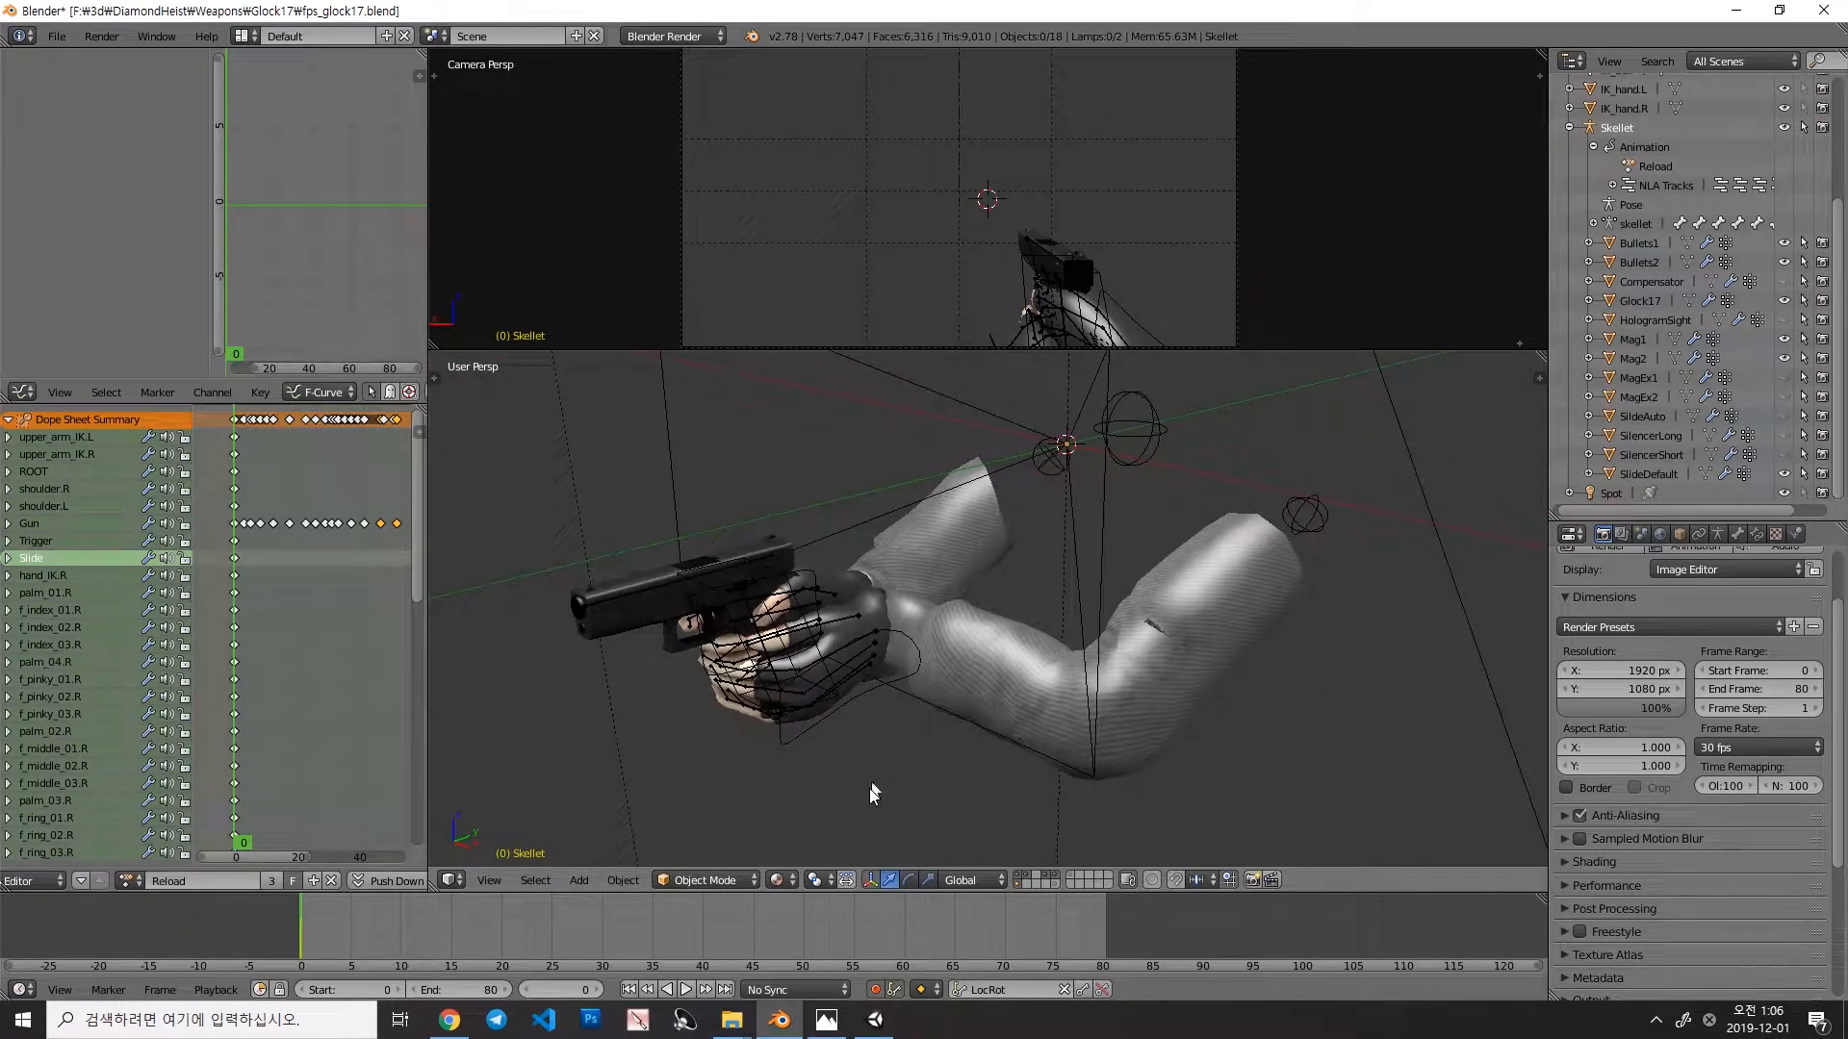
mouse_move(726, 747)
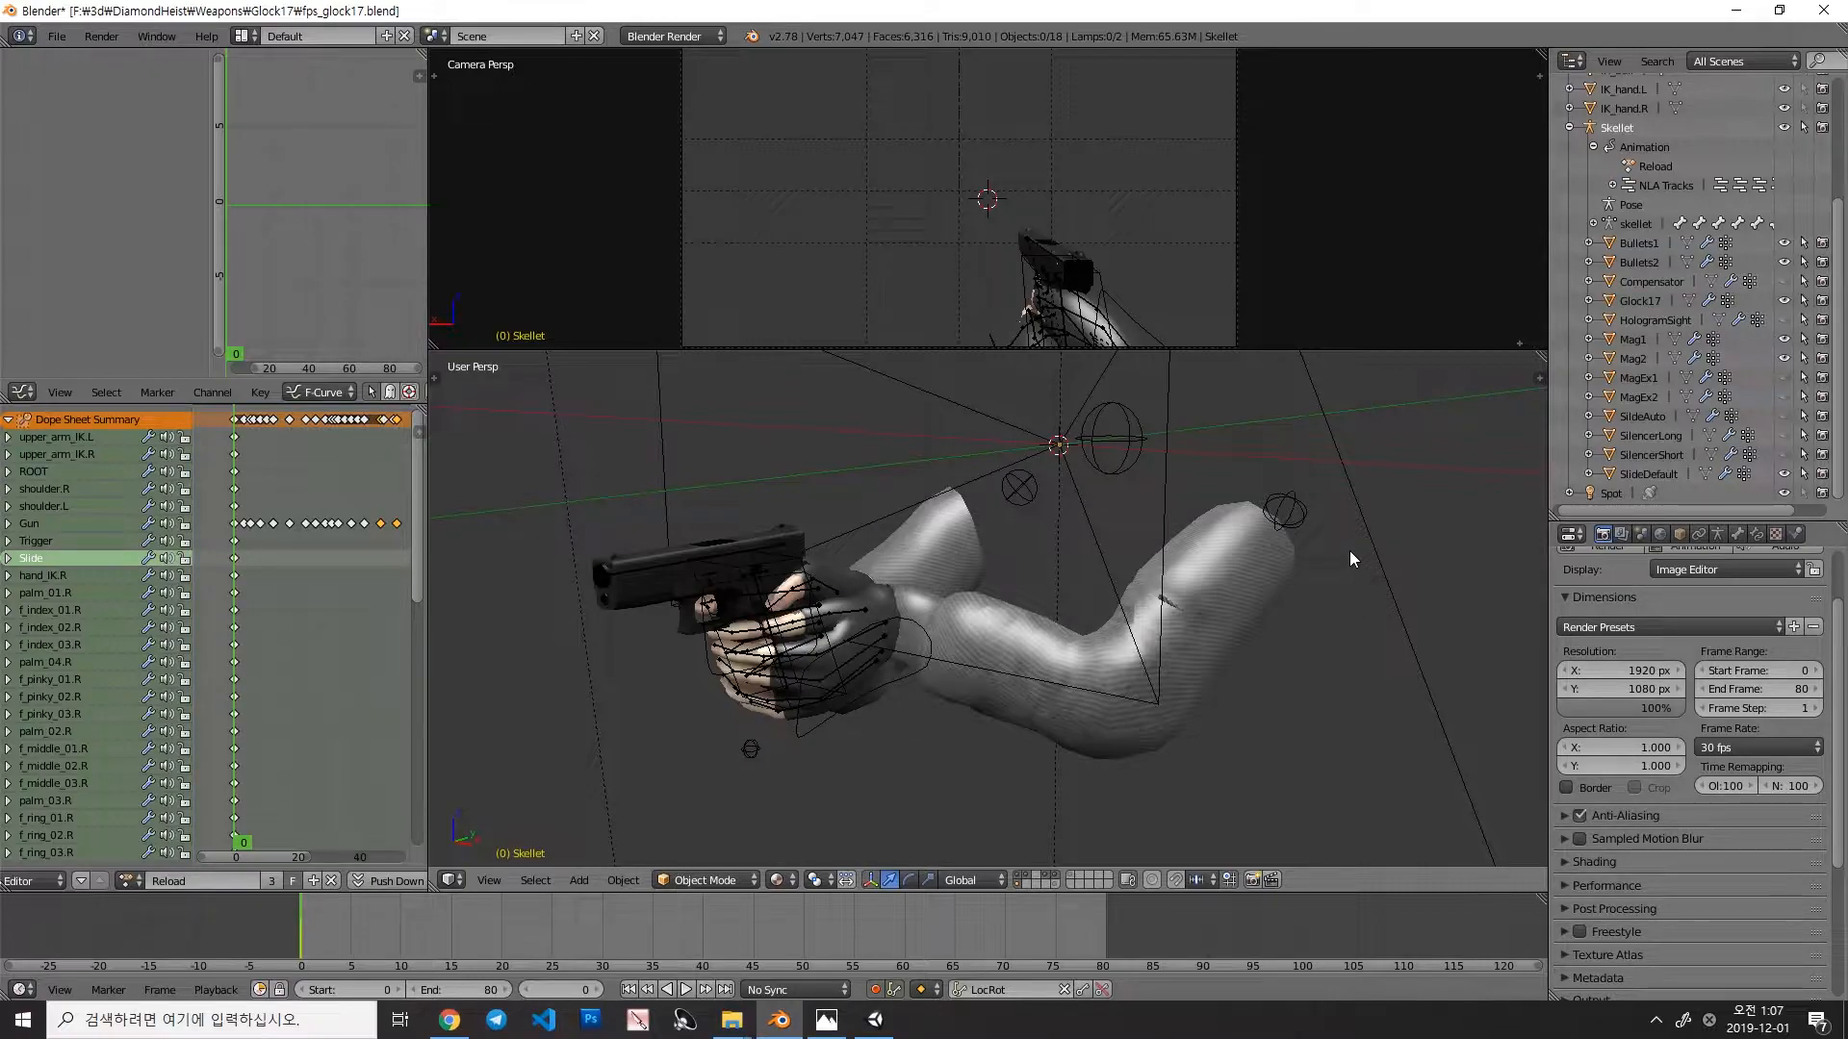
mouse_move(1351, 558)
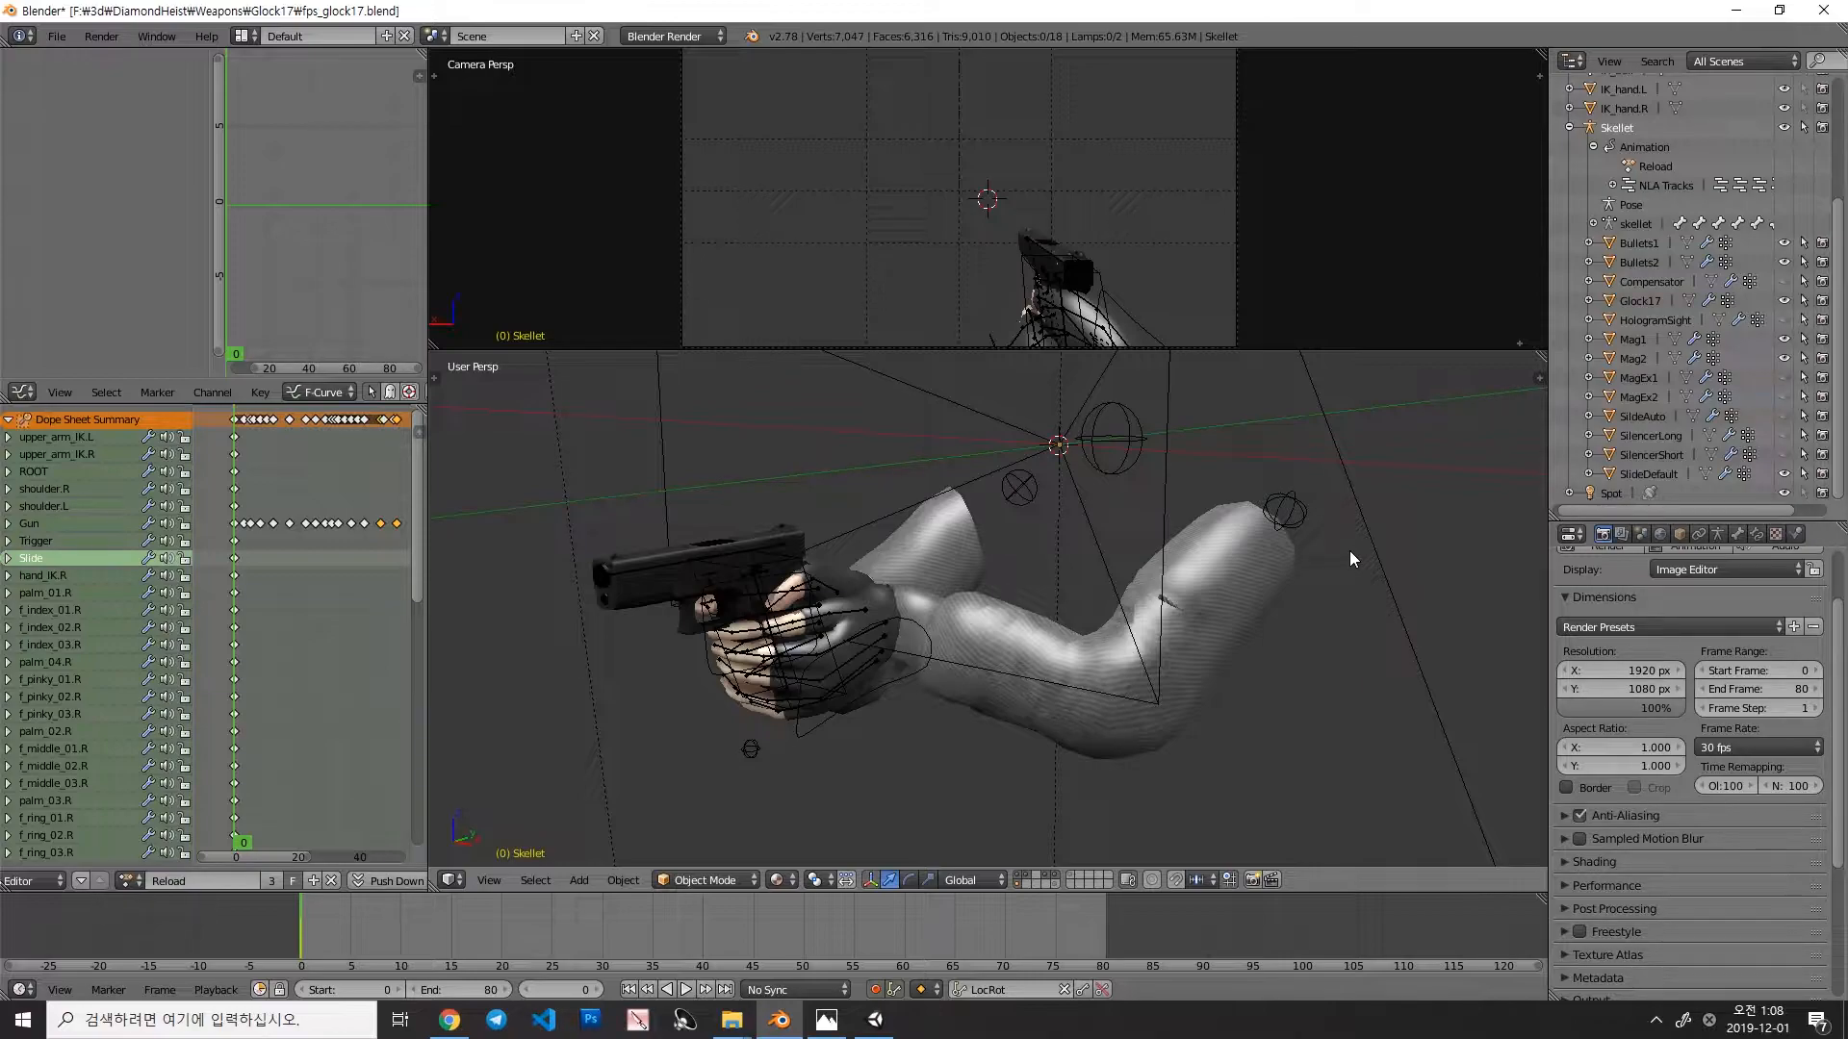
mouse_move(1205, 506)
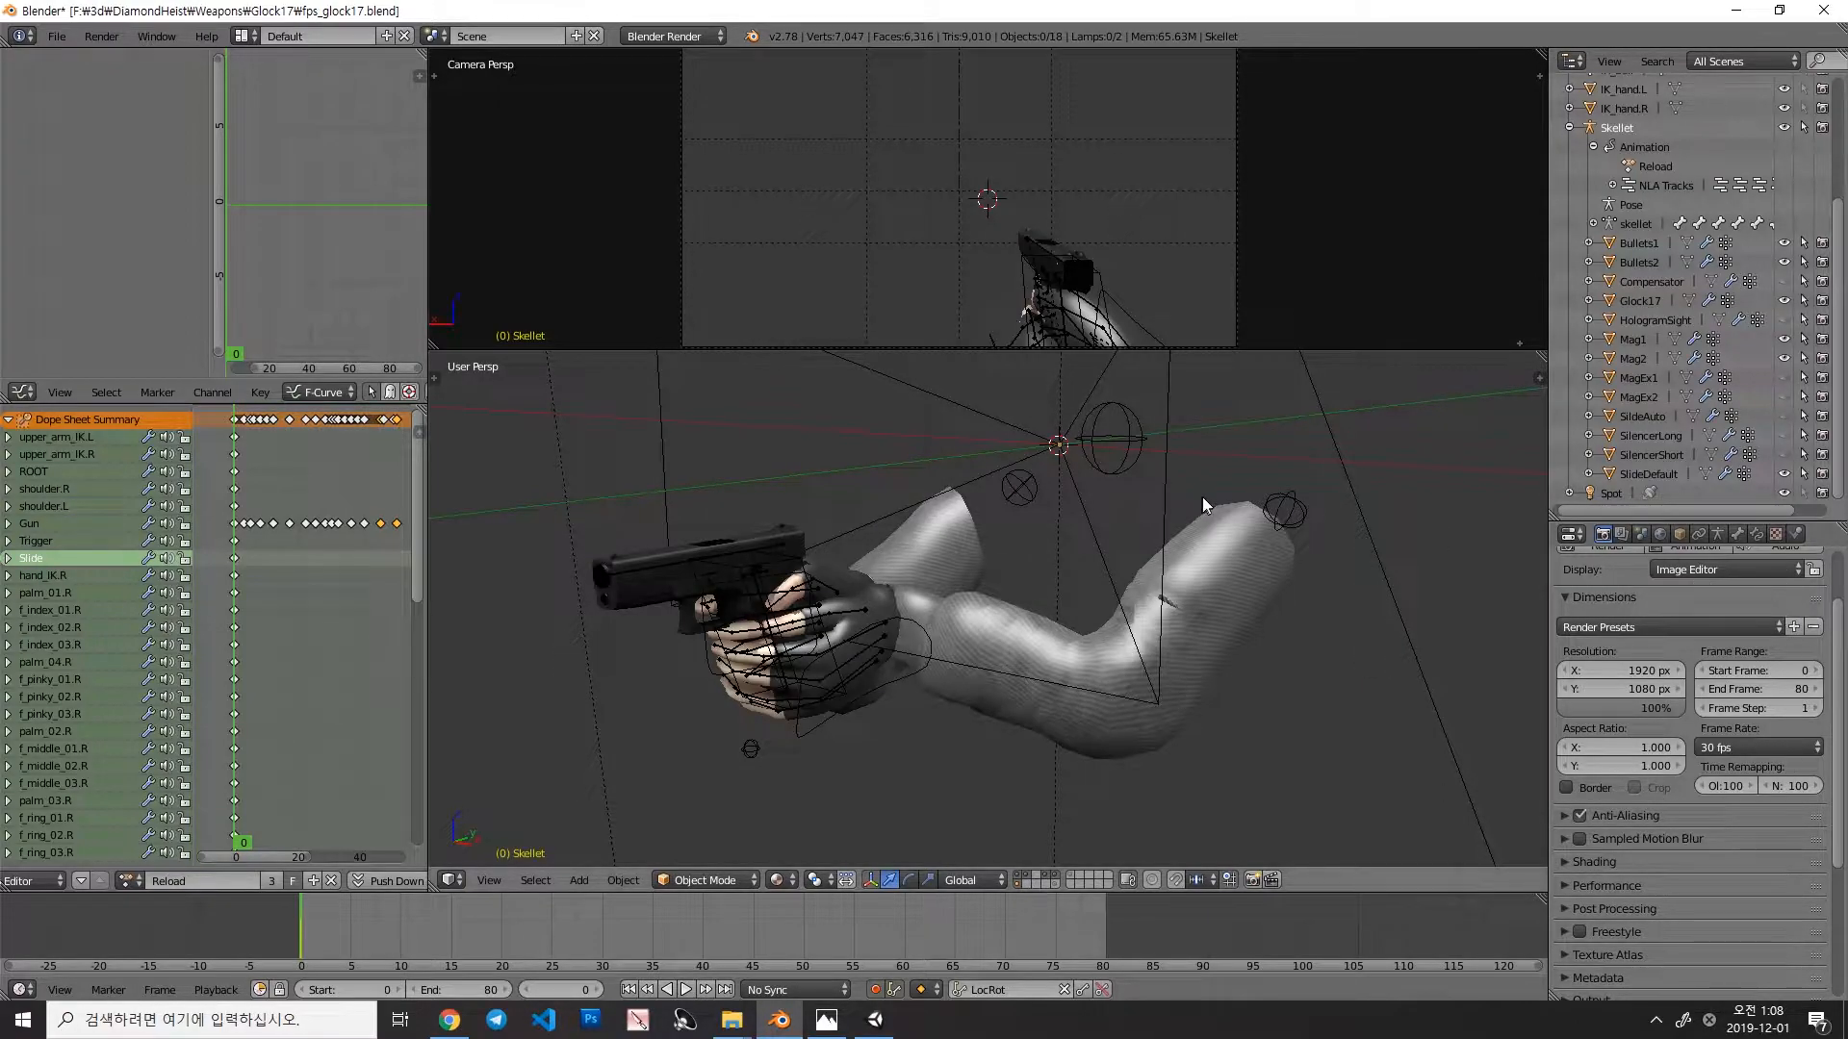
mouse_move(1044, 521)
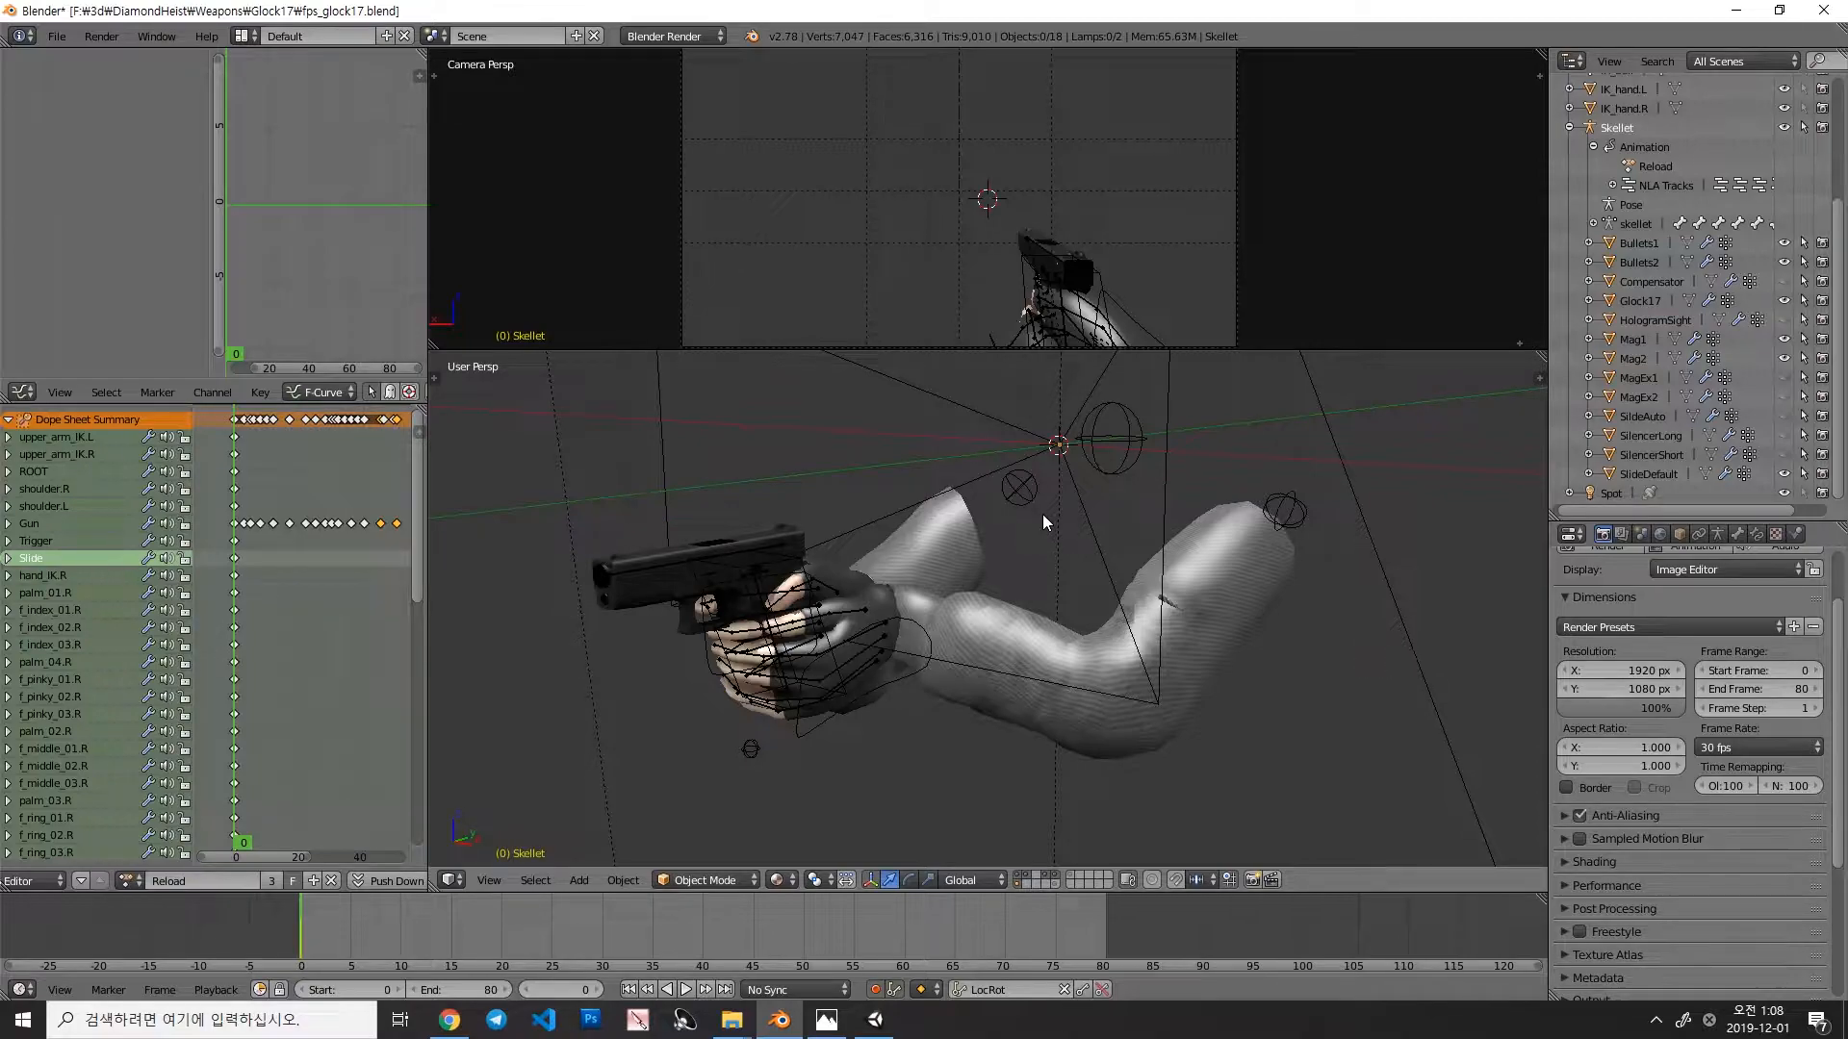
mouse_move(1278, 599)
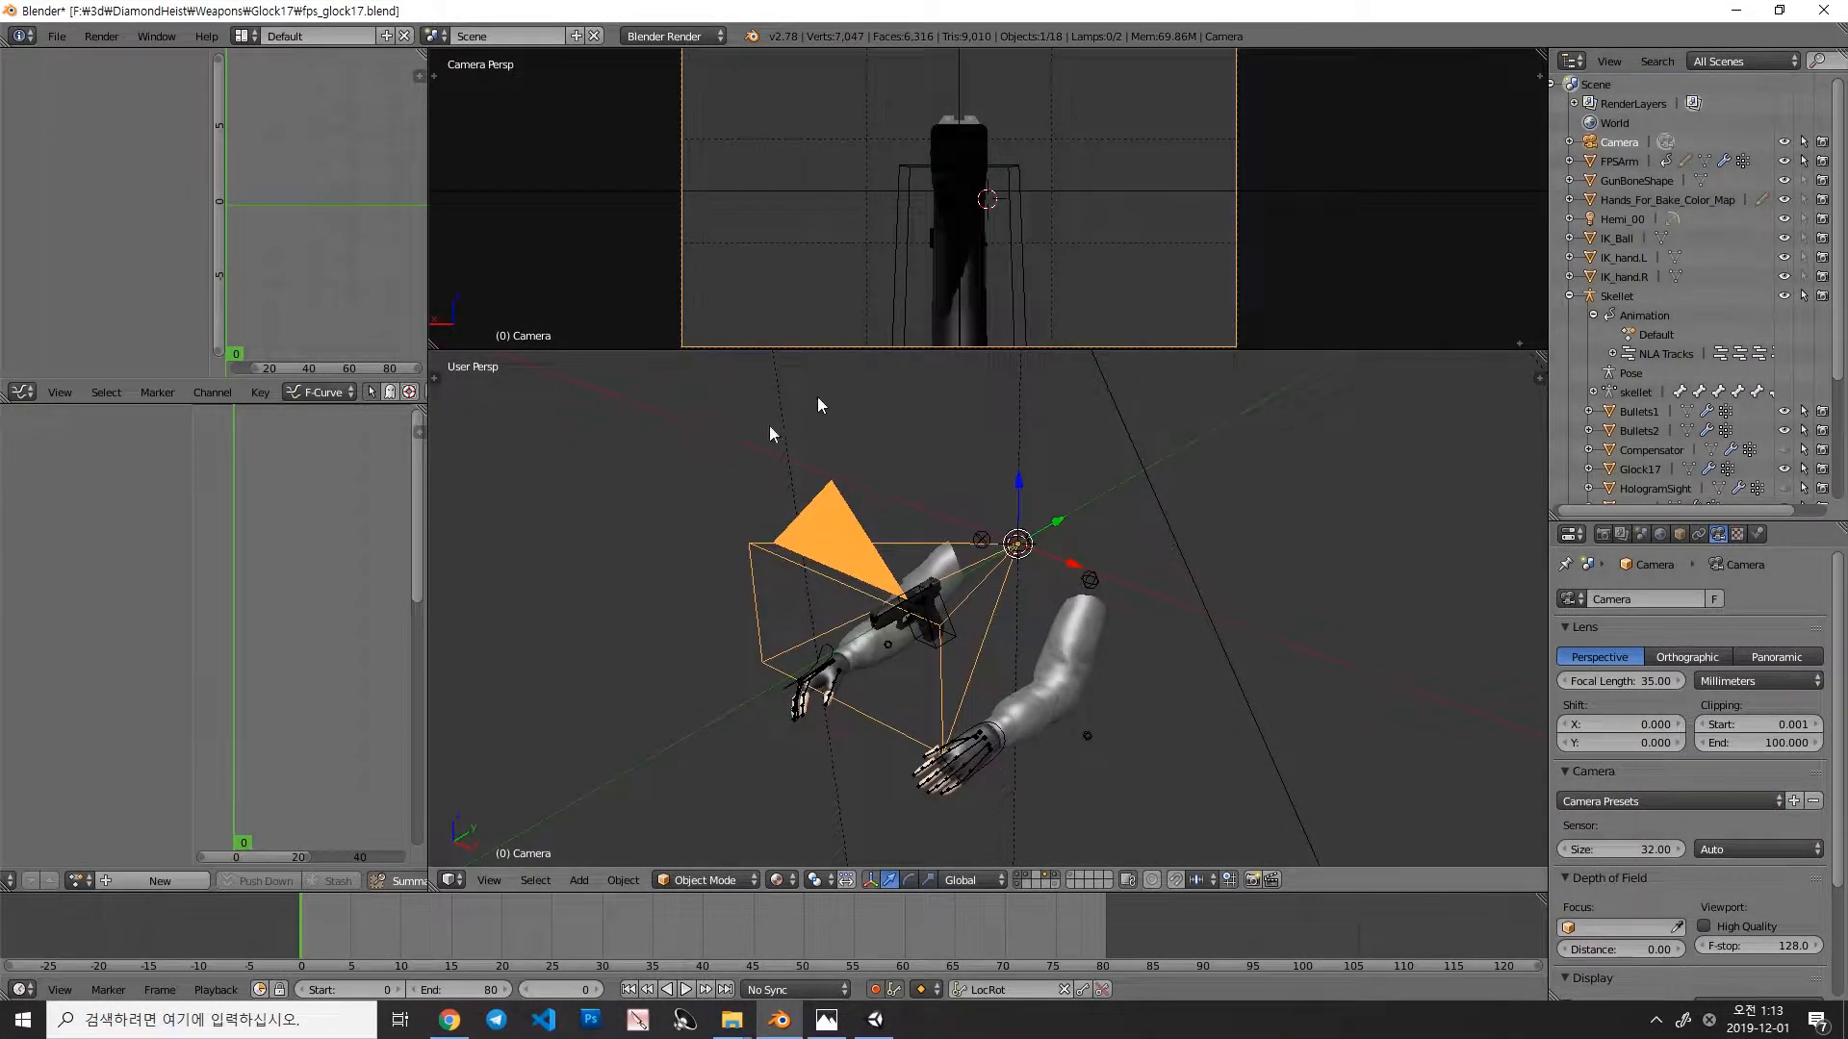
Step: Check the imported fps_glock17 rig in Unity and compare against Blender's camera at the origin
left_click(822, 1020)
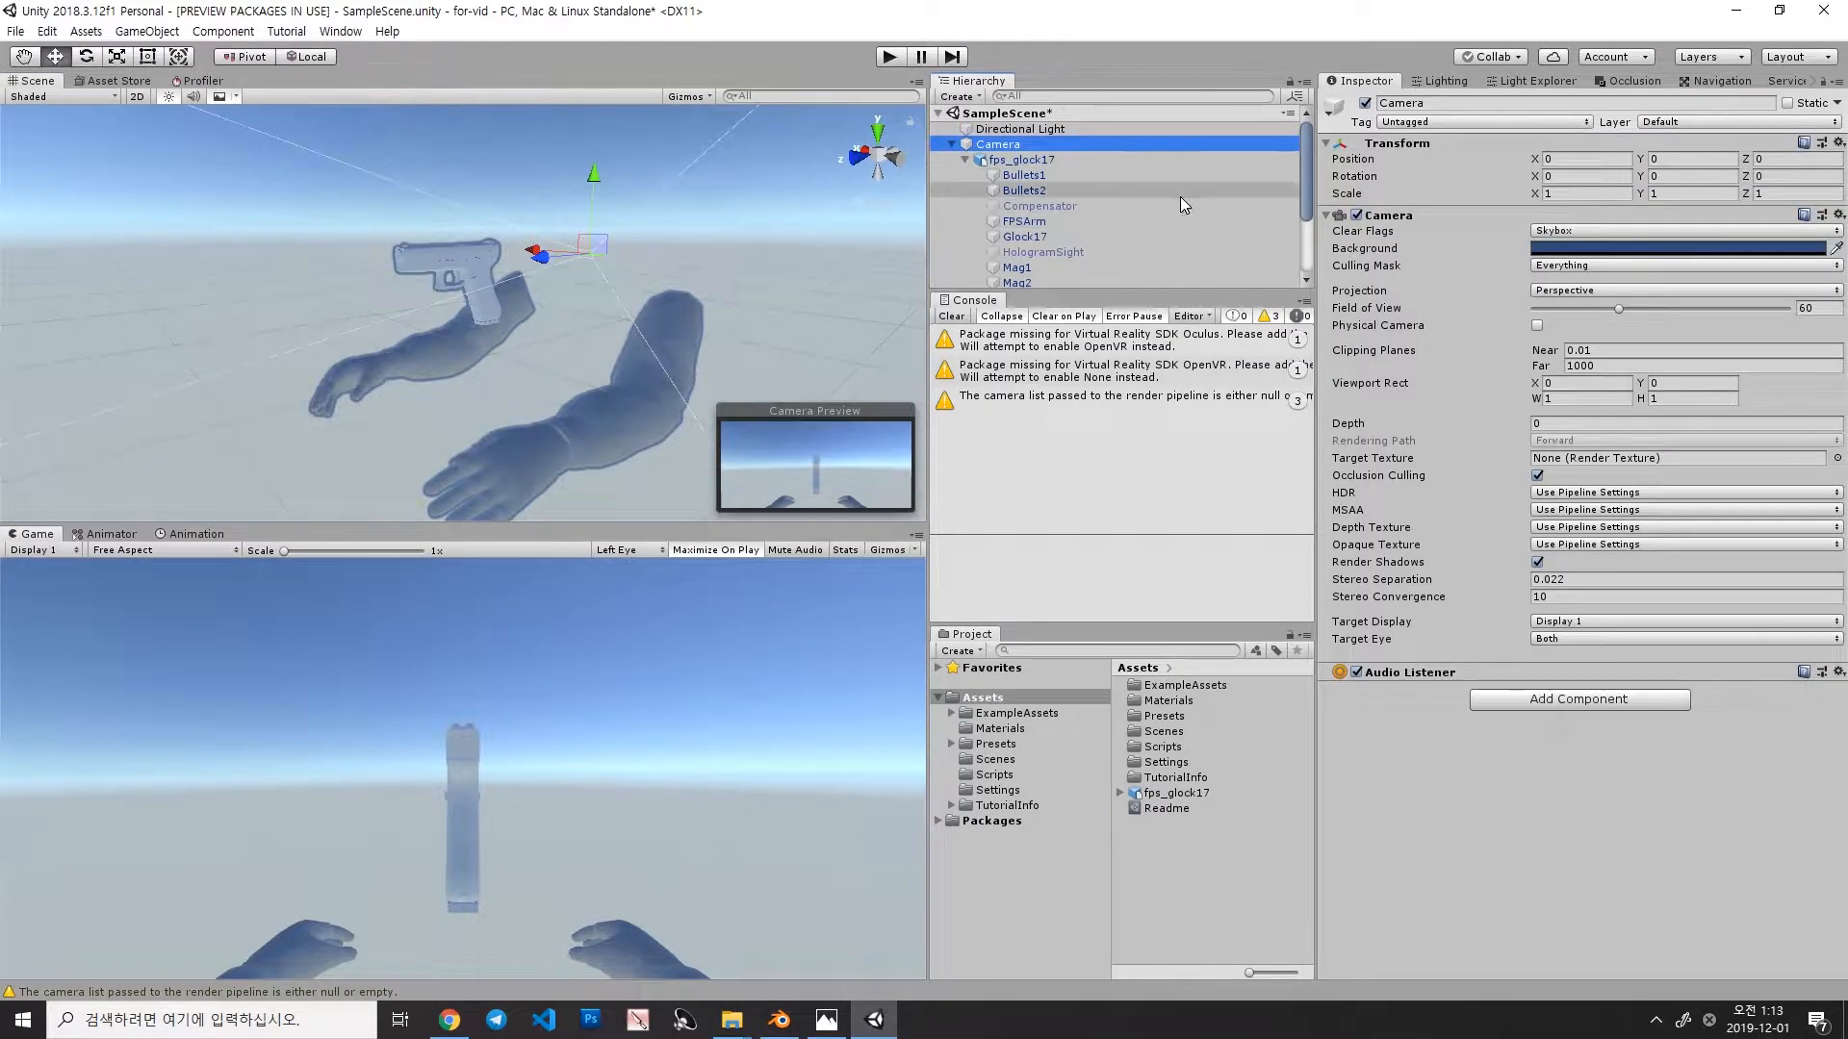
left_click(776, 1020)
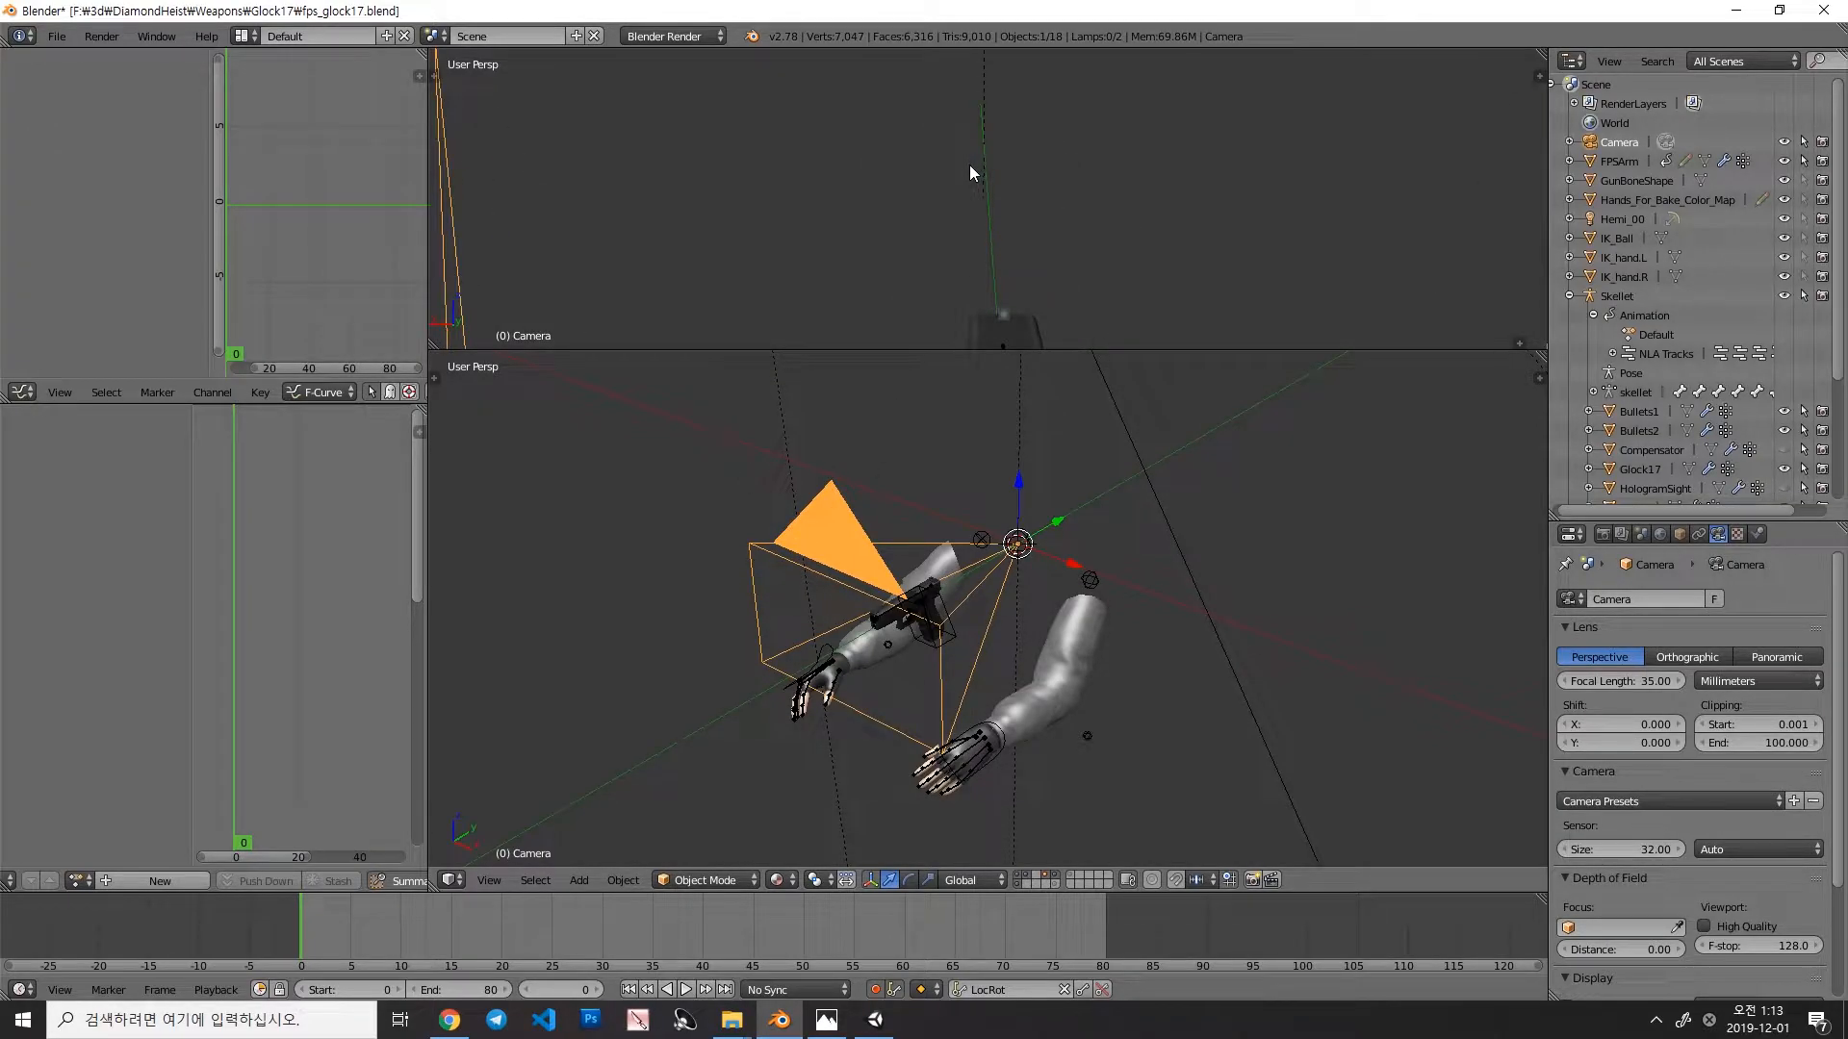
left_click(824, 1020)
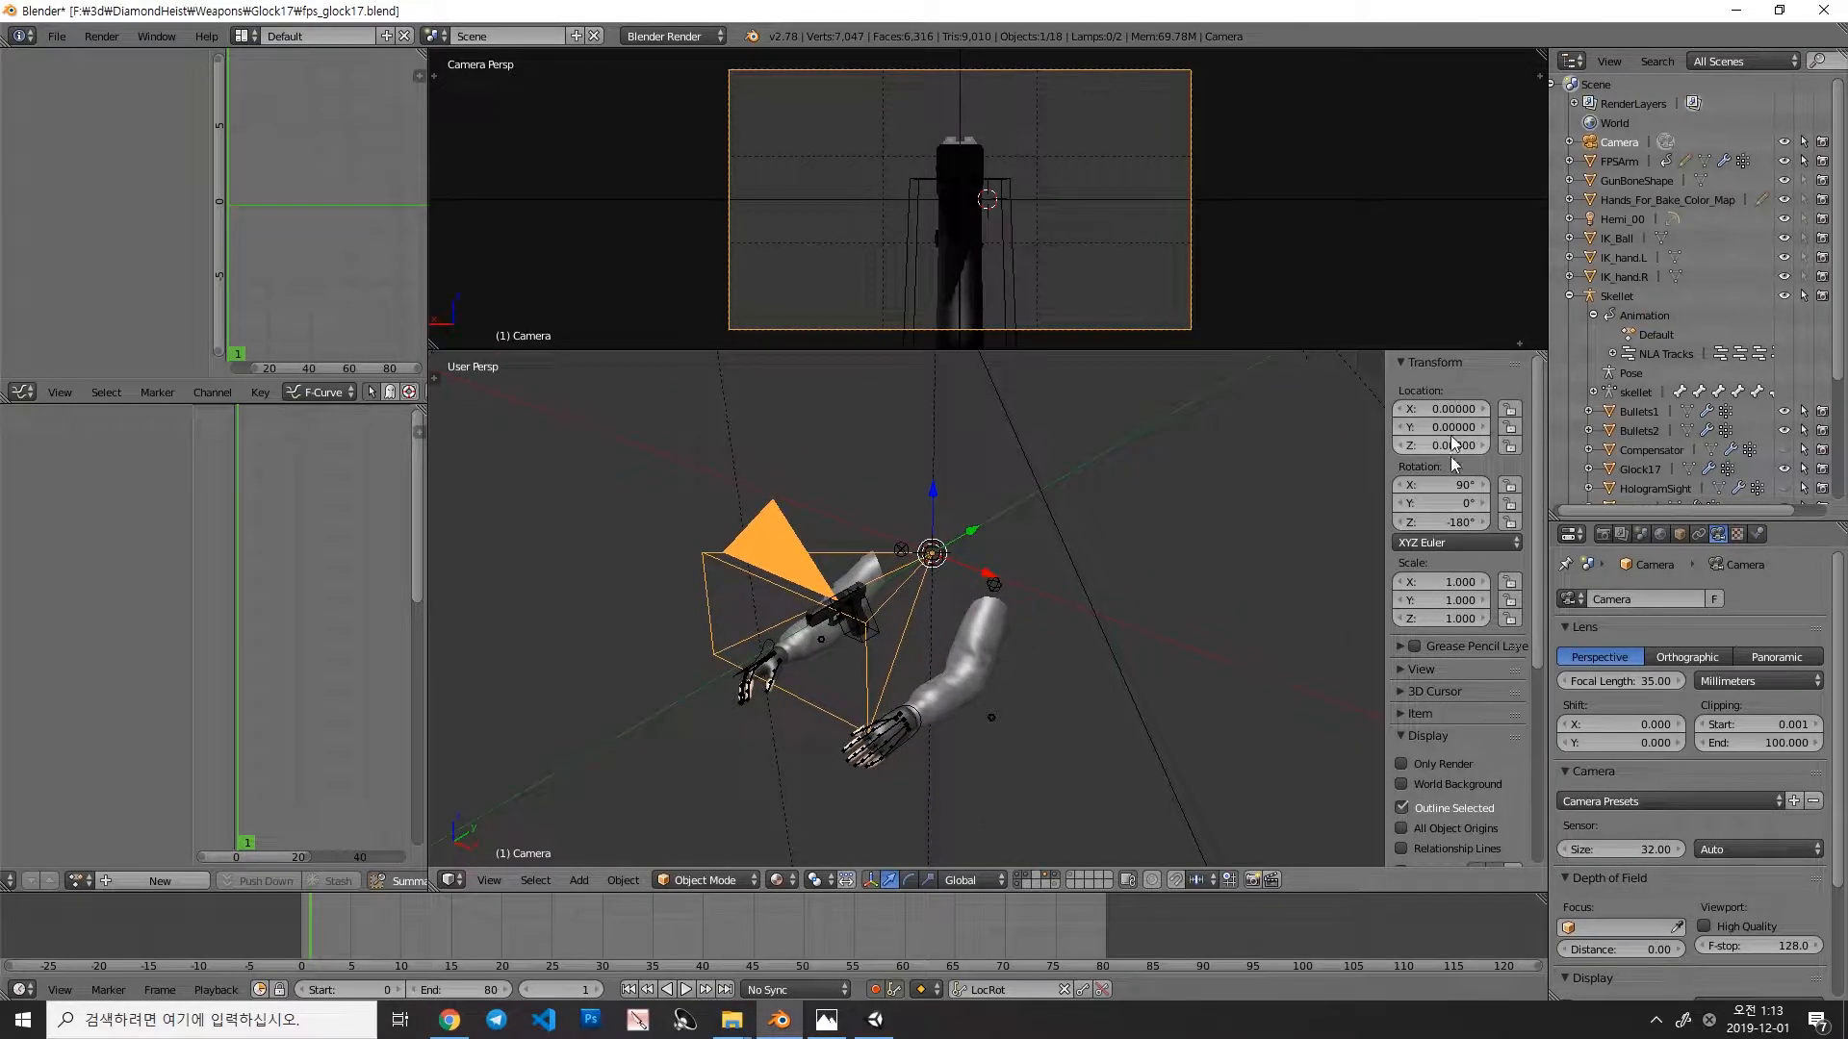
Step: Compare Unity's Camera zero position and 60° field of view with Blender's 35 mm camera
left_click(874, 1020)
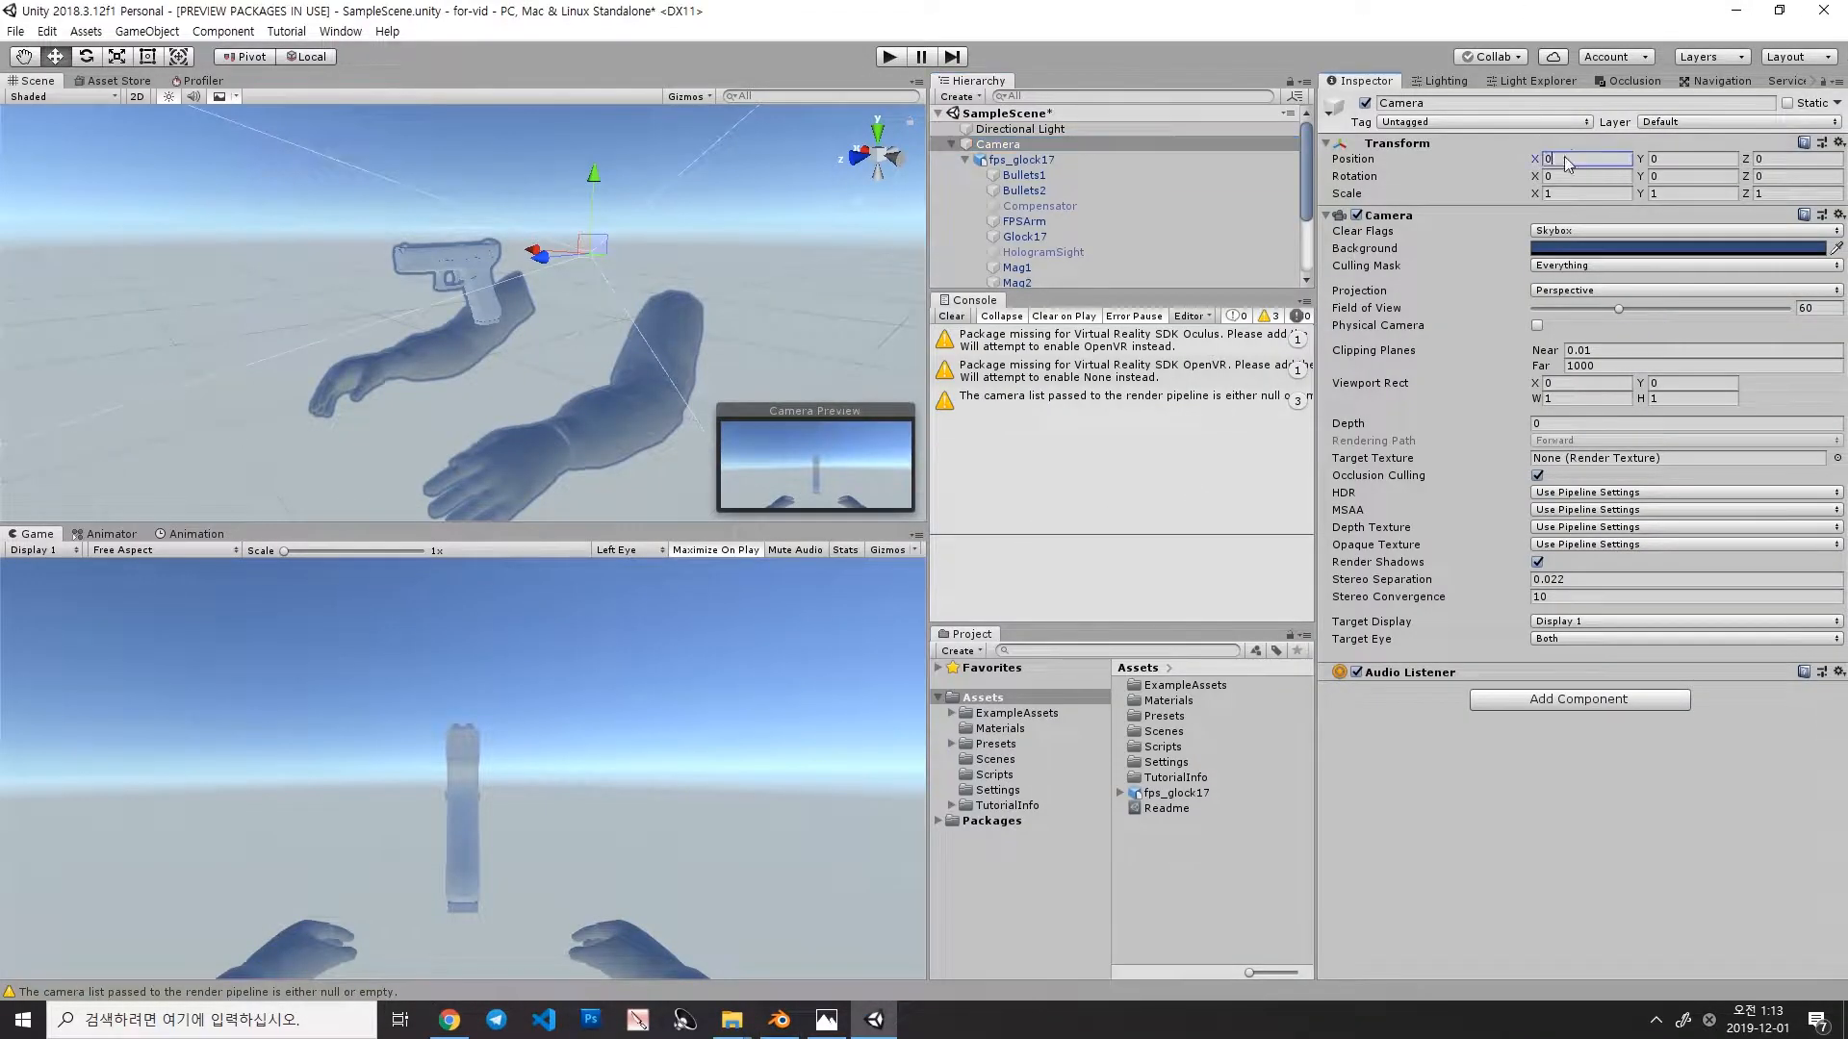
left_click(775, 1020)
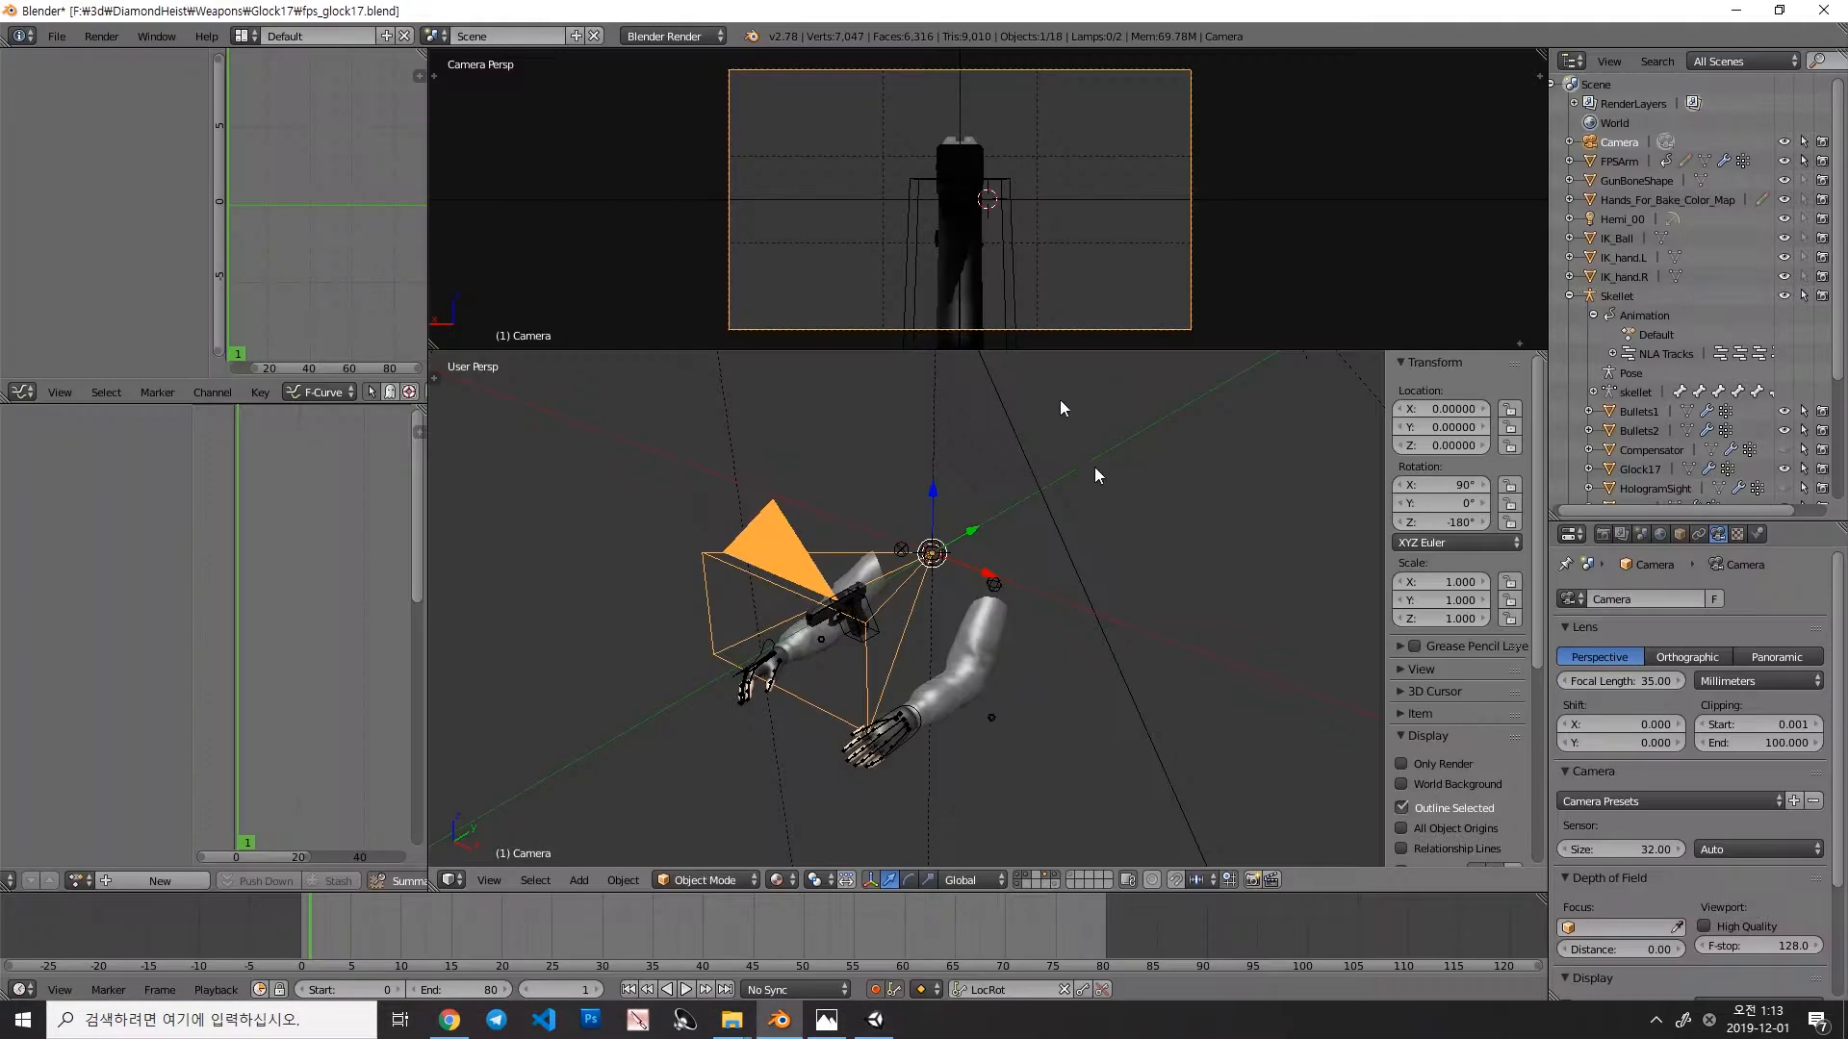
left_click(826, 1021)
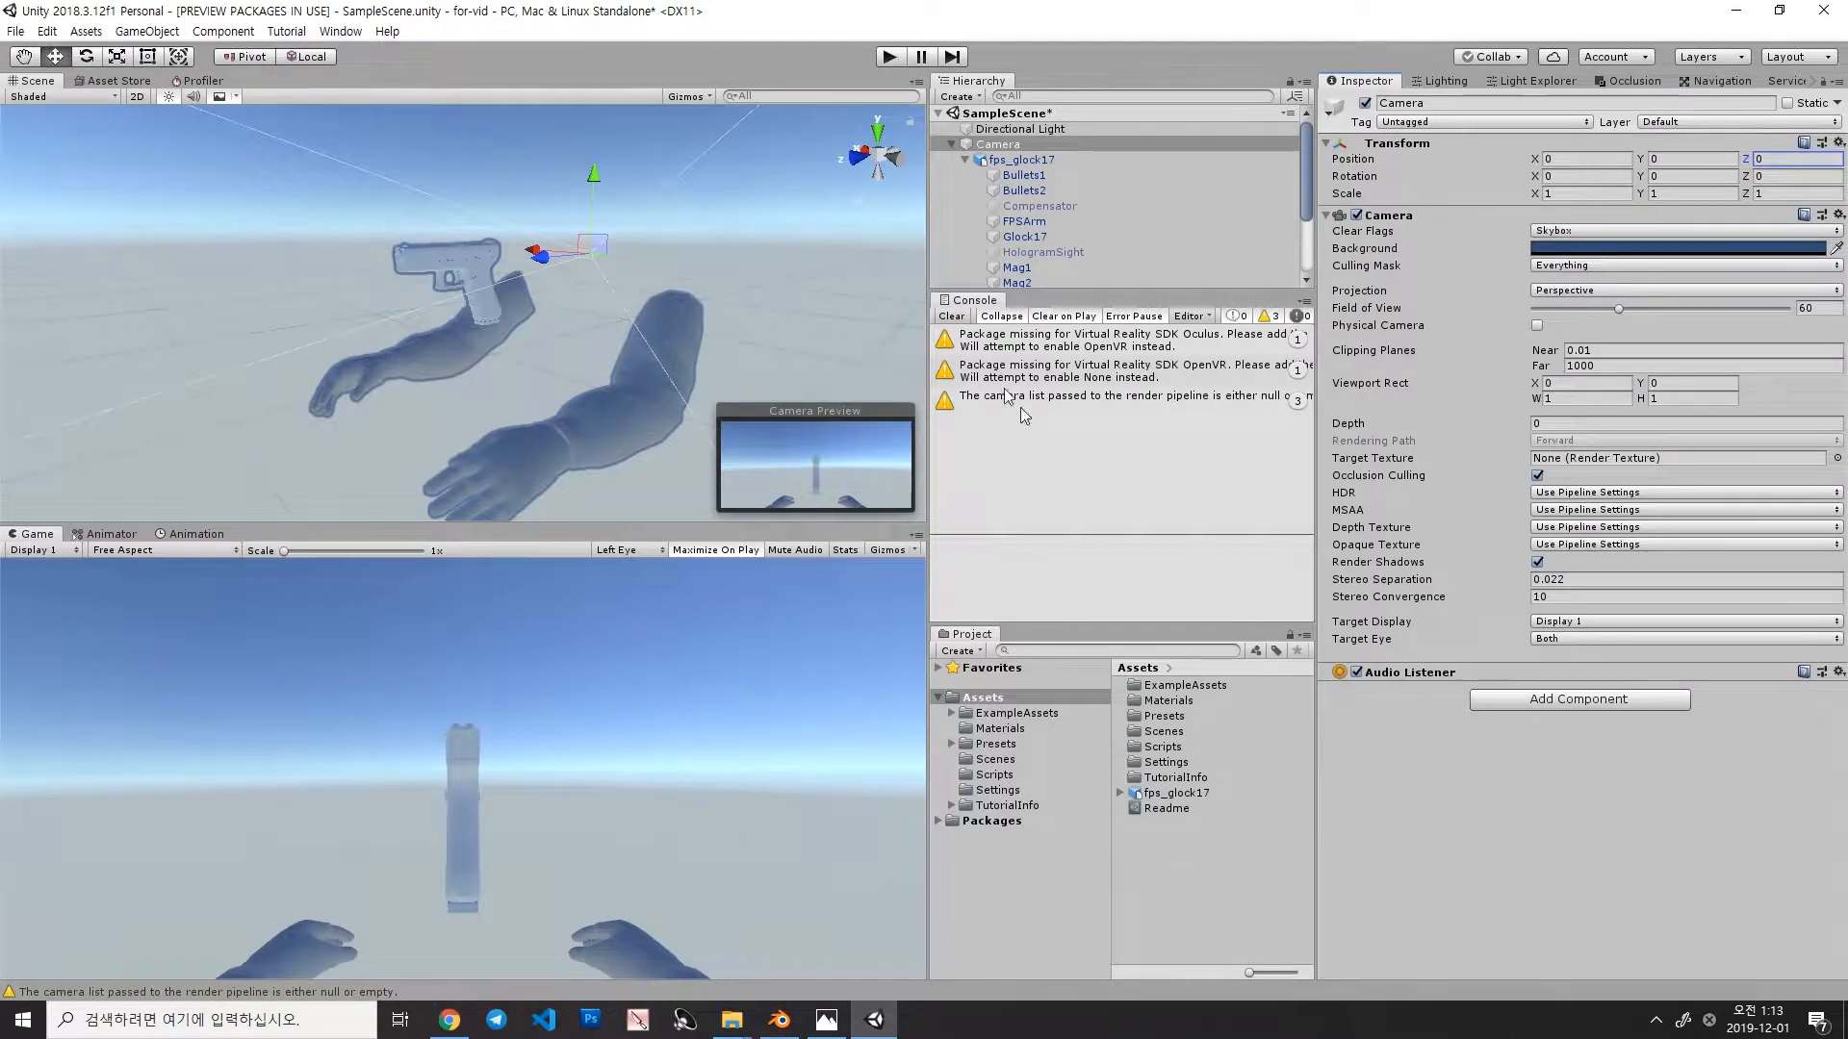
mouse_move(784, 572)
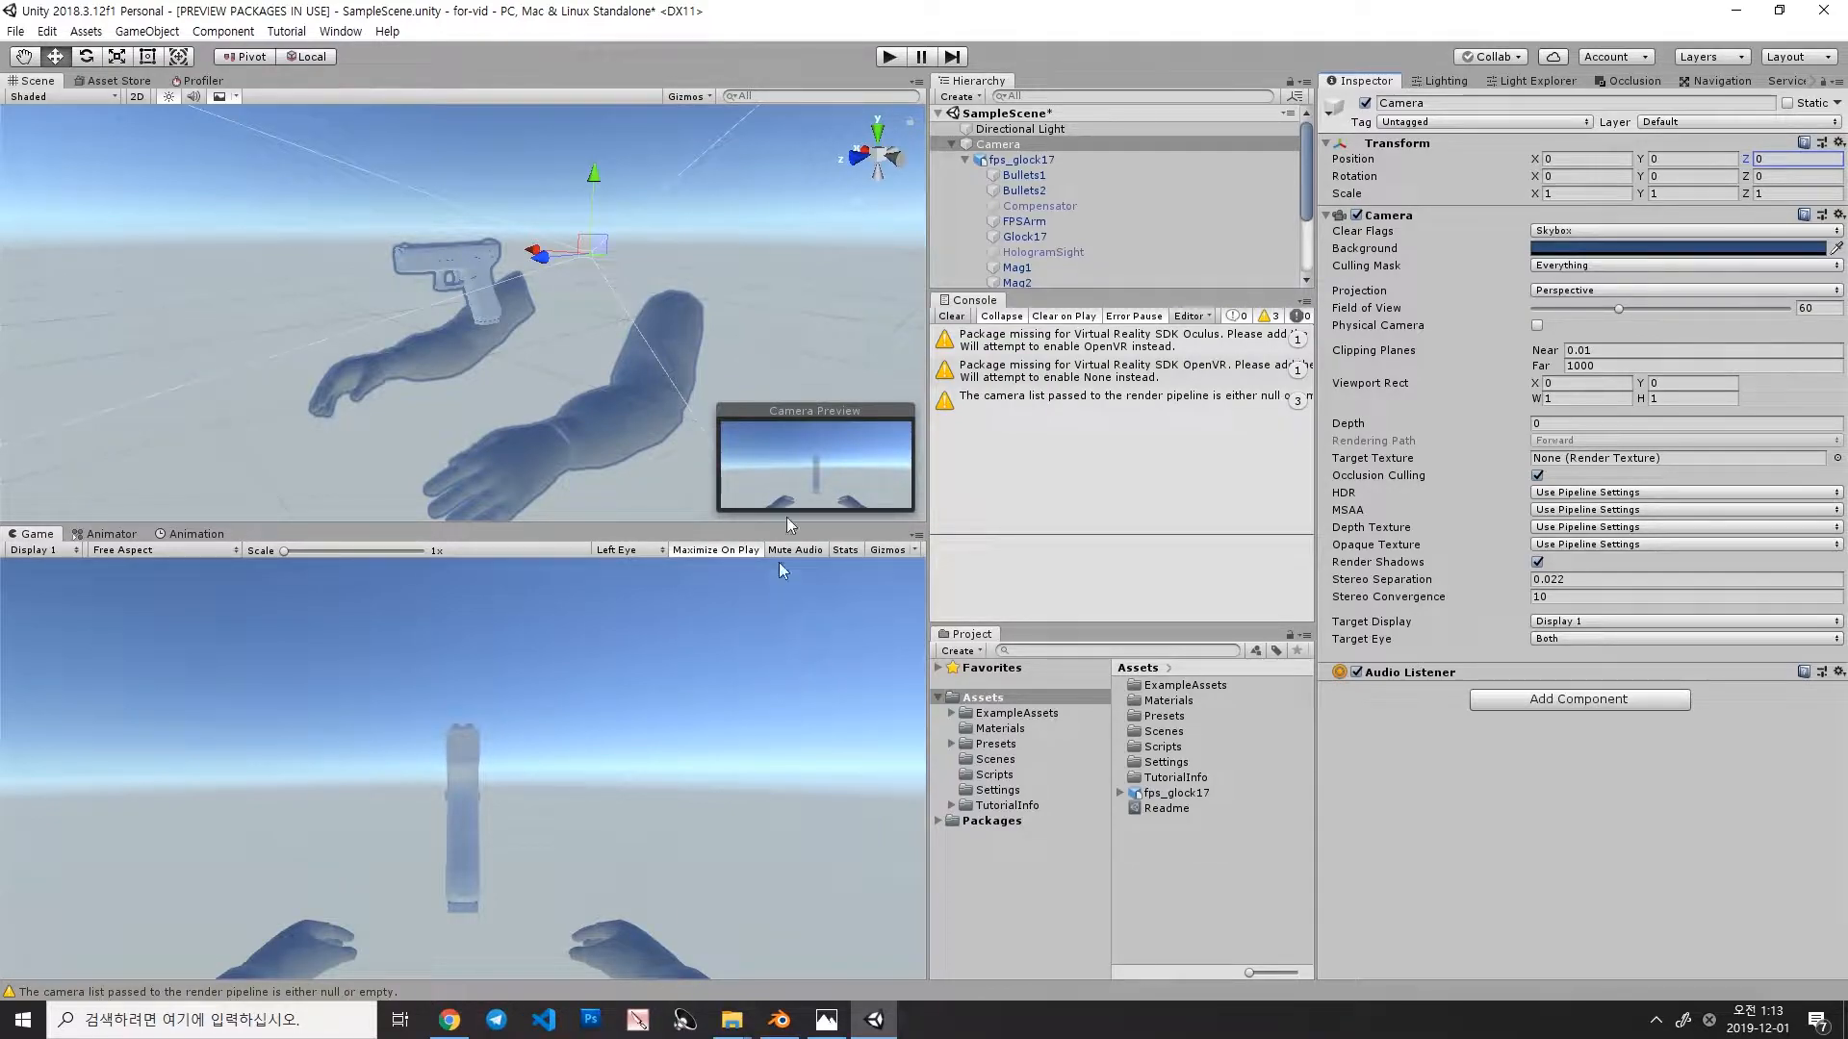
mouse_move(1414, 801)
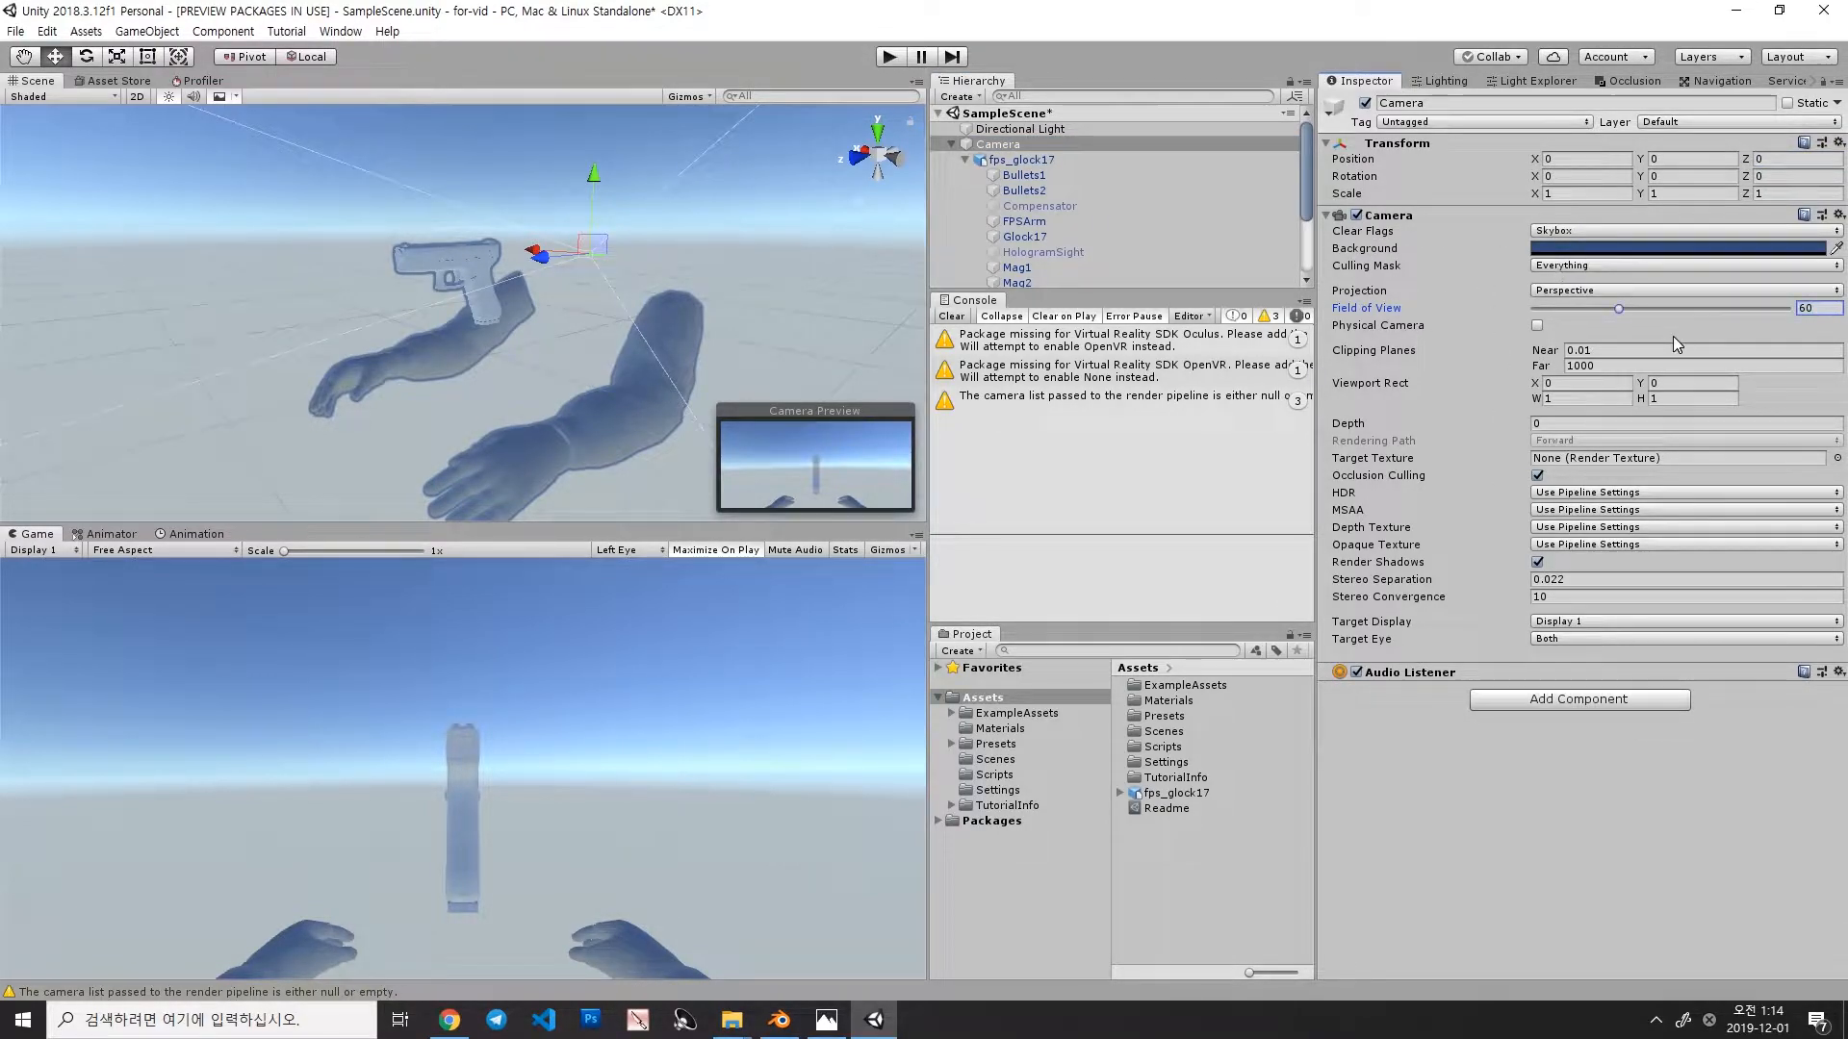
left_click(776, 1021)
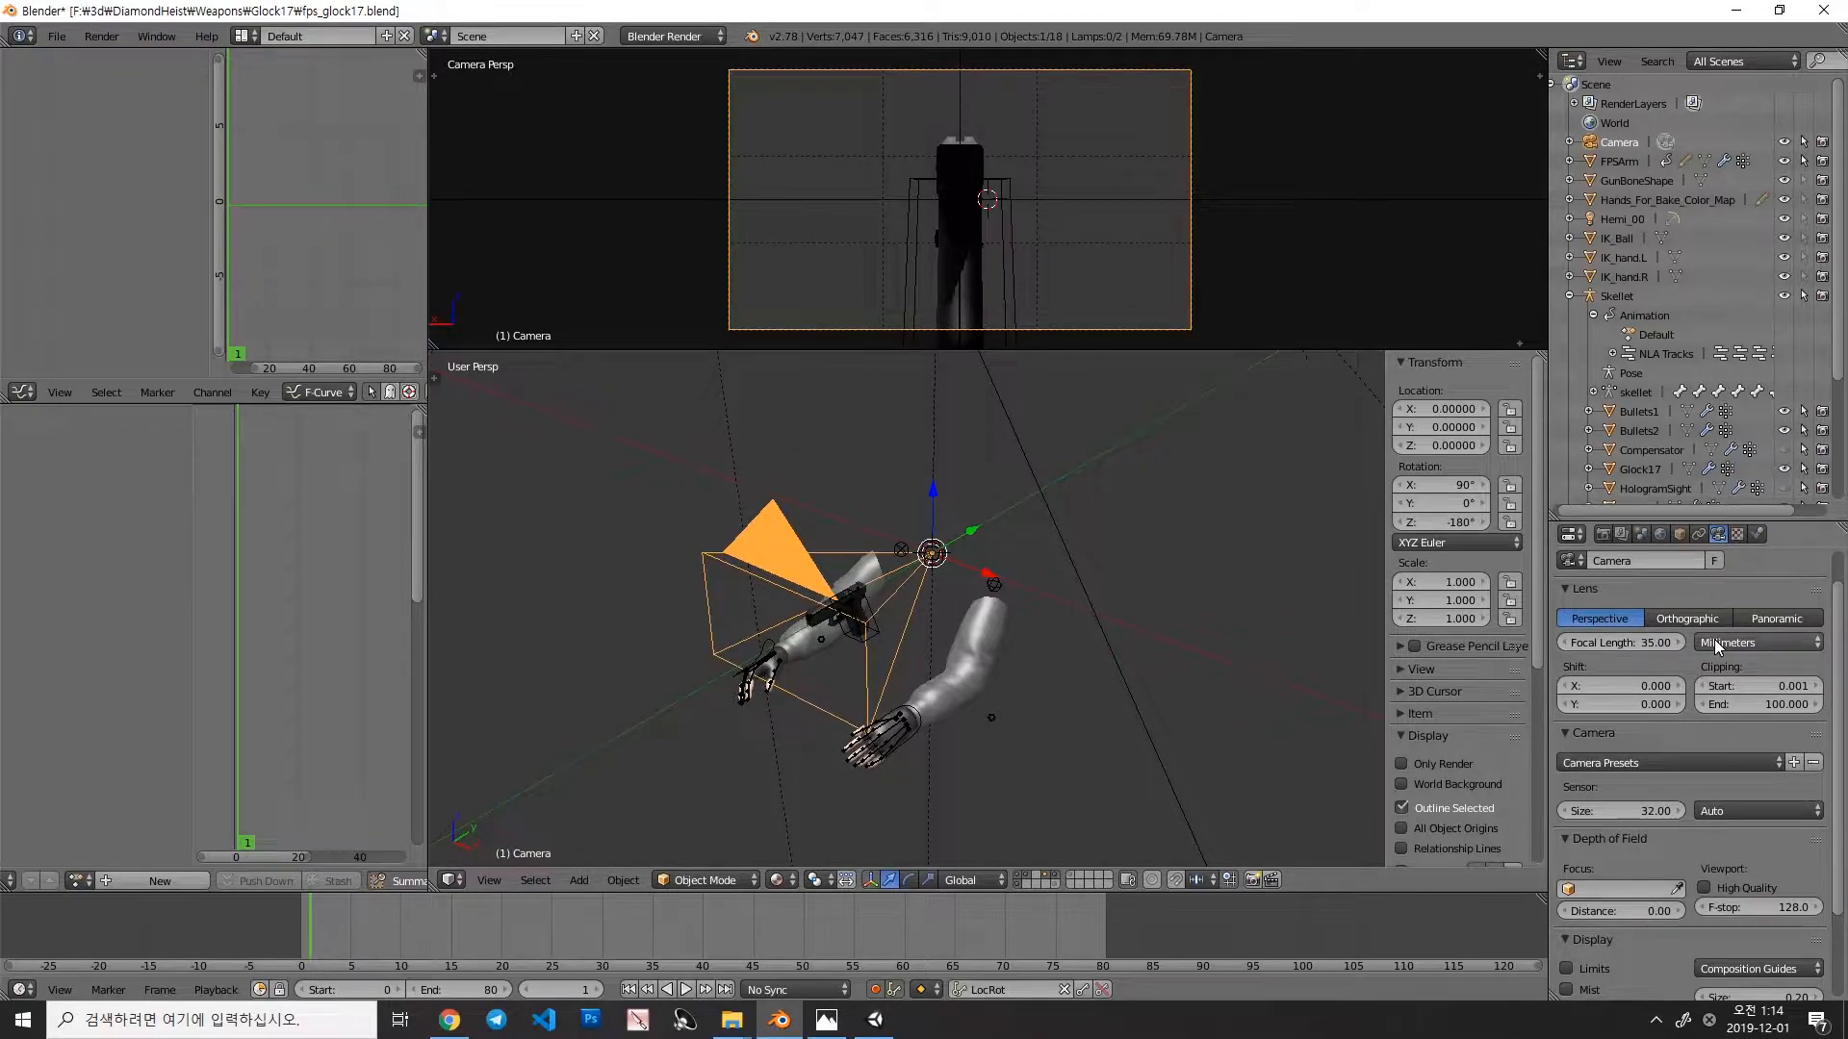
Step: Switch the camera lens unit to Field of View and set it to 90°
left_click(1755, 643)
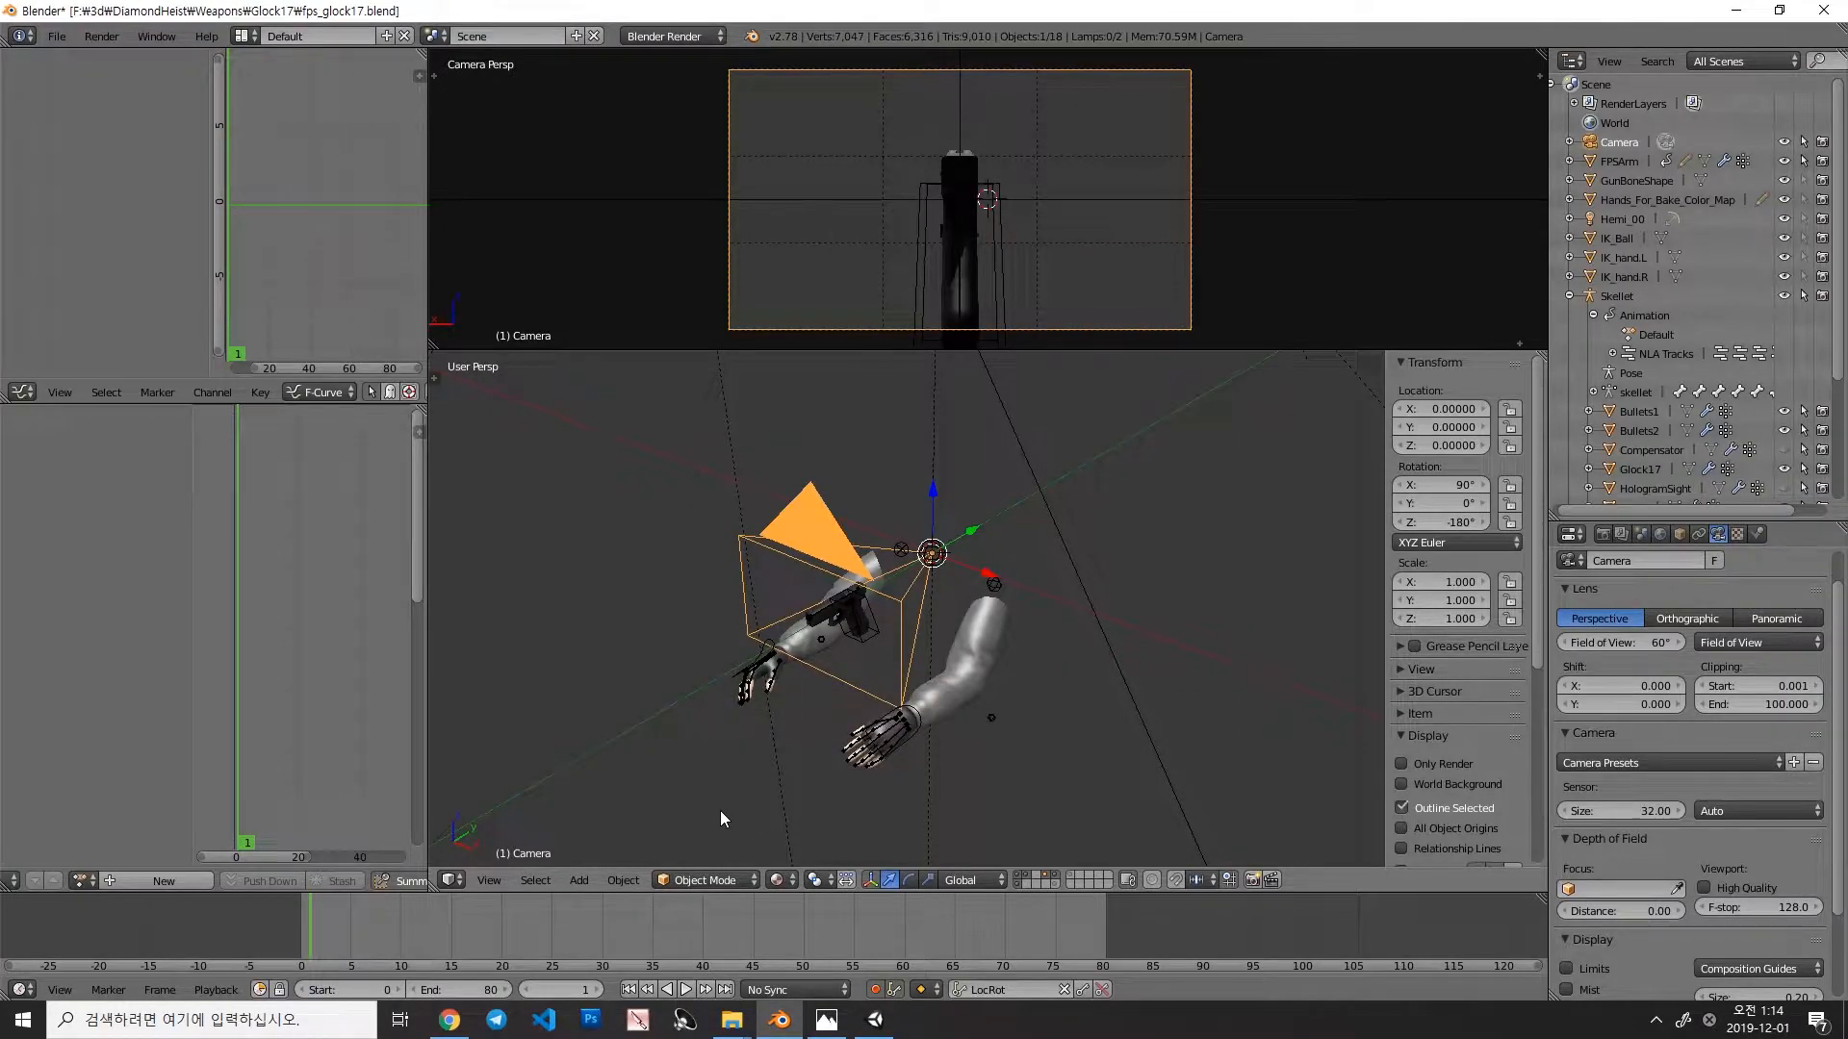
left_click(872, 1021)
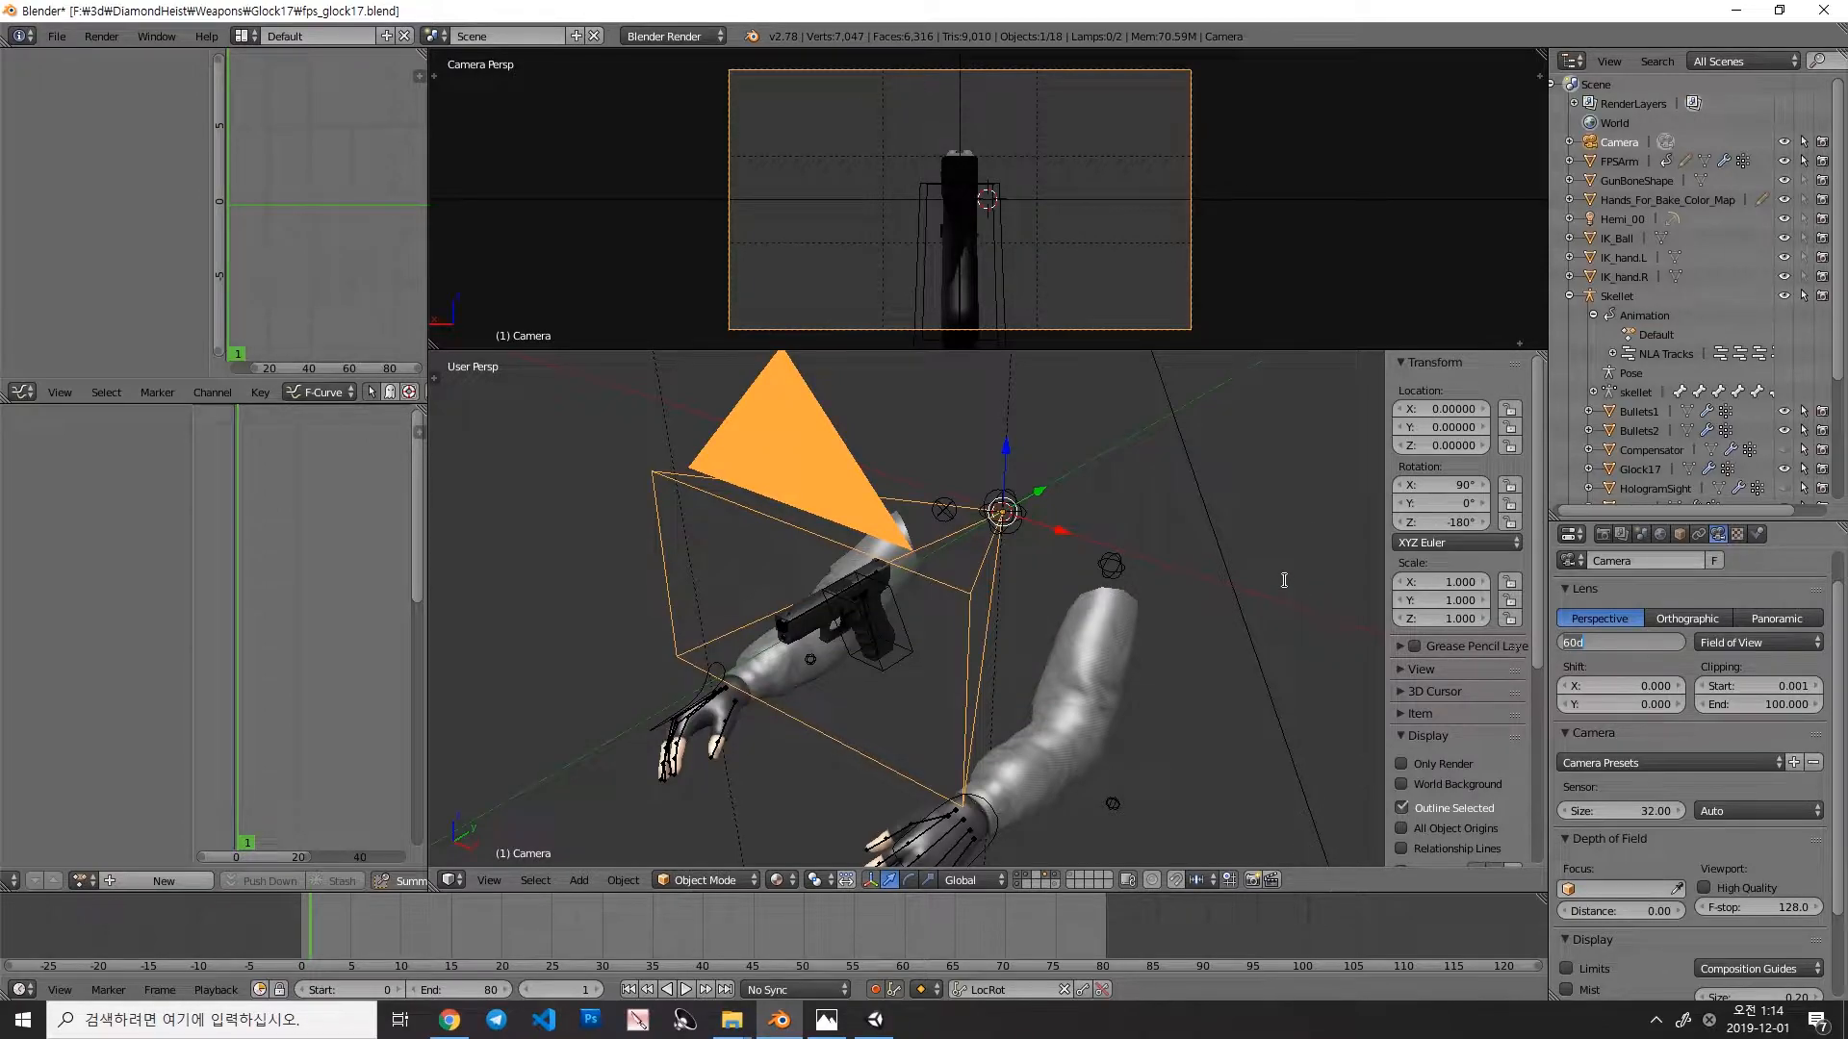
left_click(1621, 643)
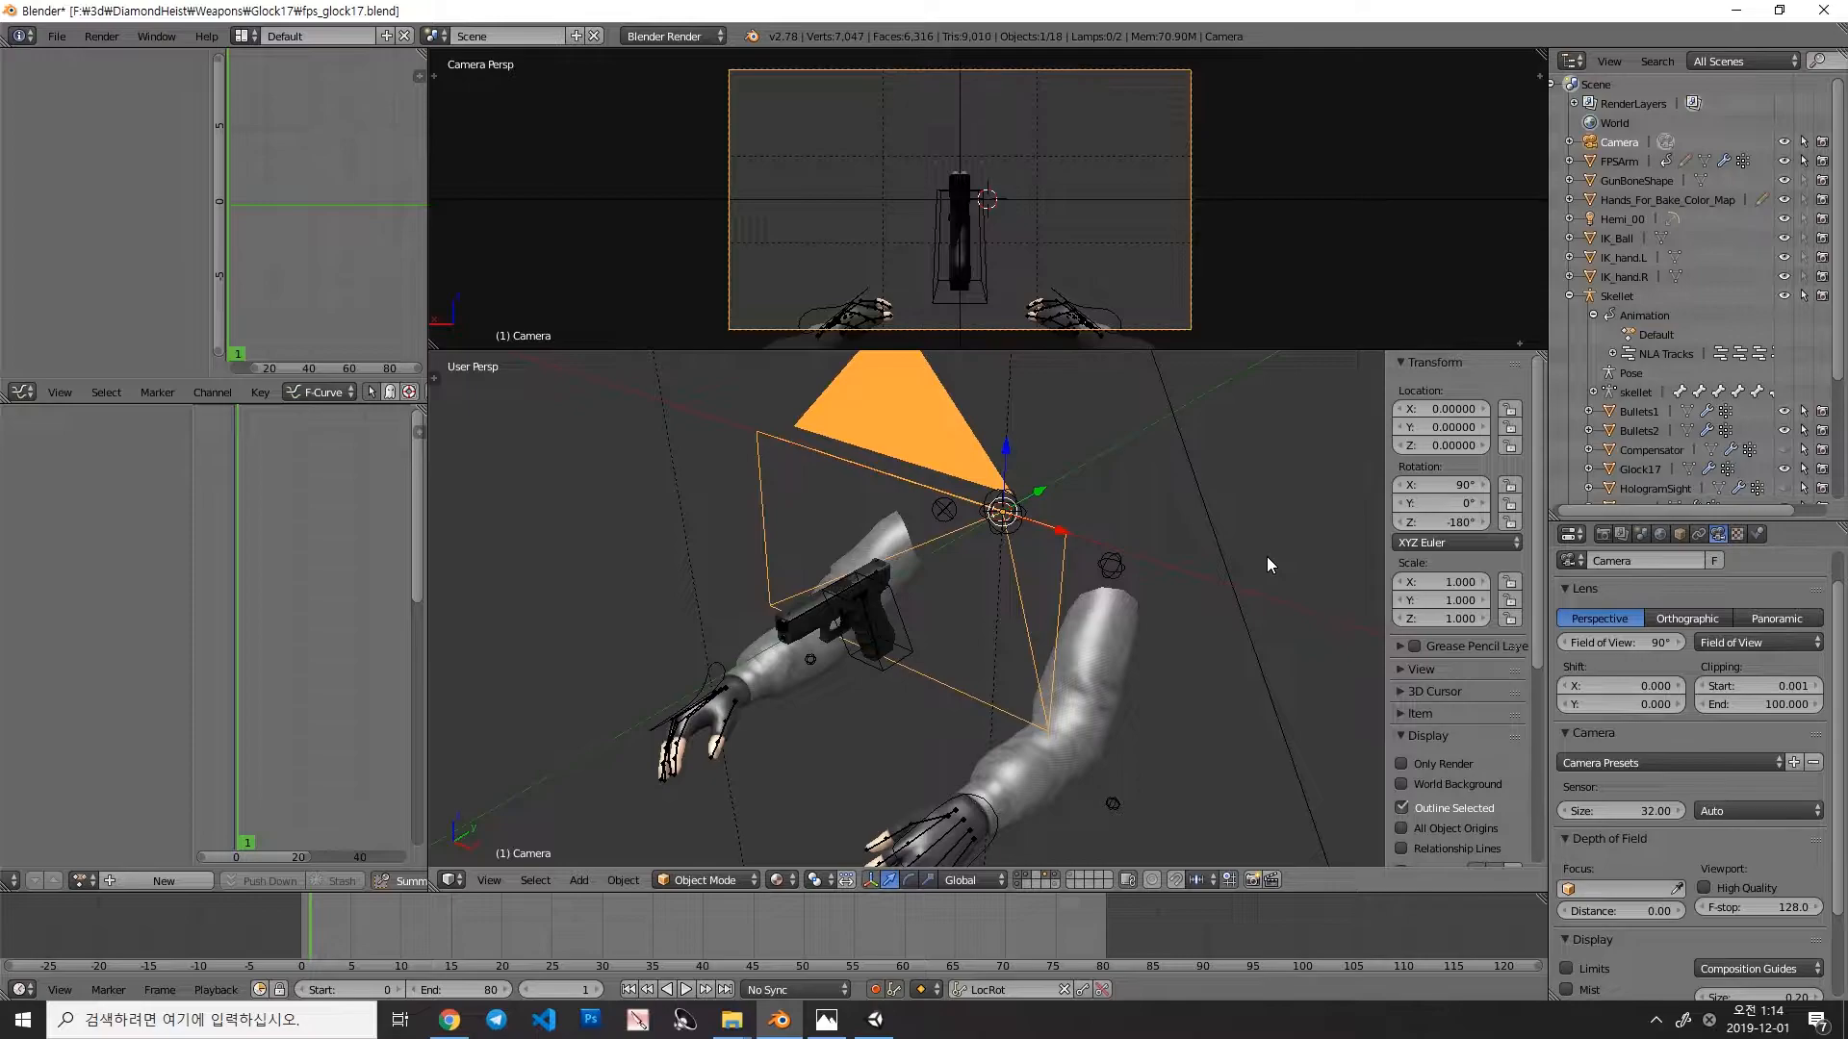
mouse_move(889, 267)
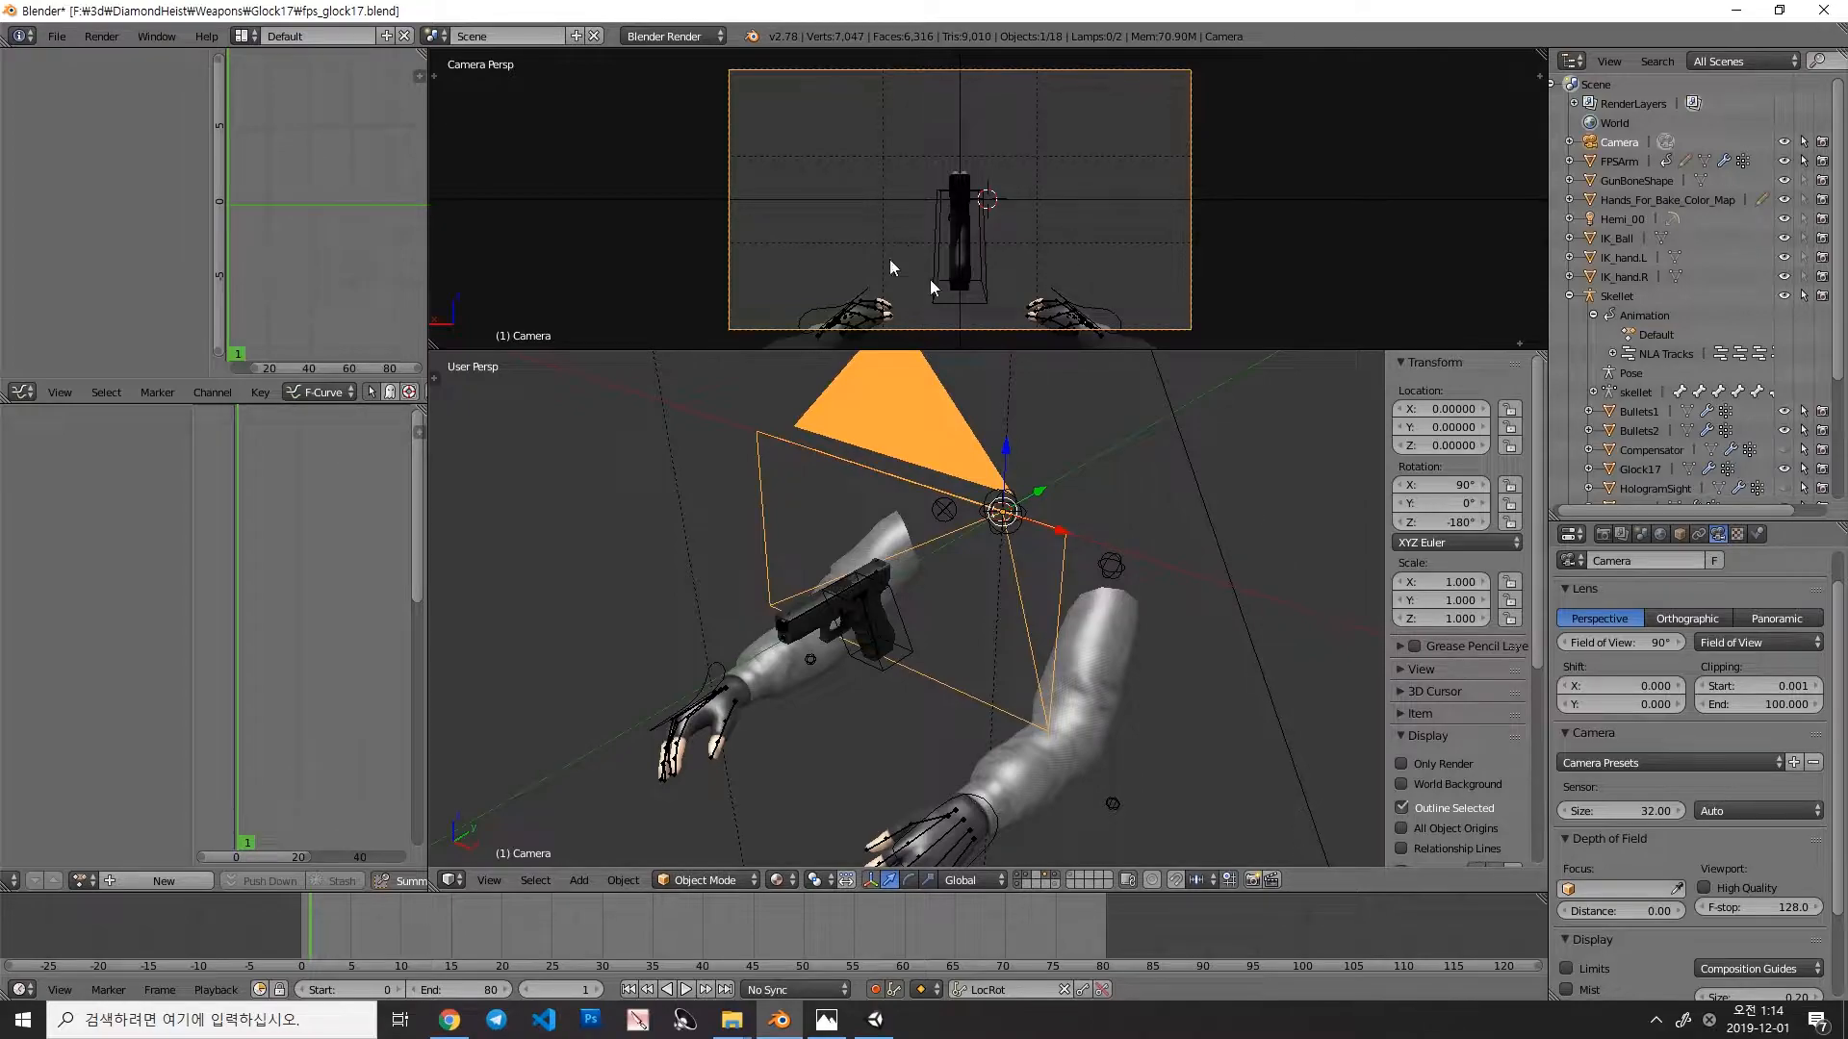
mouse_move(1024, 217)
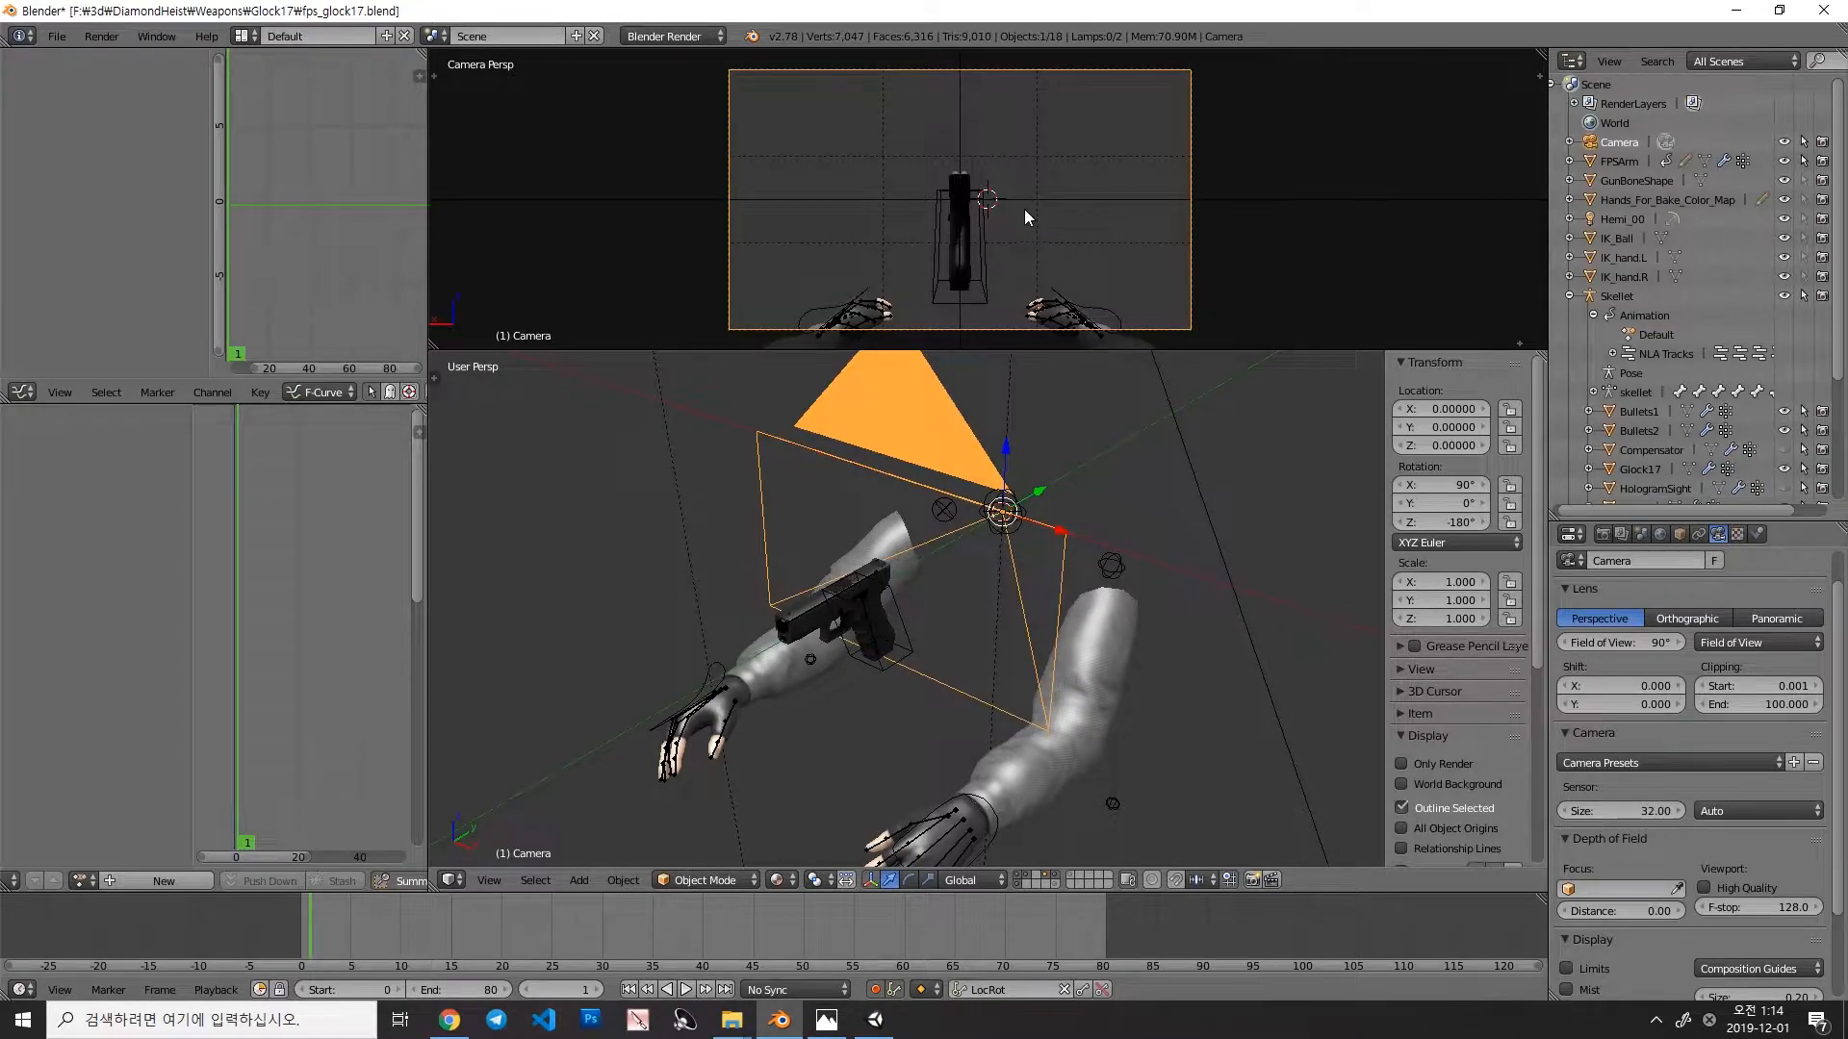
mouse_move(760, 333)
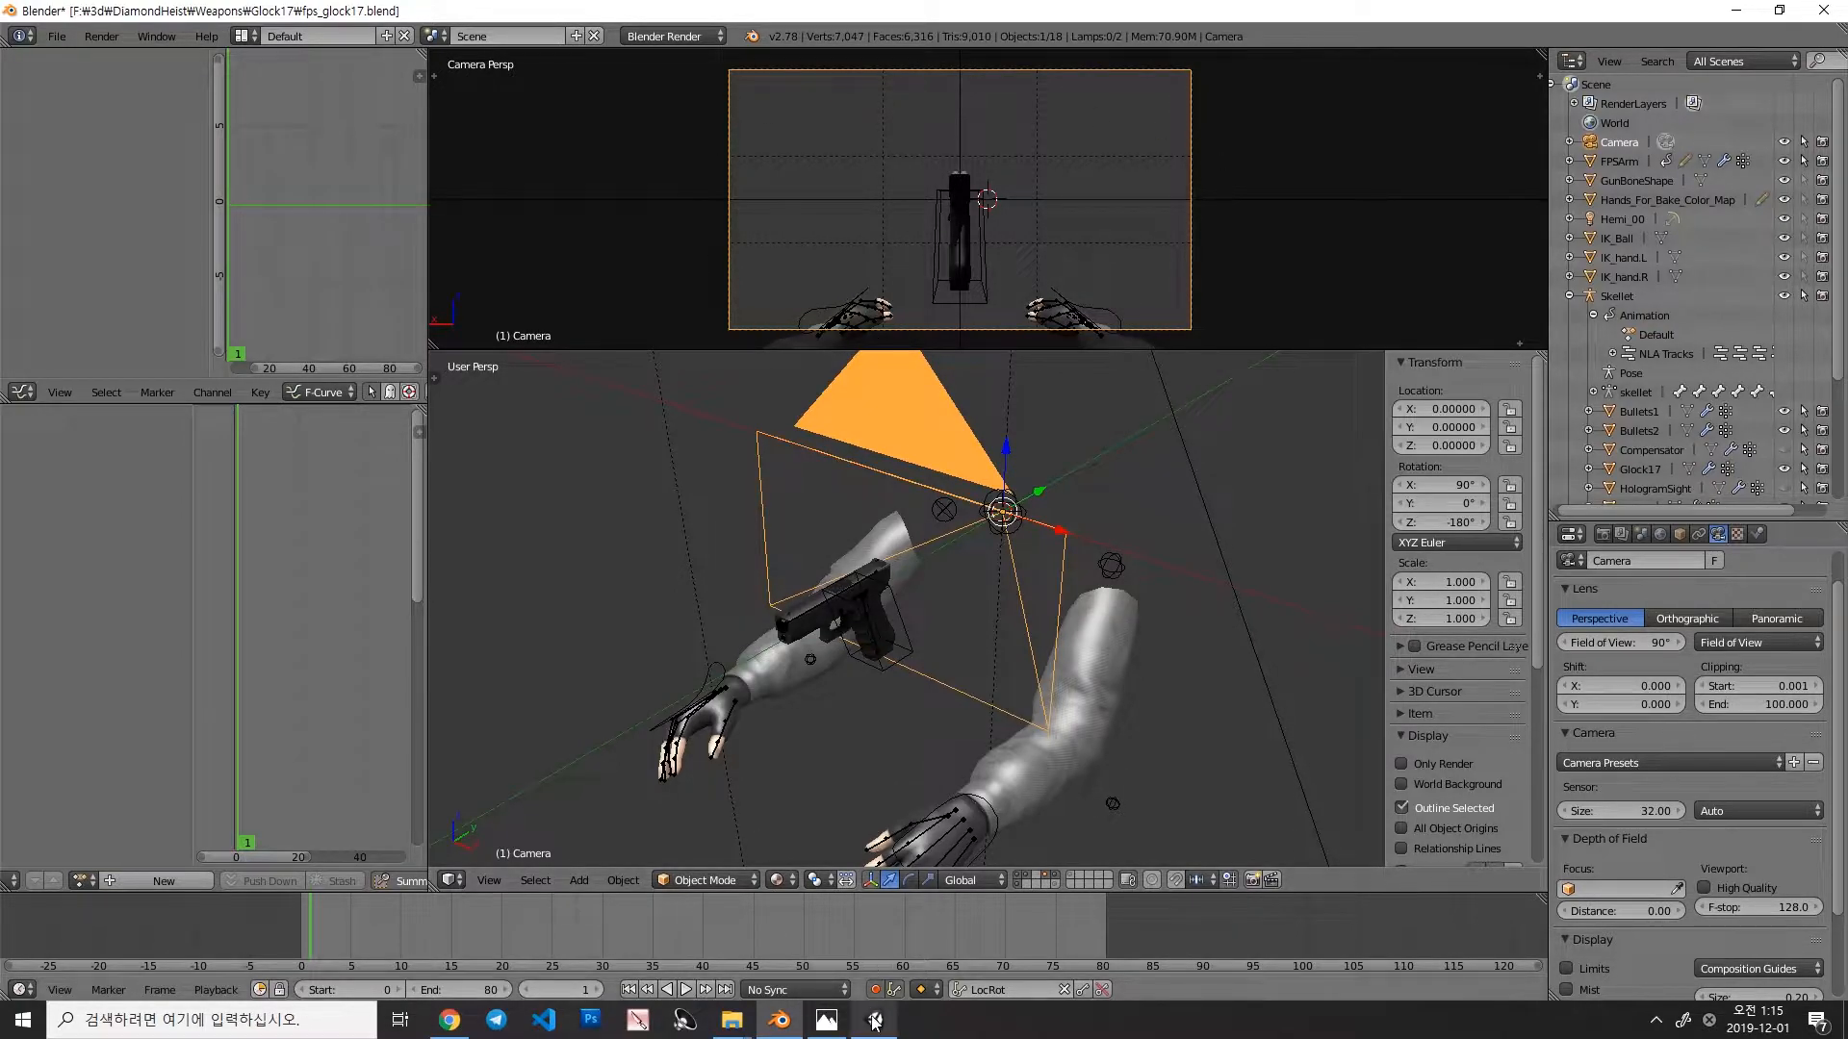
Step: Run the Unity scene and expand the fps_glock17 asset and Skellet hierarchy
left_click(826, 1020)
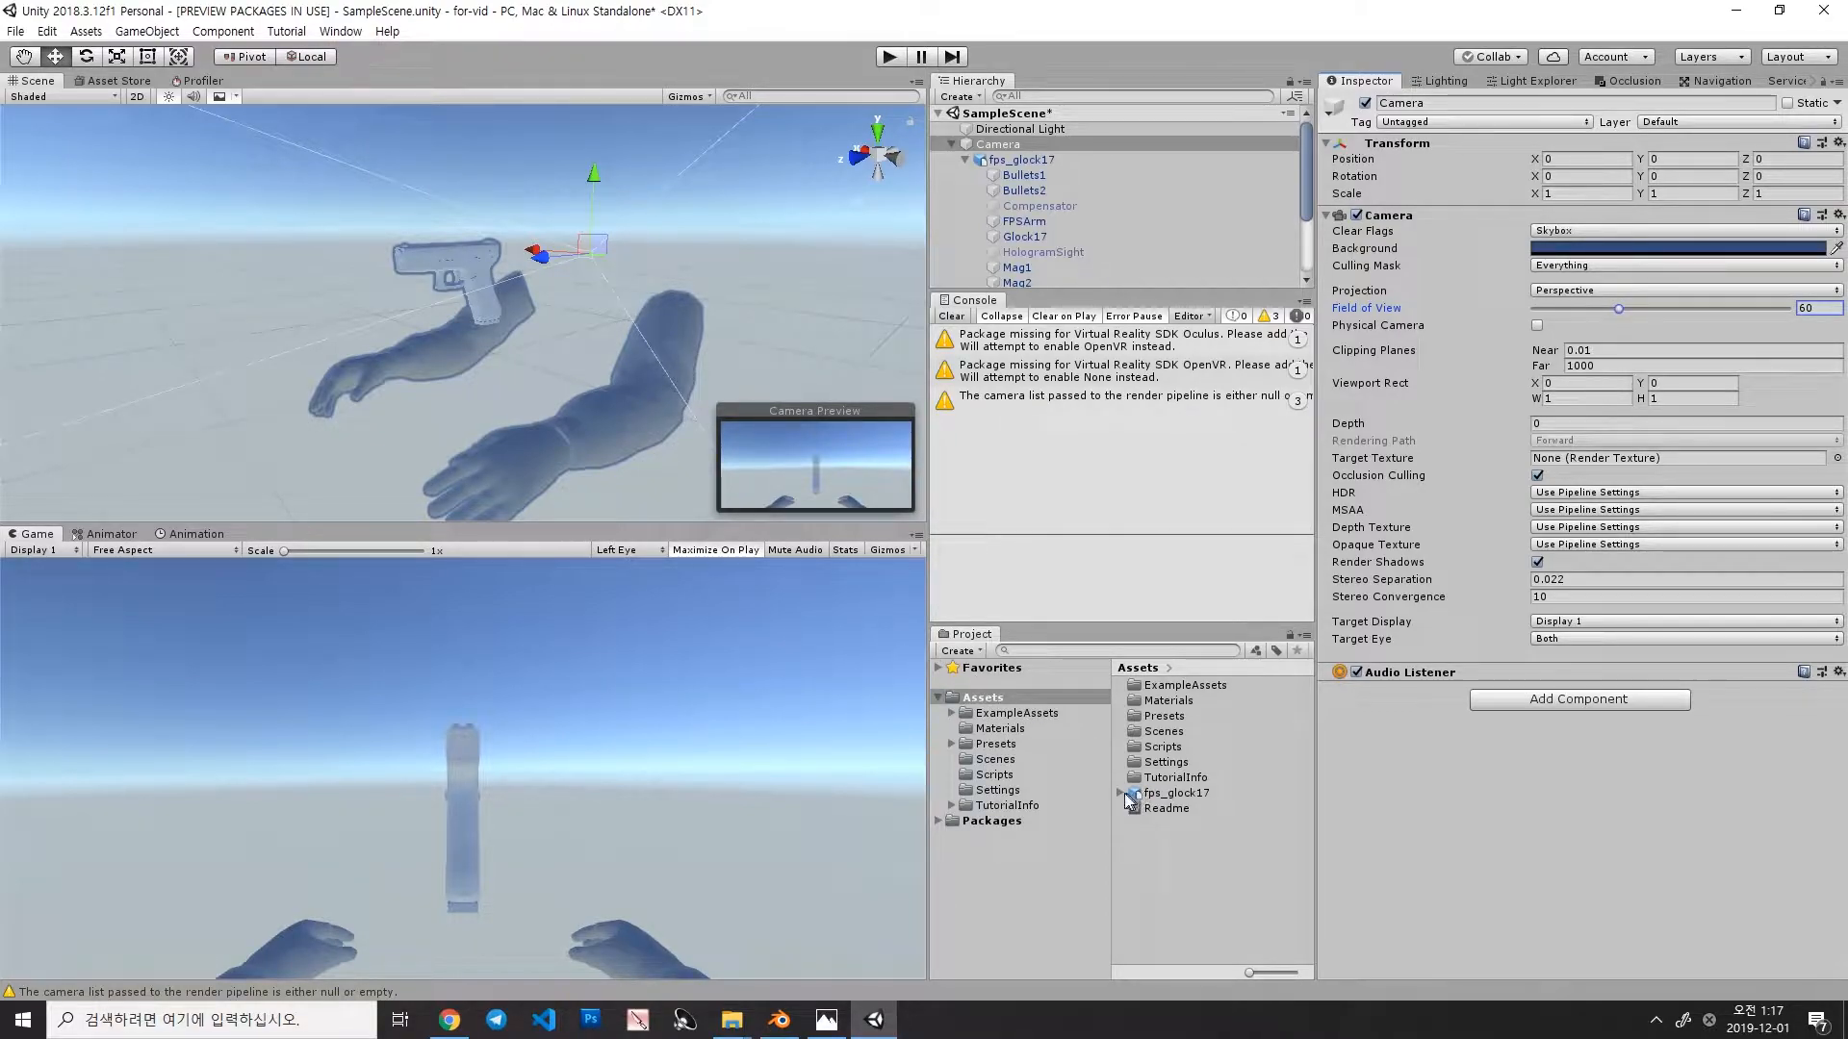
left_click(1129, 793)
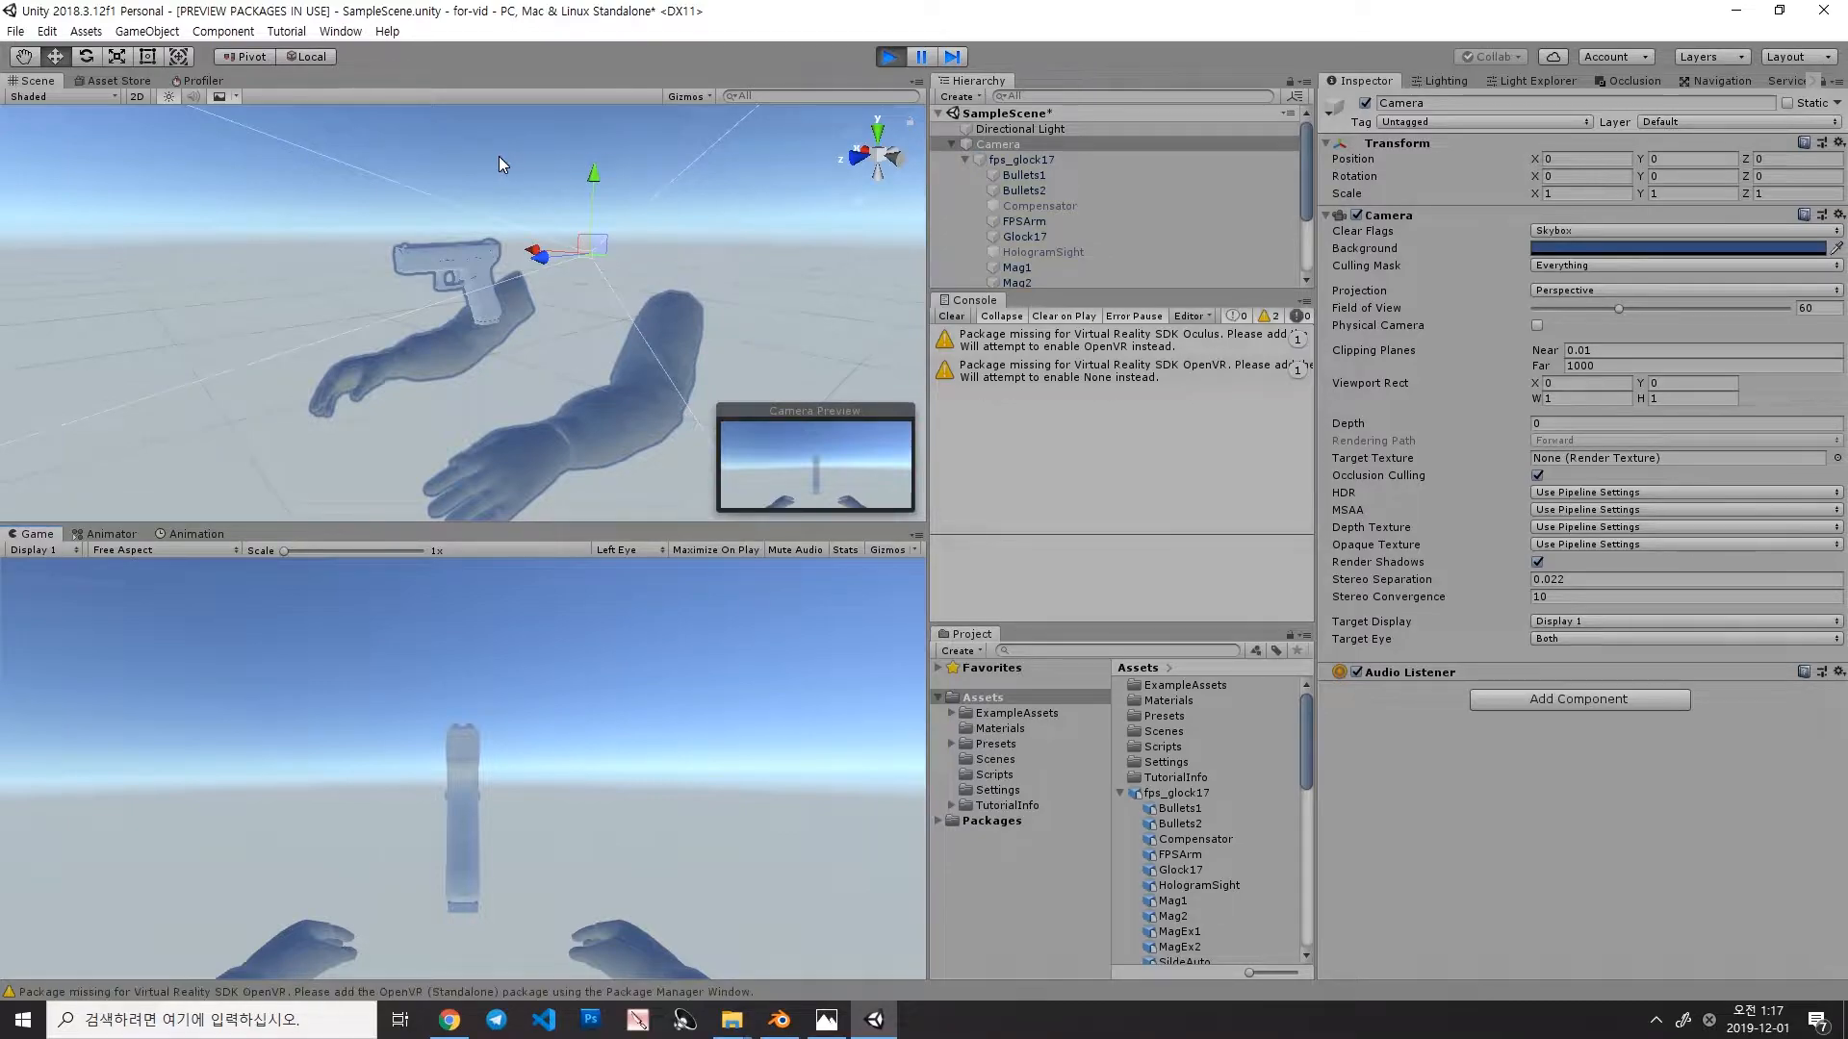
mouse_move(905, 139)
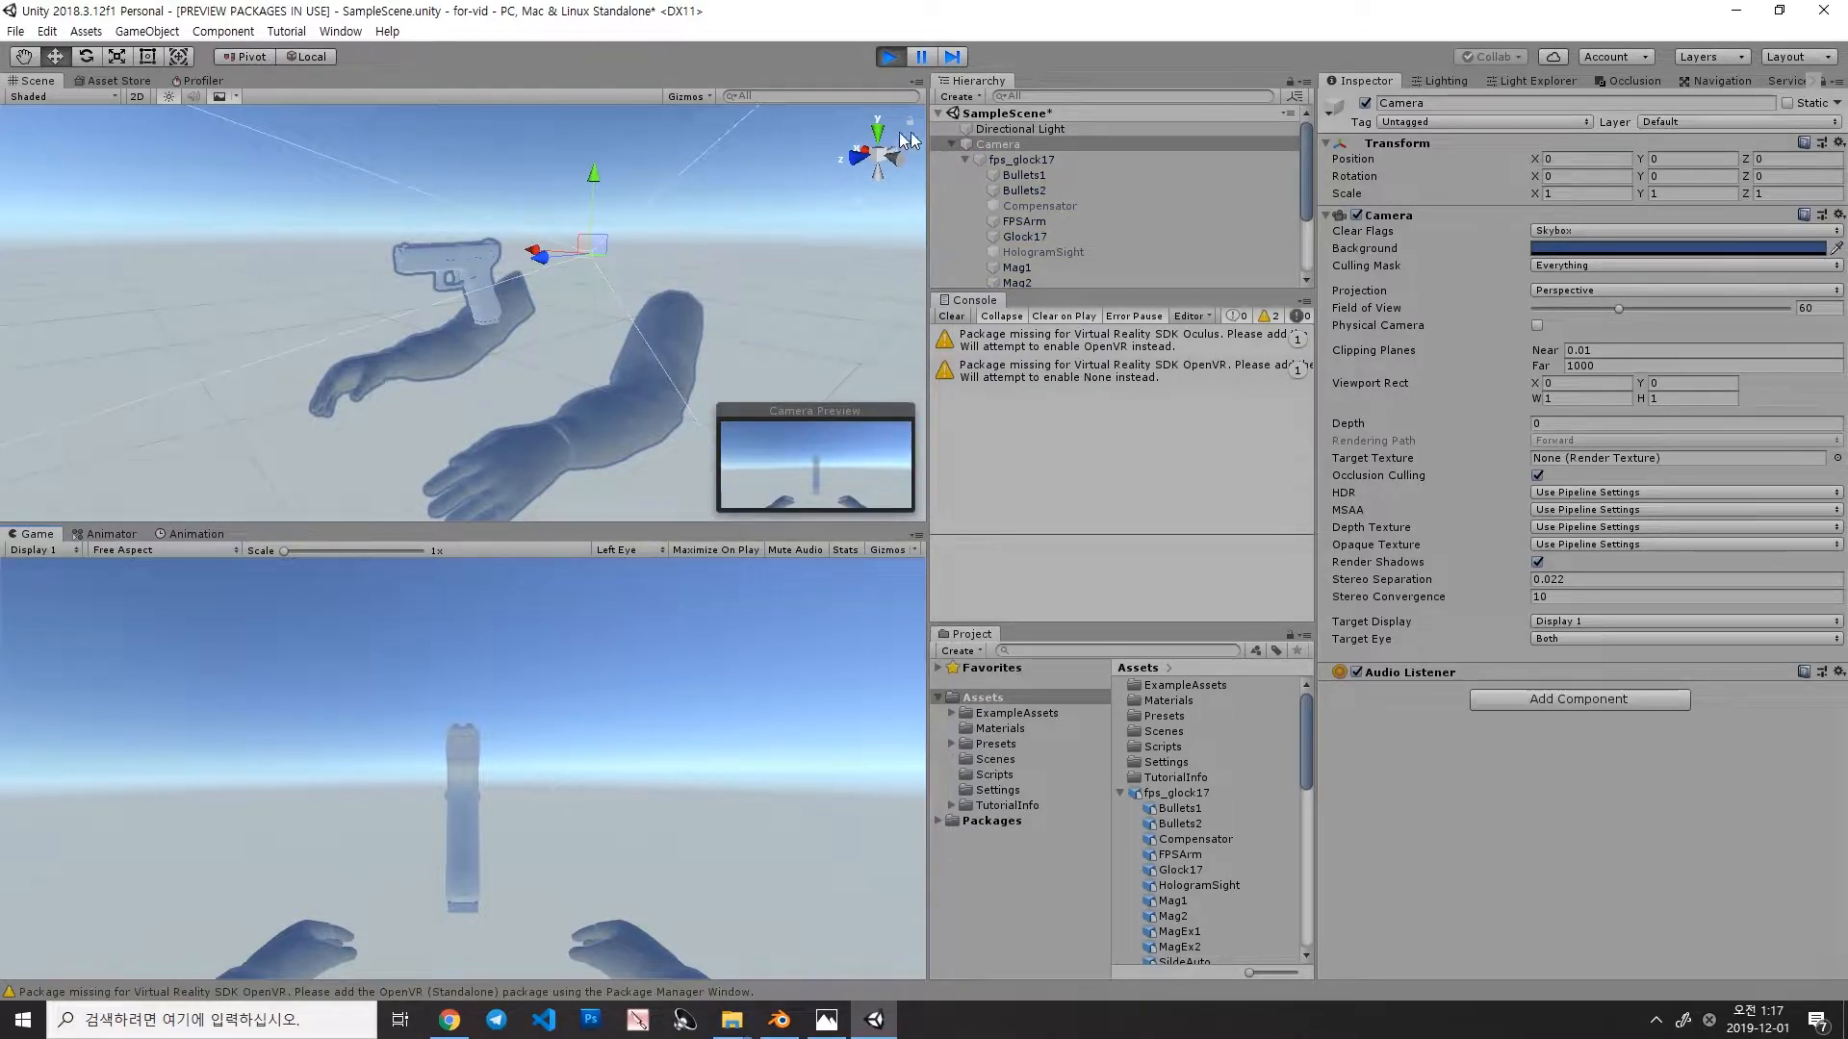
scroll("down", 3)
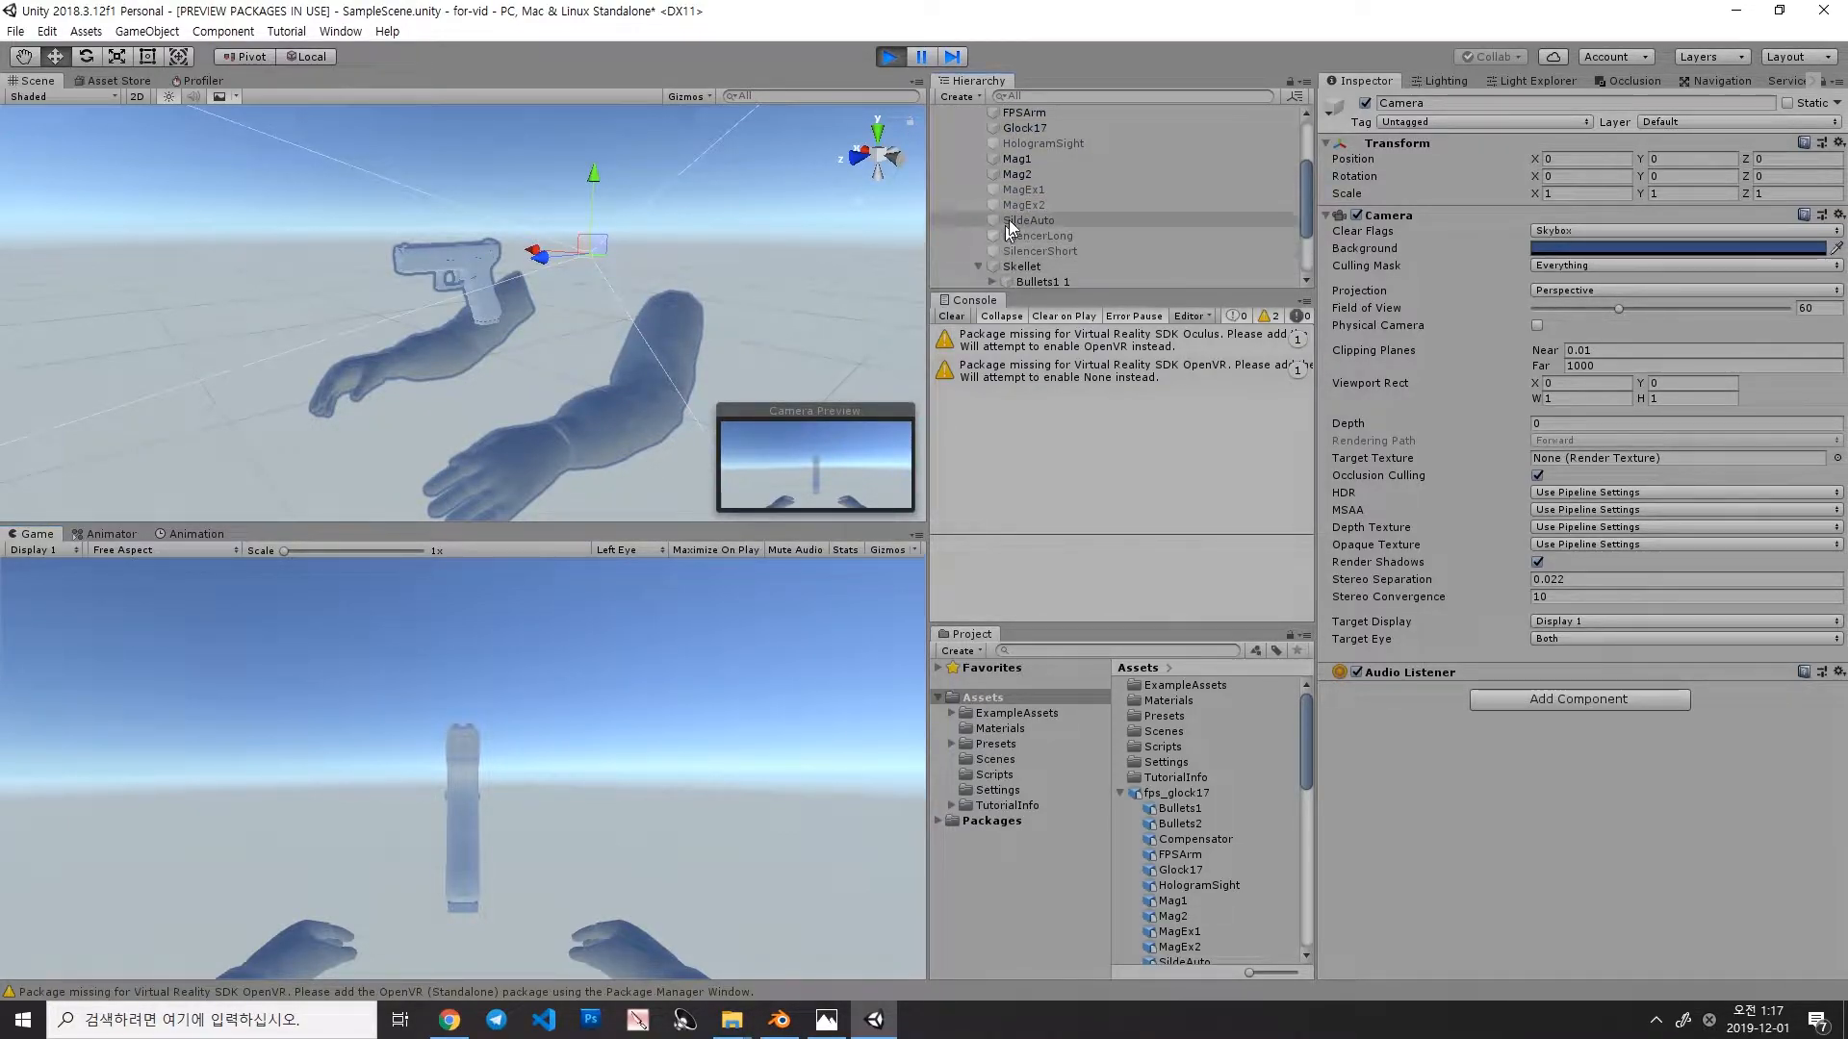
scroll("down", 3)
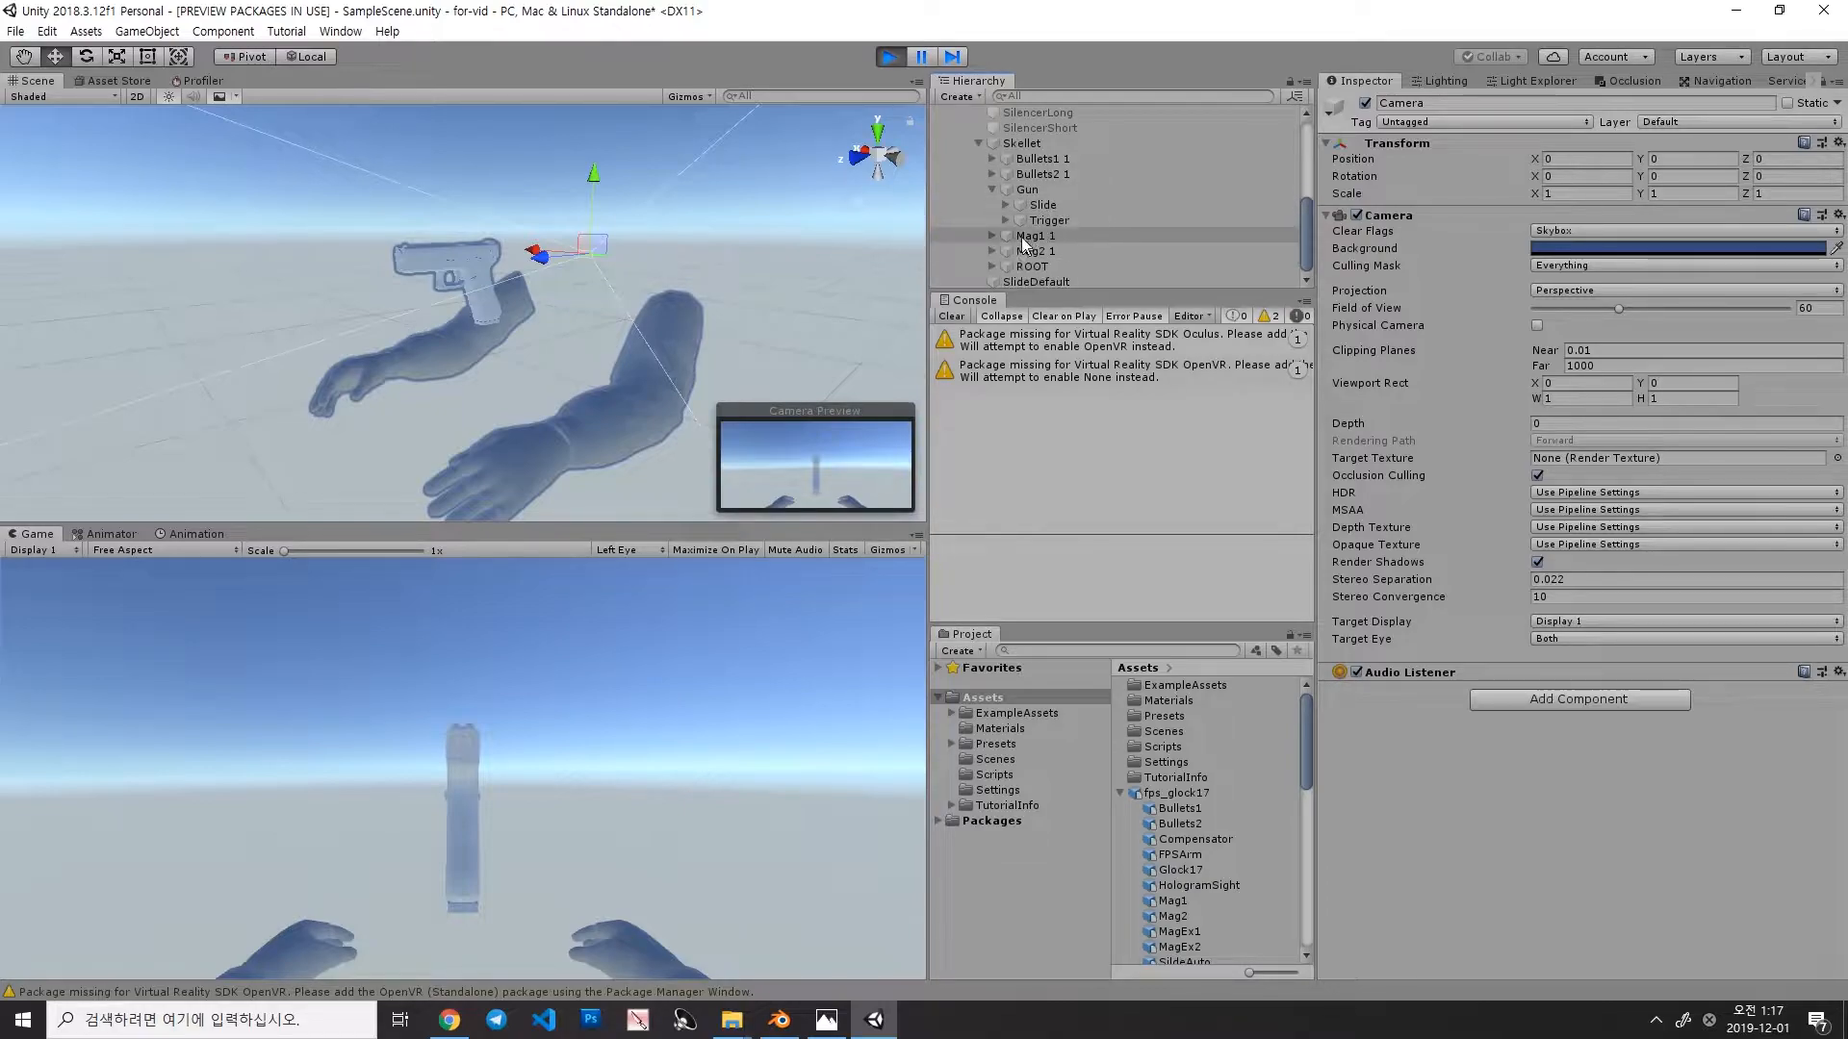
left_click(994, 204)
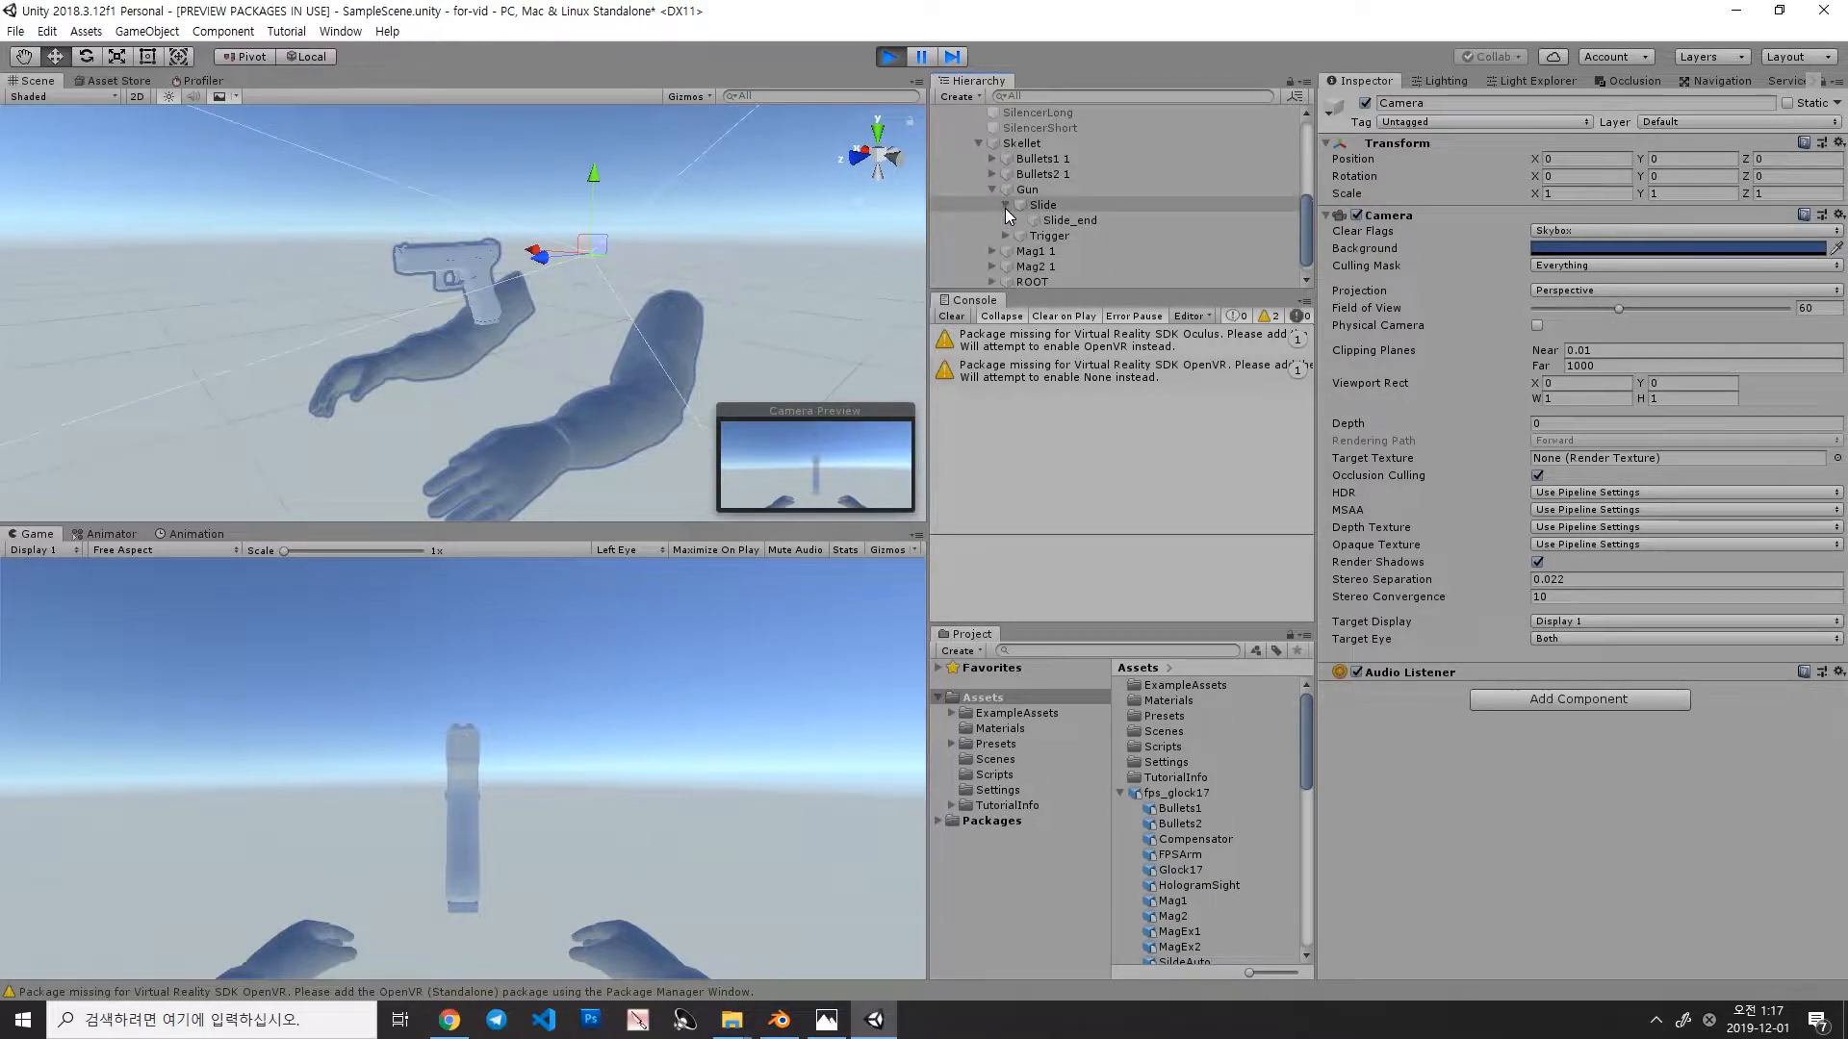
scroll("down", 3)
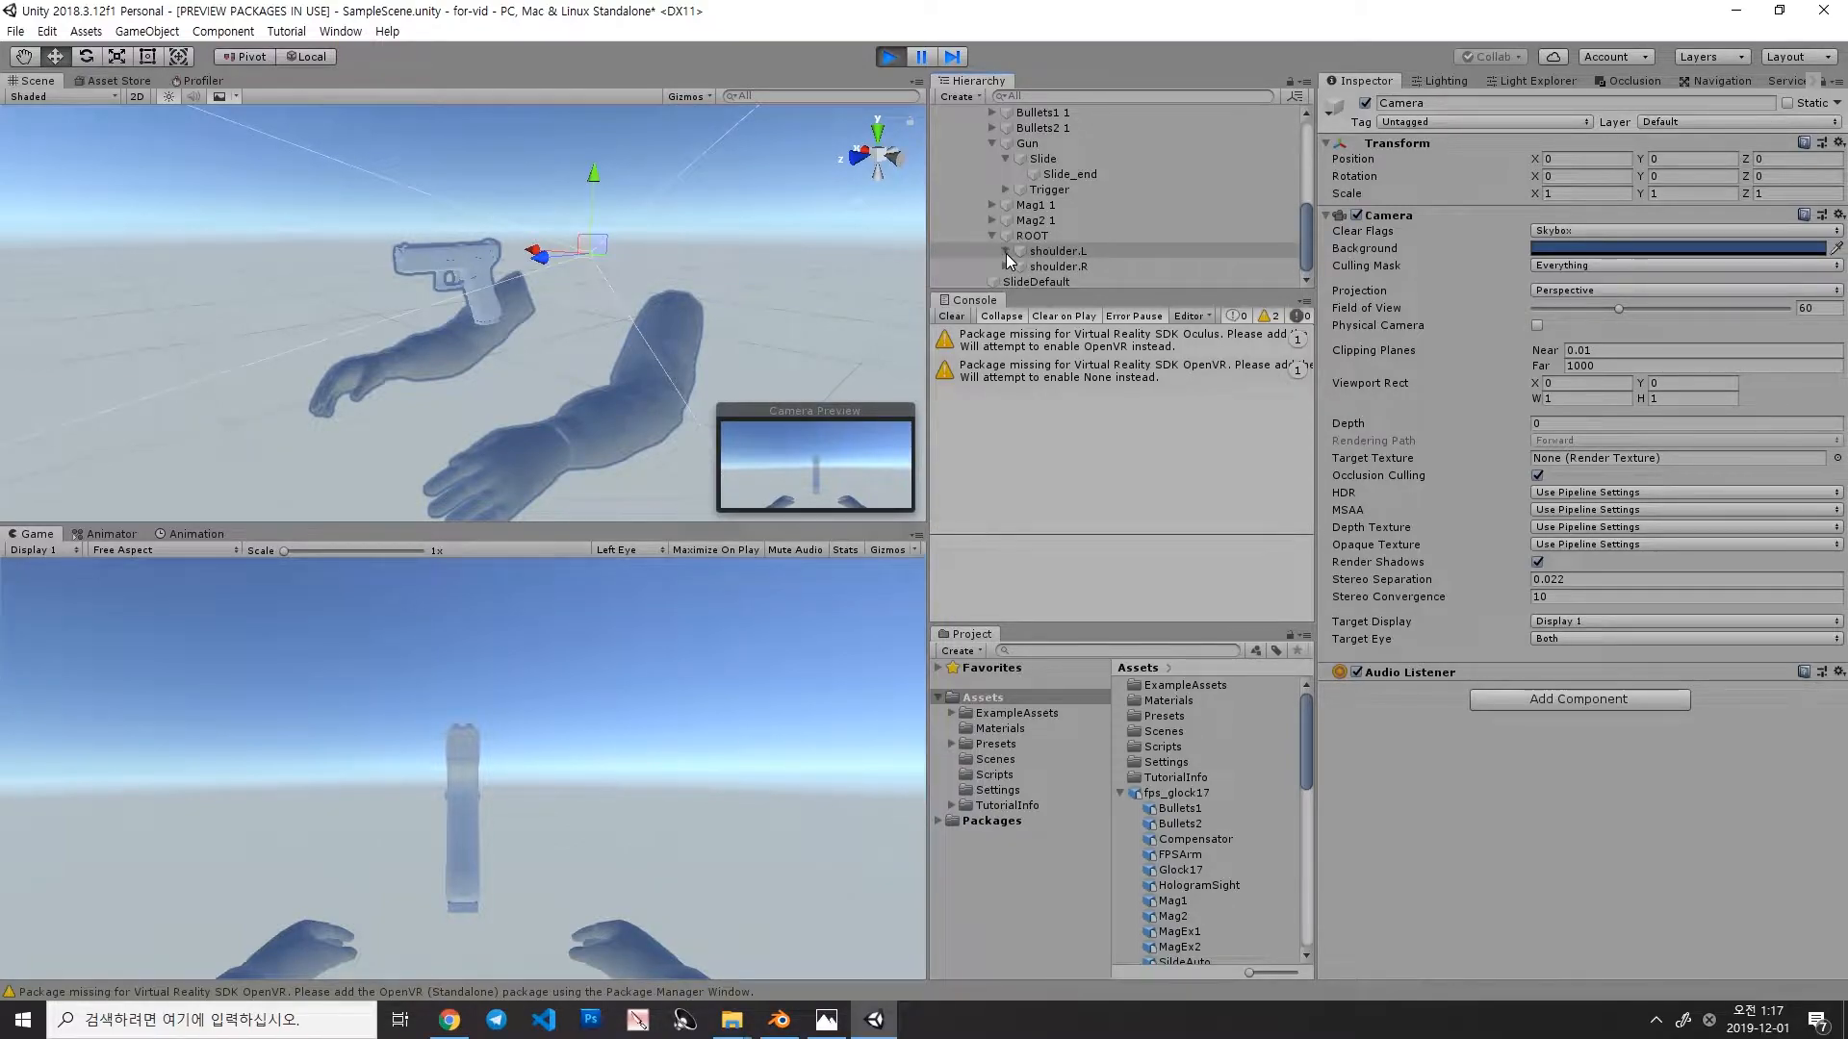
Step: Expand shoulder.R > upper_arm.R down to hand.R and inspect its transform, then return to Blender
left_click(1004, 251)
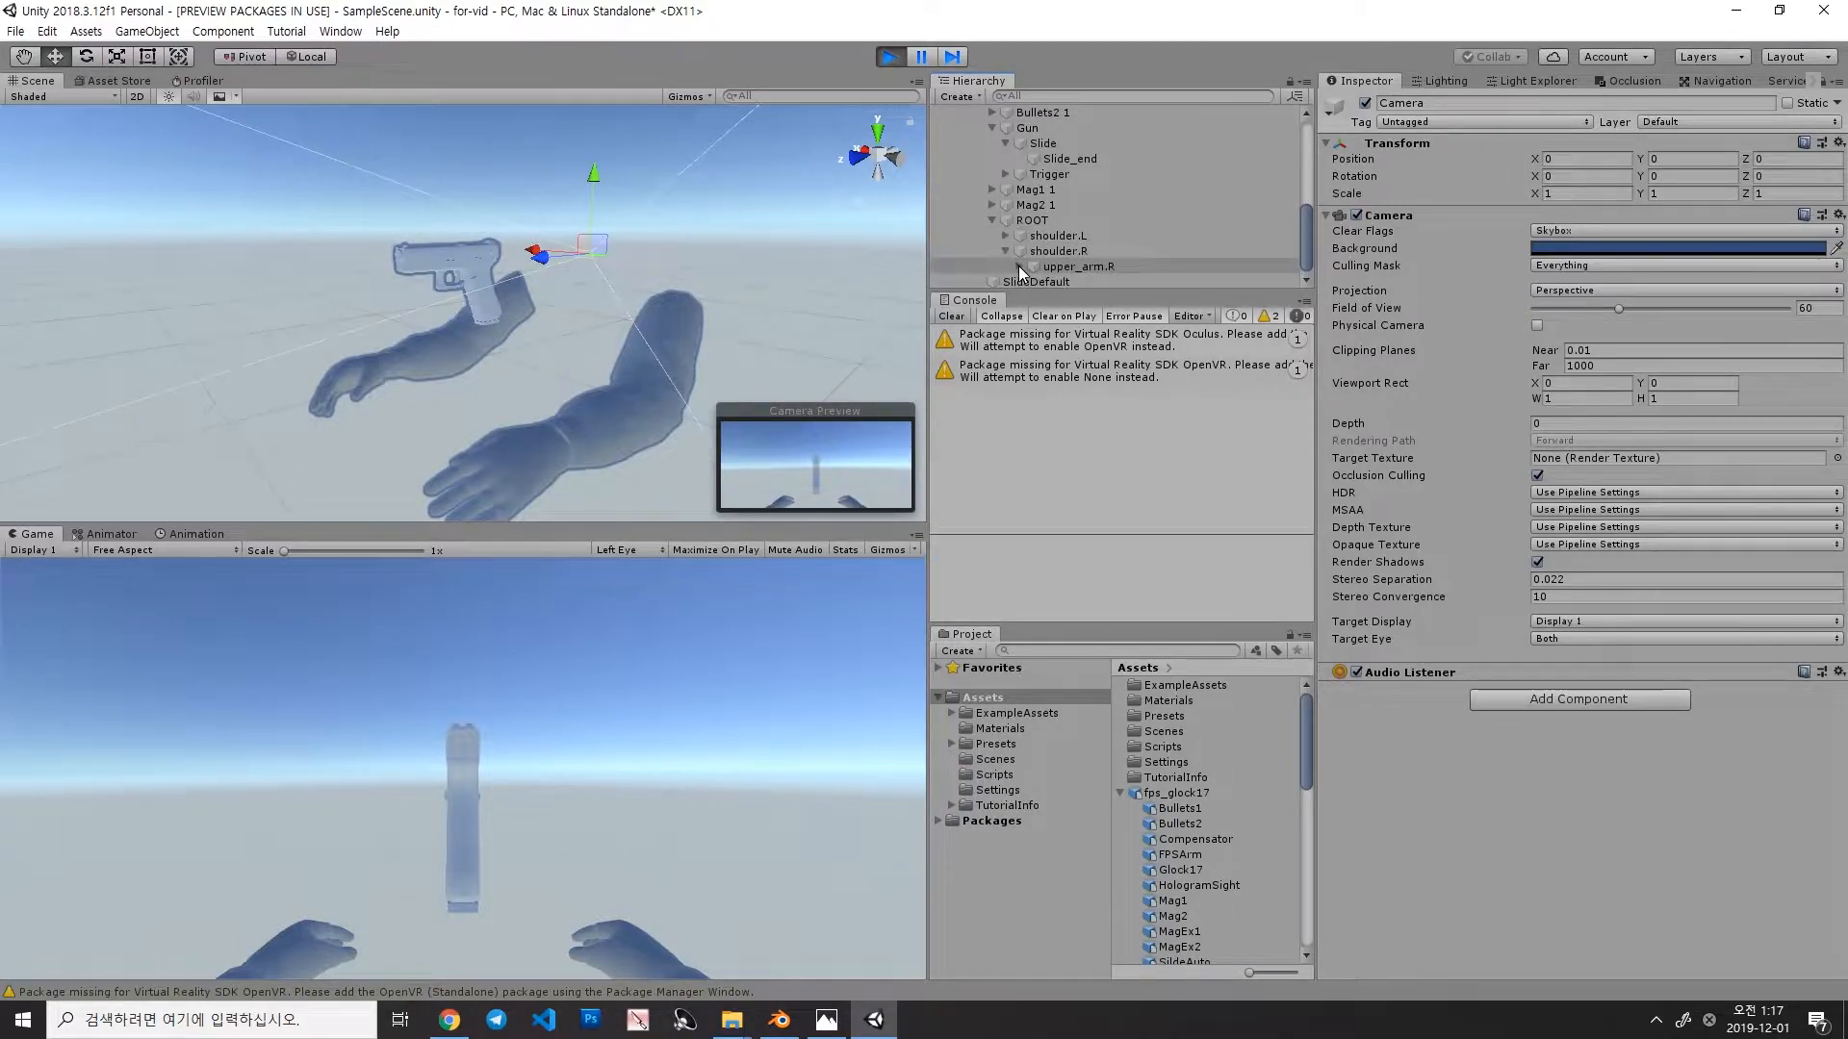
left_click(1020, 265)
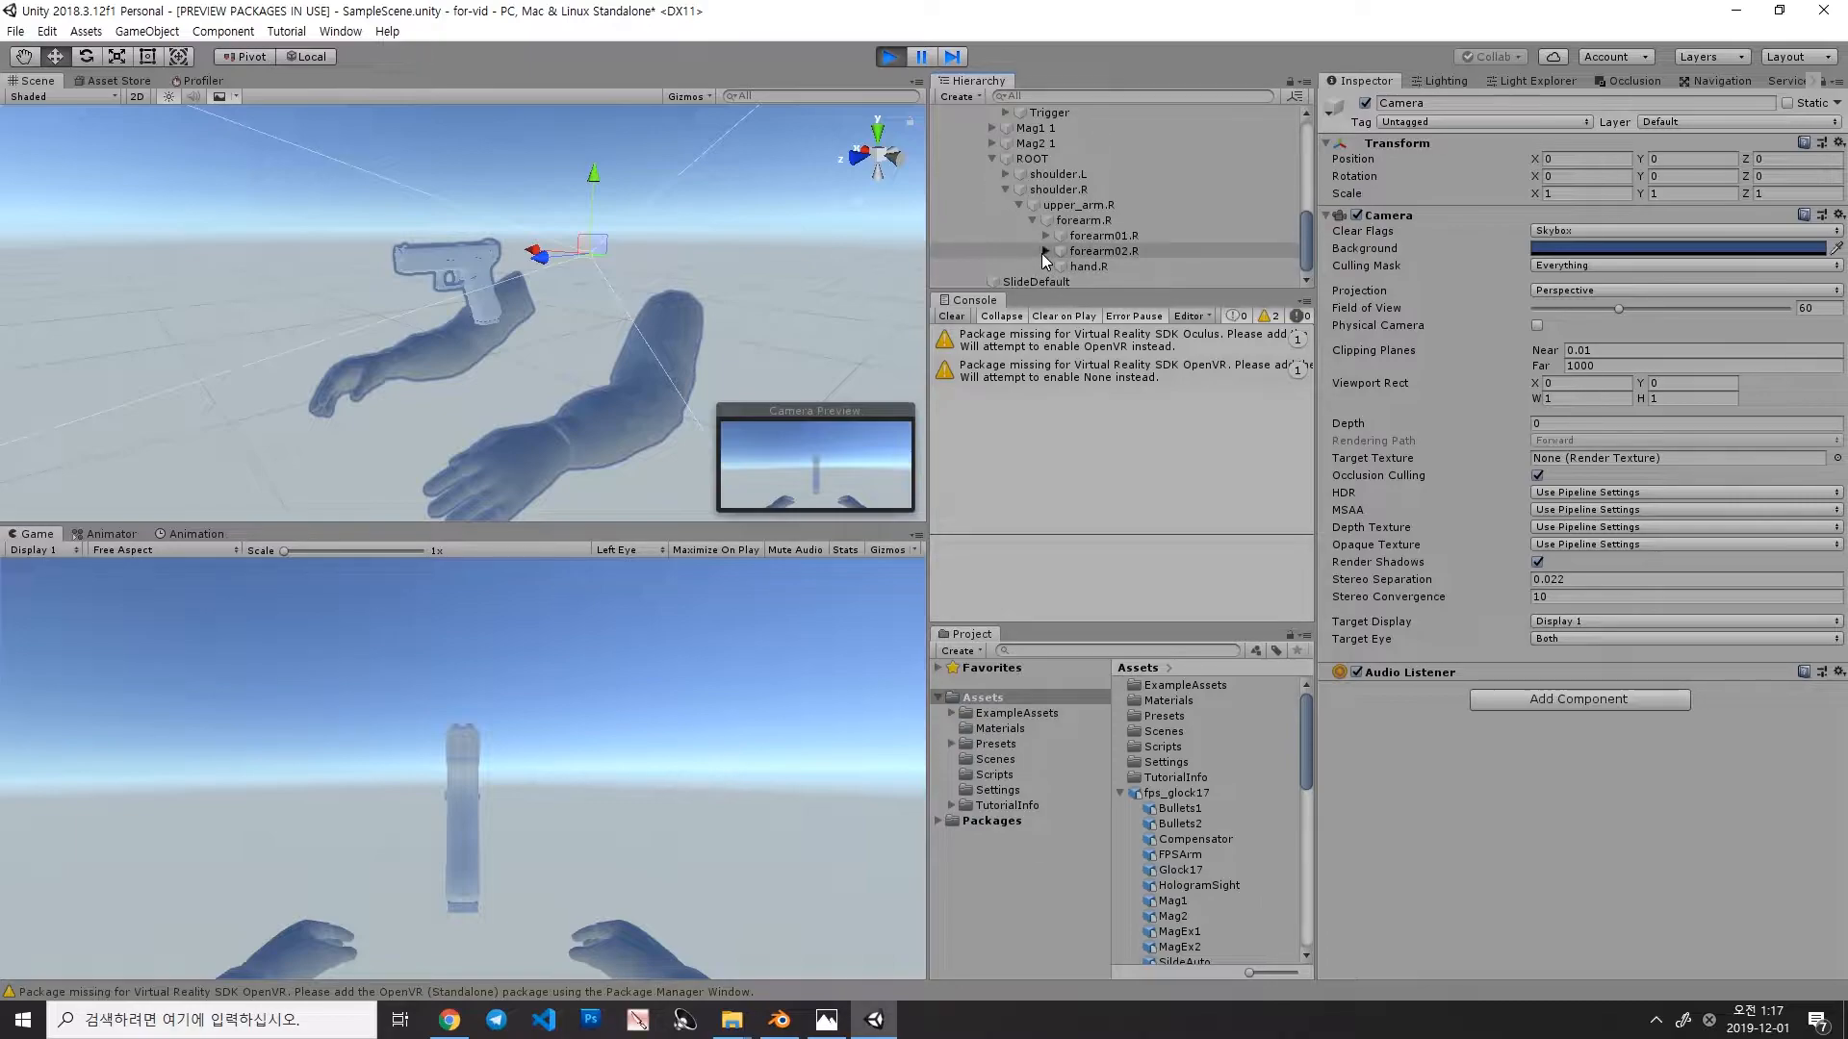
left_click(1047, 219)
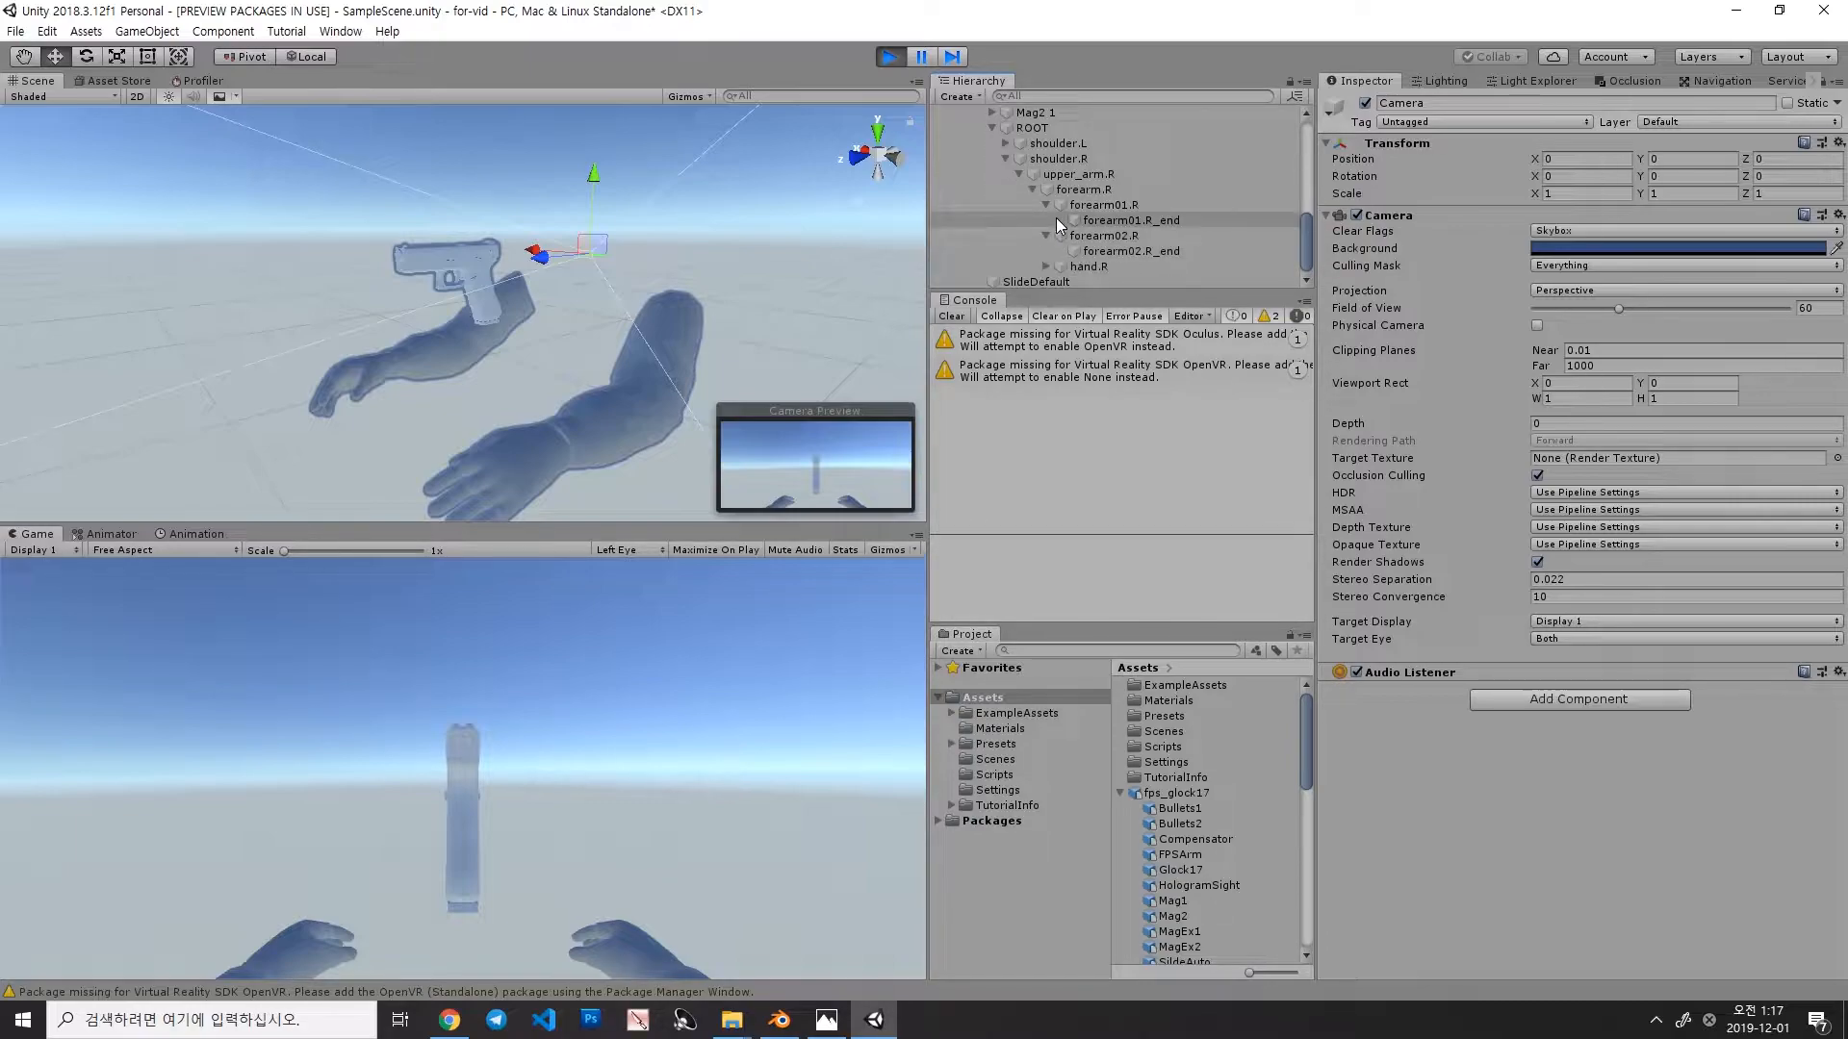
left_click(1086, 189)
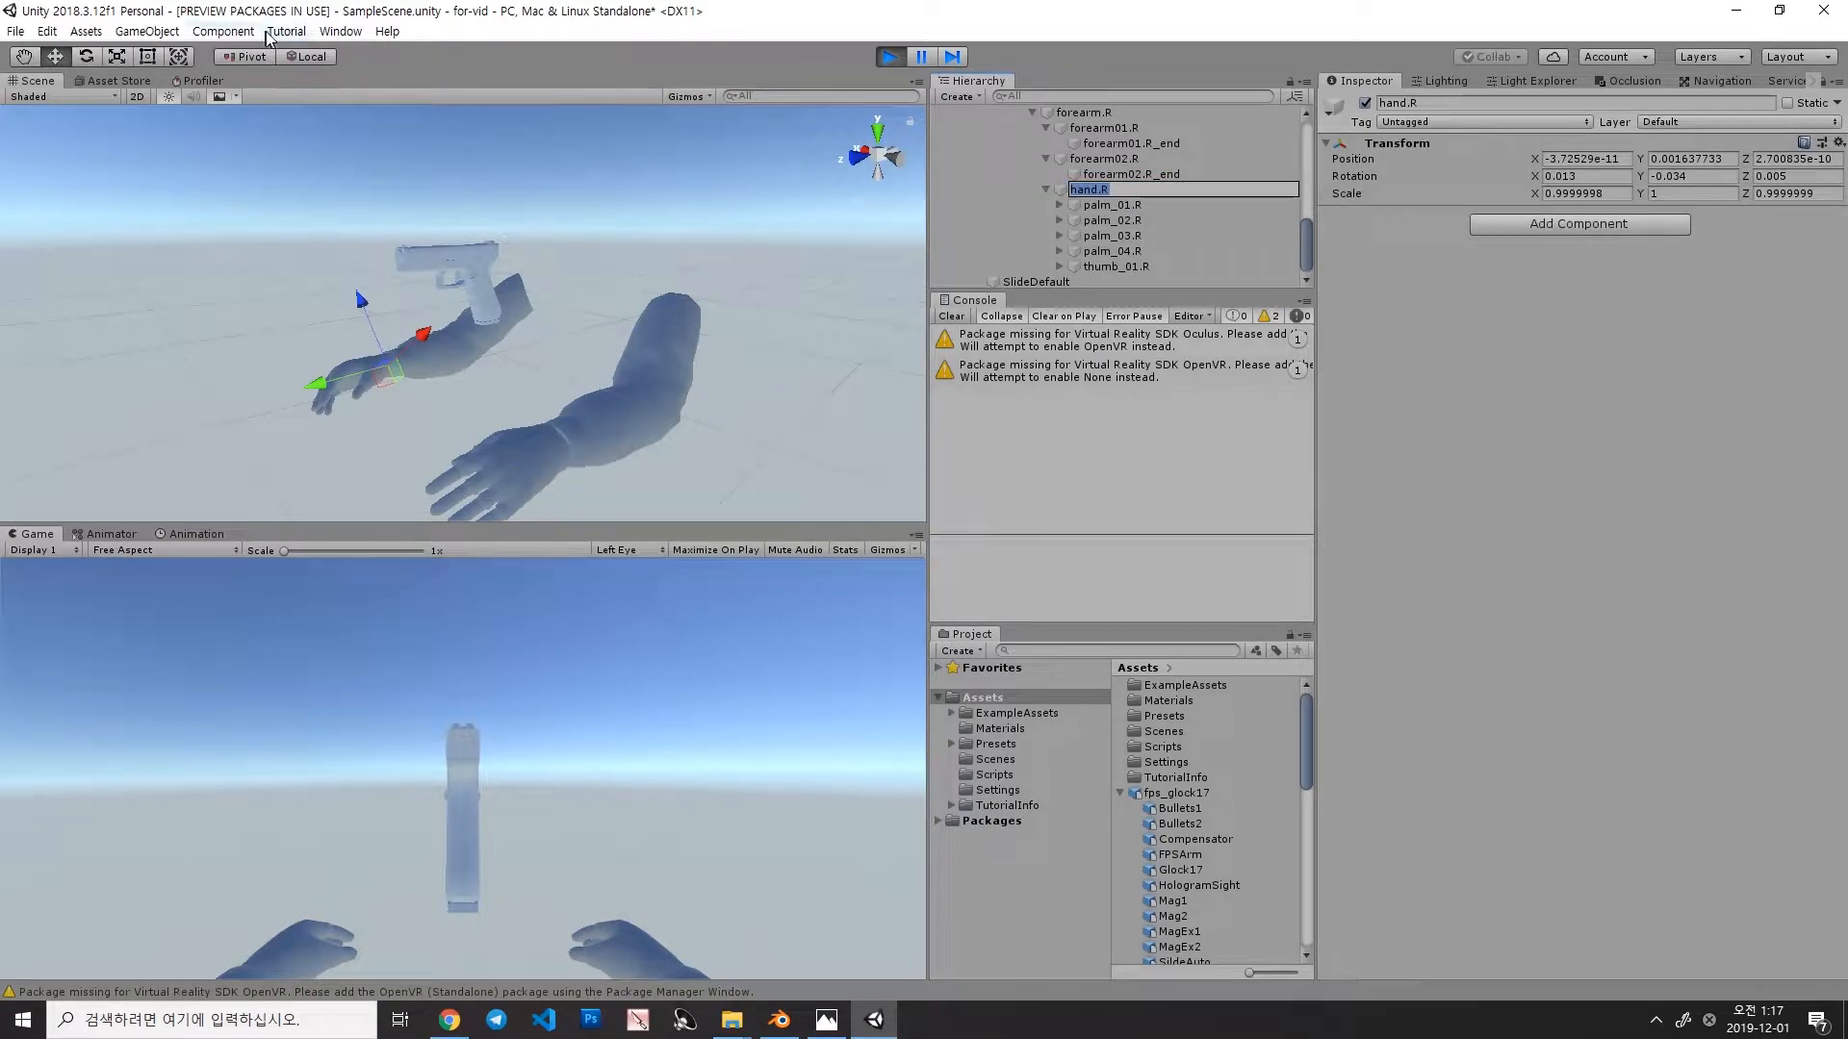
left_click(308, 56)
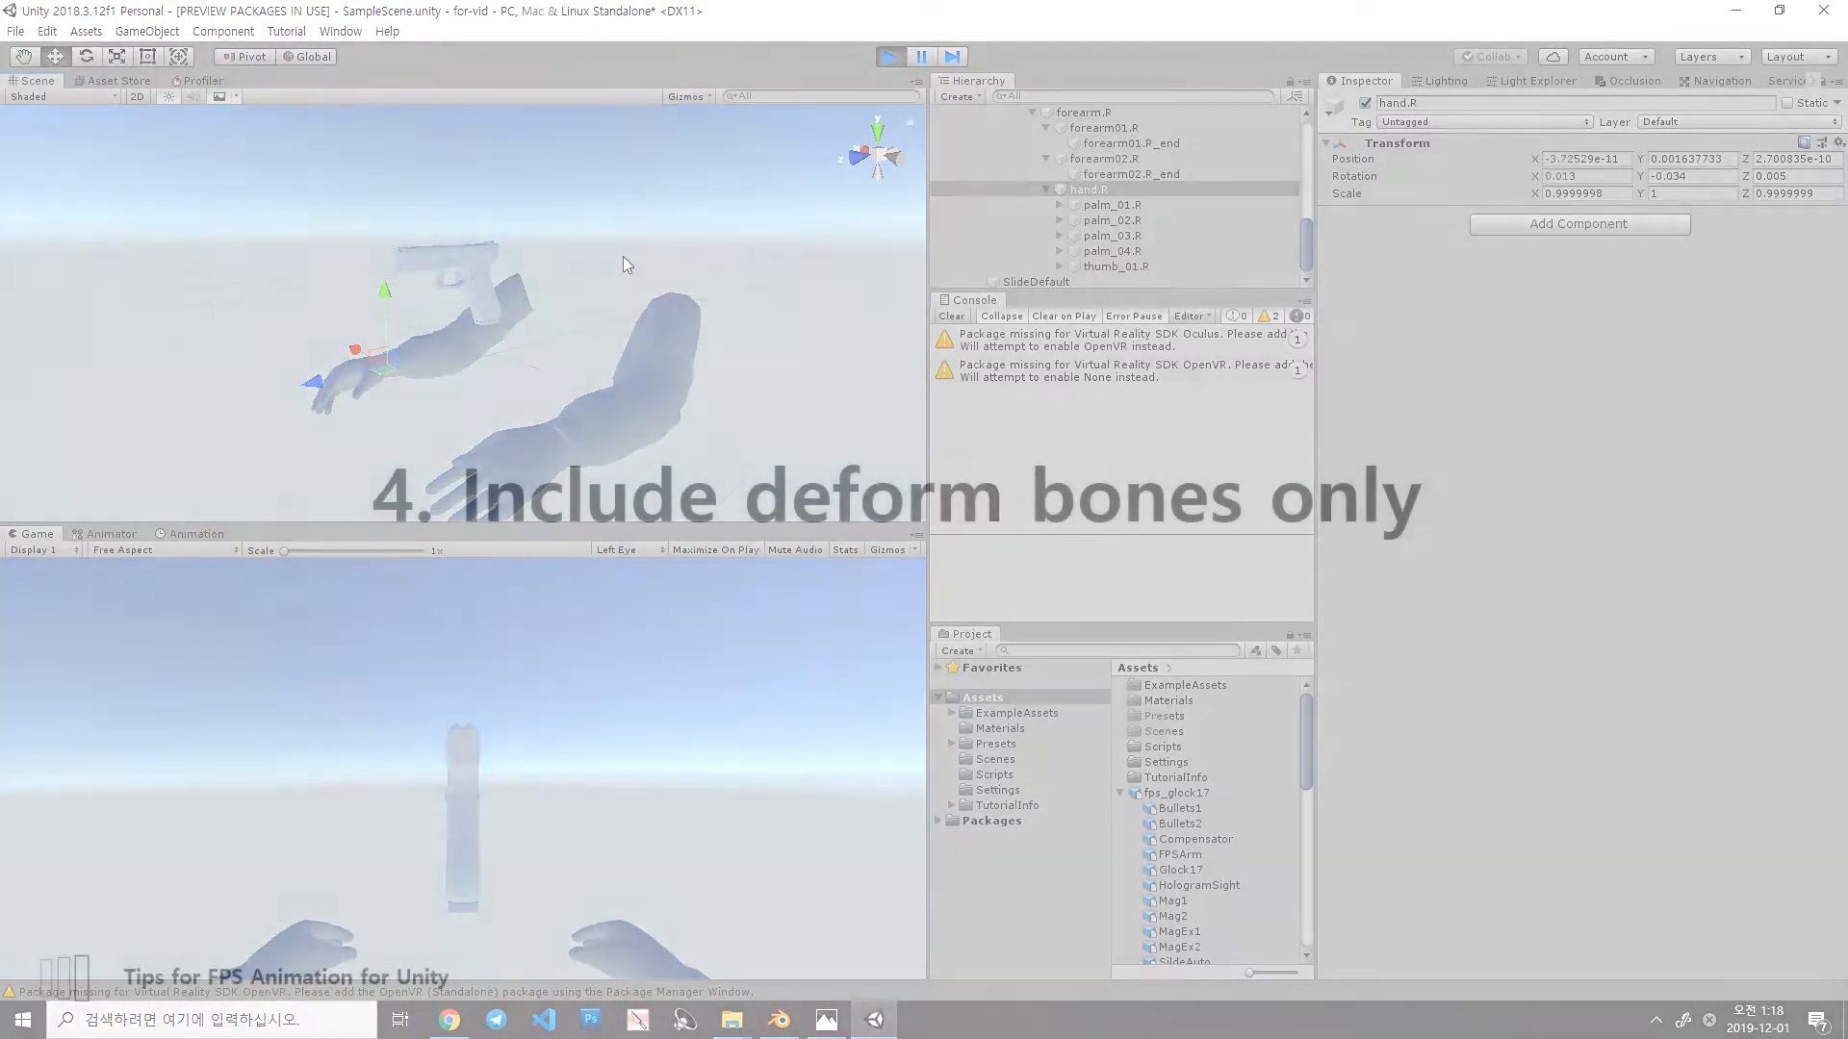
left_click(776, 1020)
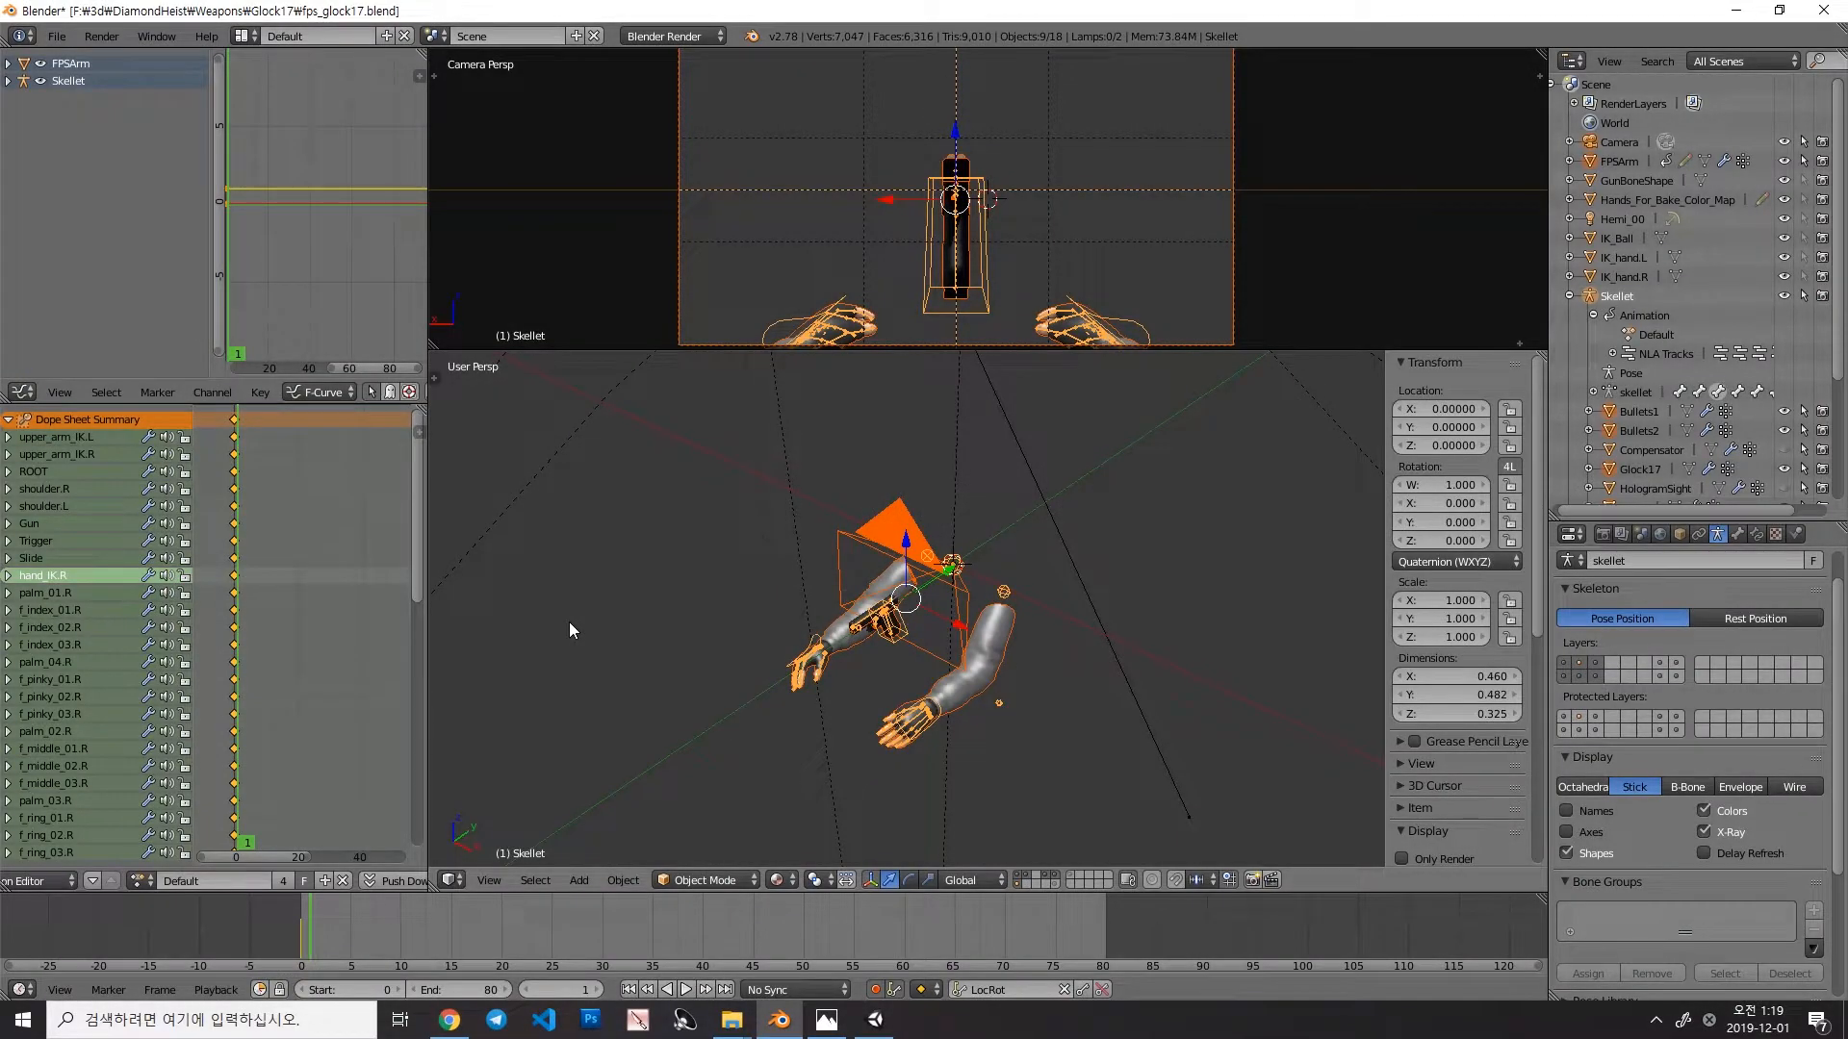
Step: Export the rig as fps_glock17.fbx with Only Deform Bones enabled under Armatures
left_click(56, 34)
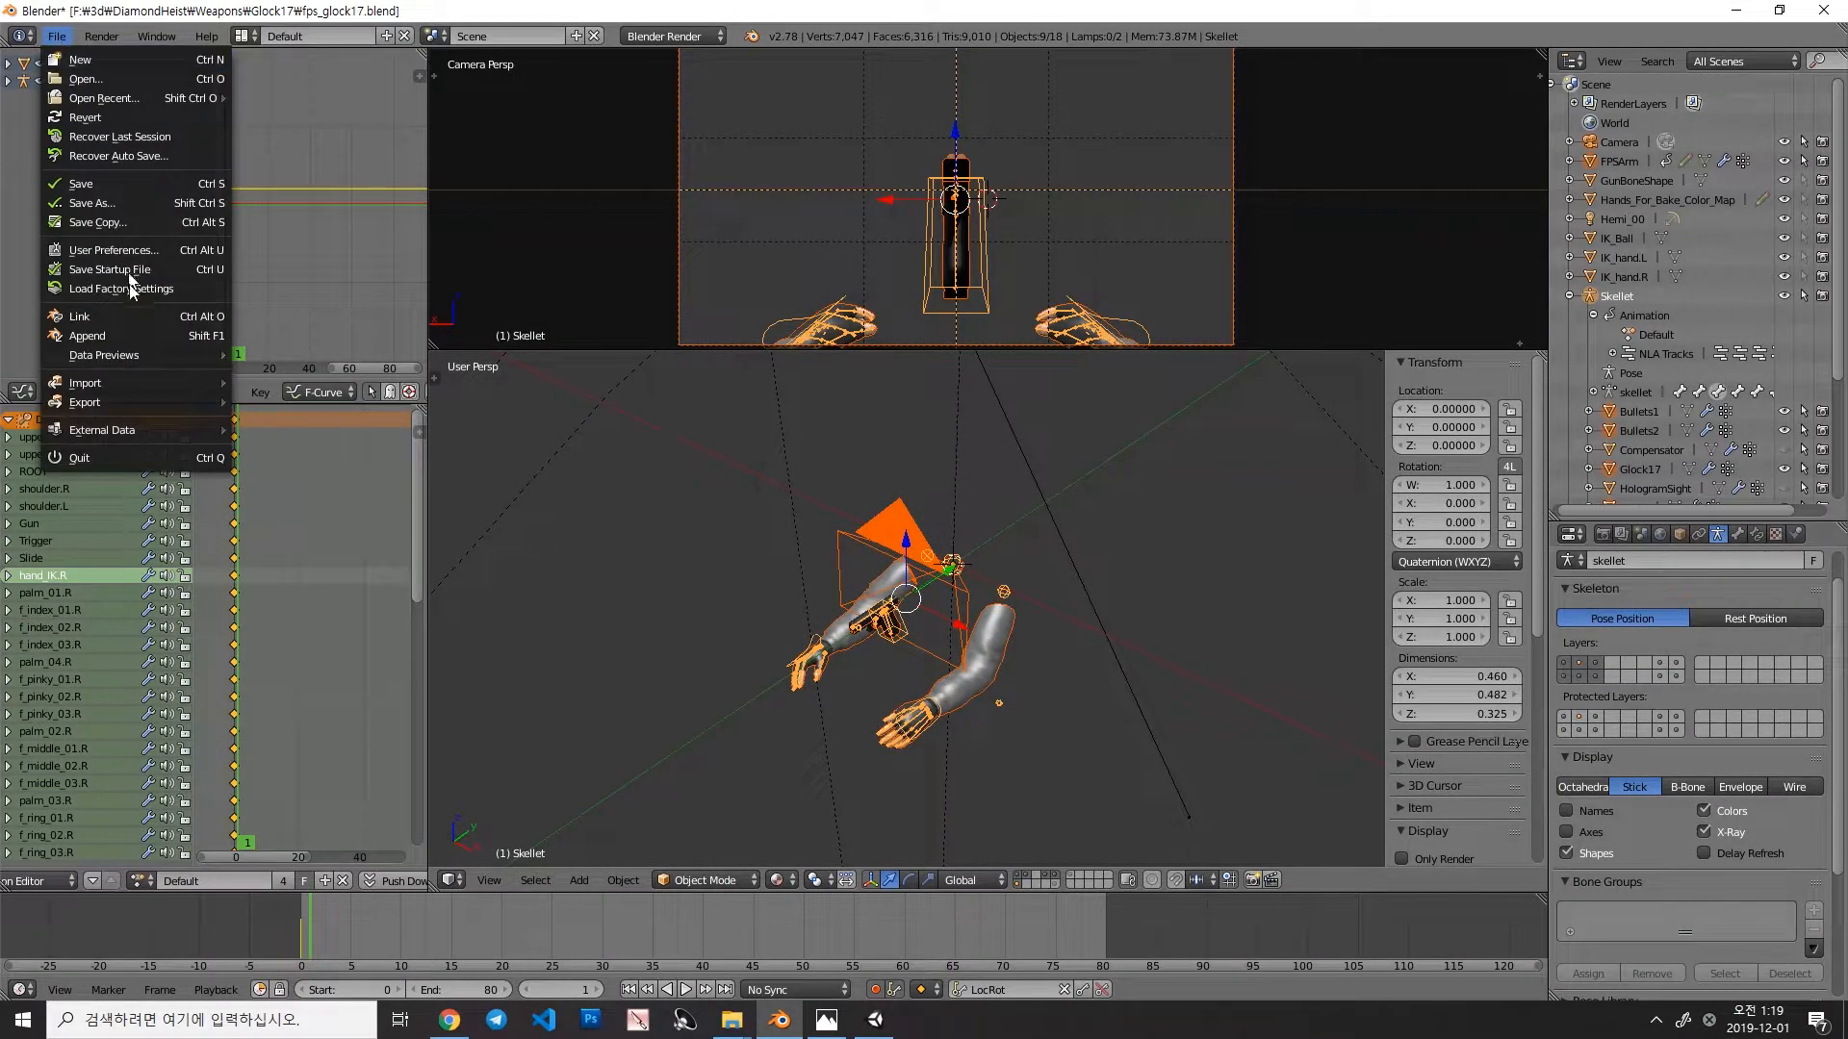
left_click(84, 402)
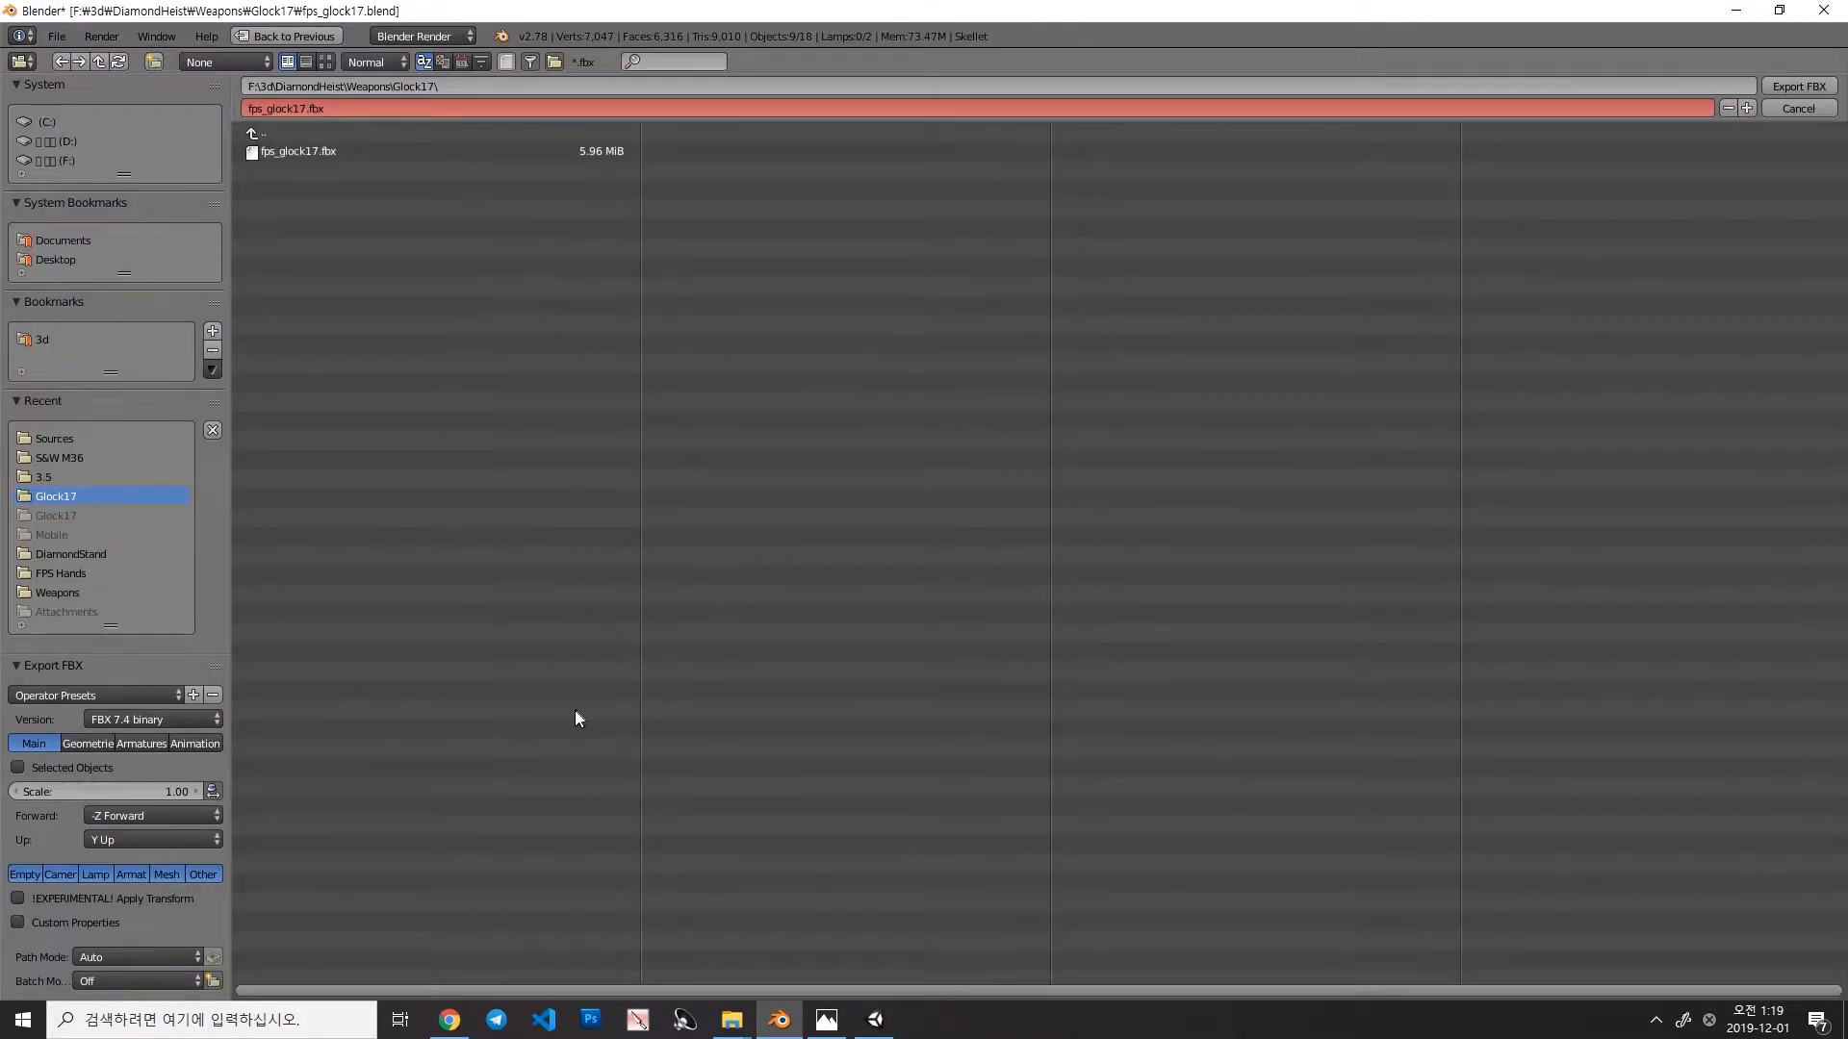
left_click(18, 899)
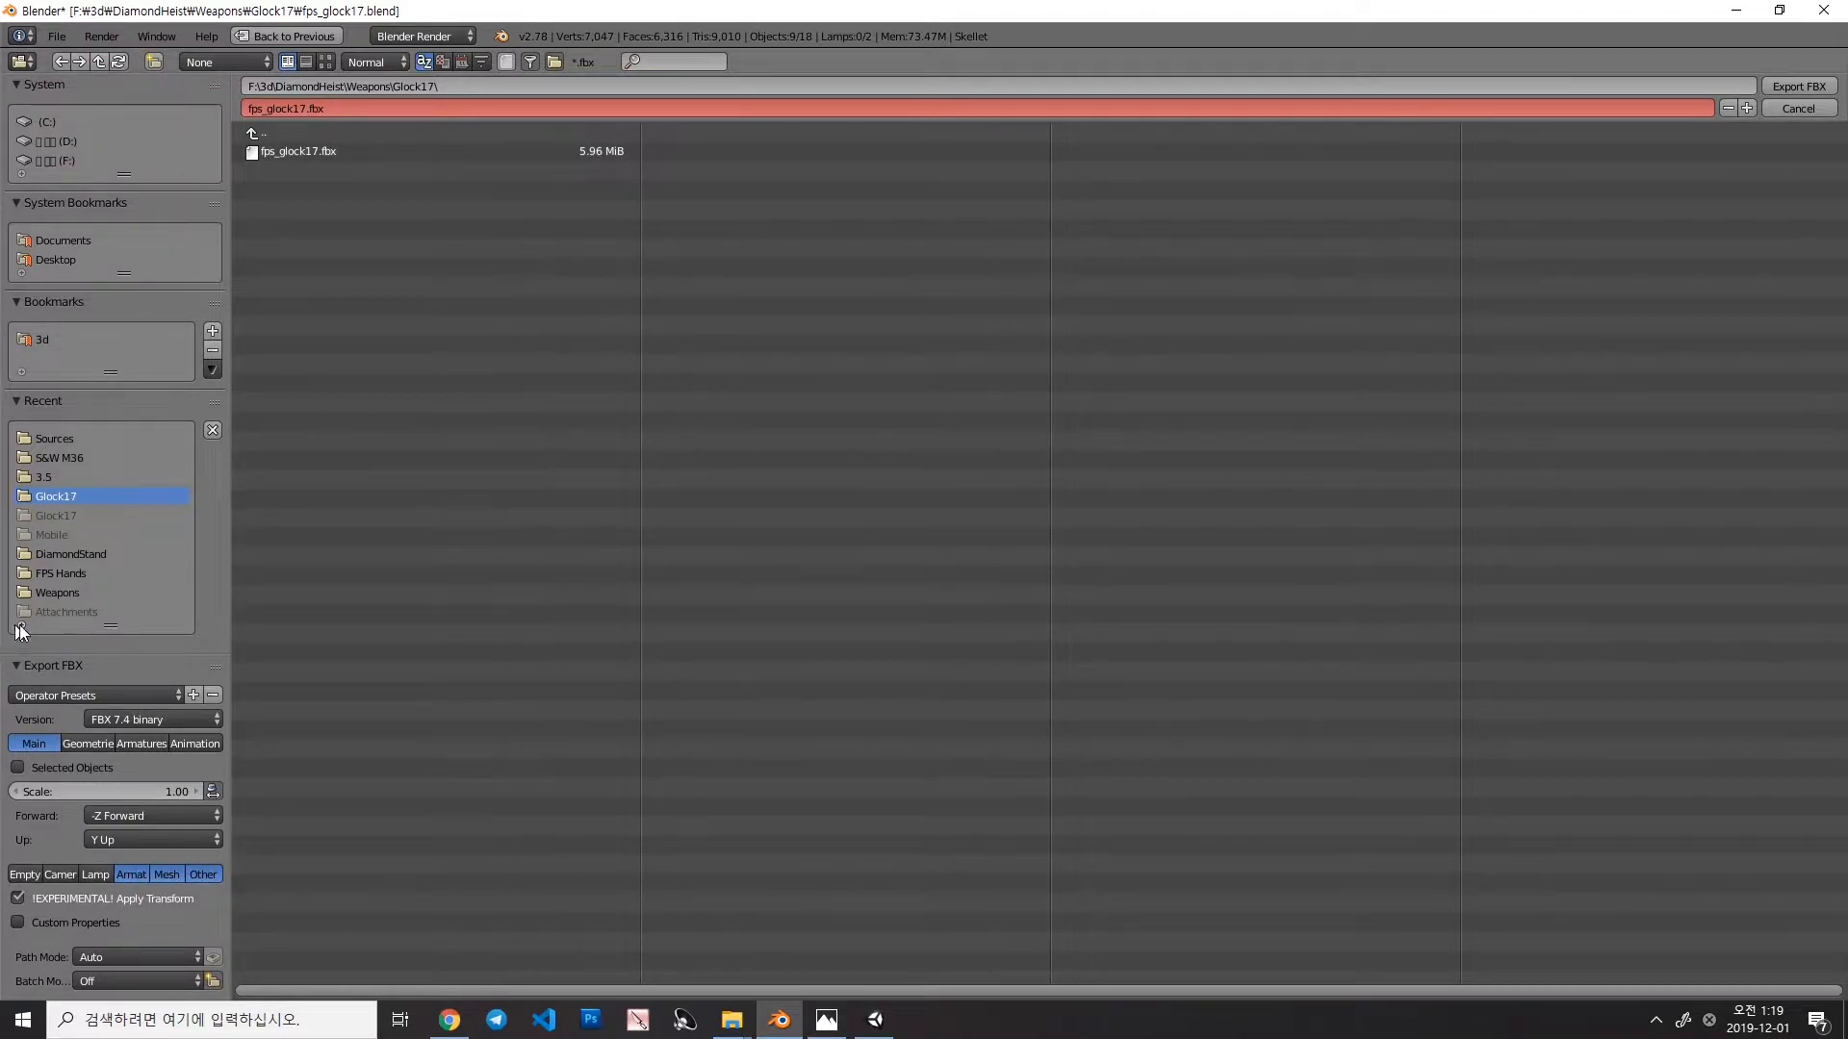
left_click(141, 743)
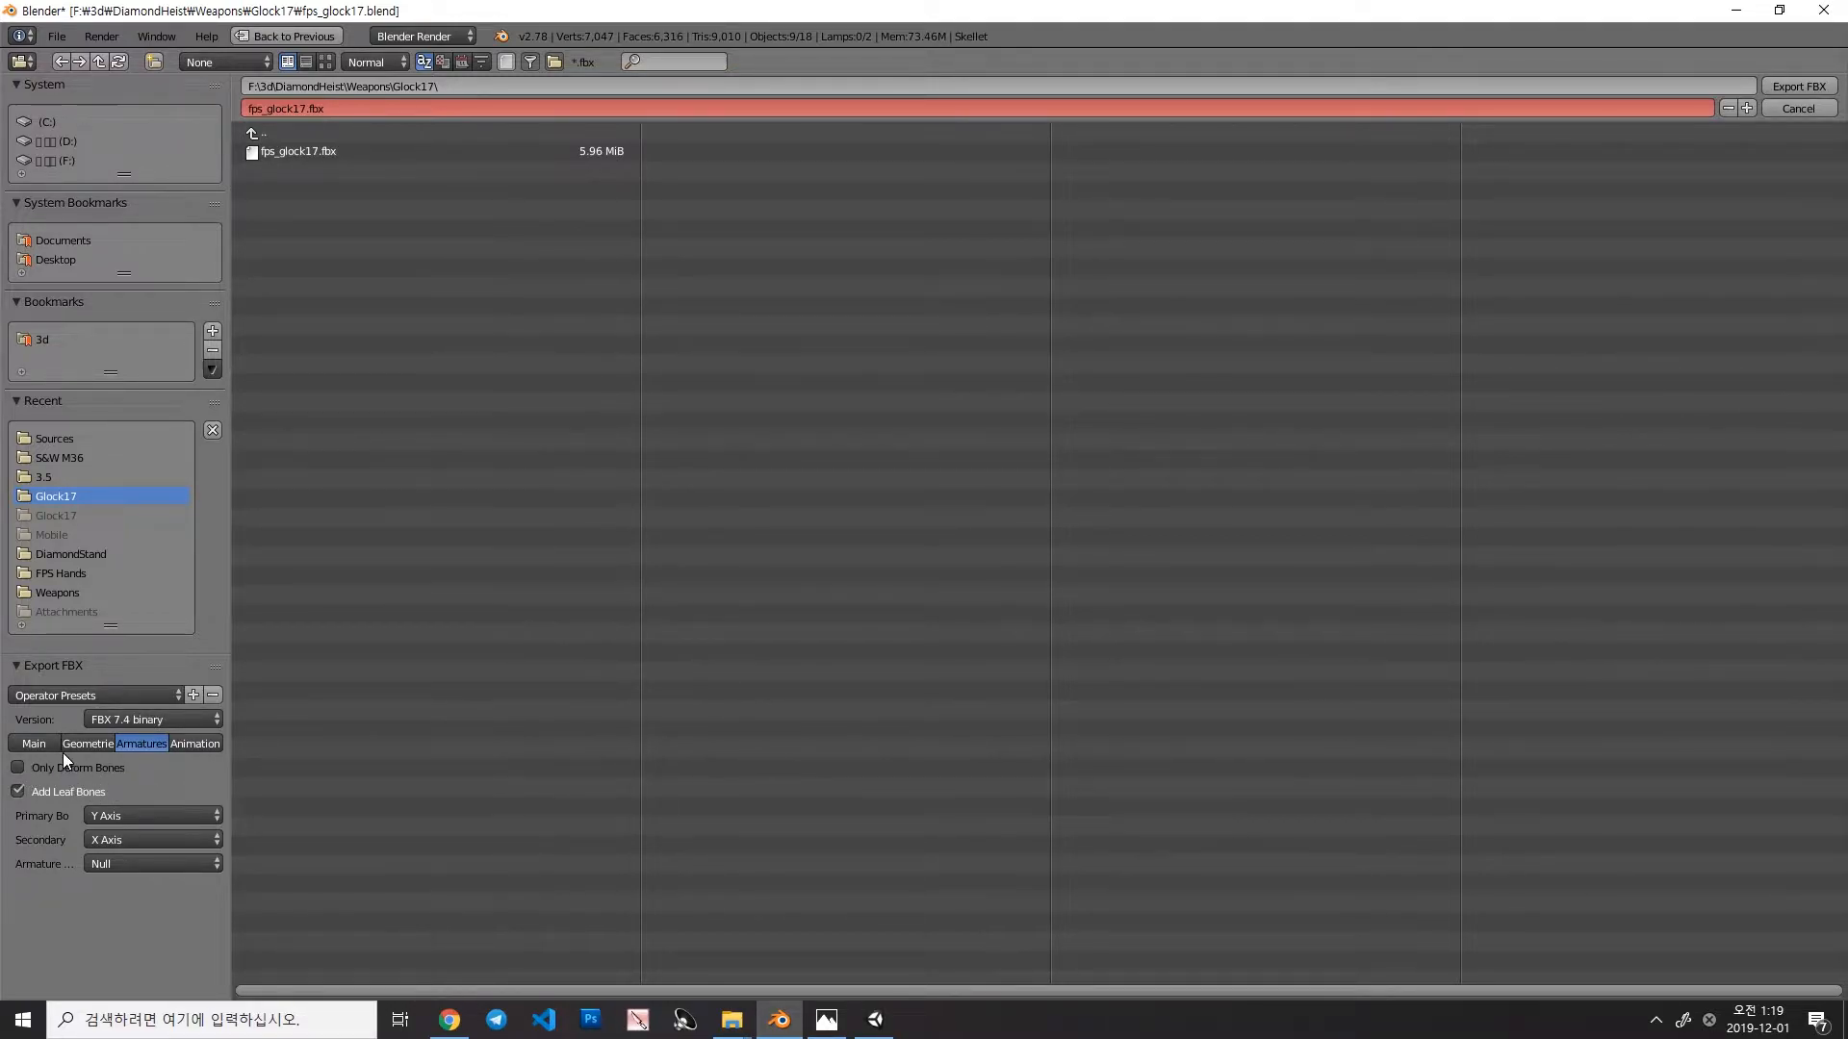
mouse_move(110, 764)
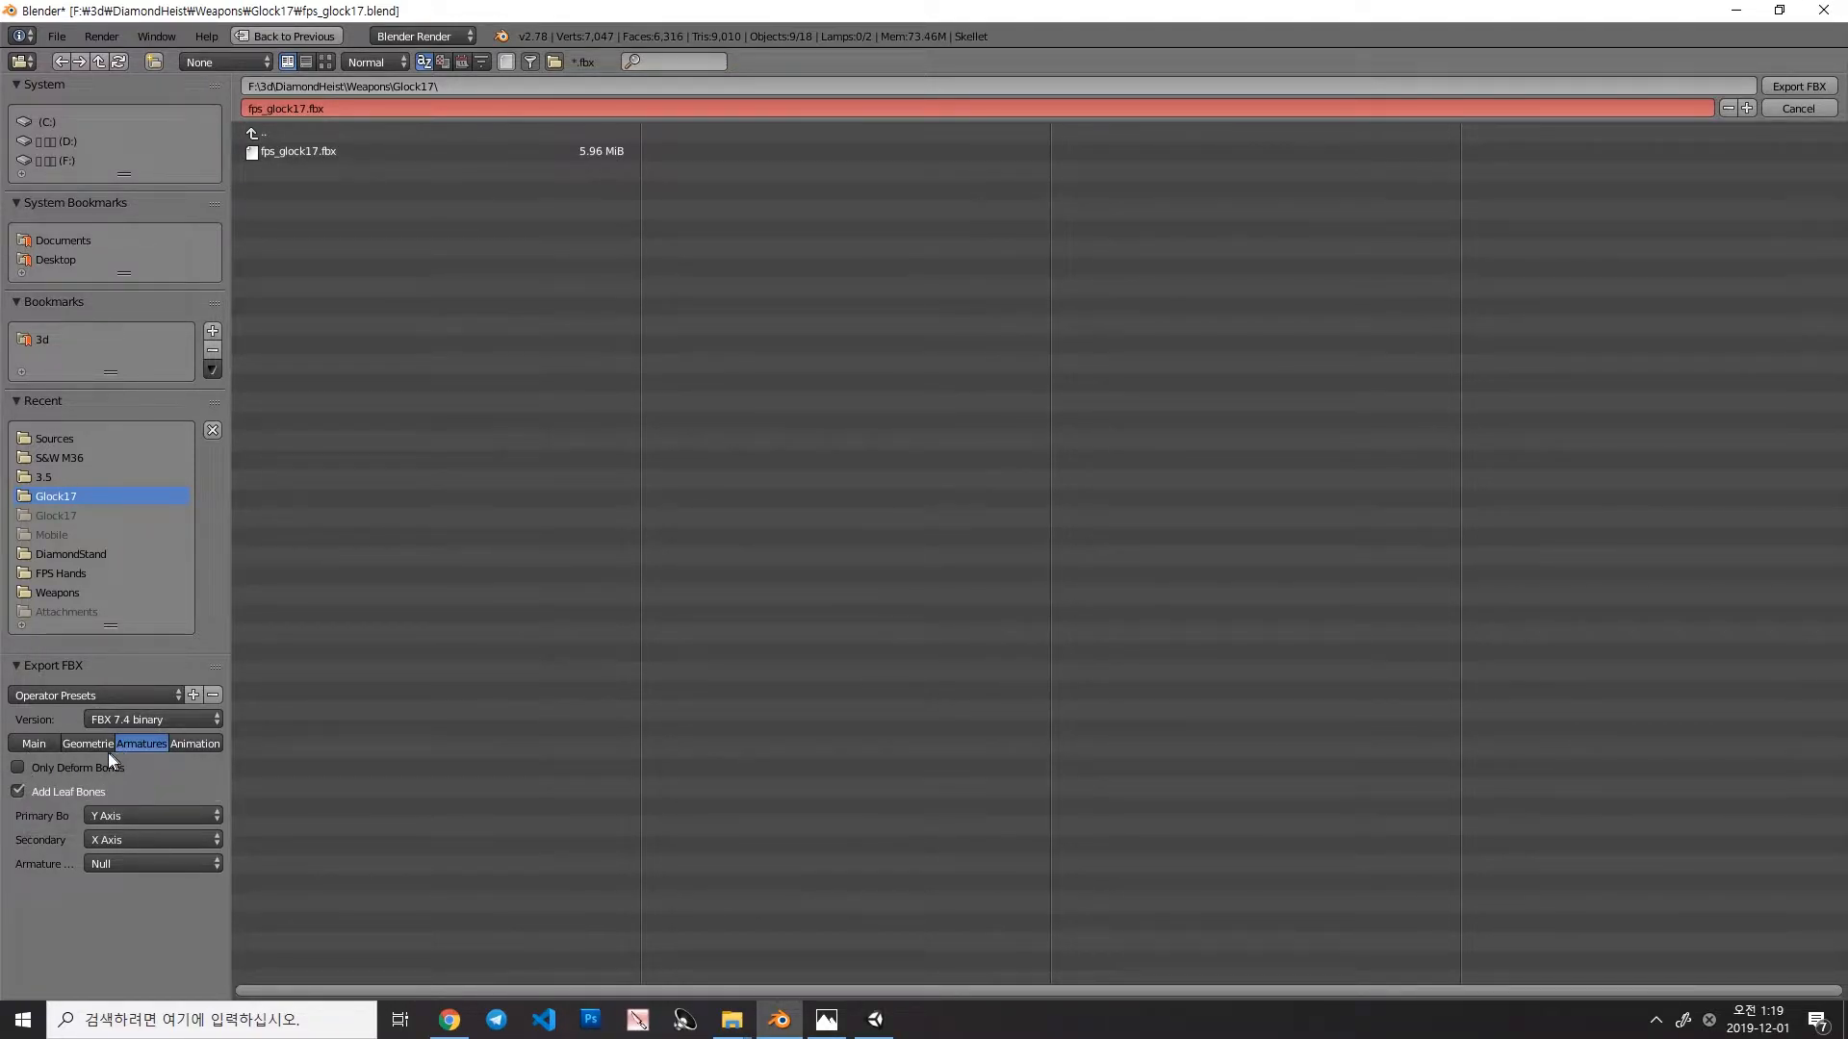
left_click(298, 151)
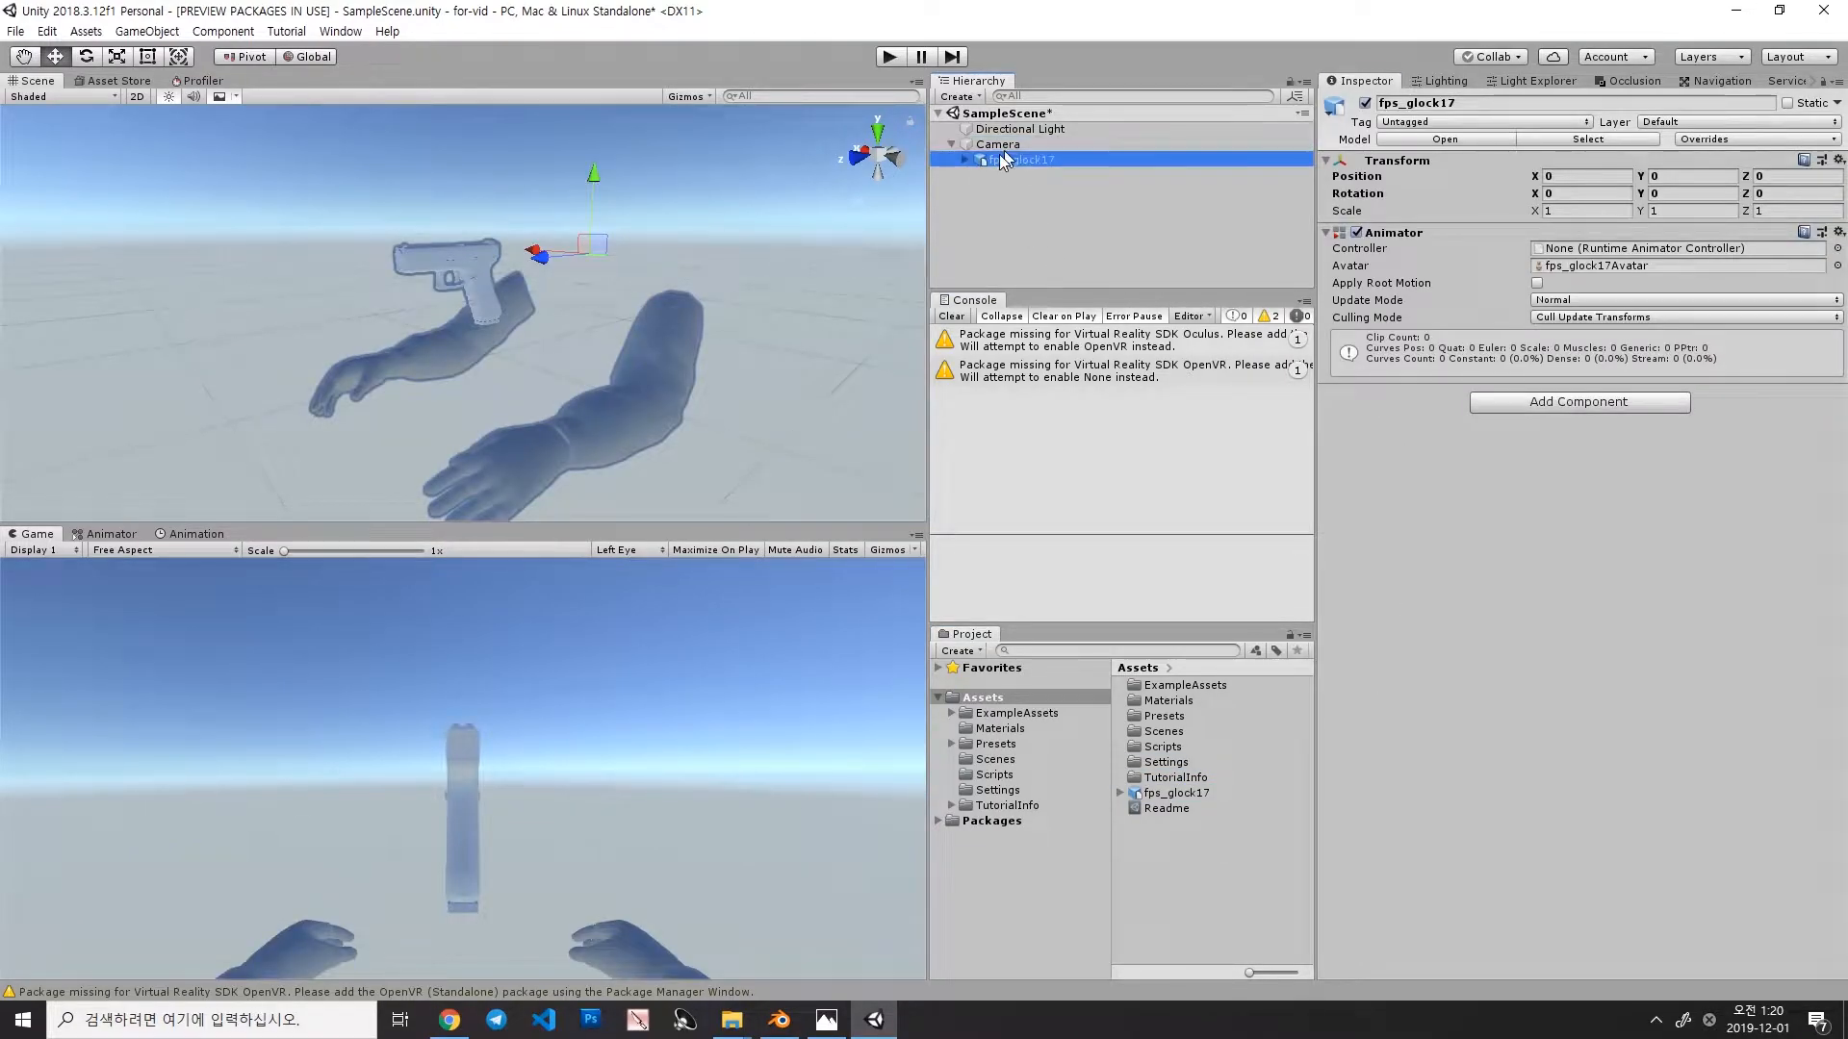
Step: Expand fps_glock17 > Skellet and inspect the Bullets1_end and Bullets2_end leaf bones, then collapse them
left_click(964, 160)
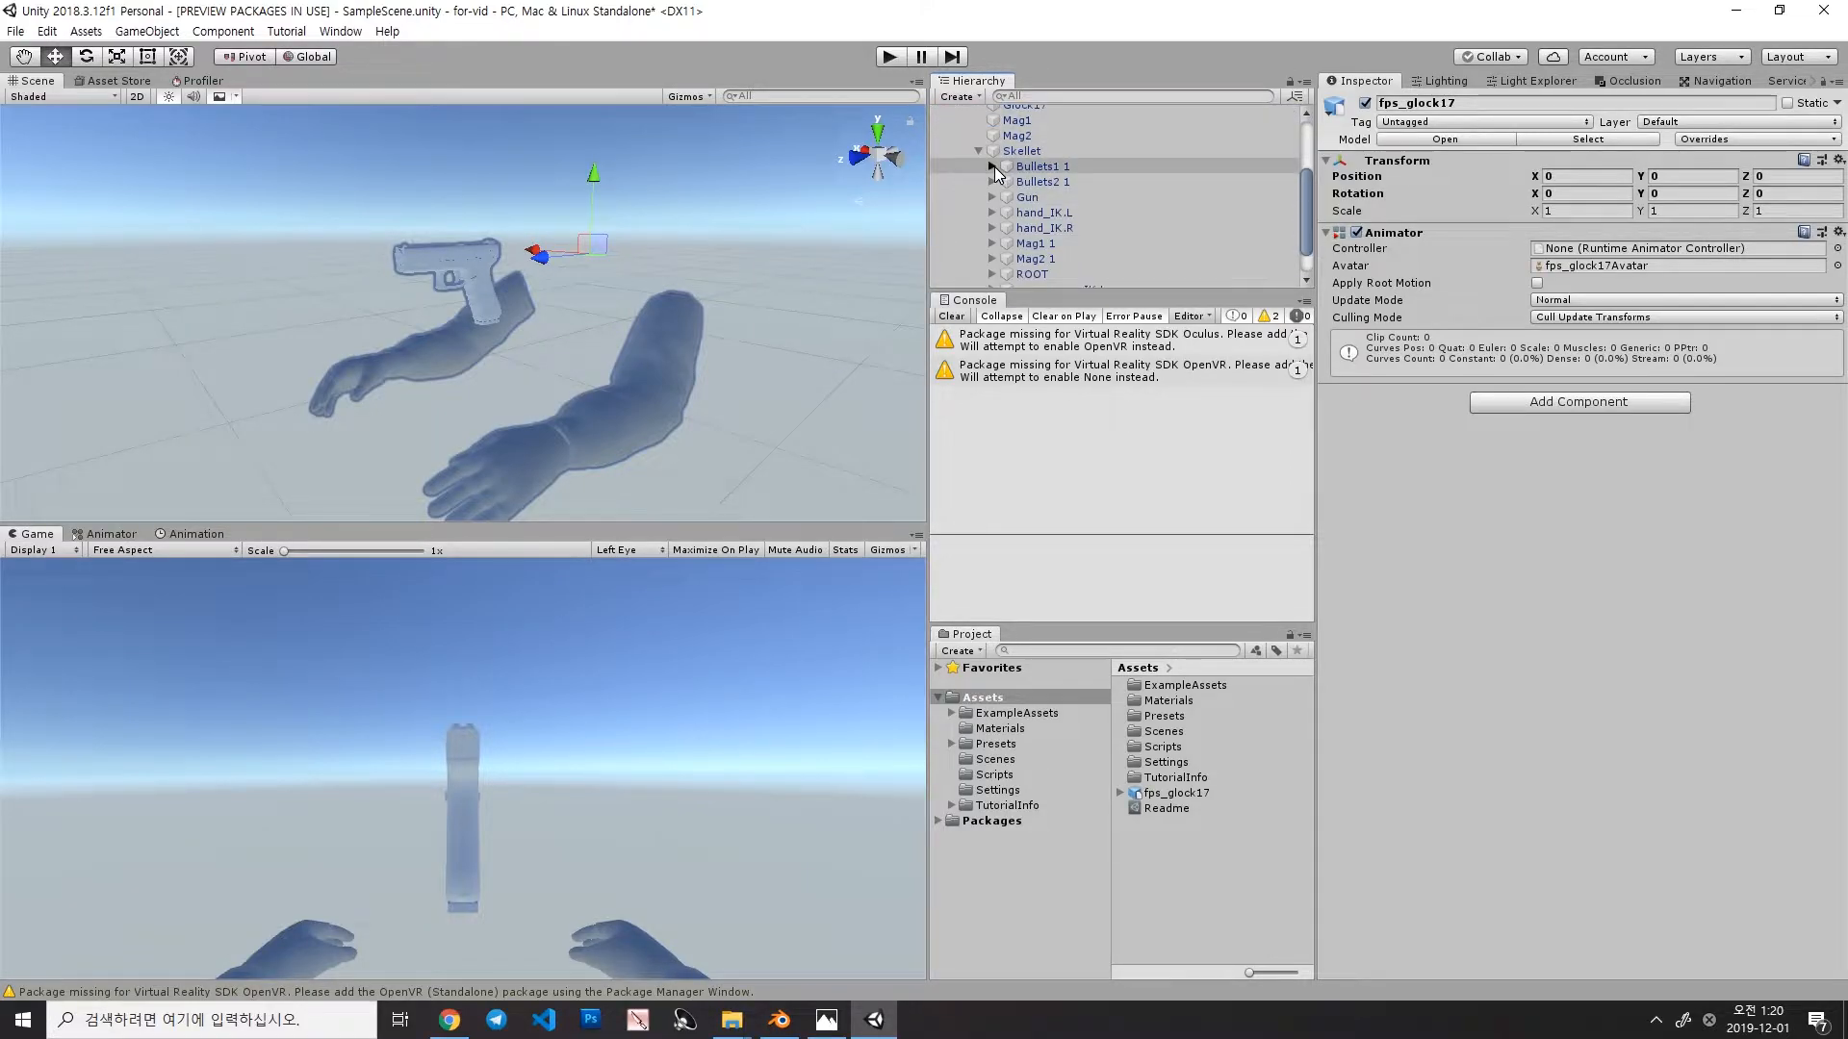
left_click(993, 166)
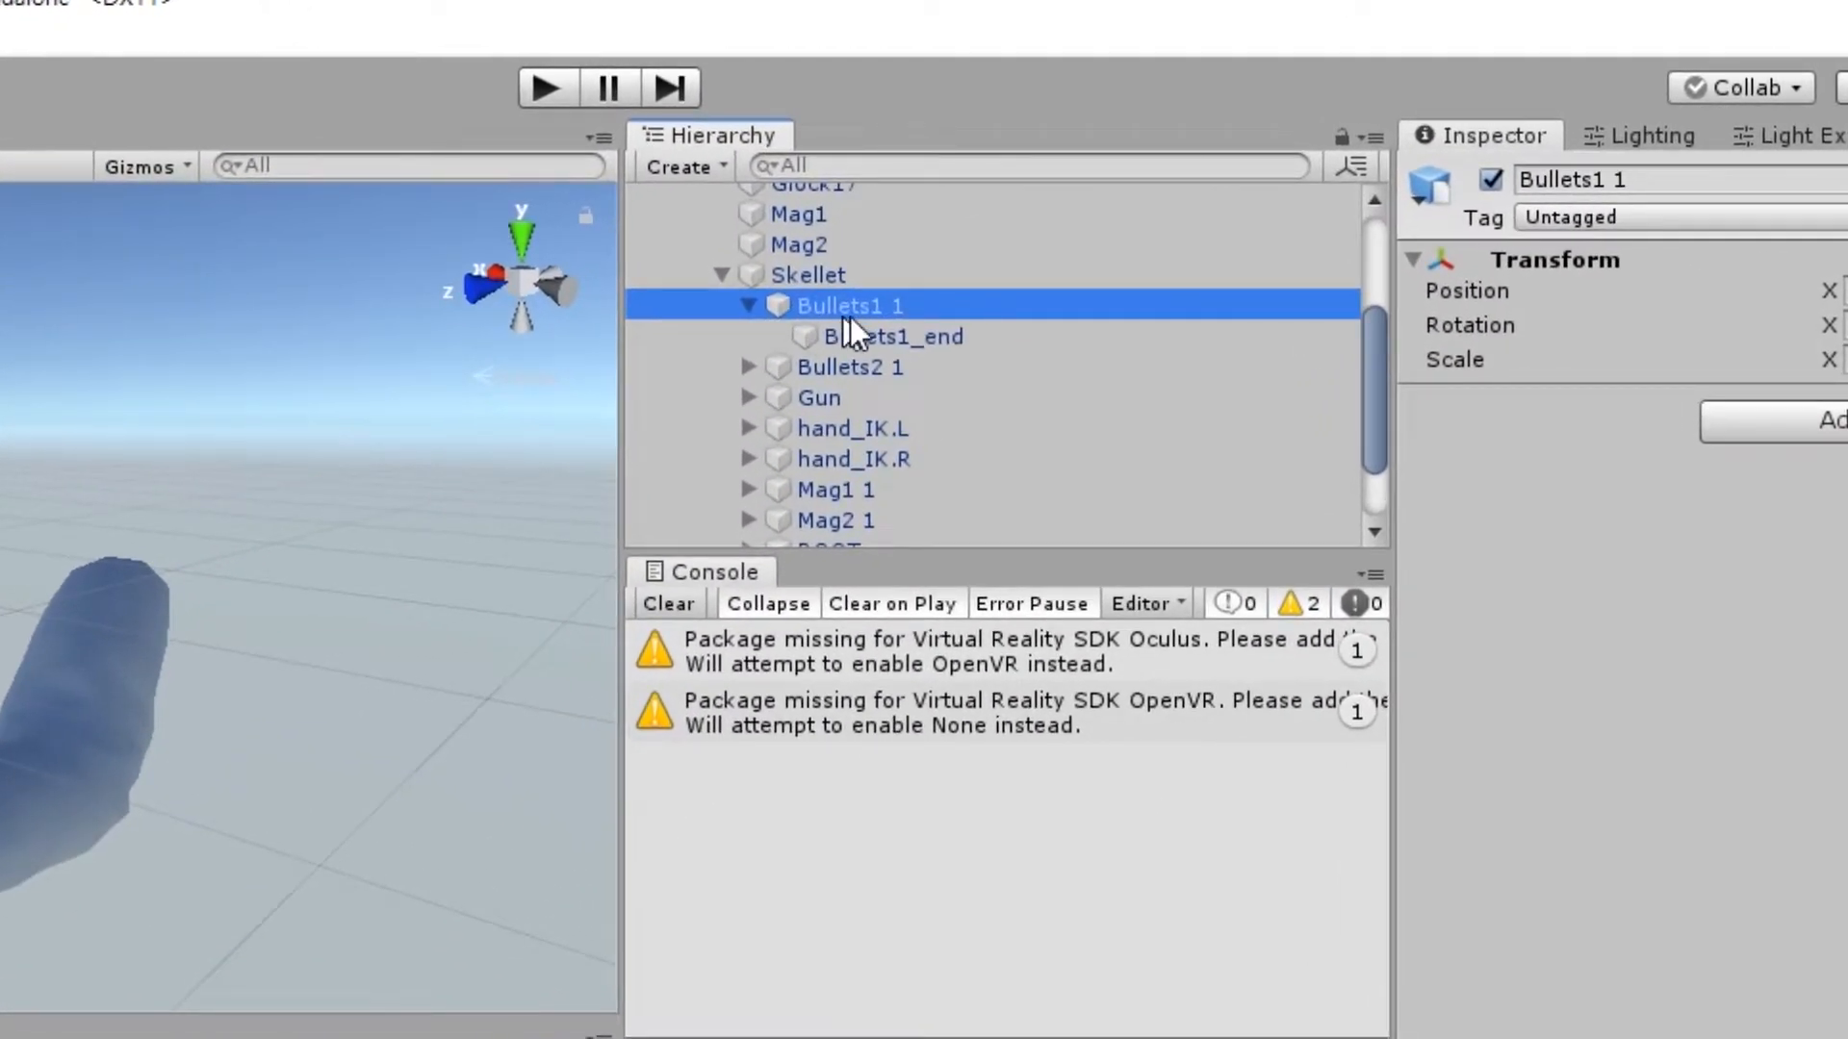
left_click(895, 335)
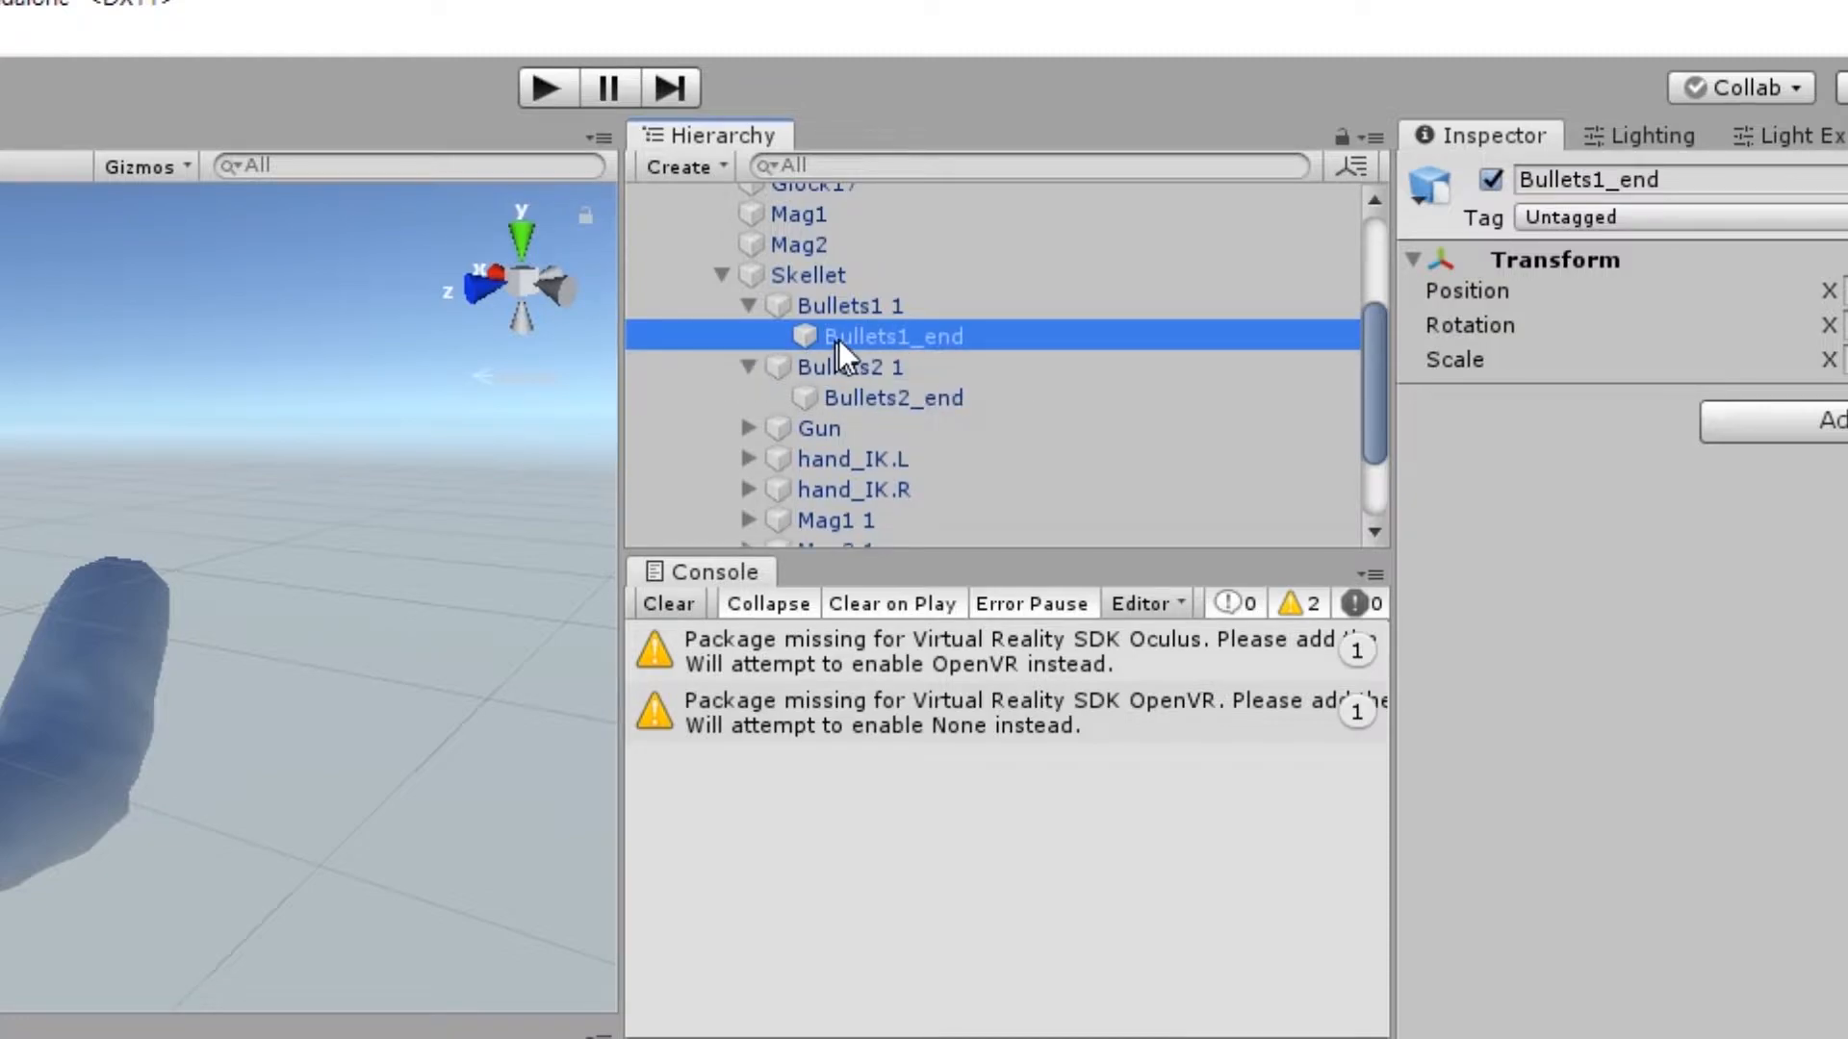
left_click(895, 396)
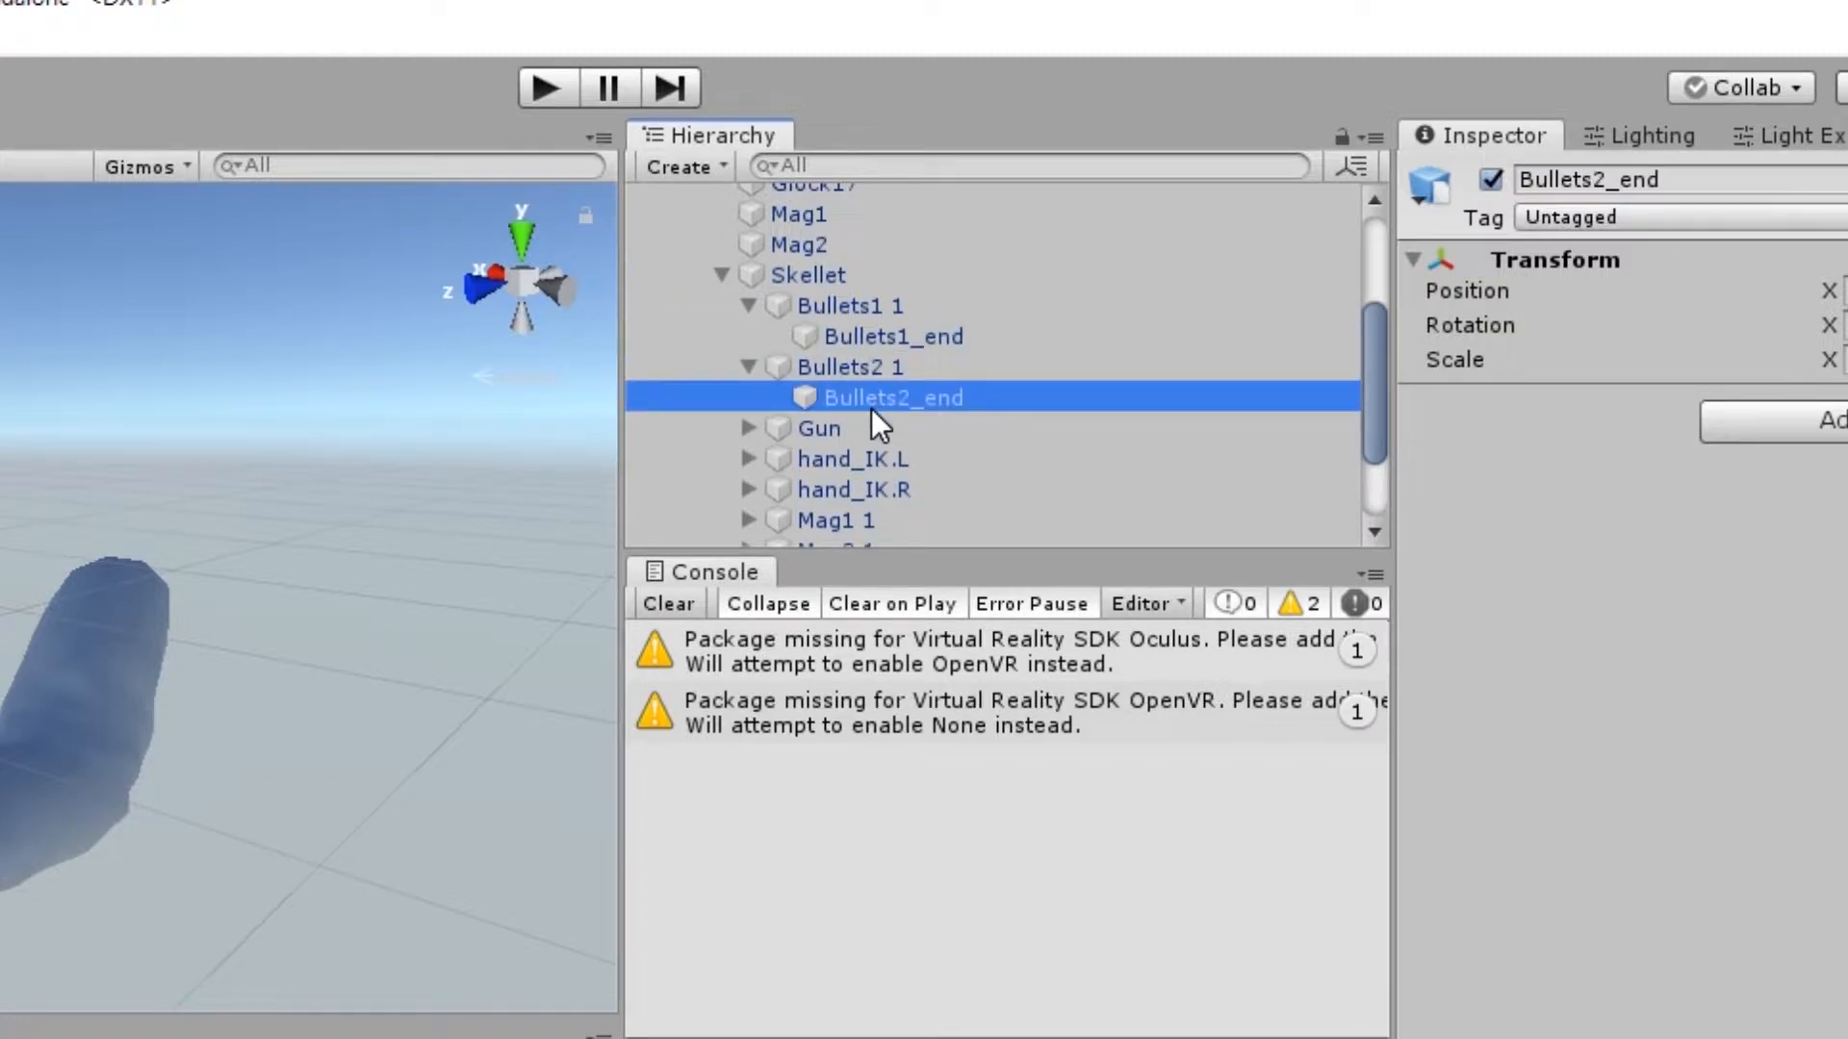
mouse_move(861, 306)
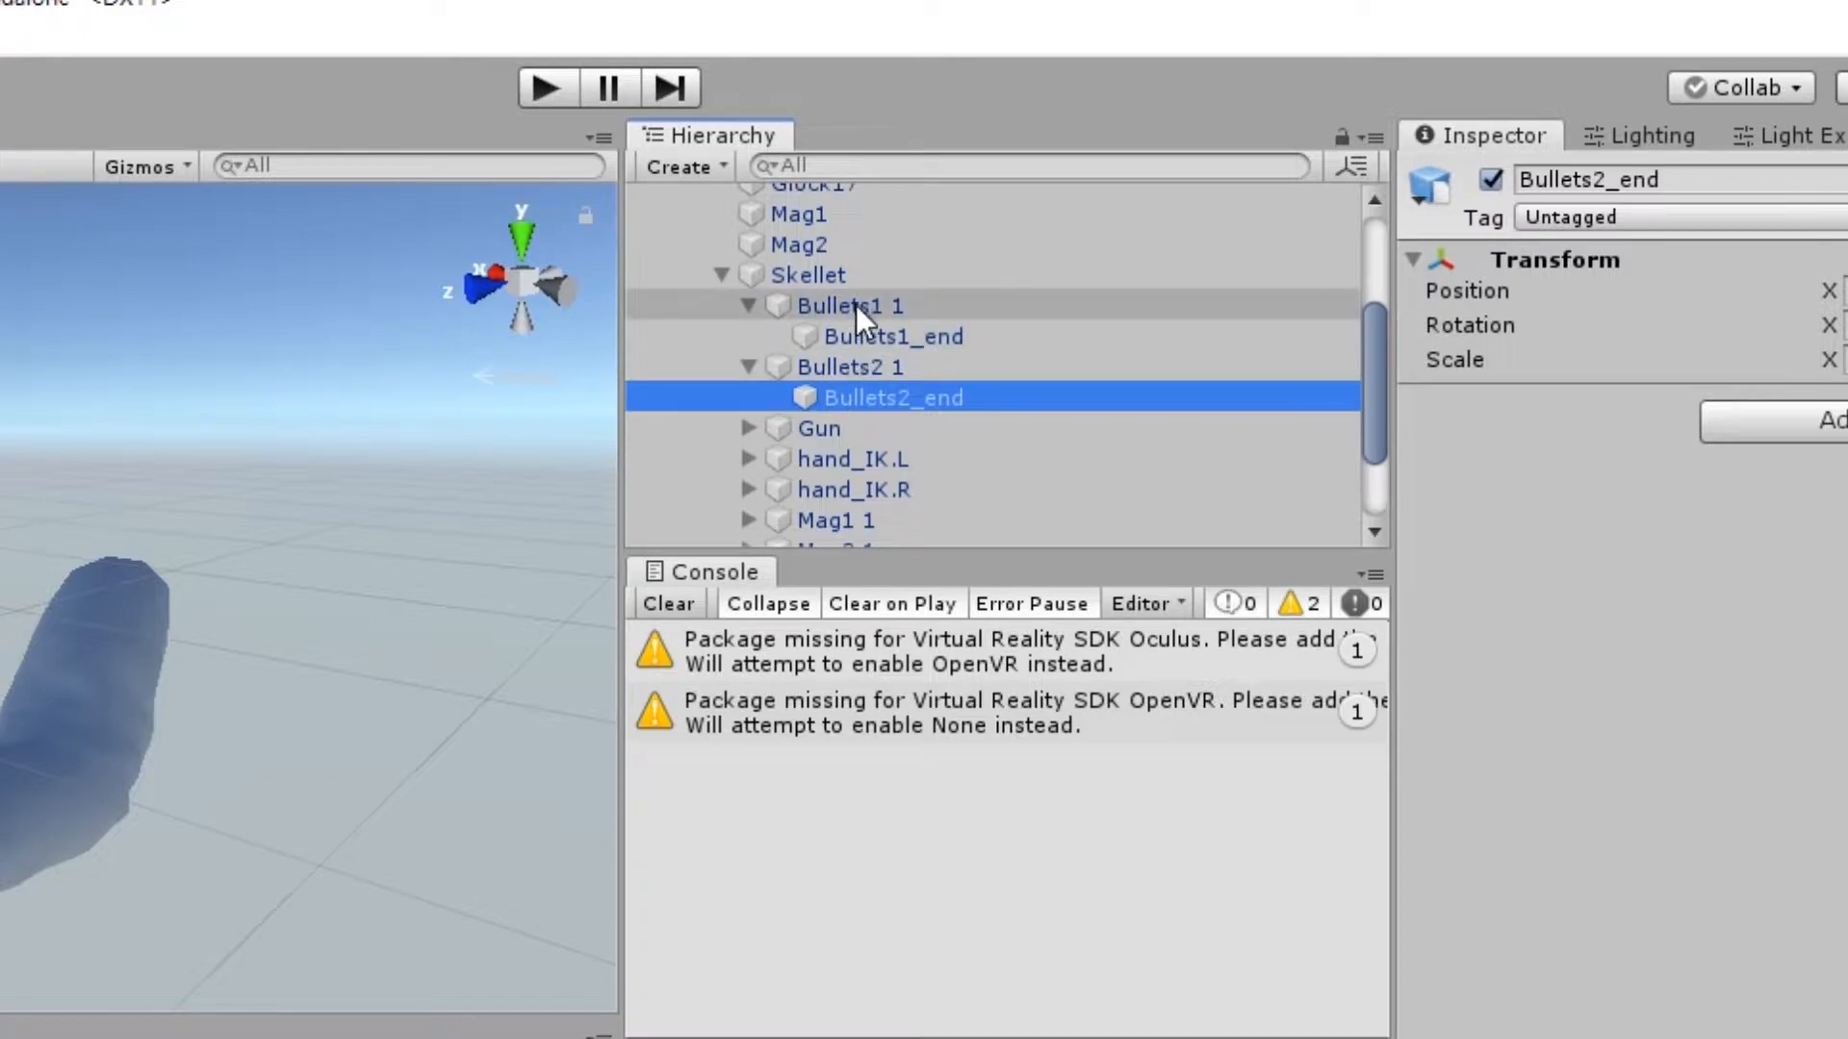
left_click(748, 306)
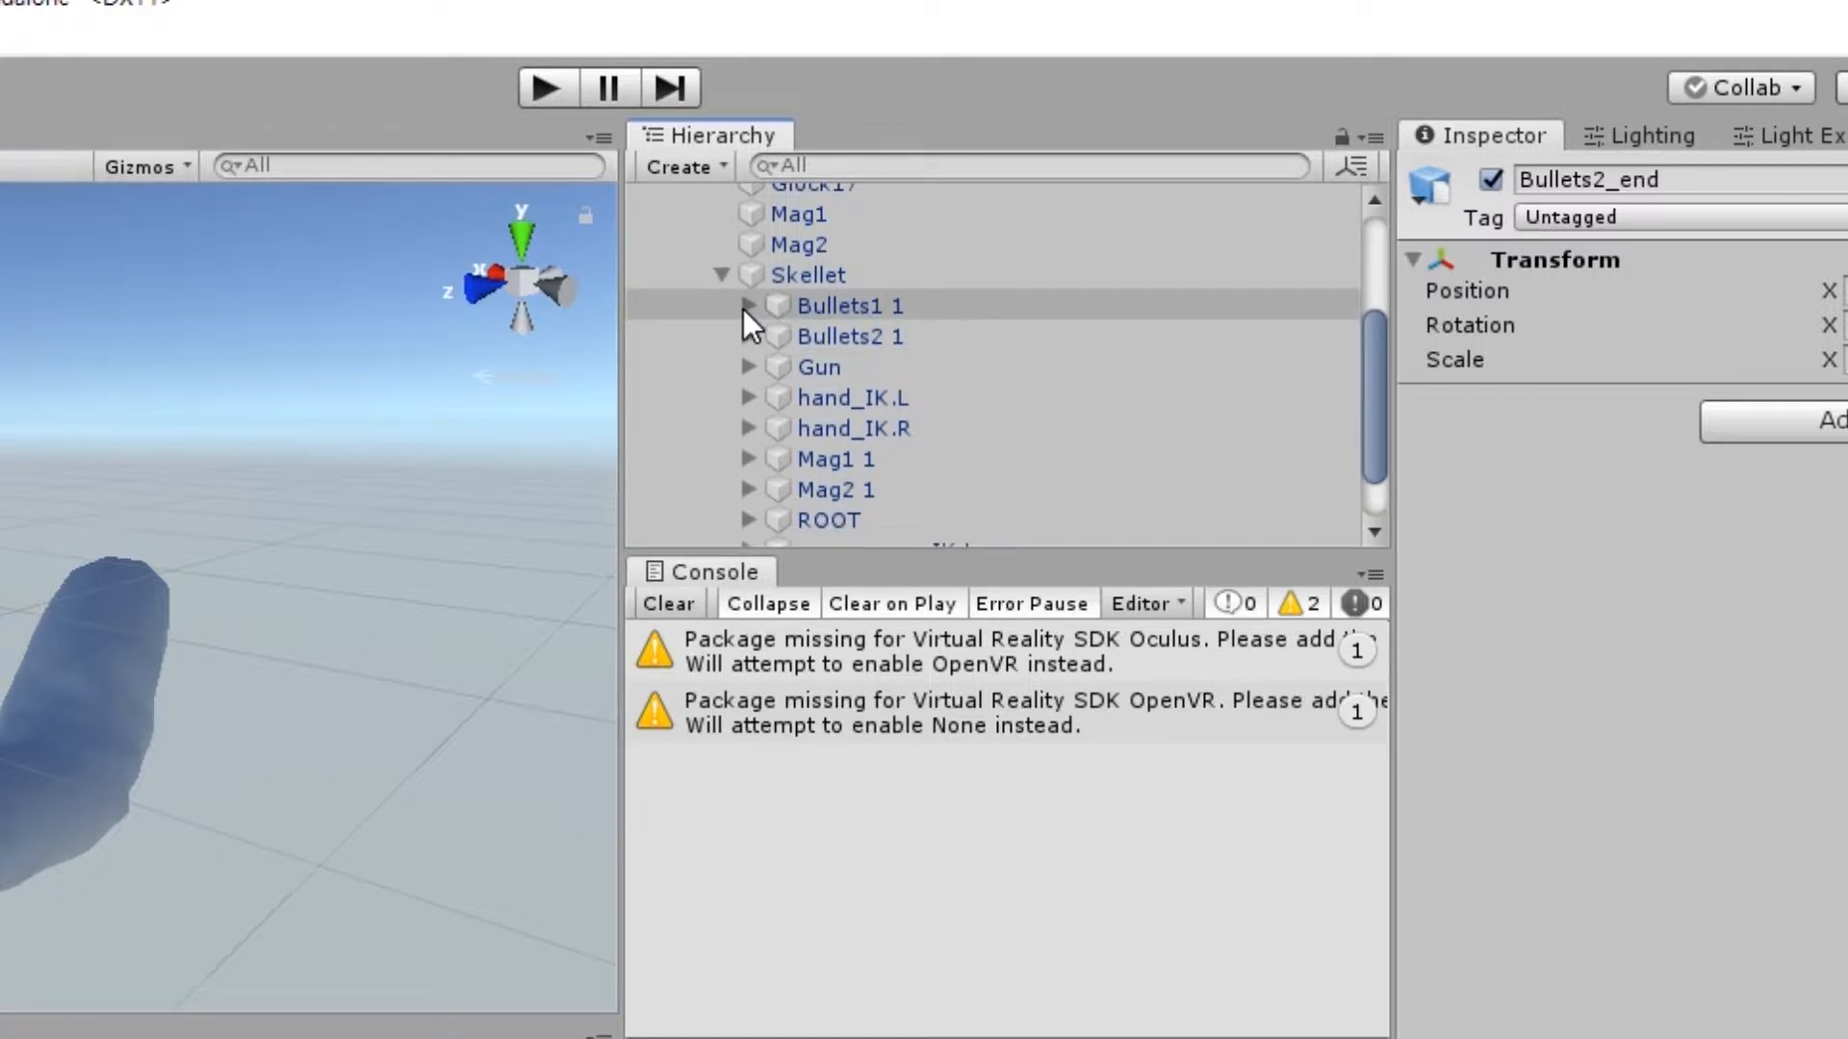
left_click(747, 306)
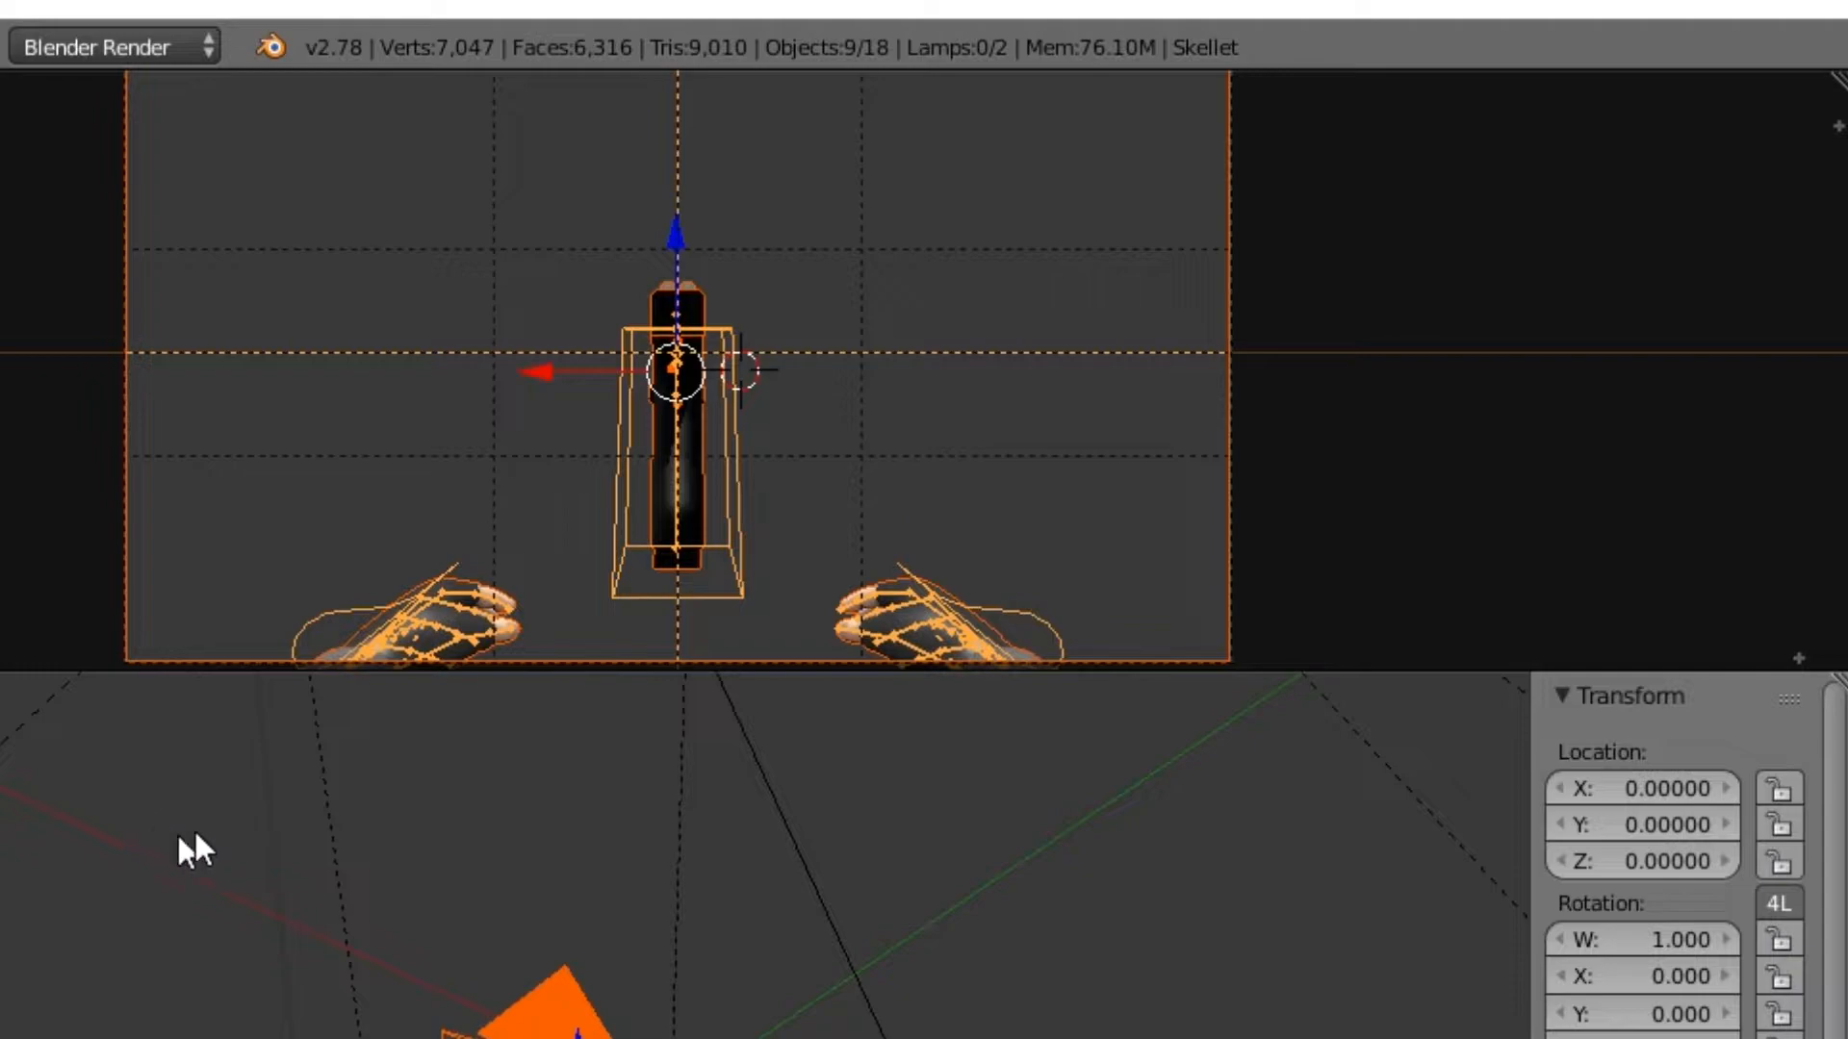
Step: Re-export over fps_glock17.fbx with Add Leaf Bones unchecked in the Armatures options
left_click(56, 37)
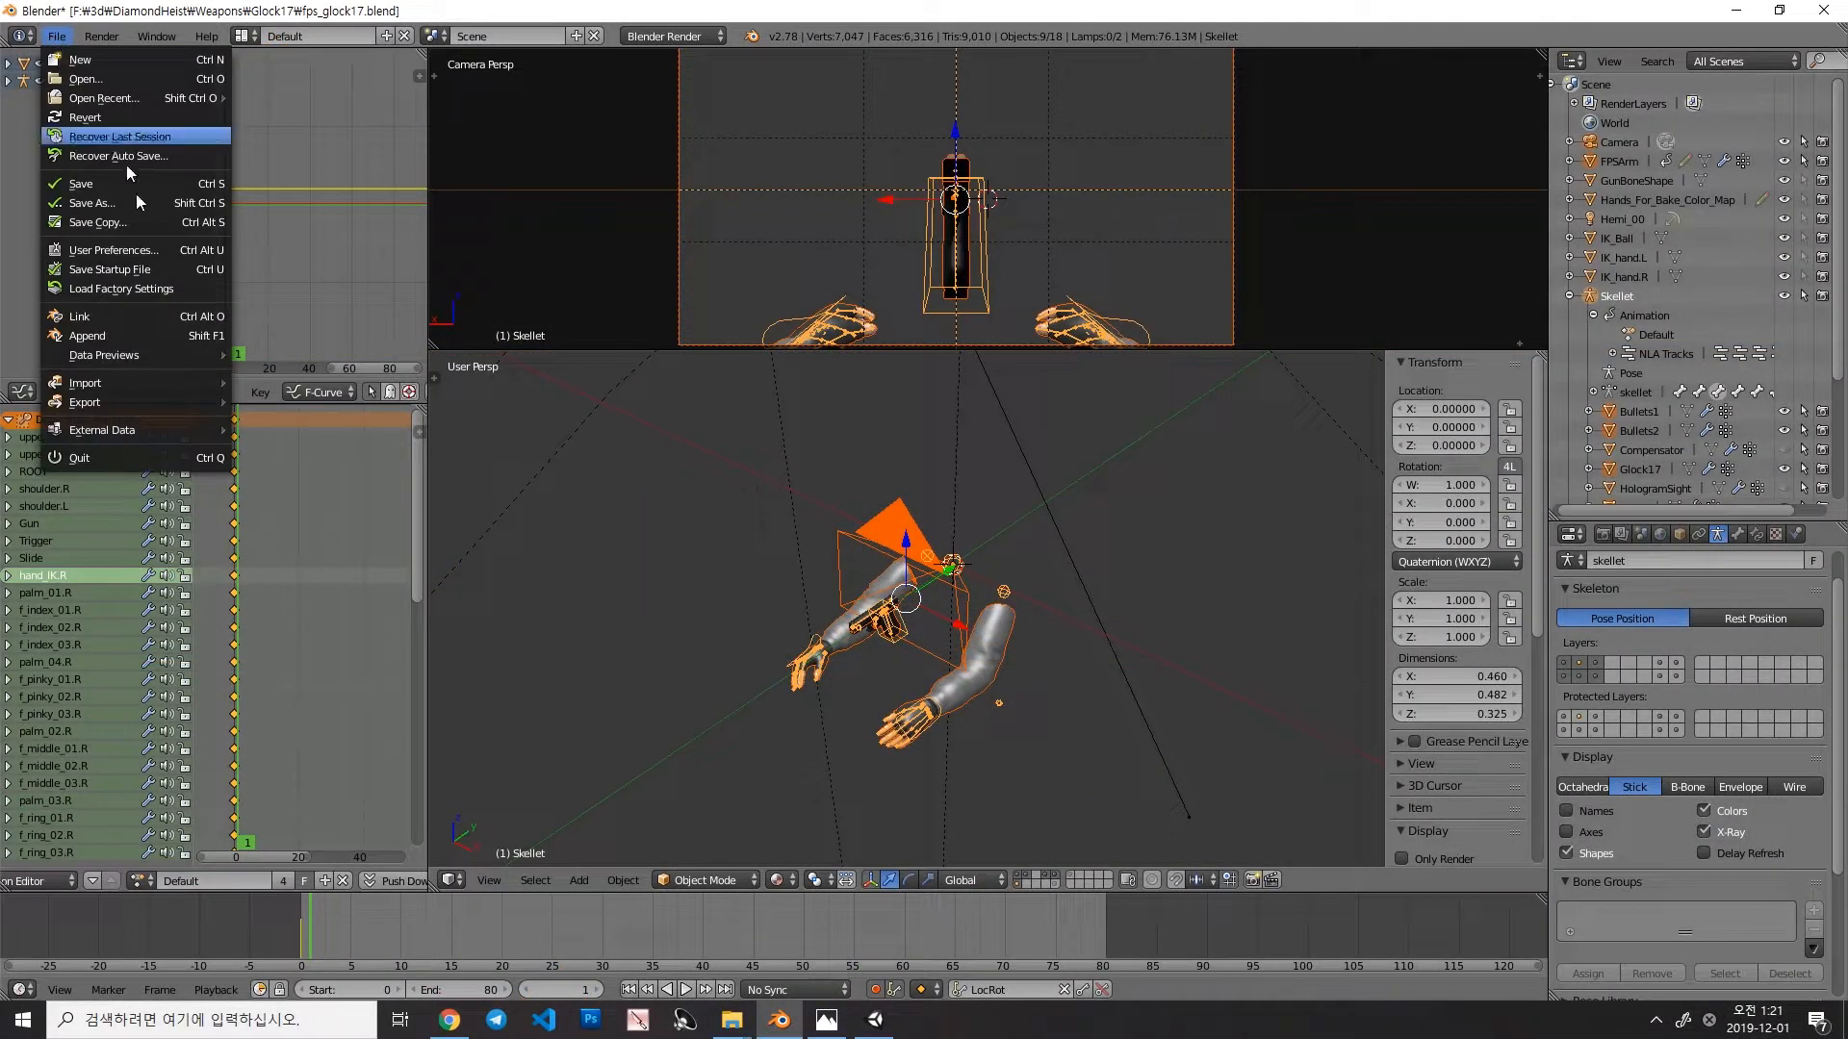
mouse_move(161, 248)
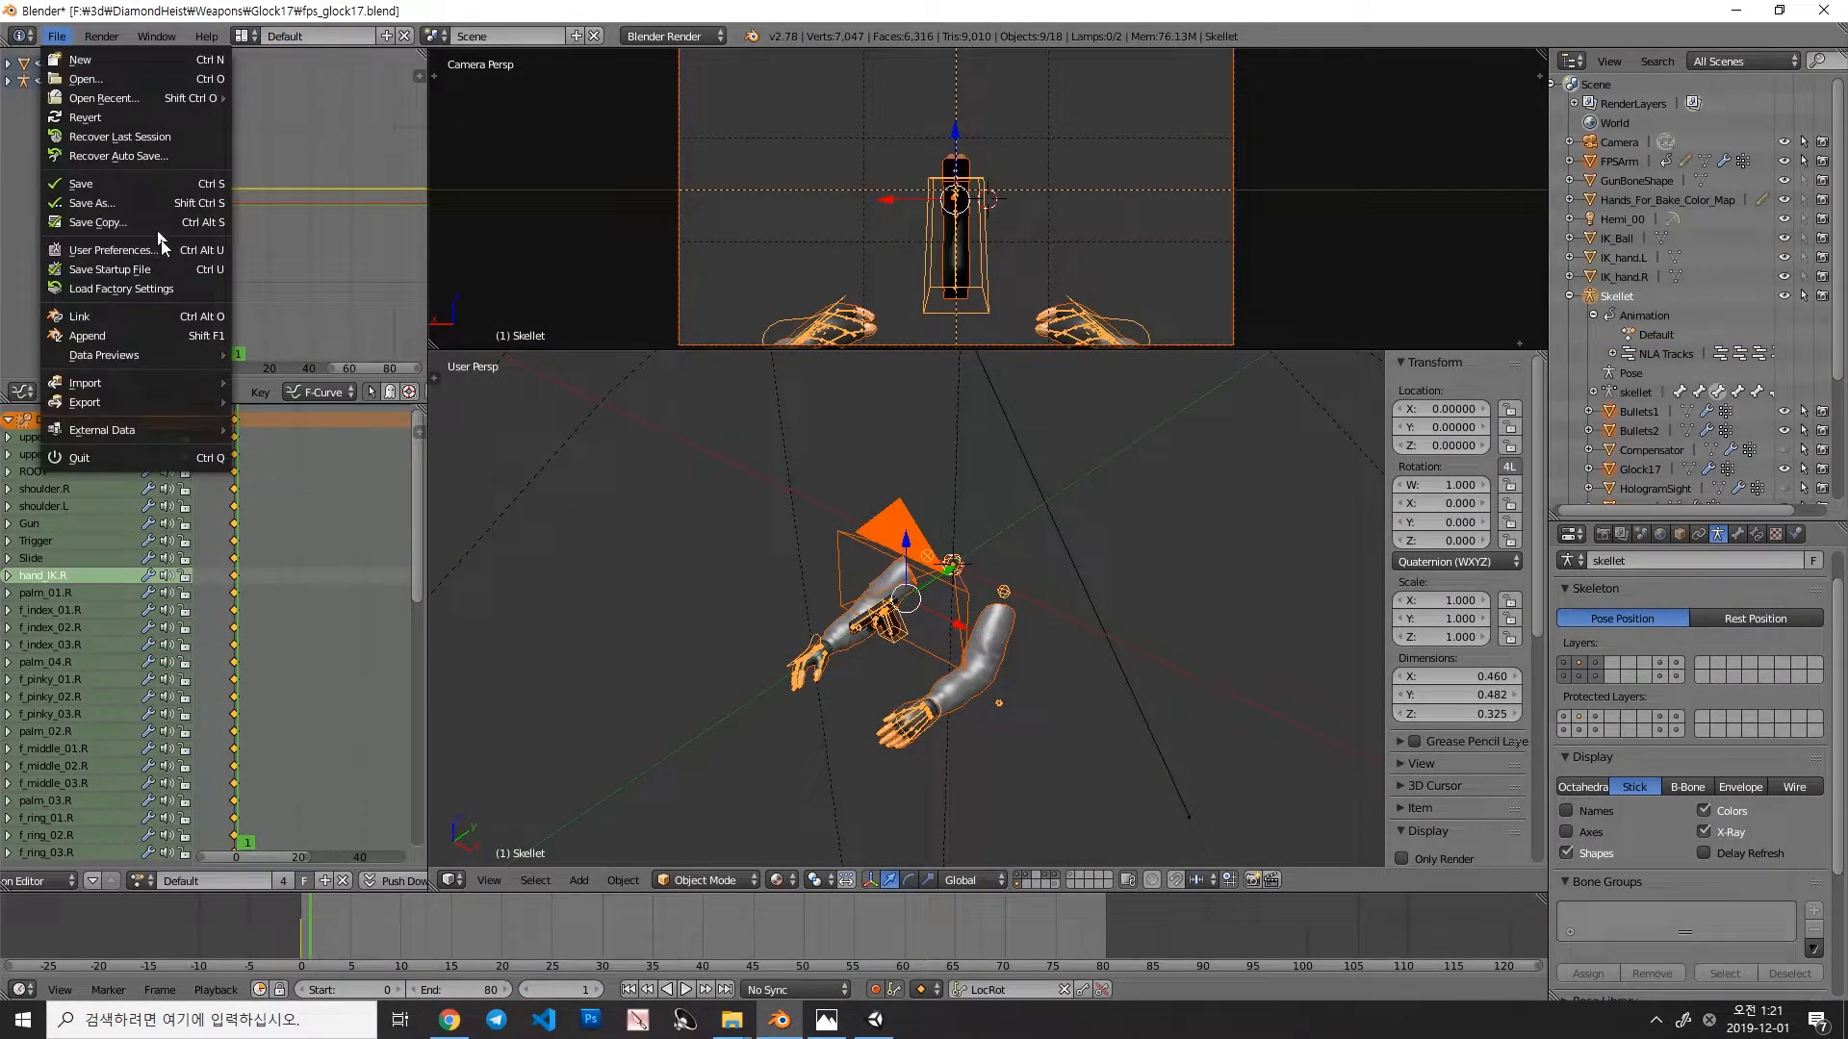
left_click(85, 403)
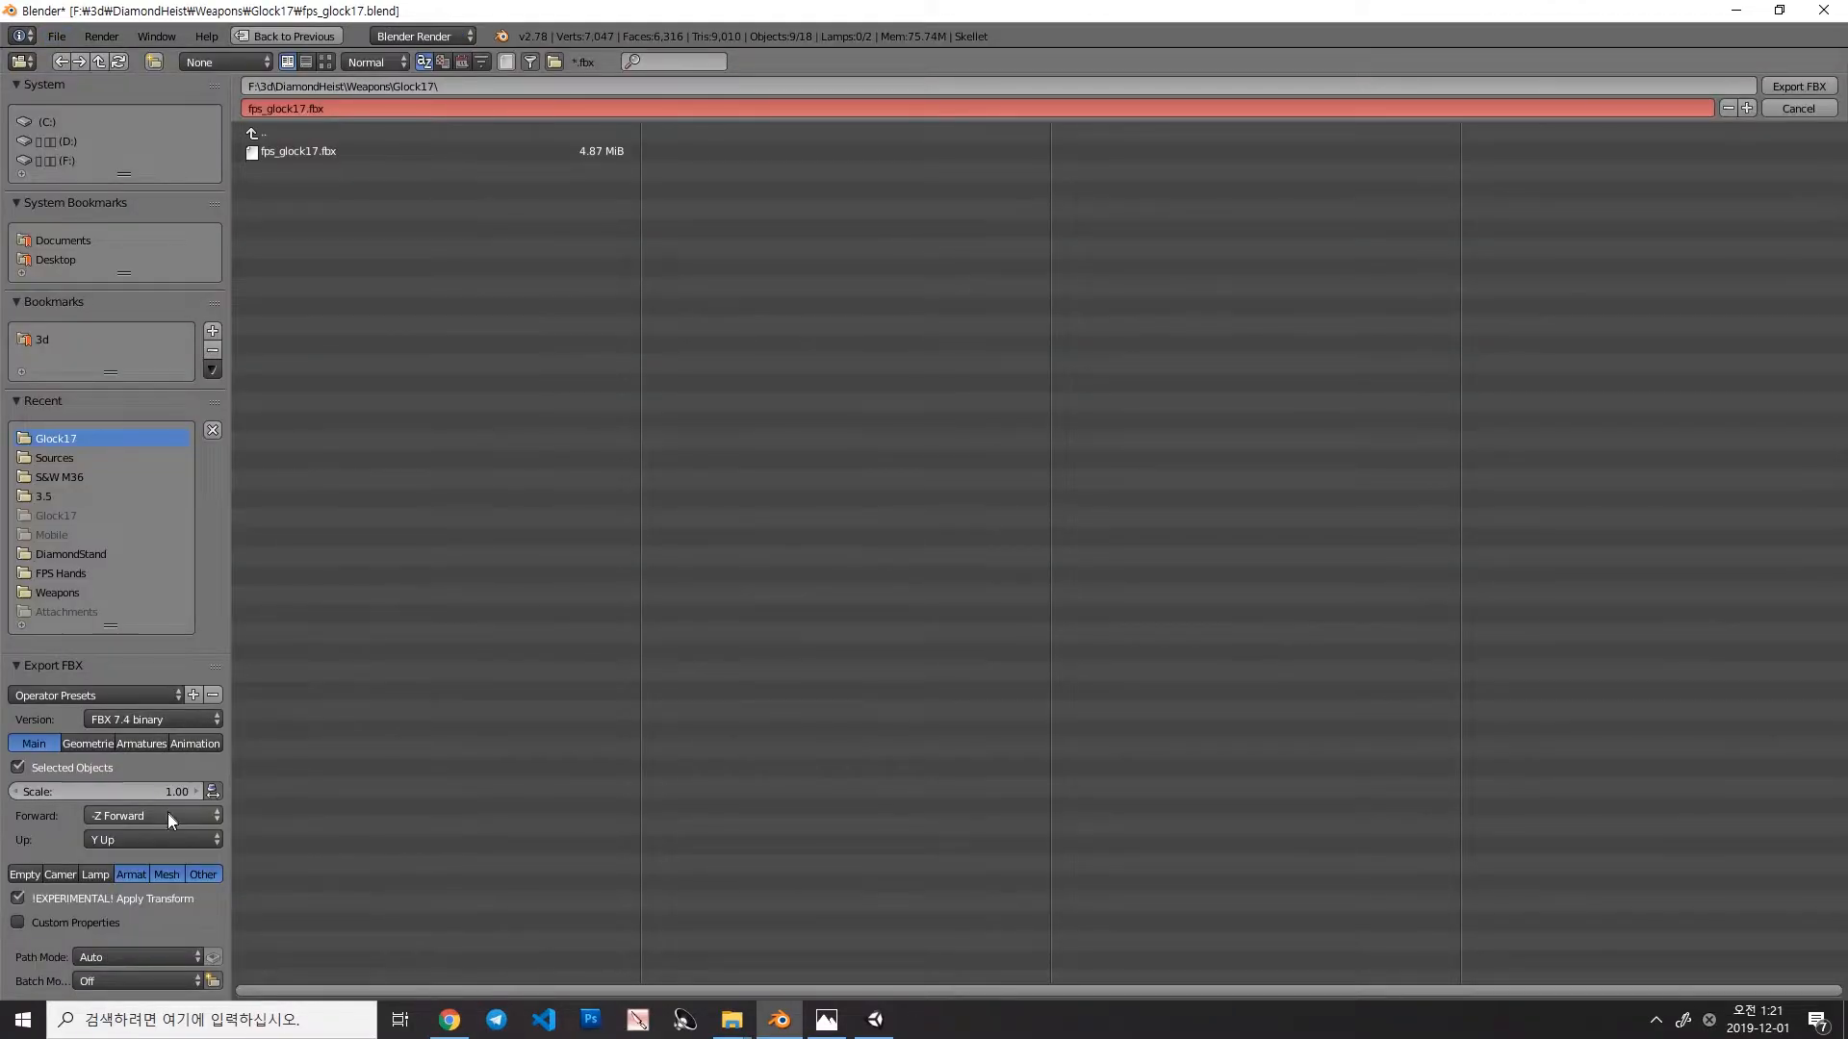
left_click(139, 743)
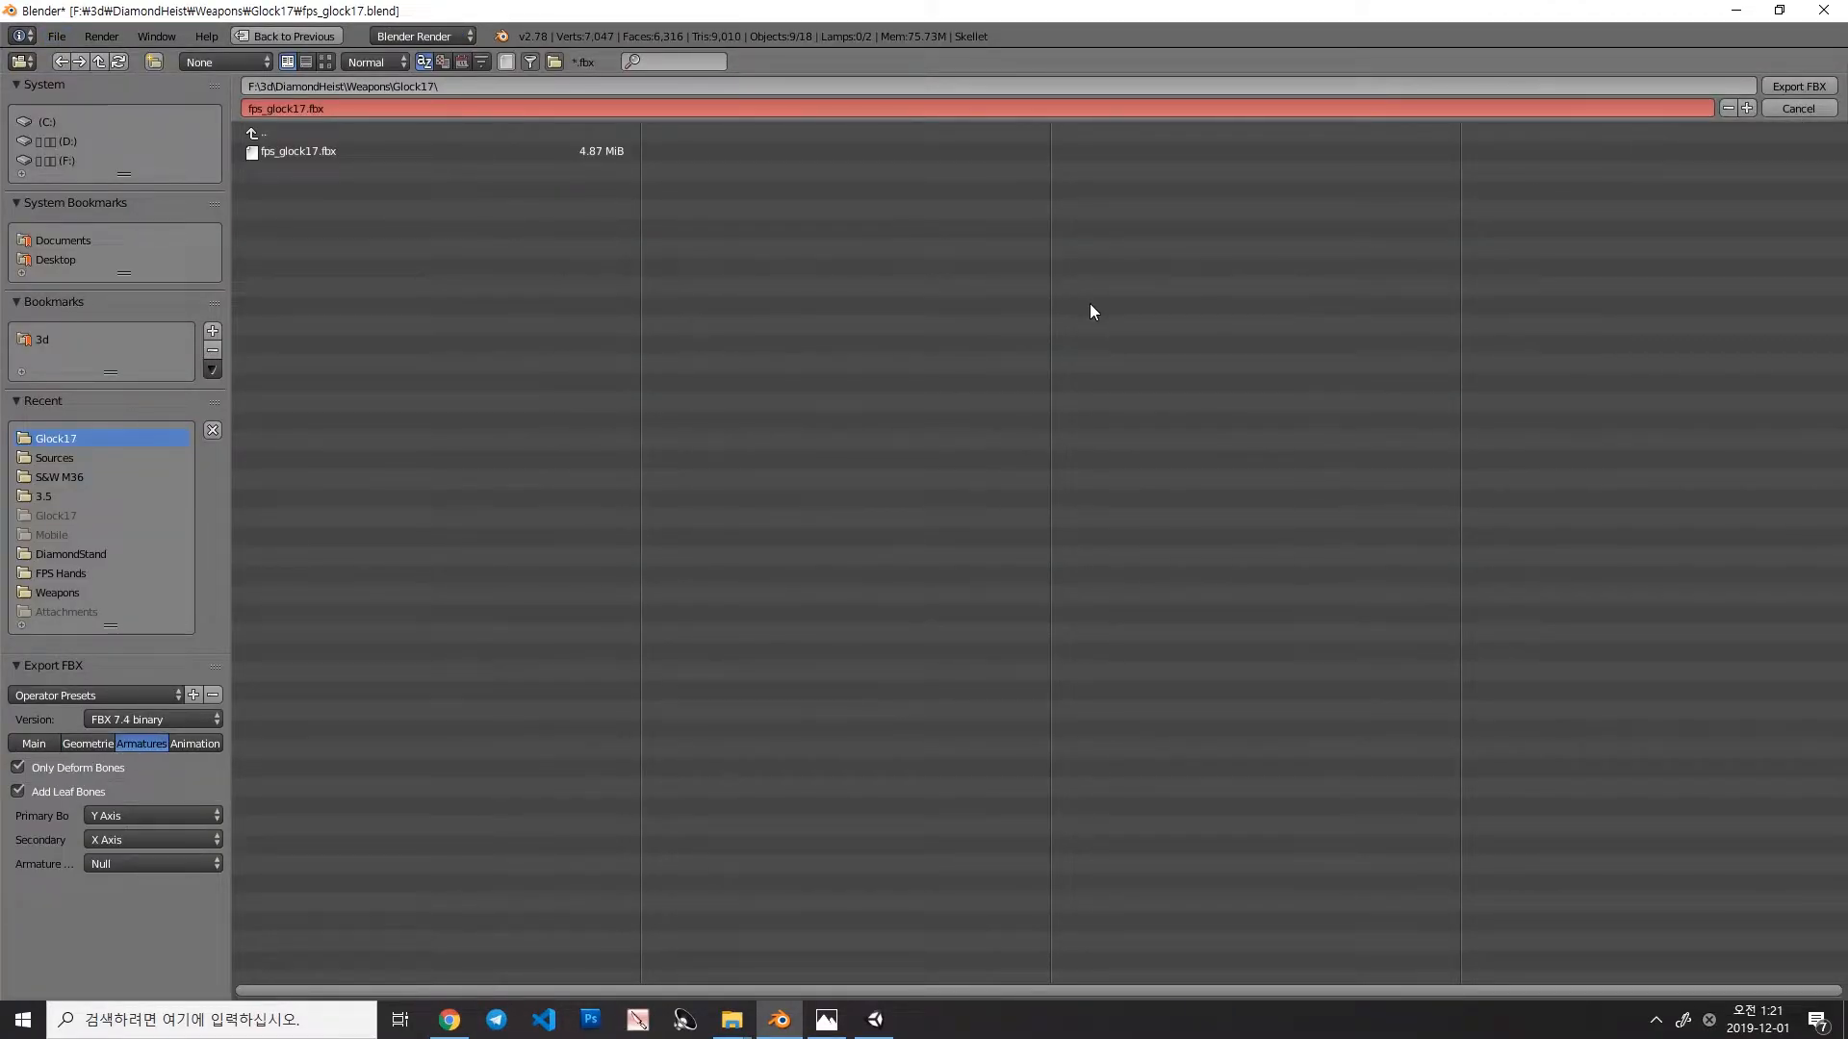
left_click(1796, 108)
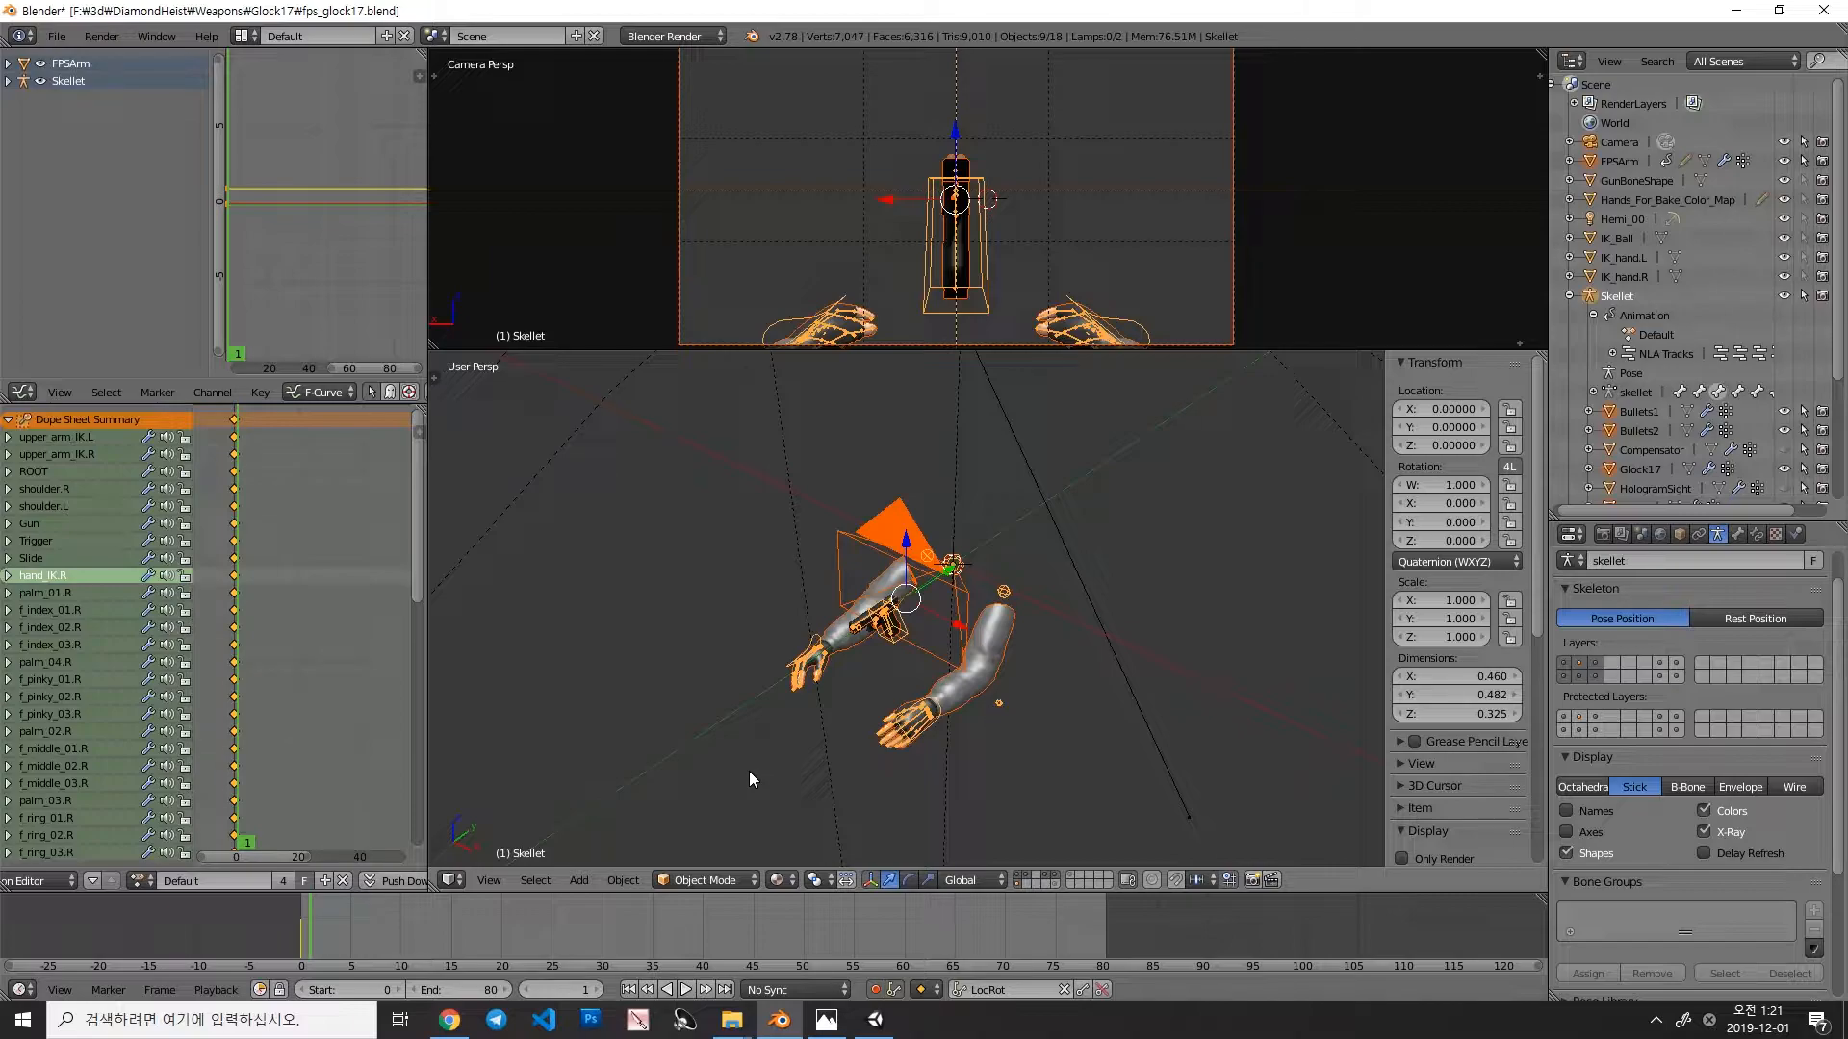
Step: Inspect the re-imported Bullets1, Bullets2 and FPSArm objects in Unity's Inspector
left_click(874, 1020)
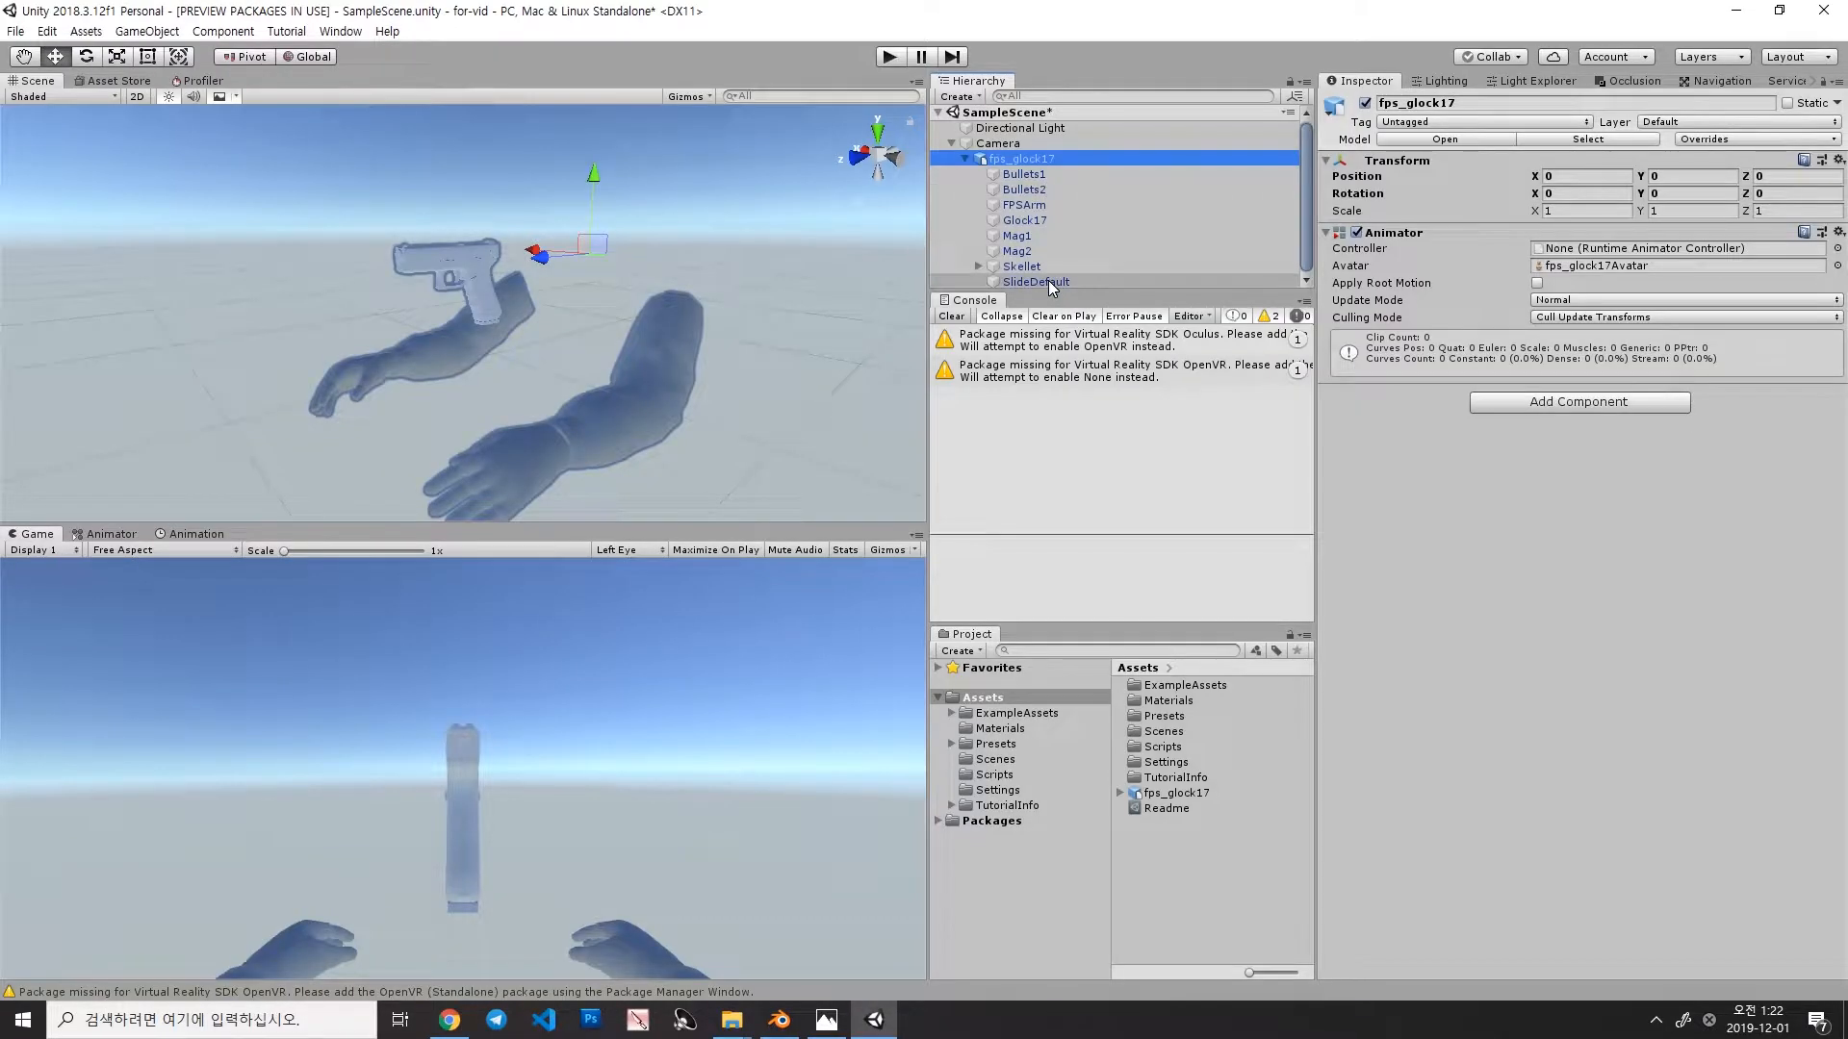
mouse_move(1049, 189)
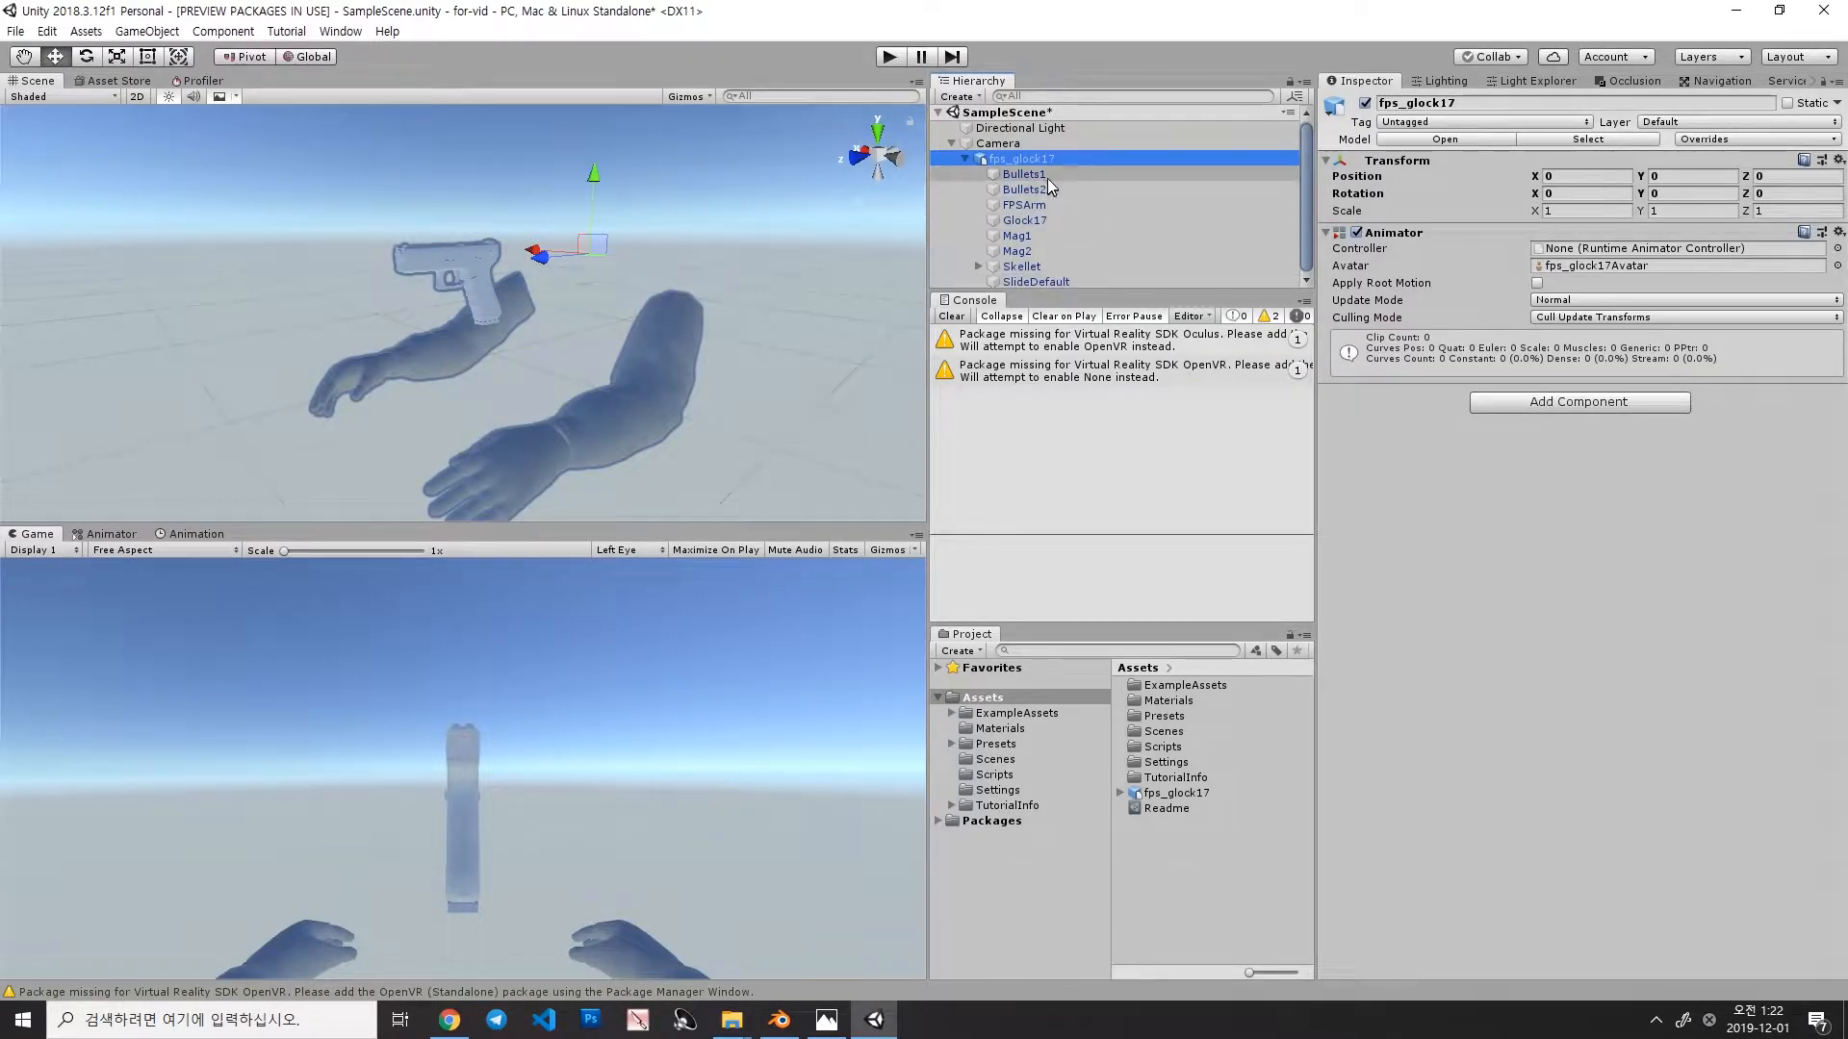
left_click(1024, 173)
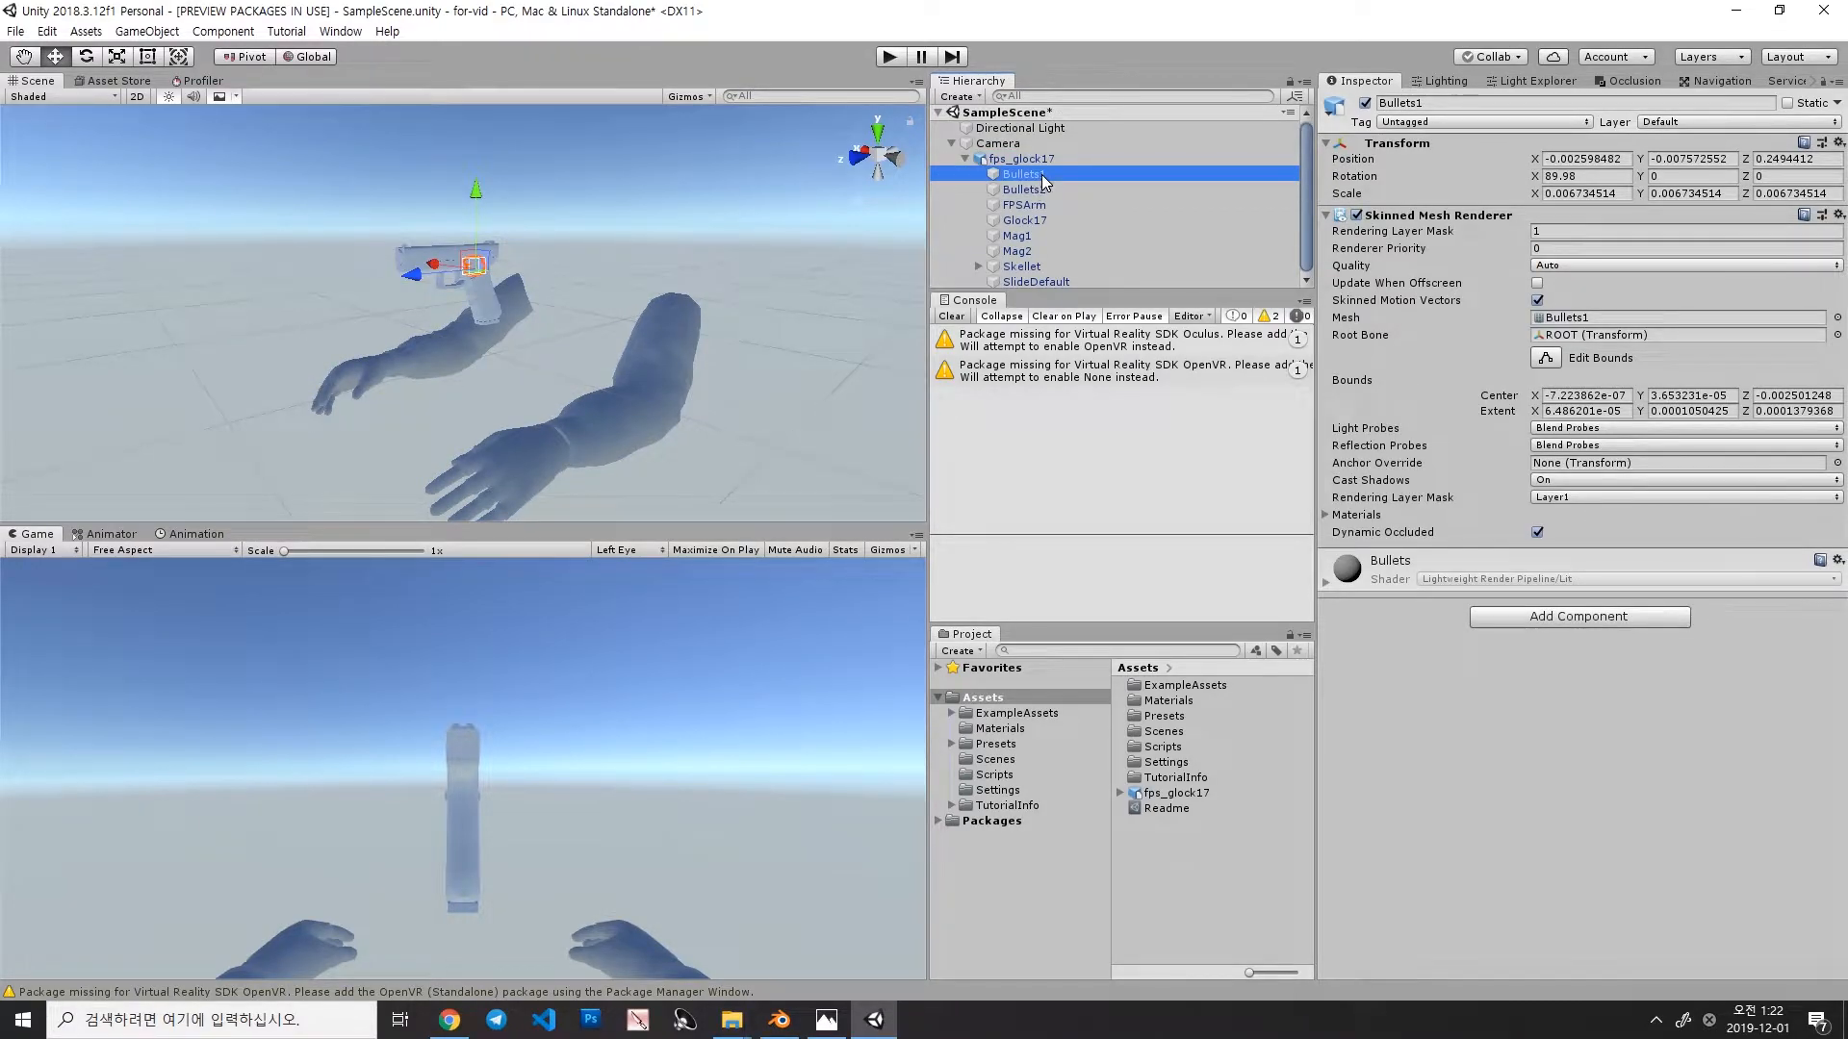
left_click(1022, 191)
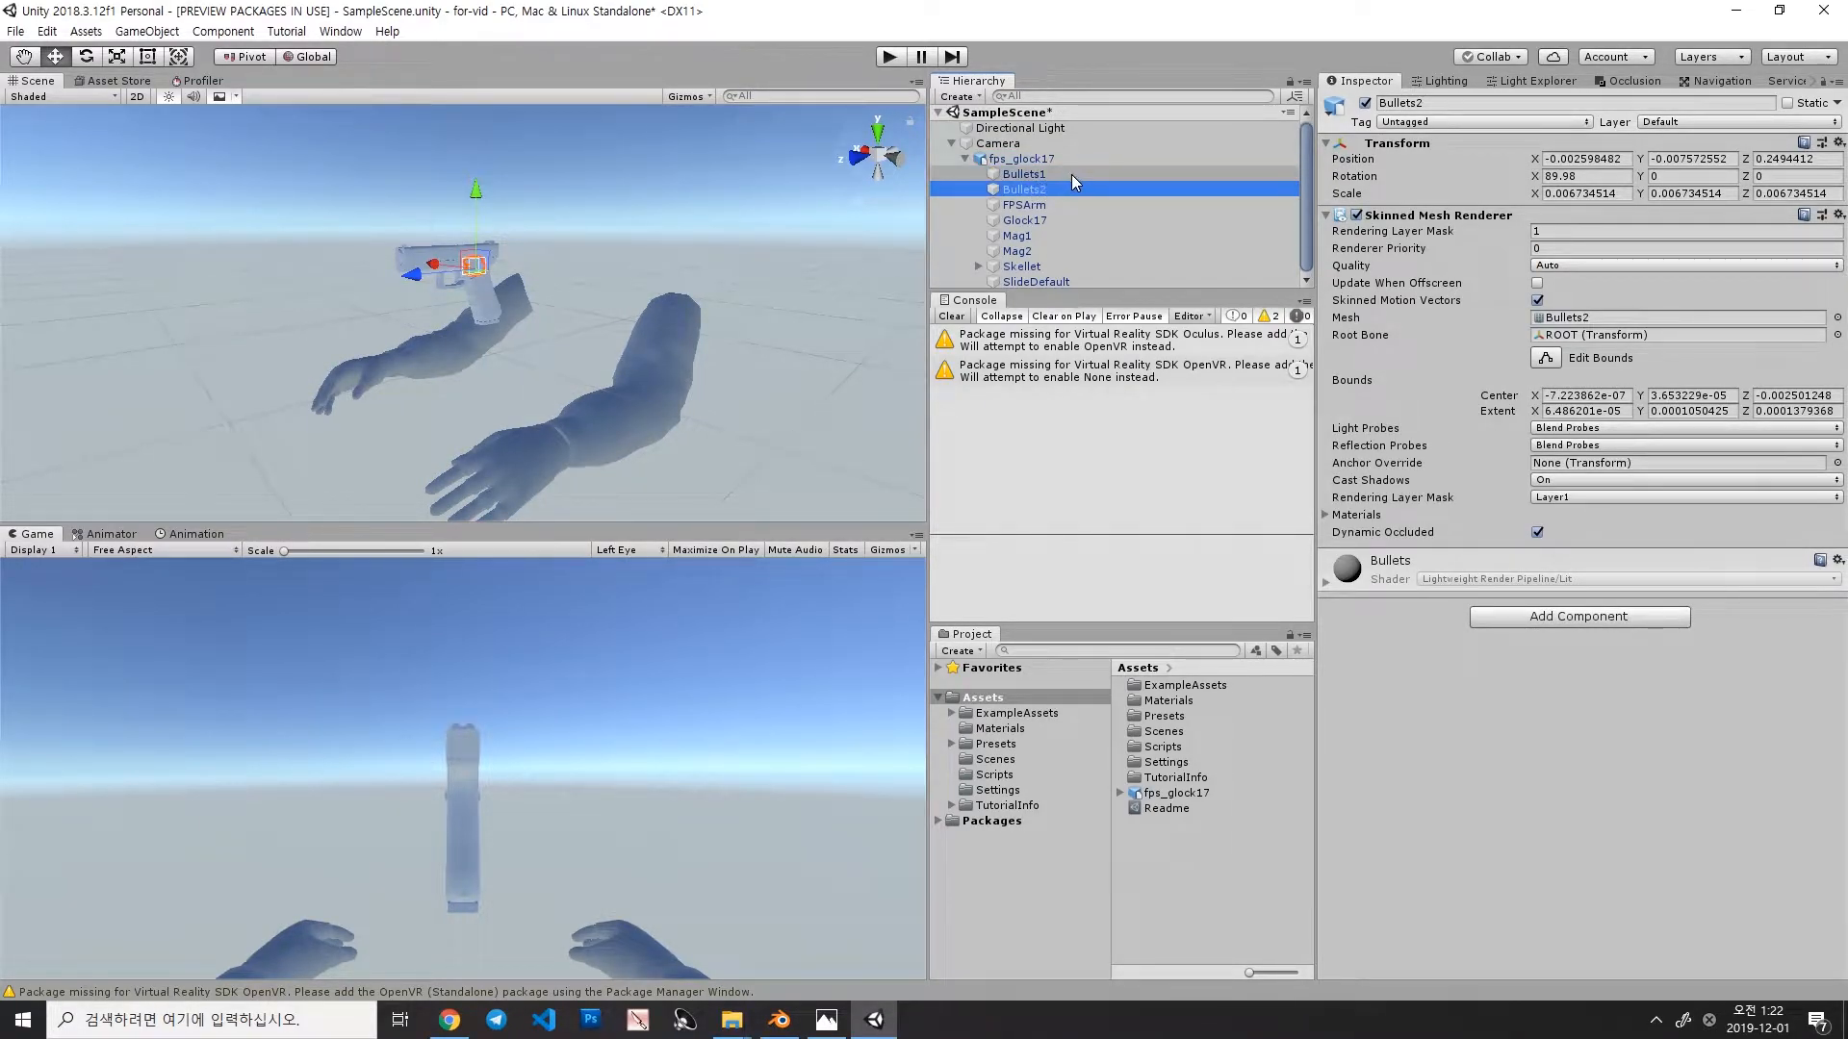
mouse_move(1042, 204)
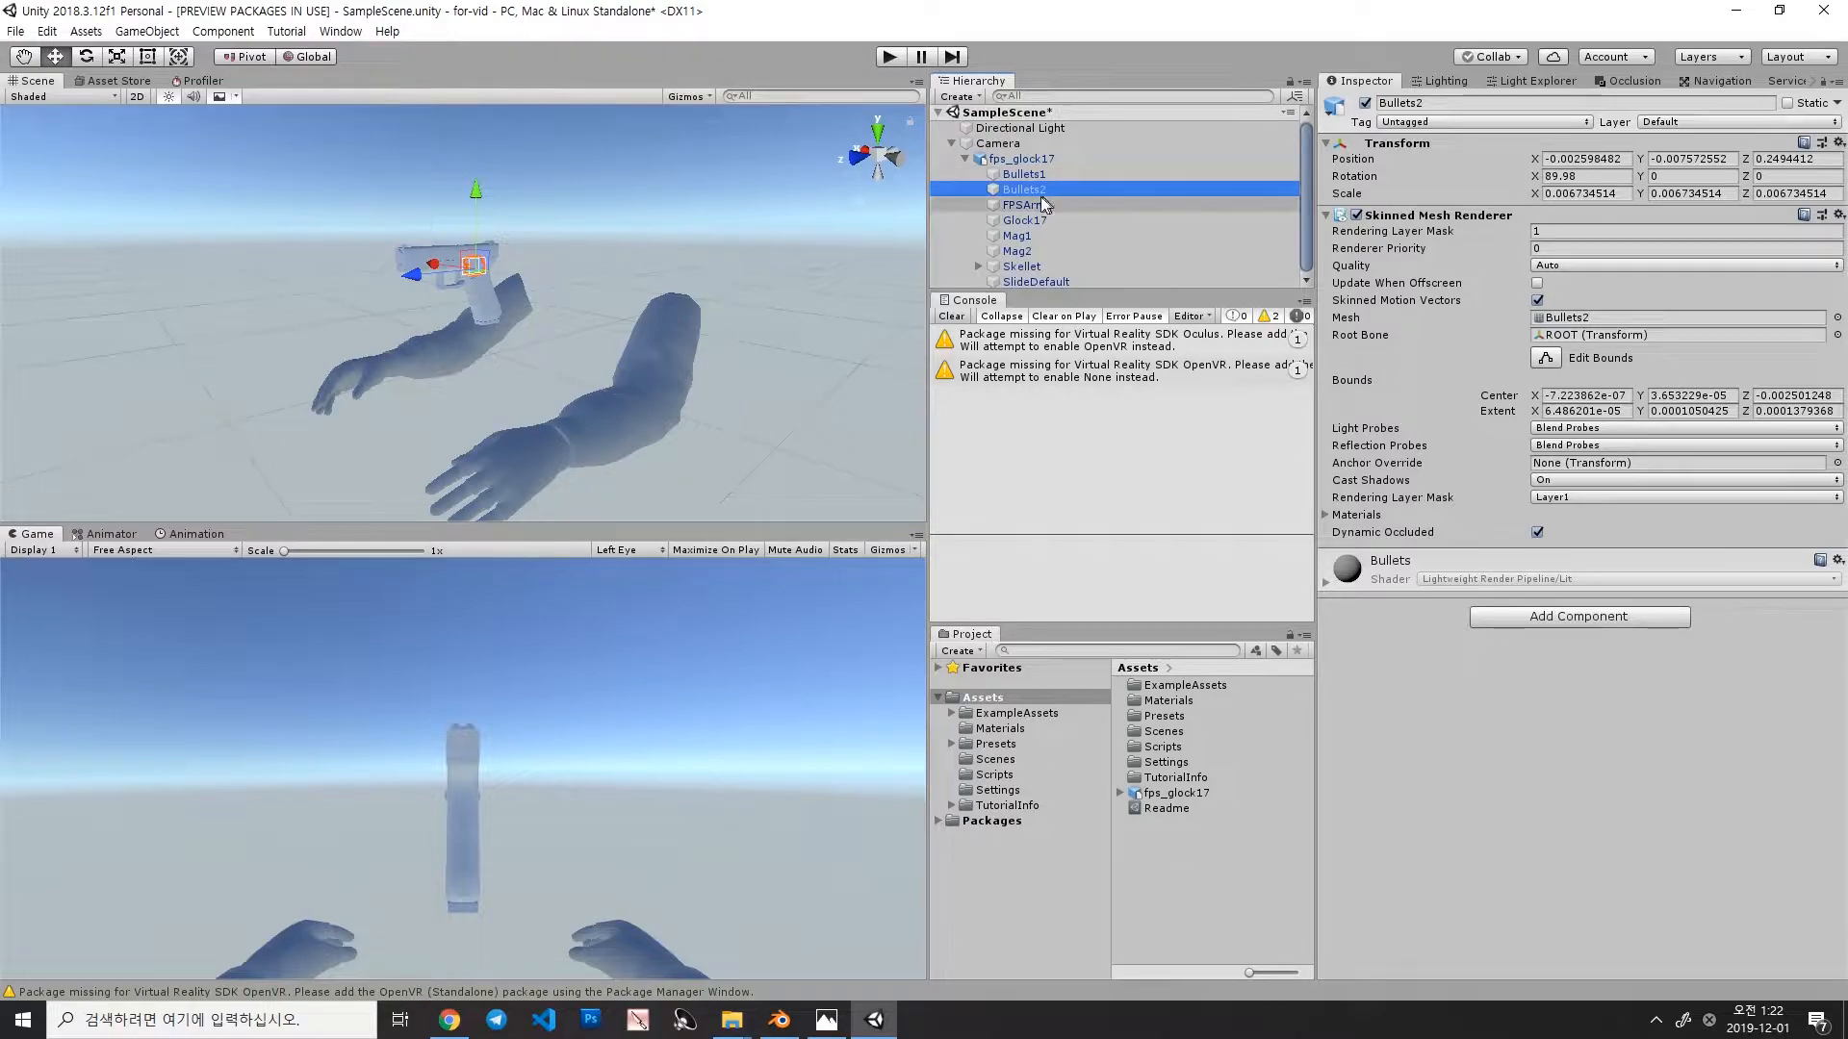
left_click(1024, 219)
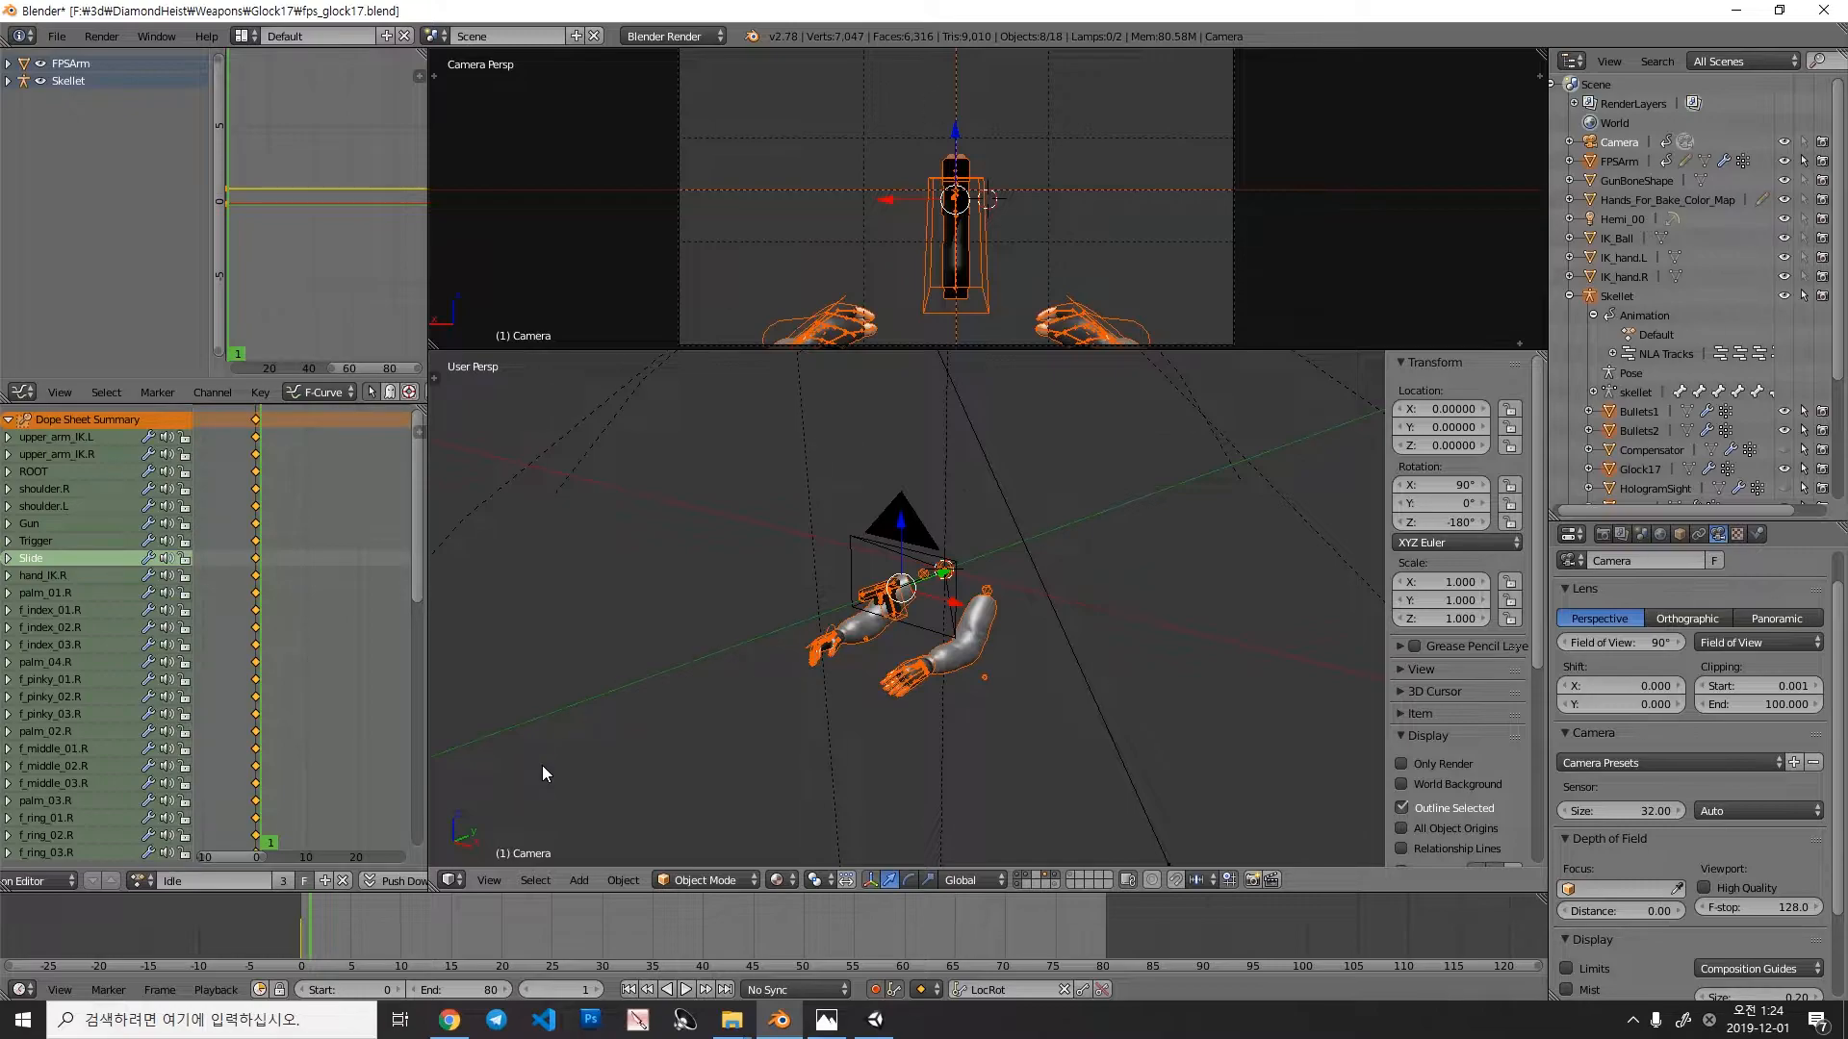
mouse_move(787, 533)
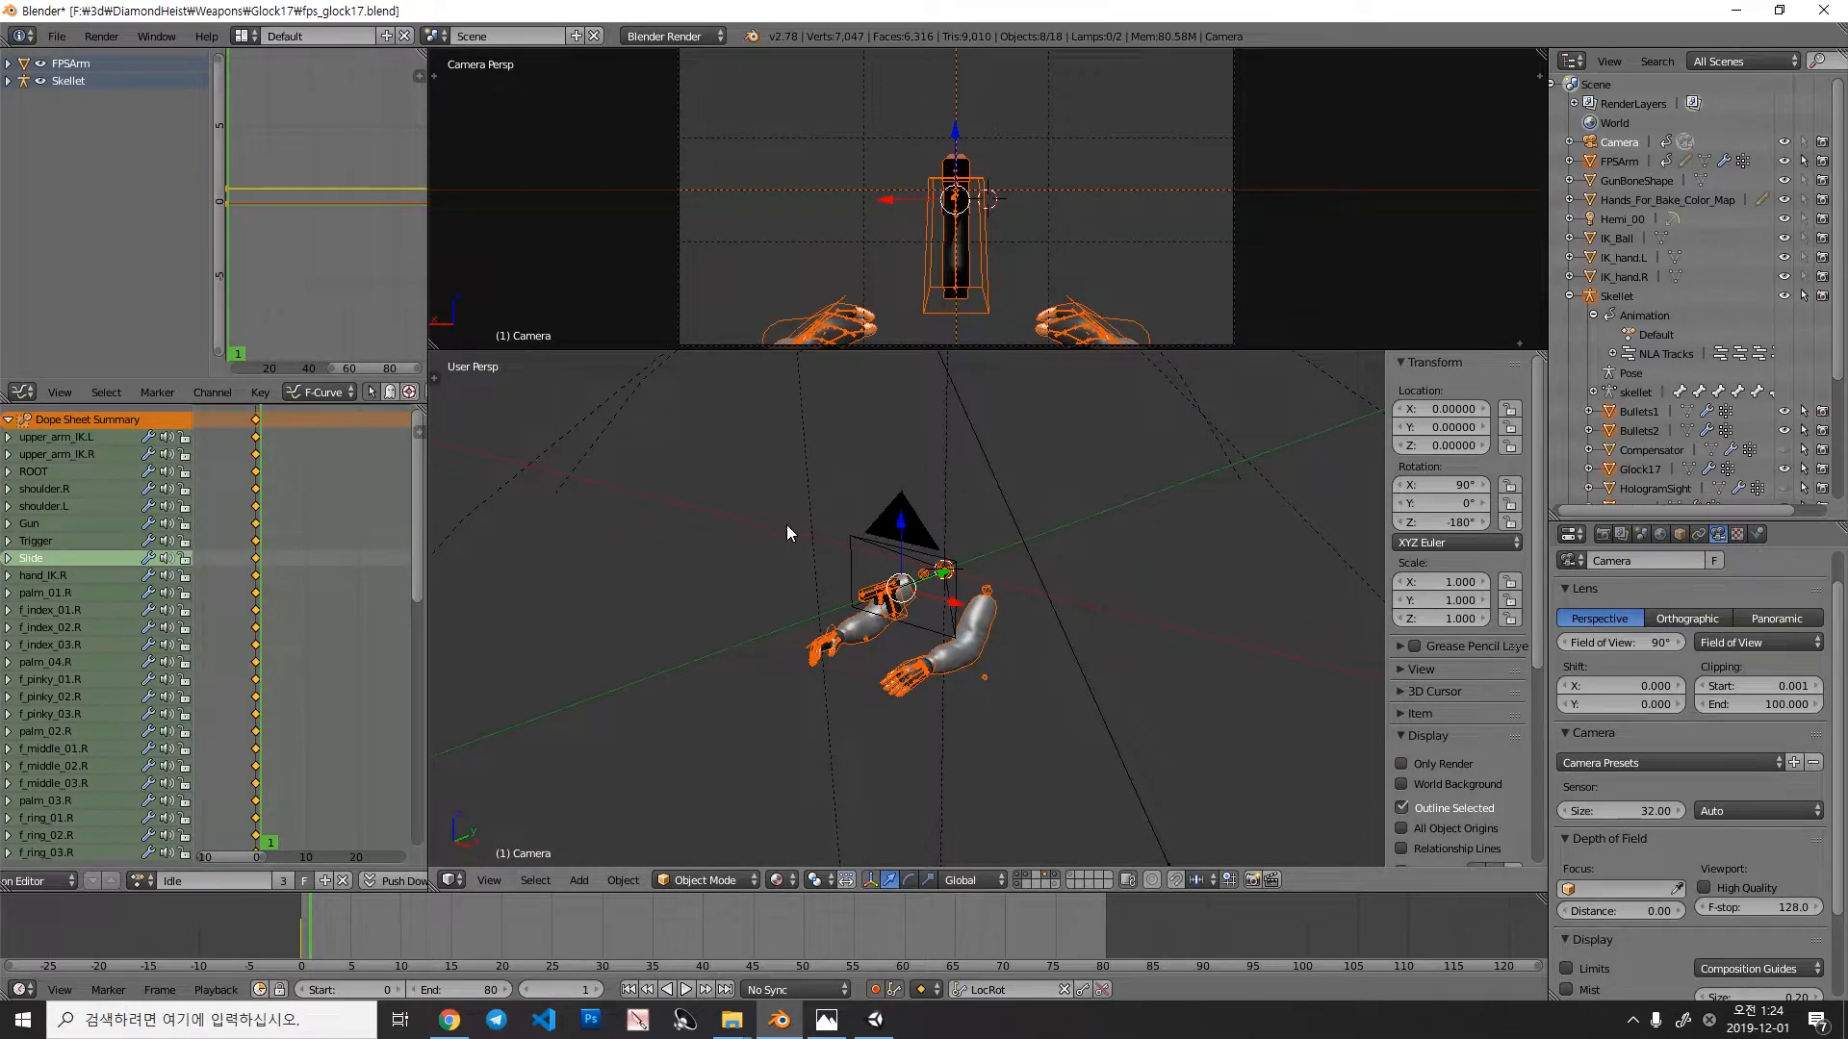
mouse_move(321, 521)
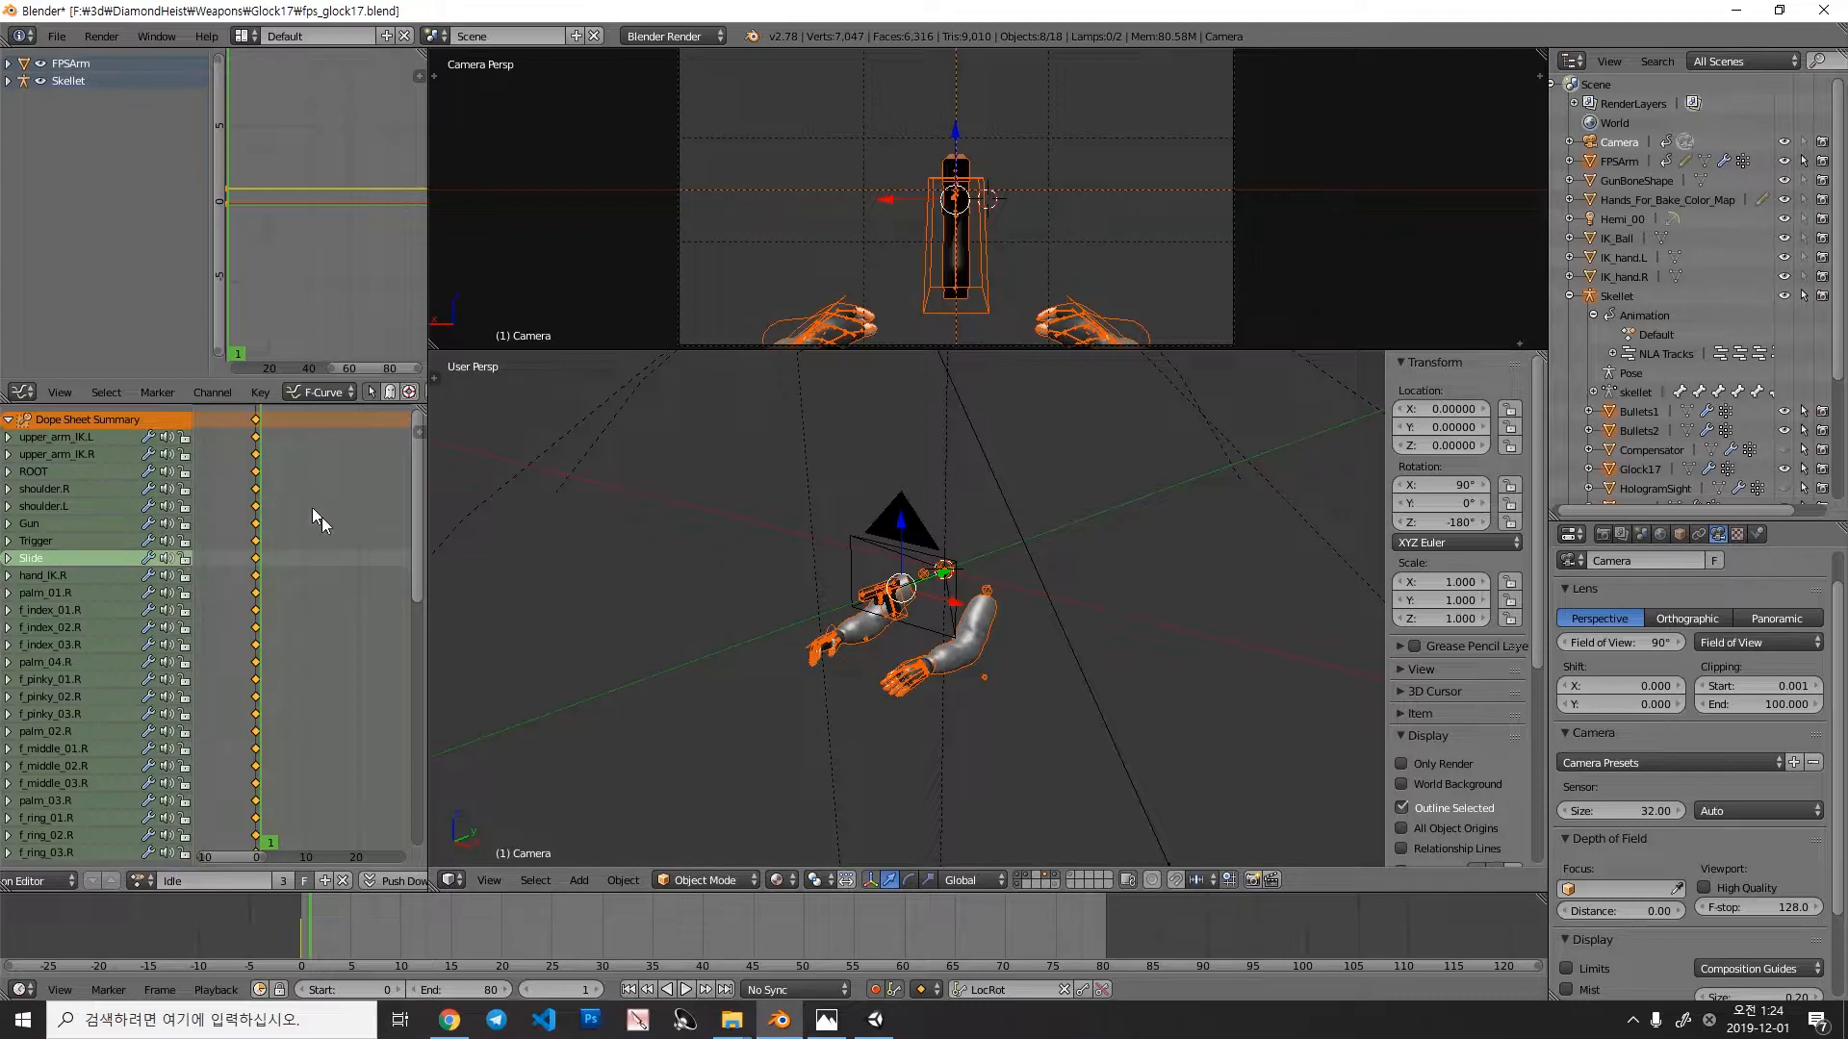
mouse_move(235, 649)
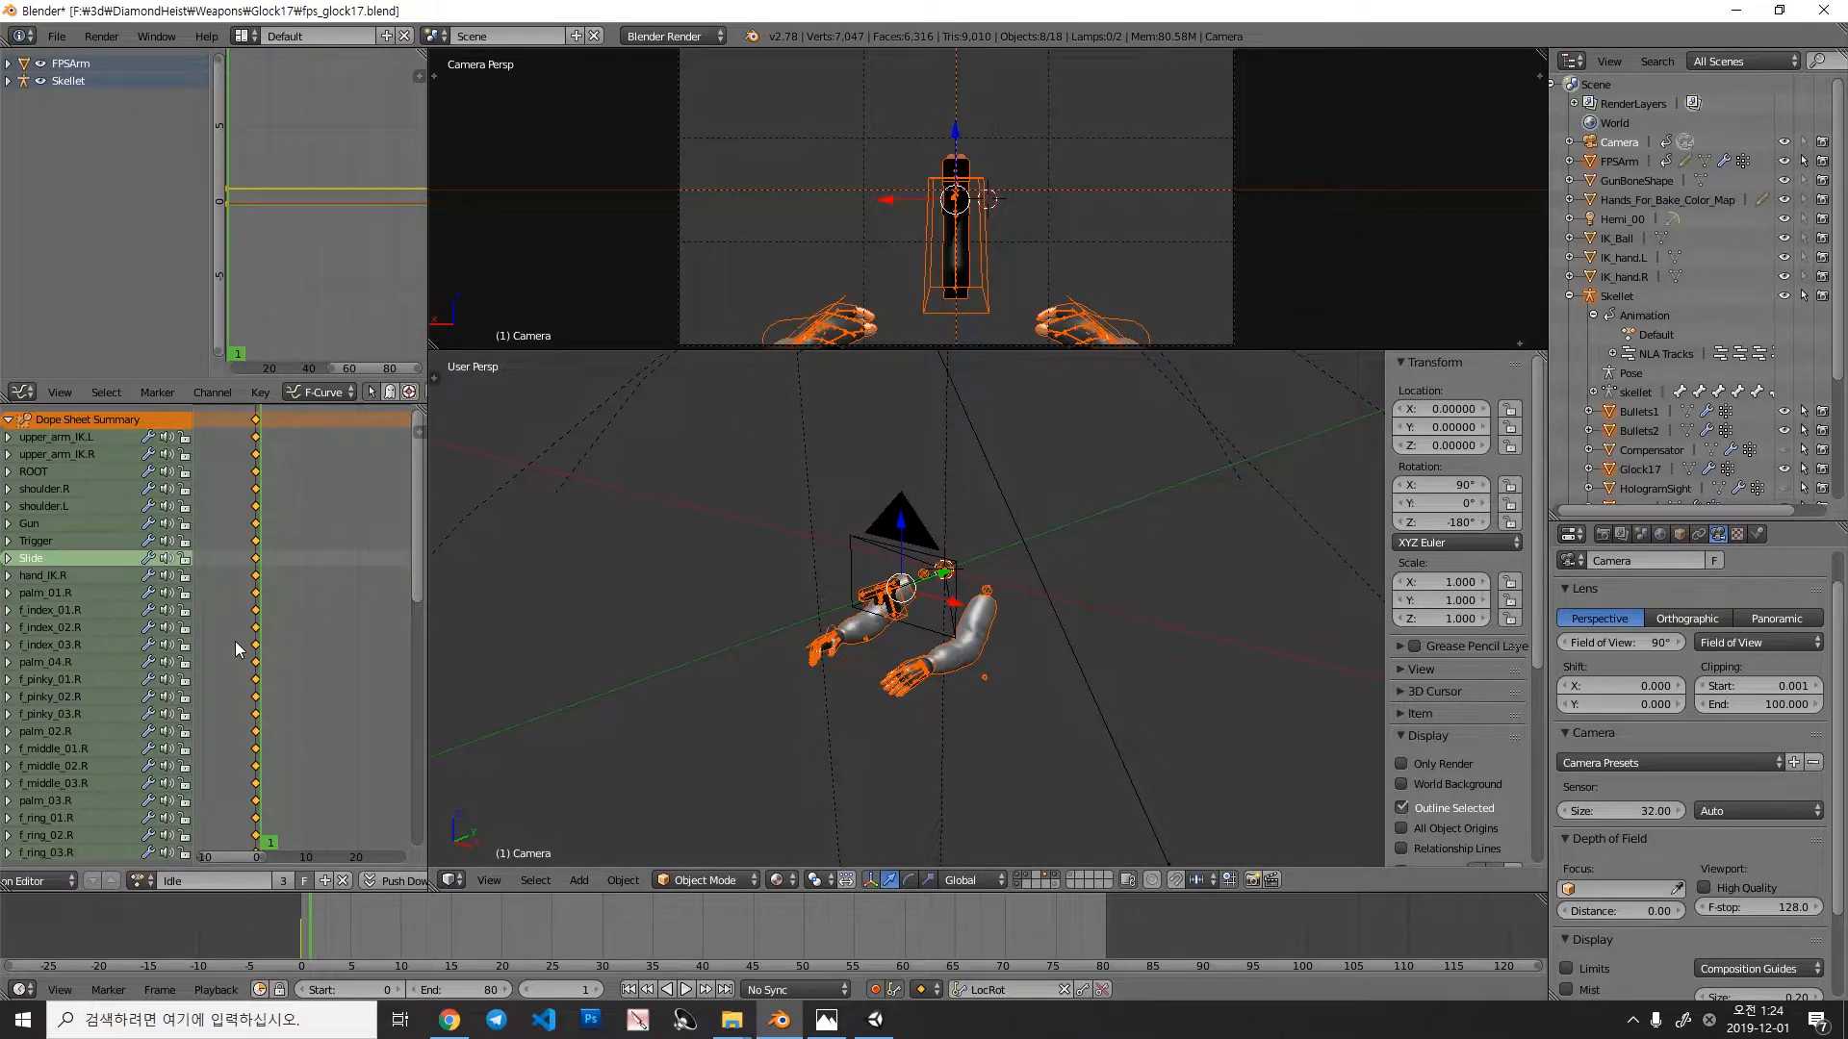
mouse_move(298, 737)
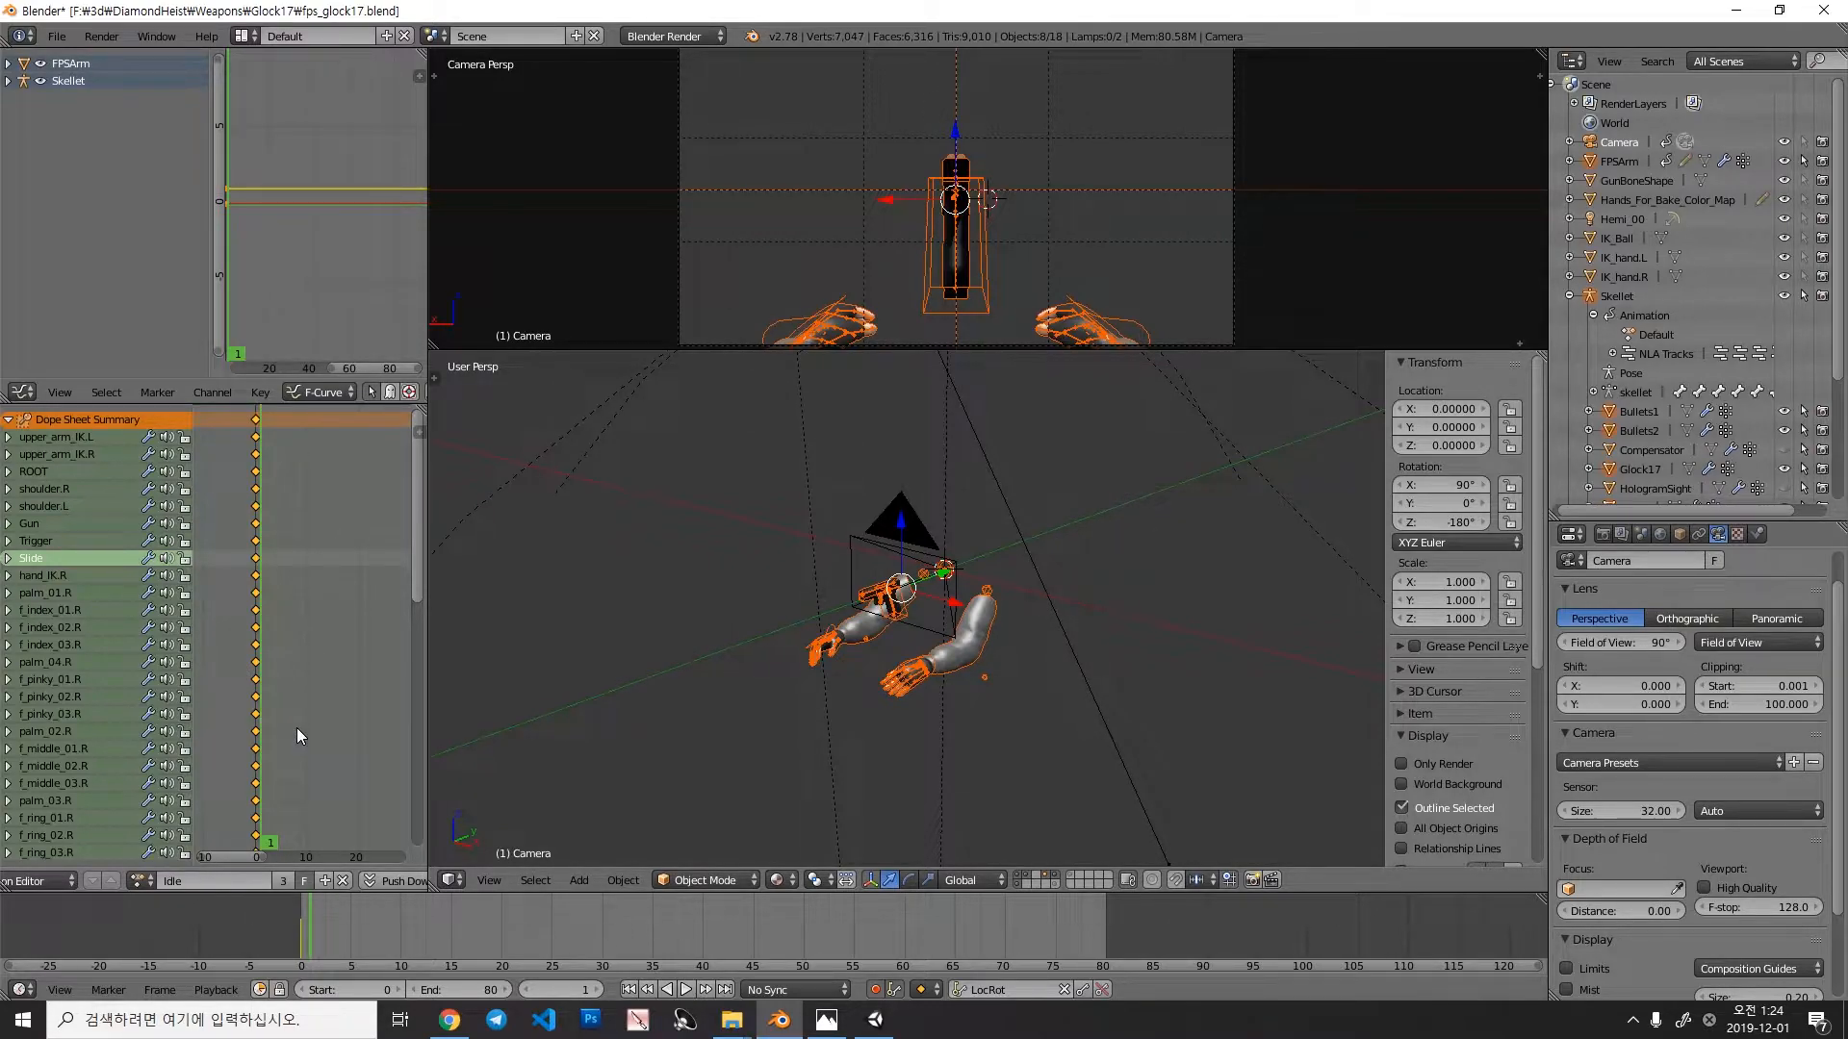
Step: Switch the Skellet rig from Idle to the Default action via the action browser
left_click(141, 880)
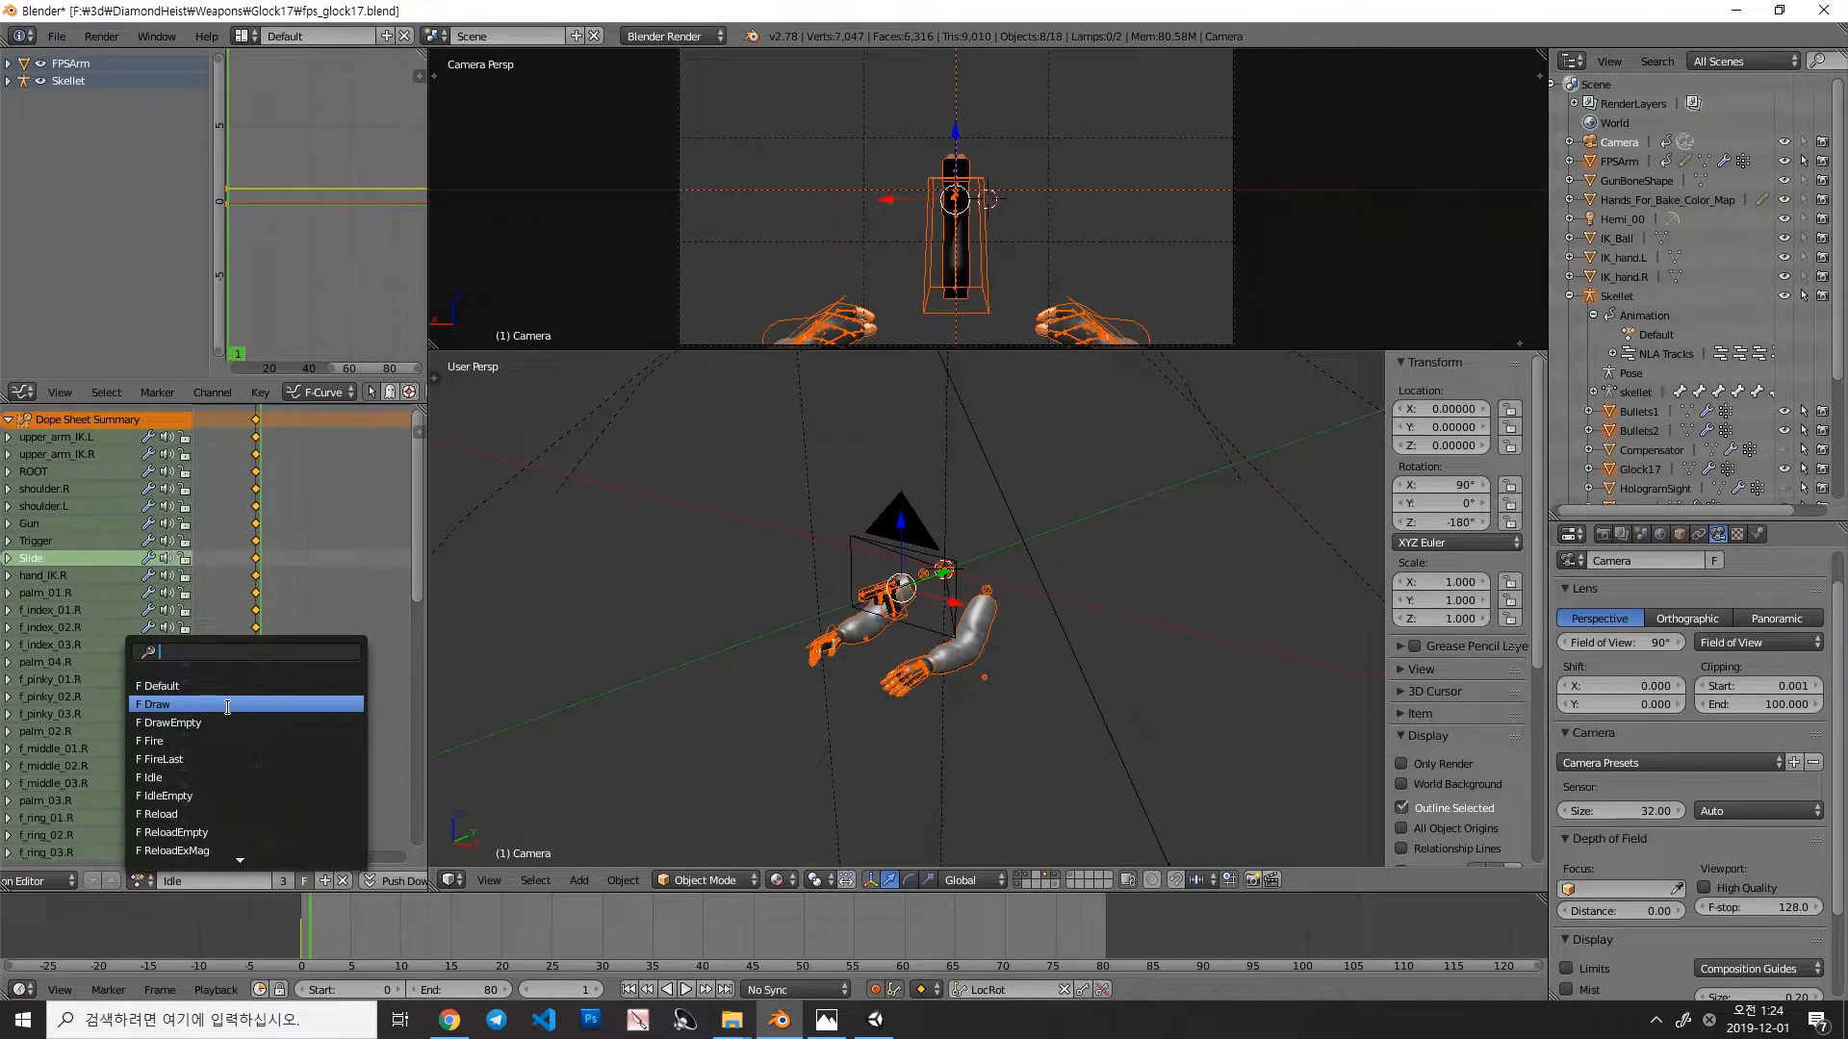
left_click(156, 812)
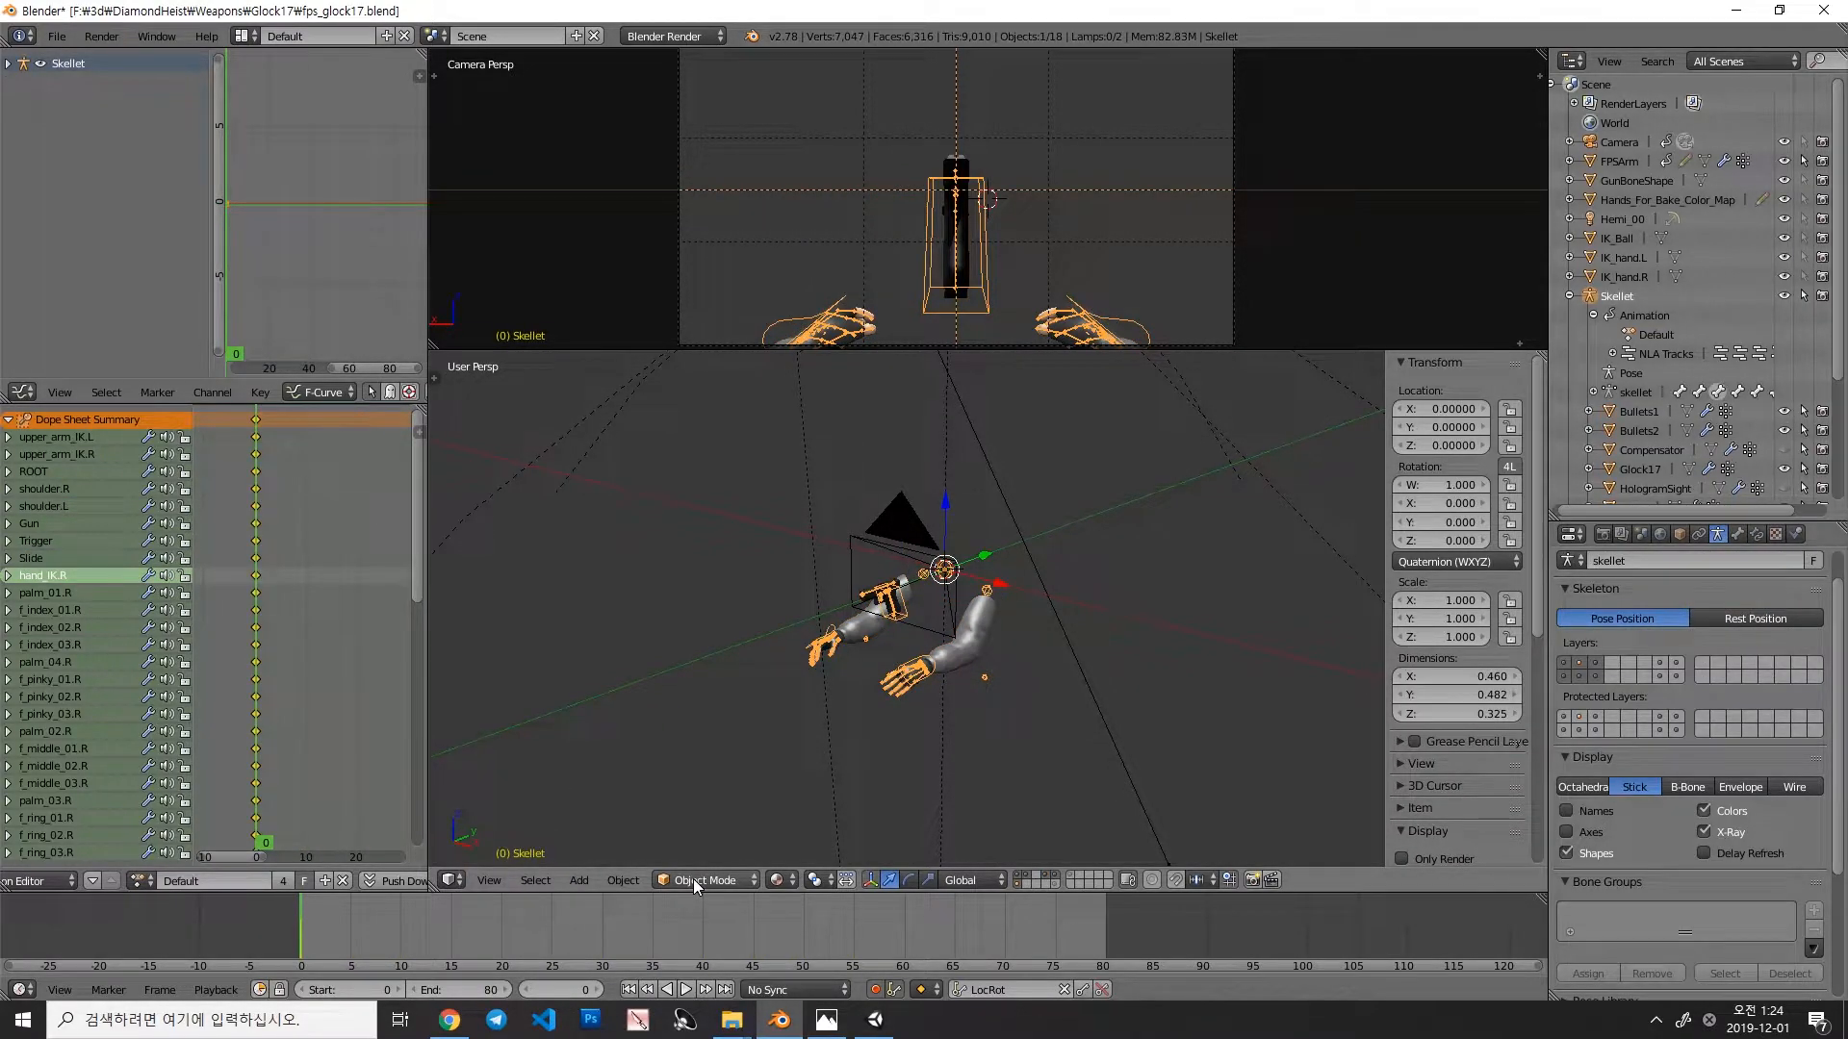
Step: In pose mode, switch to the Reload action and scrub its keyframes around frame 15
left_click(700, 880)
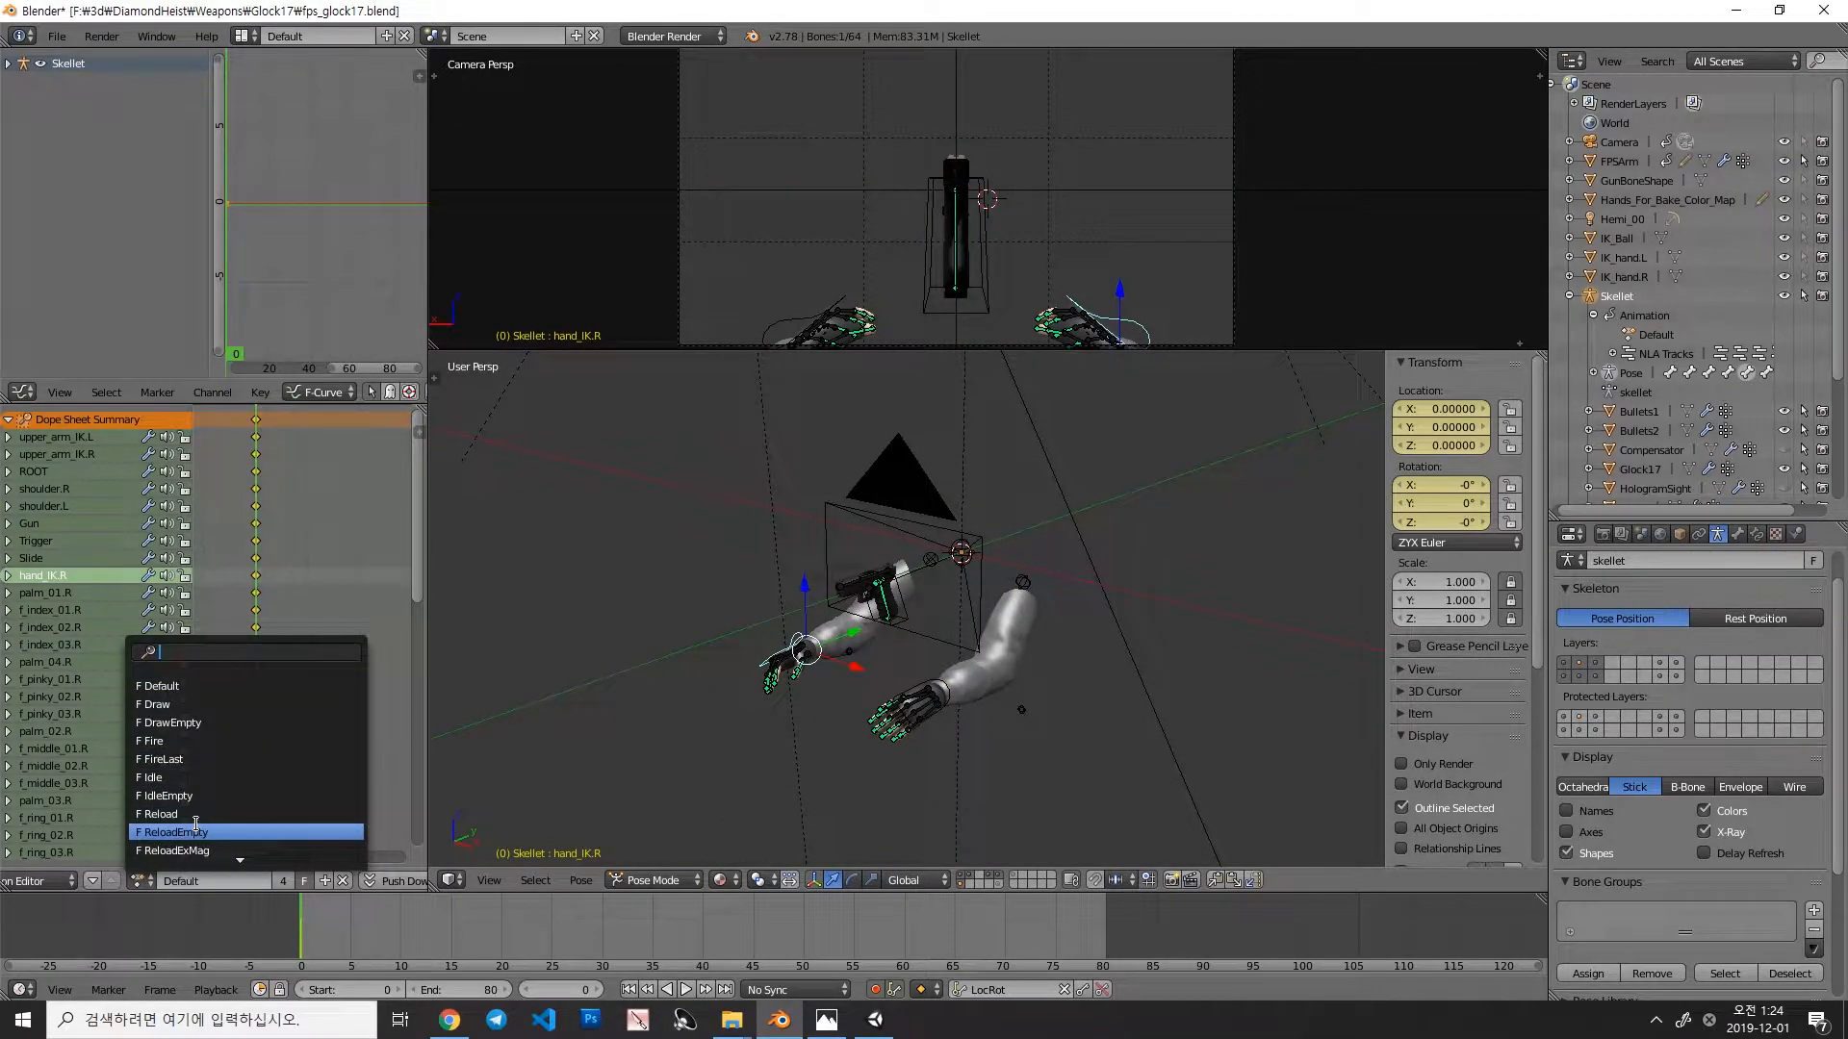
left_click(155, 812)
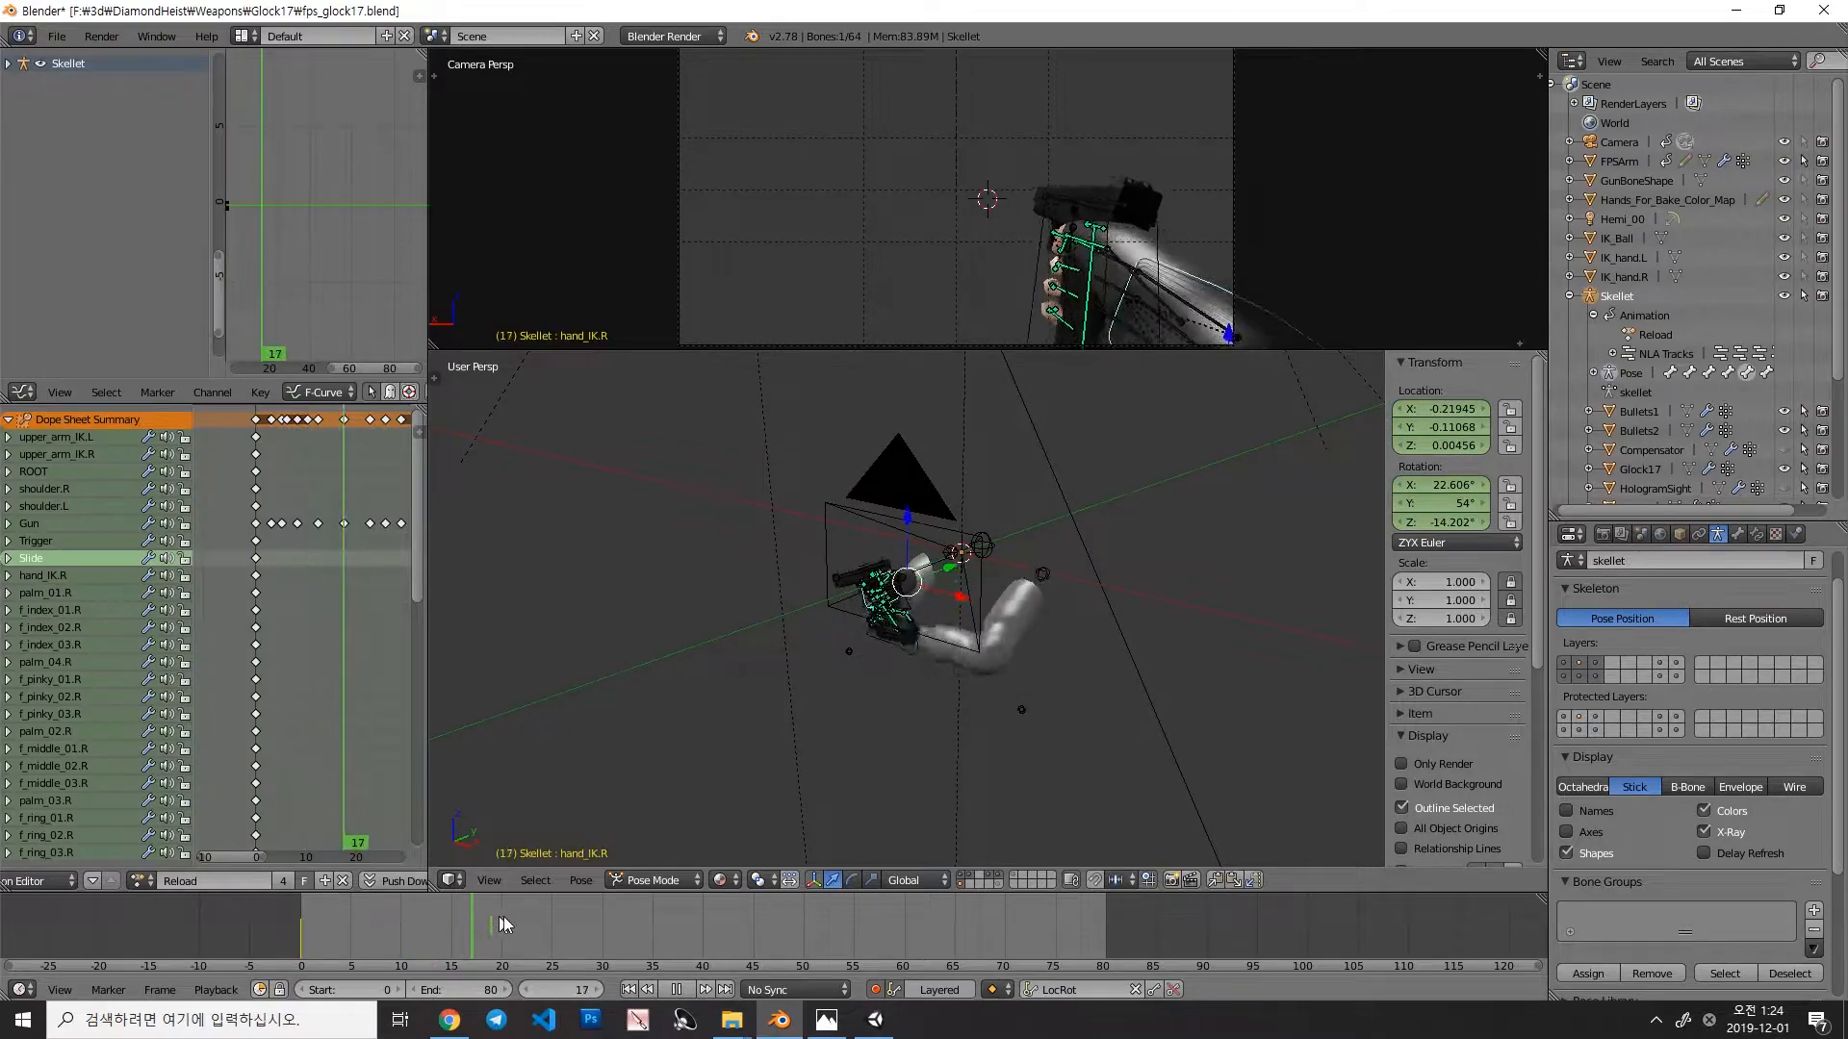
left_click(412, 955)
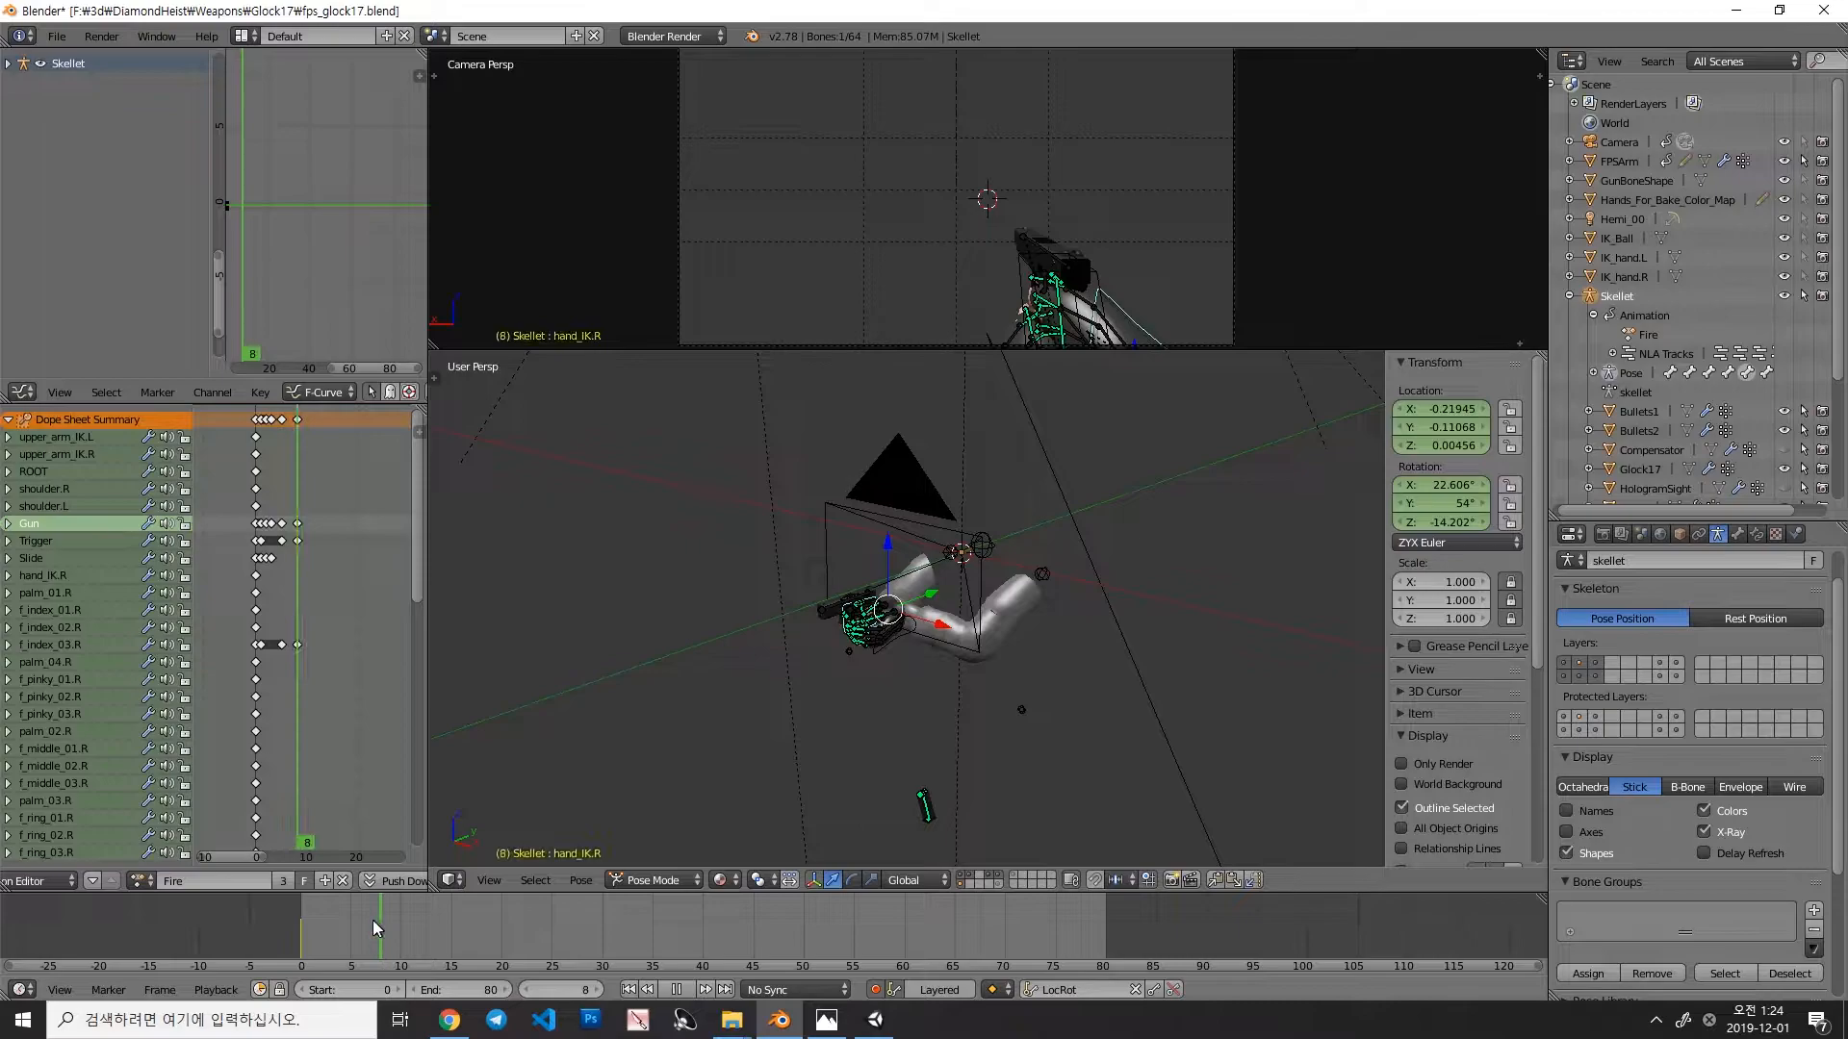
left_click(312, 922)
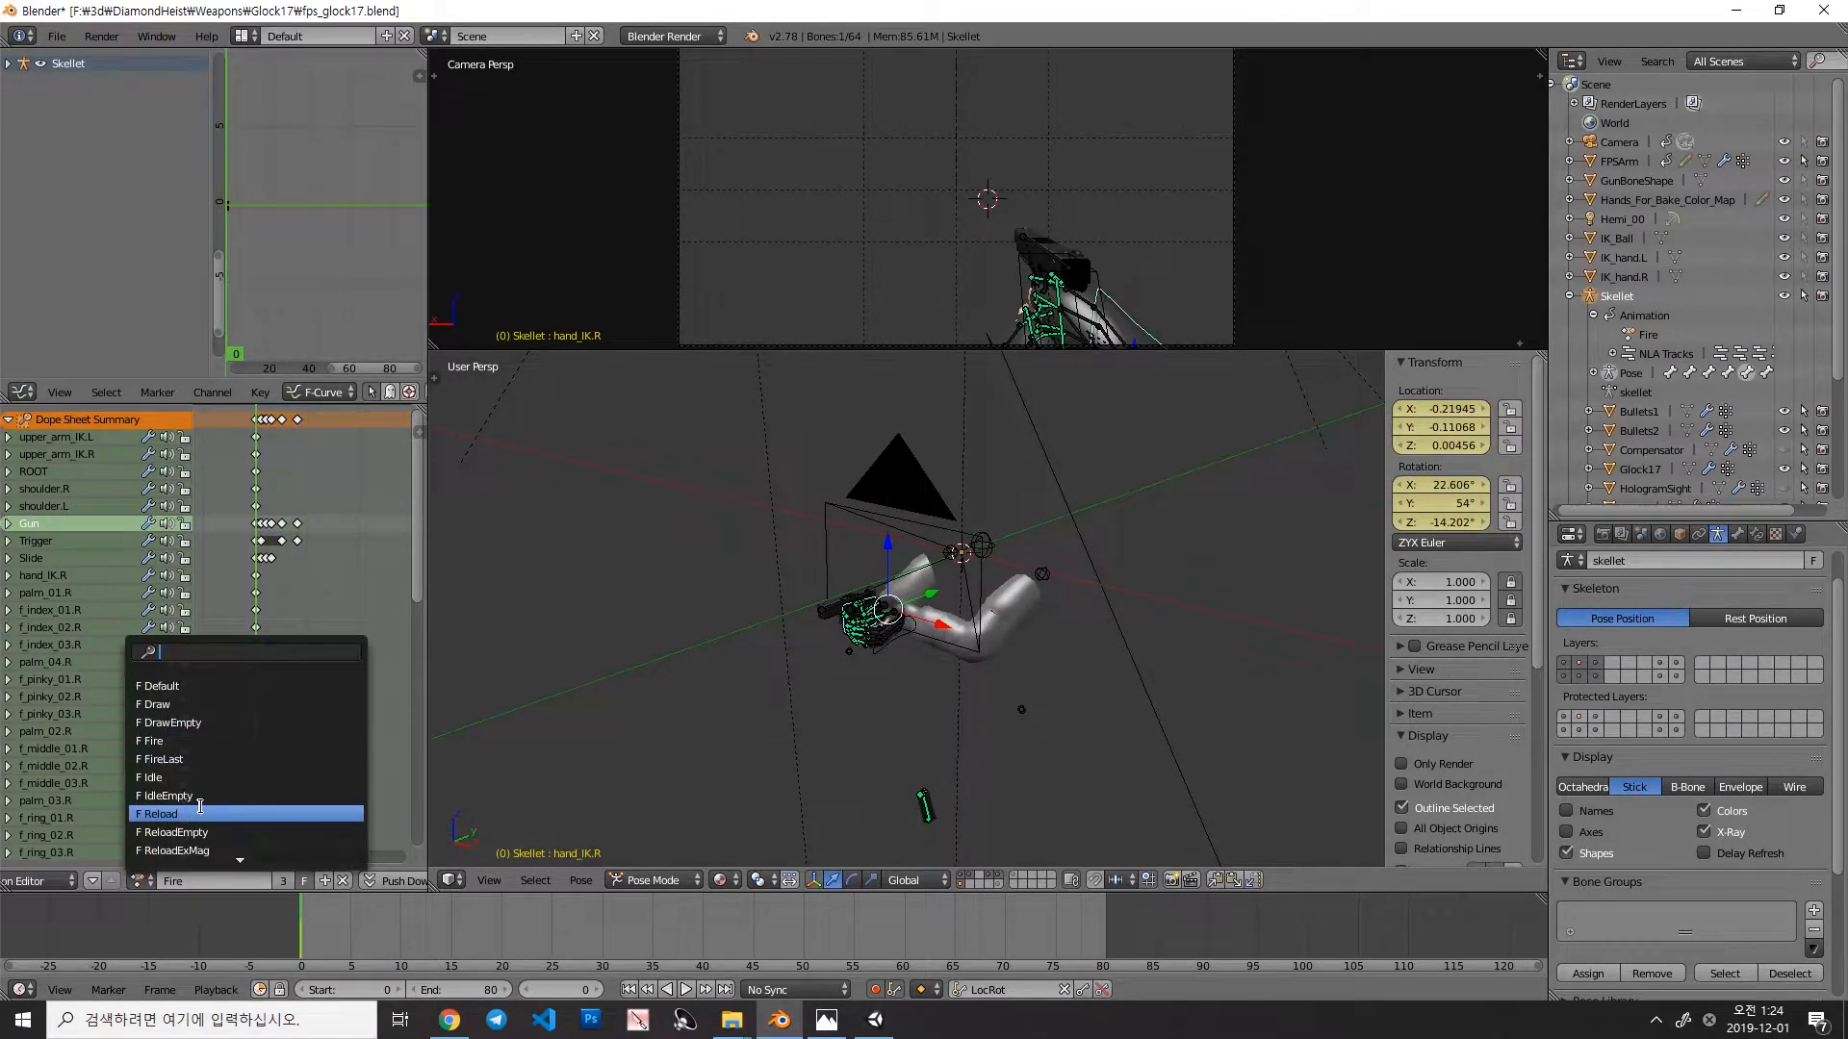
left_click(160, 812)
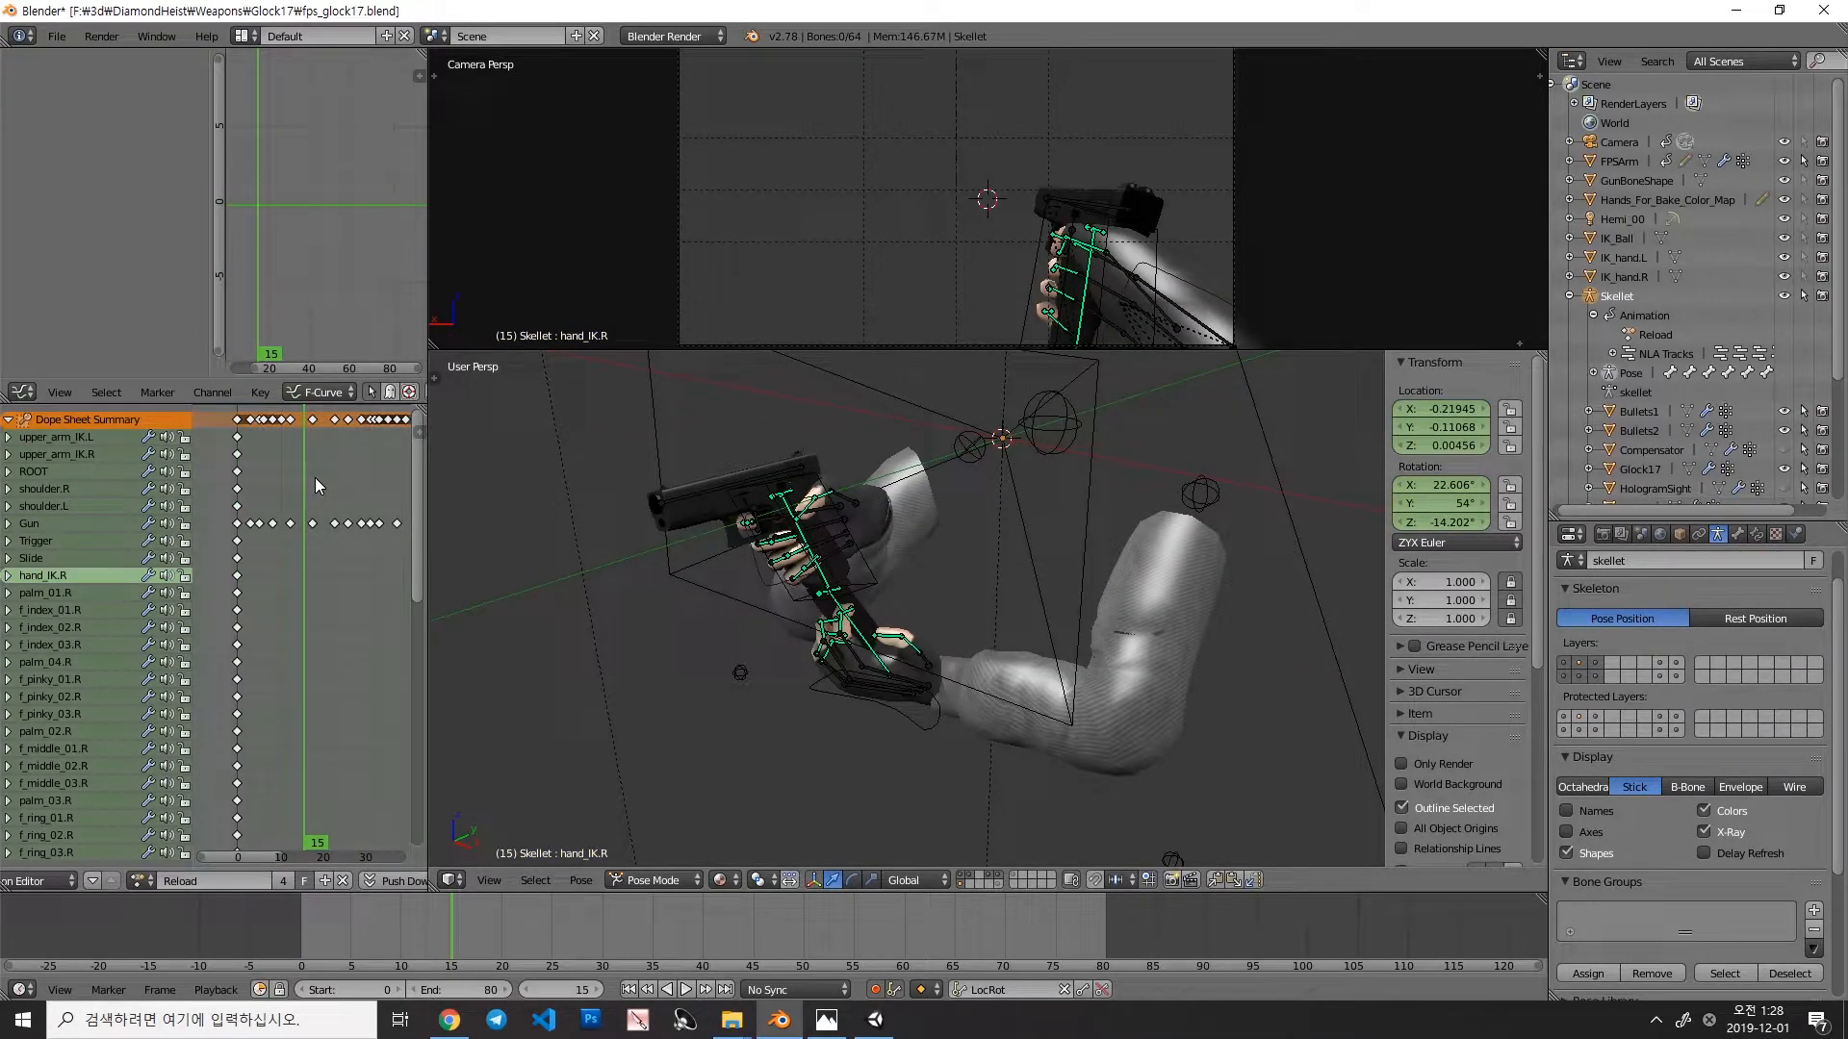
mouse_move(311, 451)
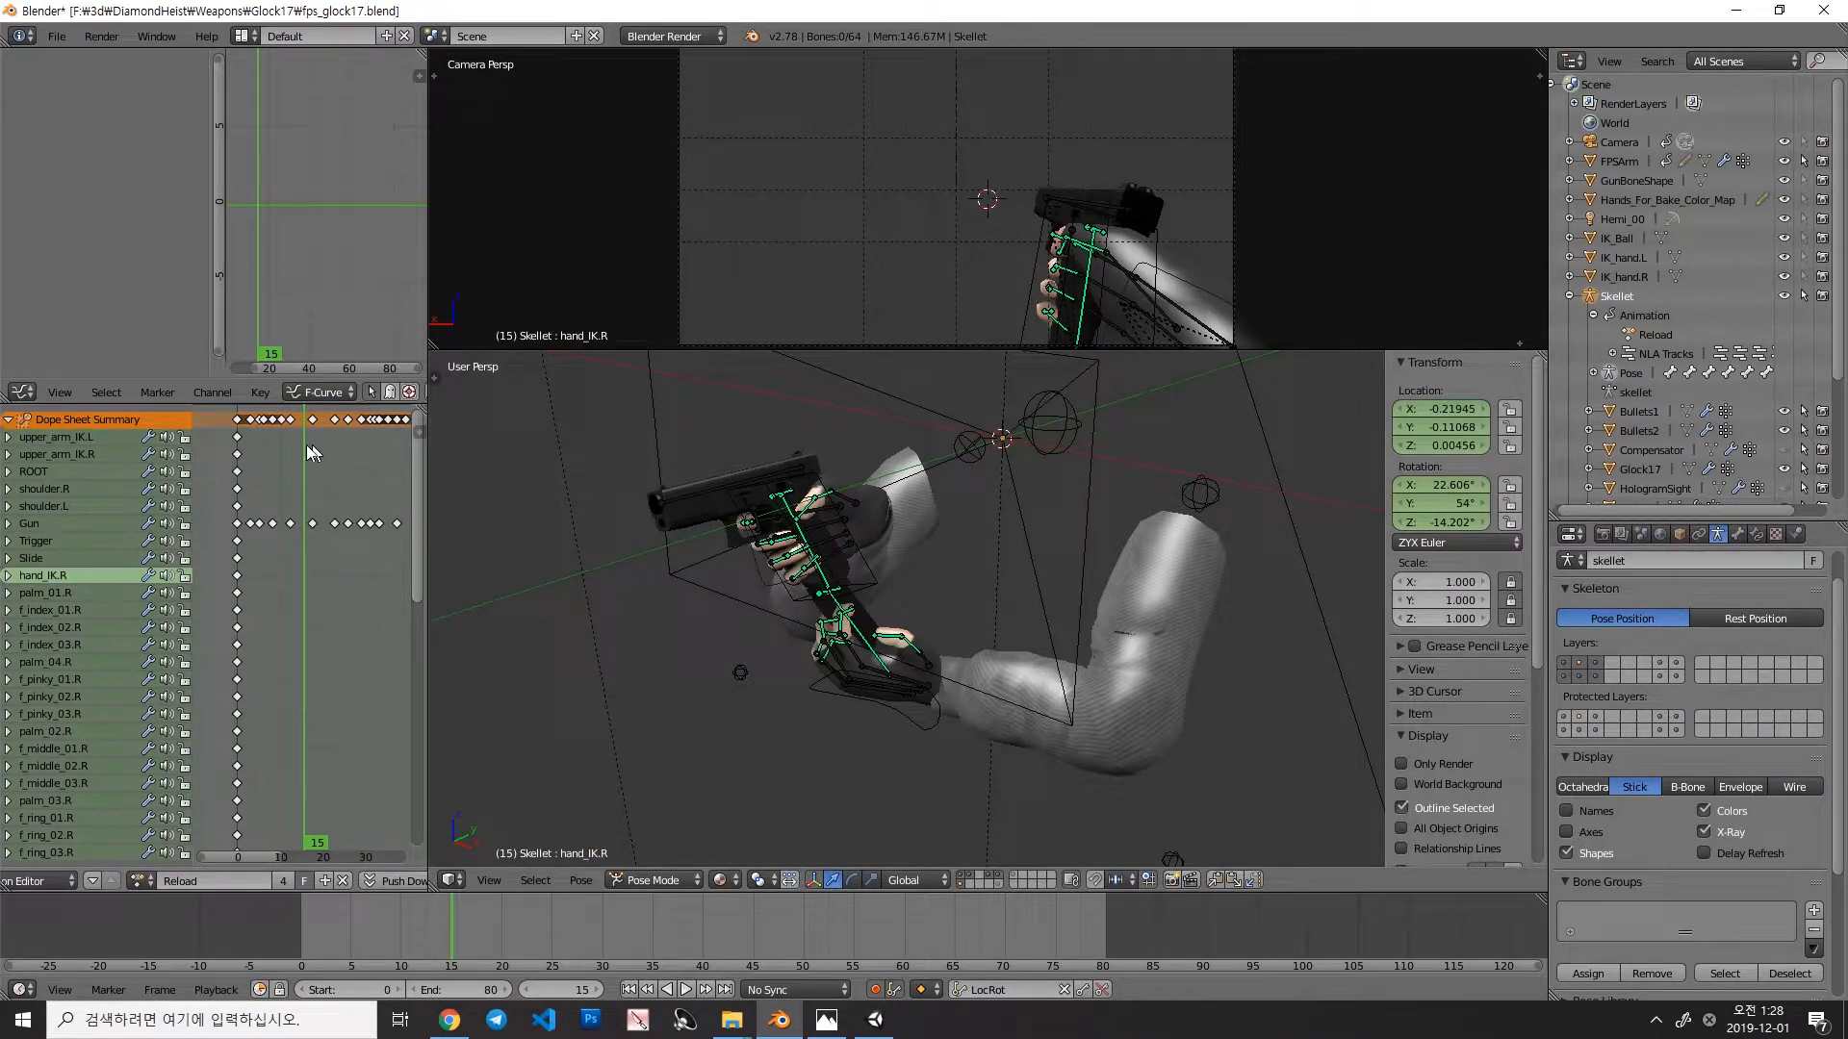
mouse_move(377, 570)
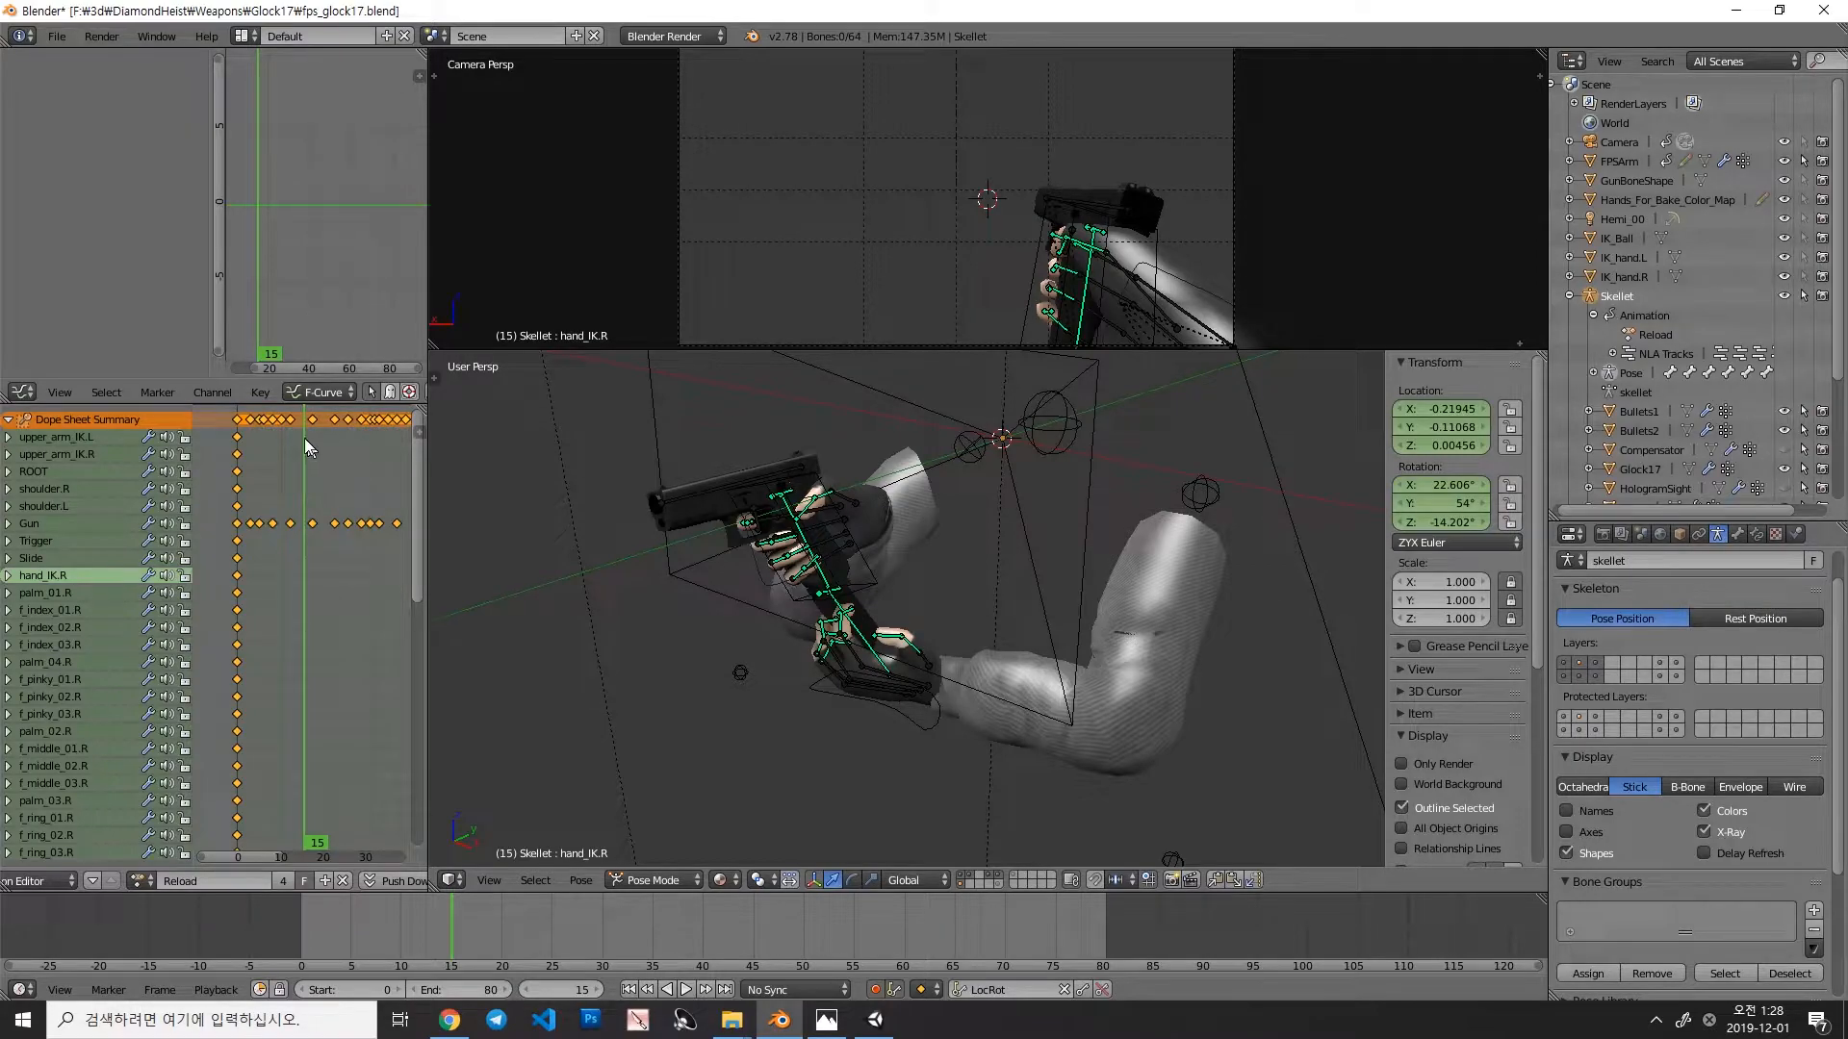
mouse_move(69, 489)
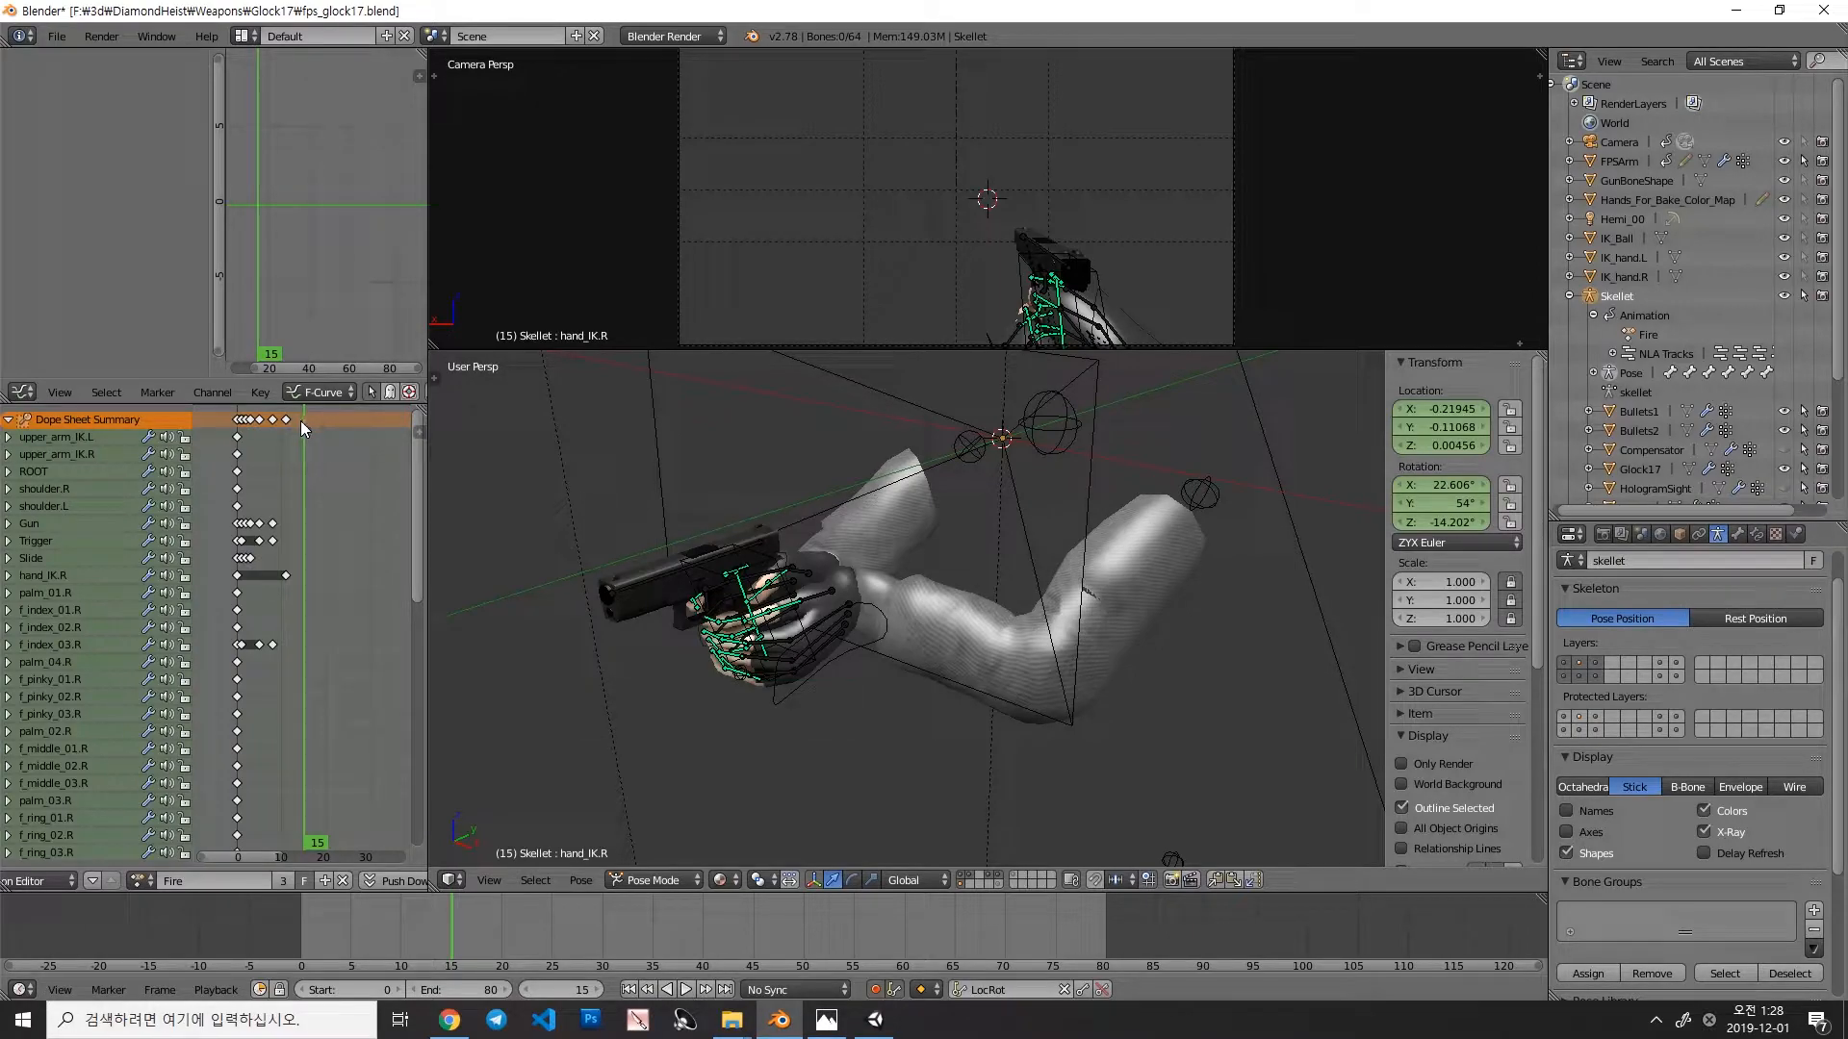
mouse_move(160, 518)
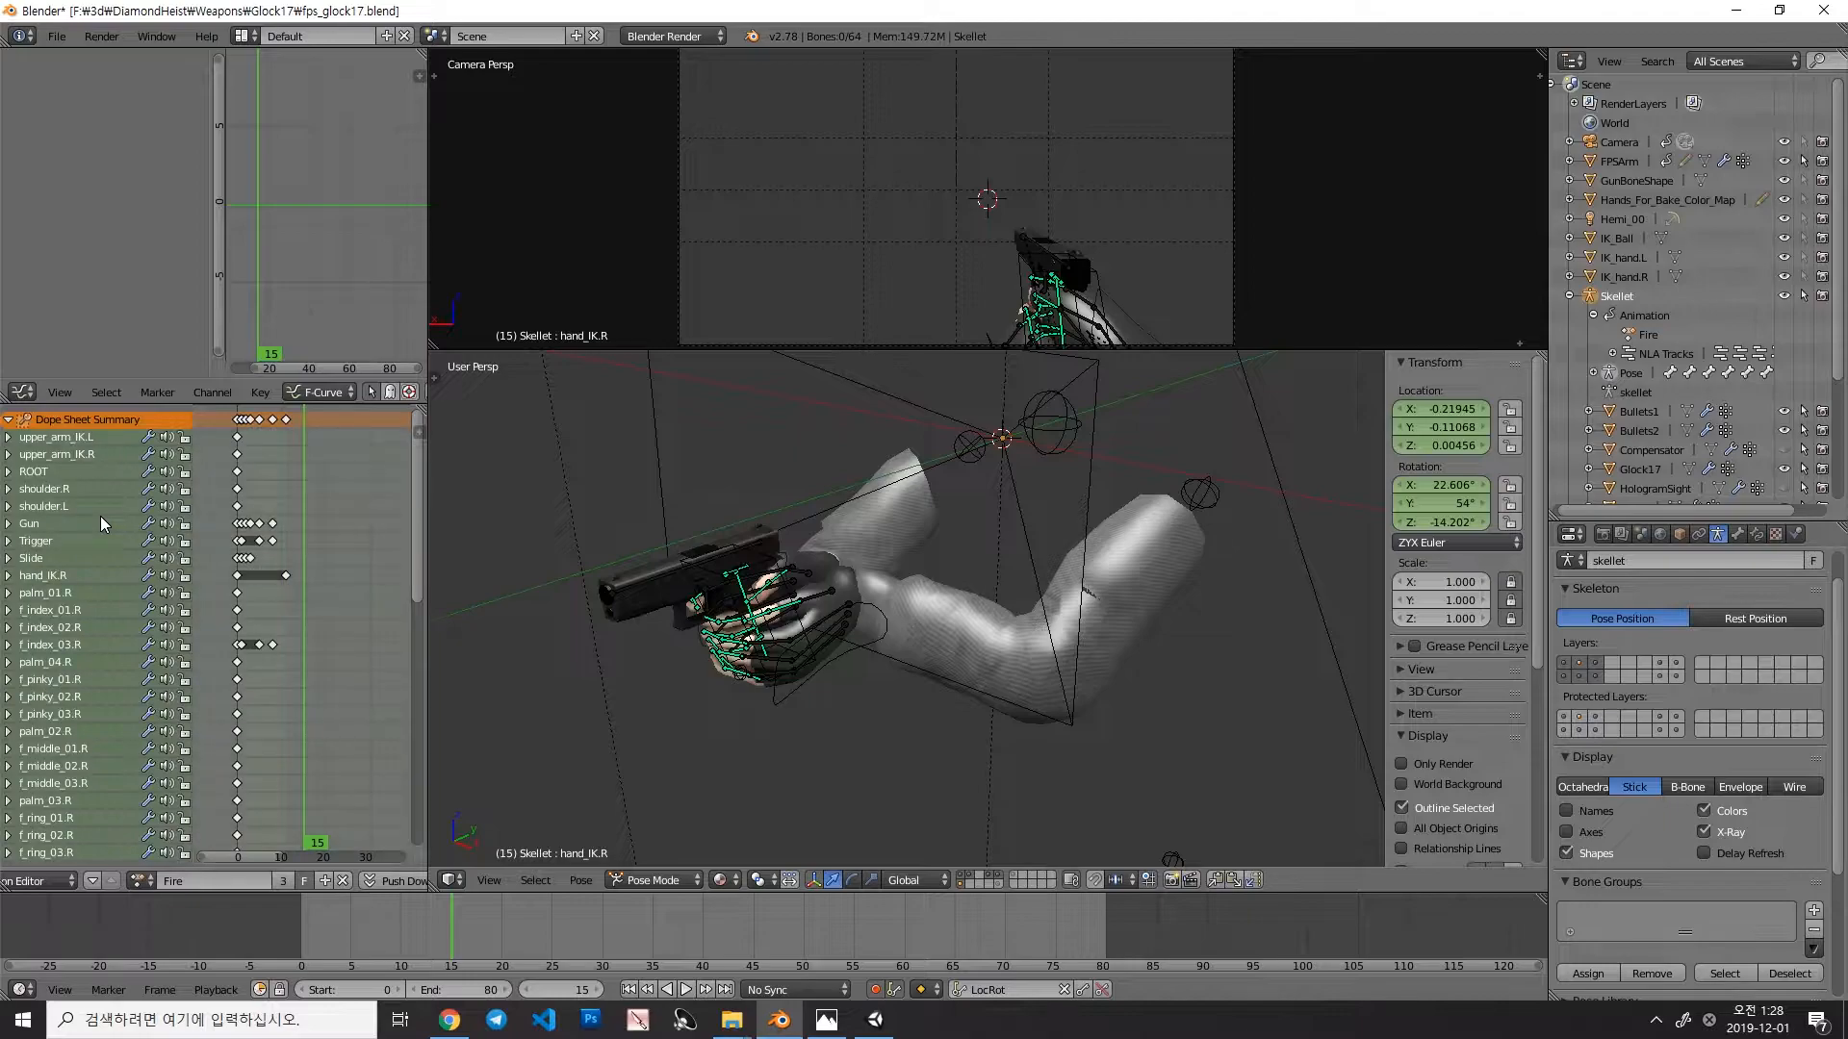
mouse_move(294, 501)
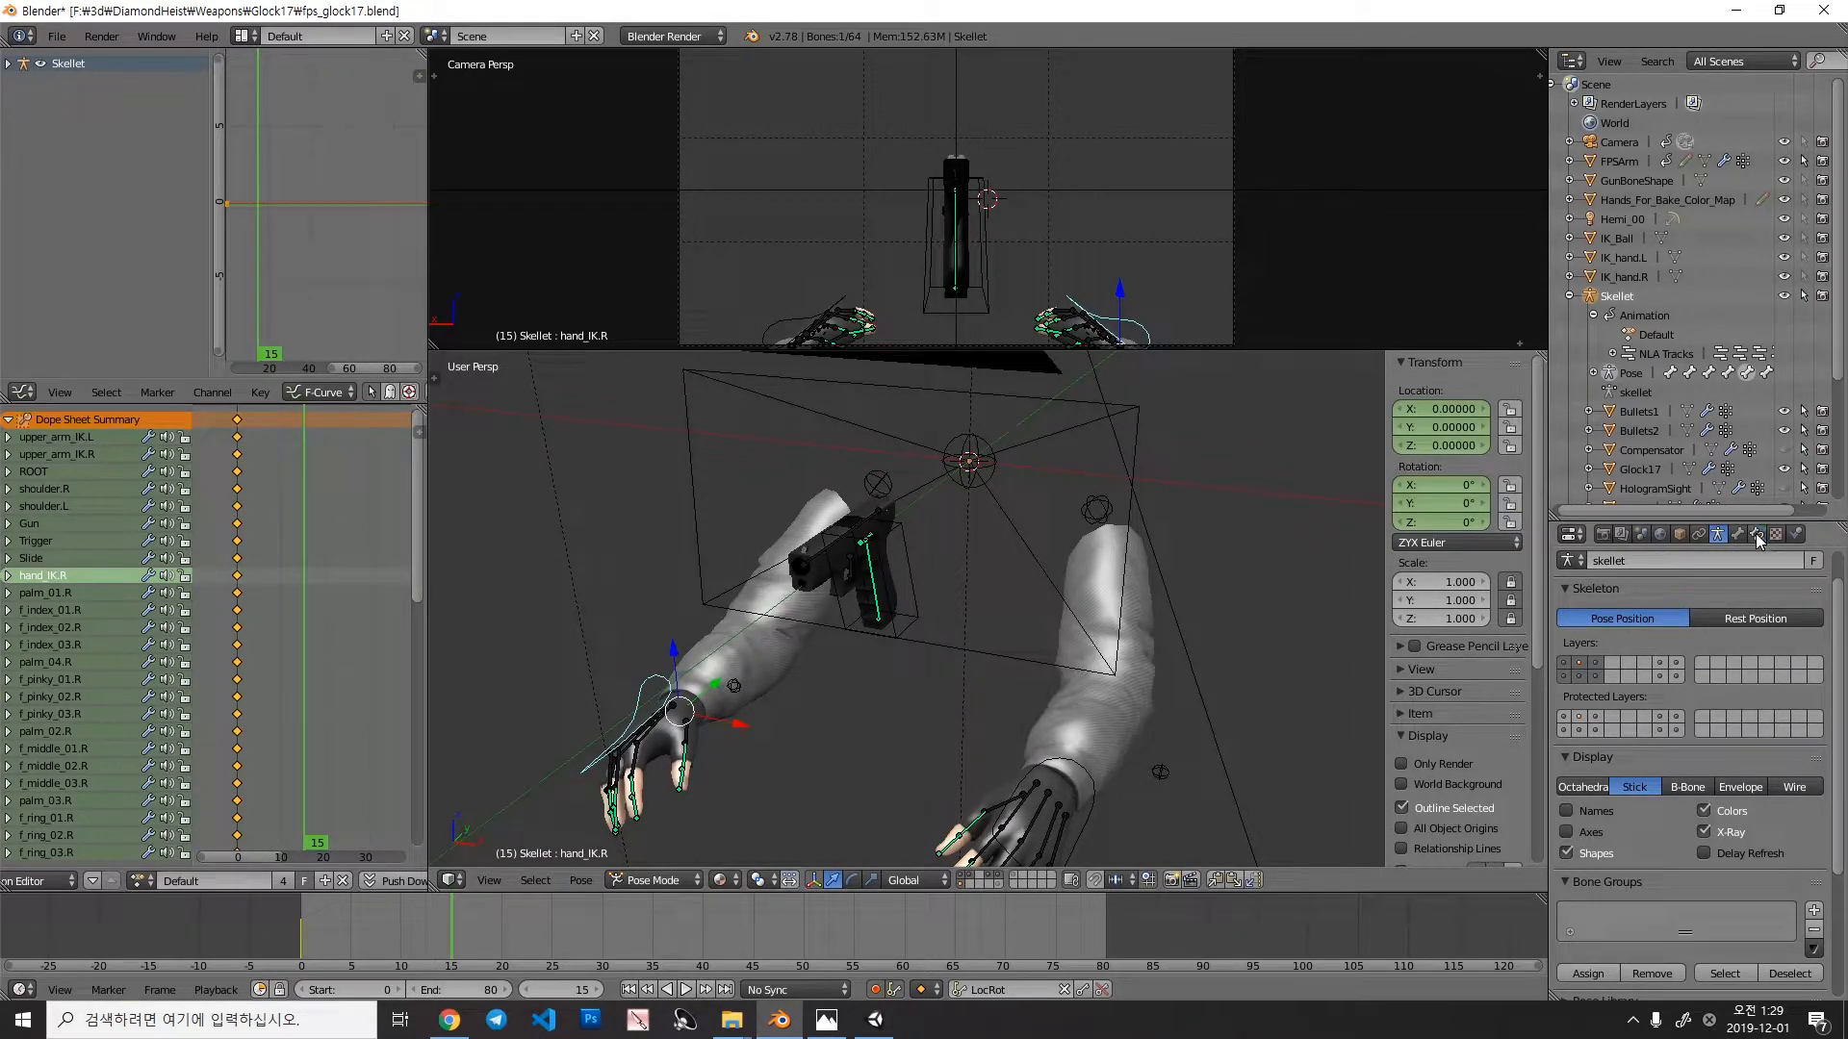
Step: Show hand_IK.R's Child Of constraint to Gun, inspect the Gun bone in edit mode, return to pose mode
left_click(1755, 533)
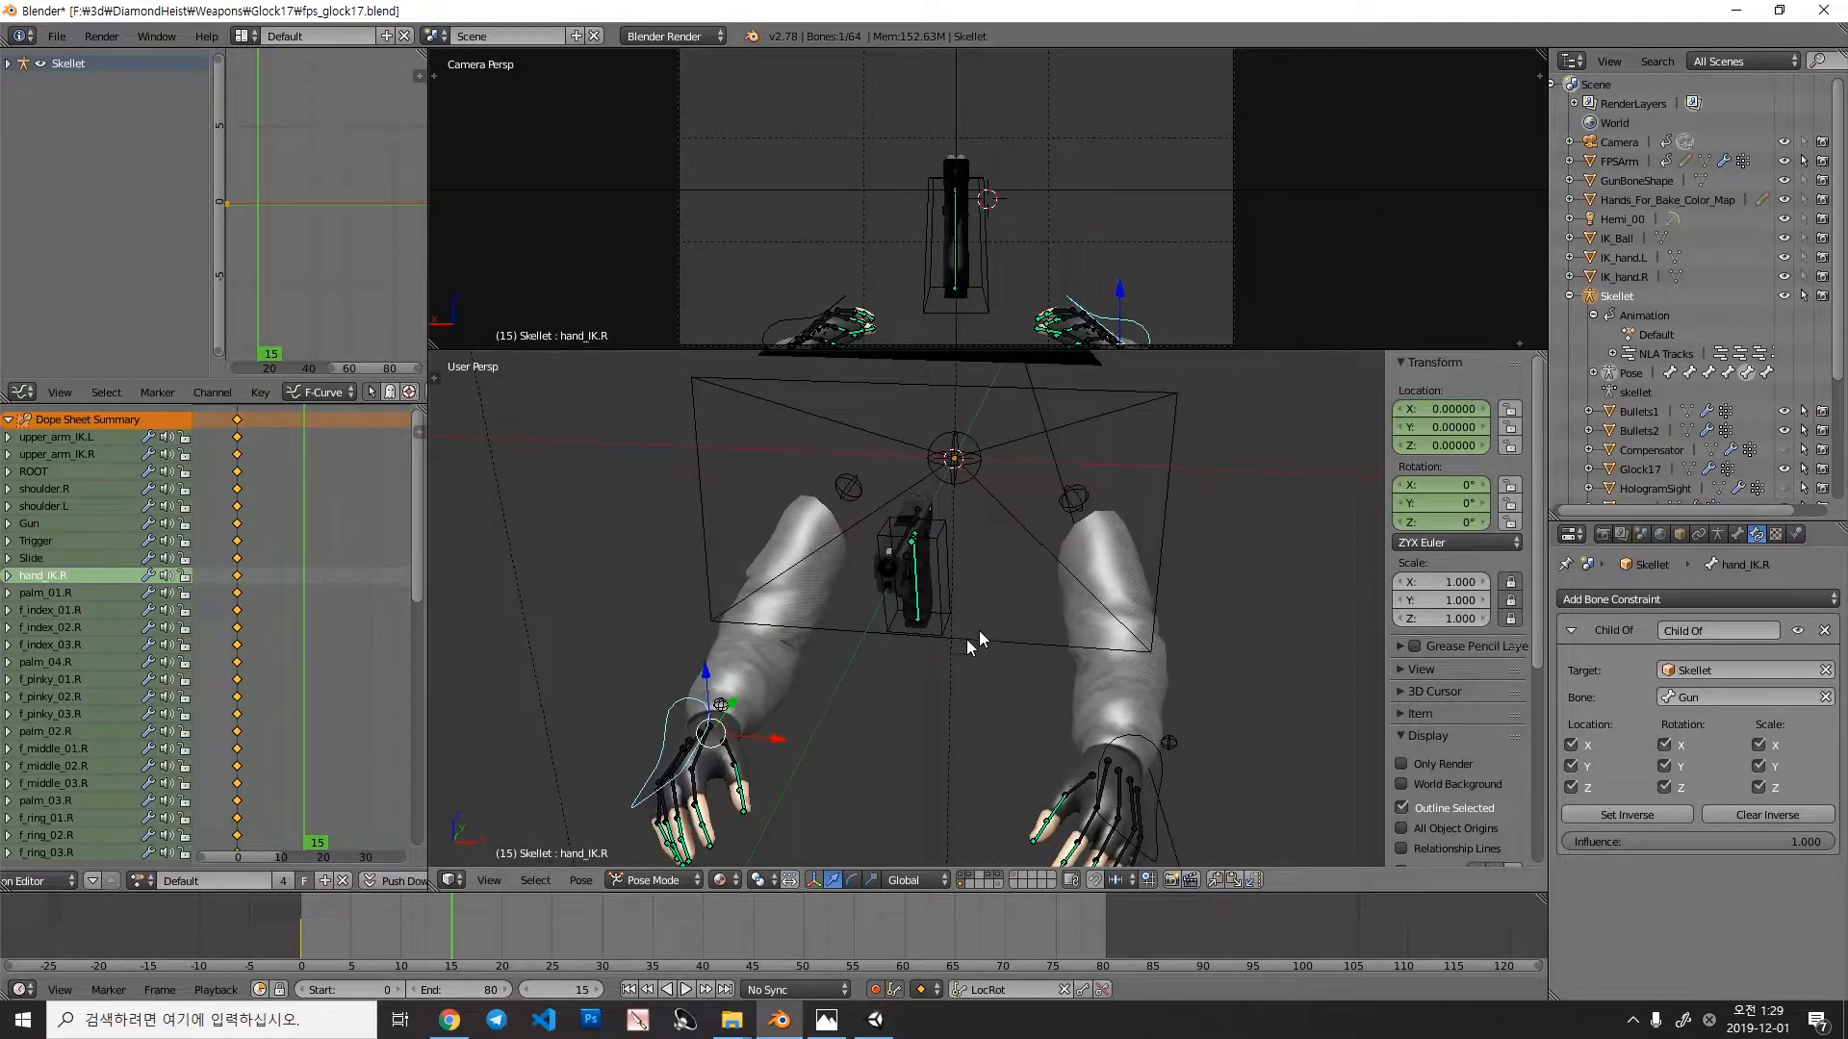
left_click(653, 880)
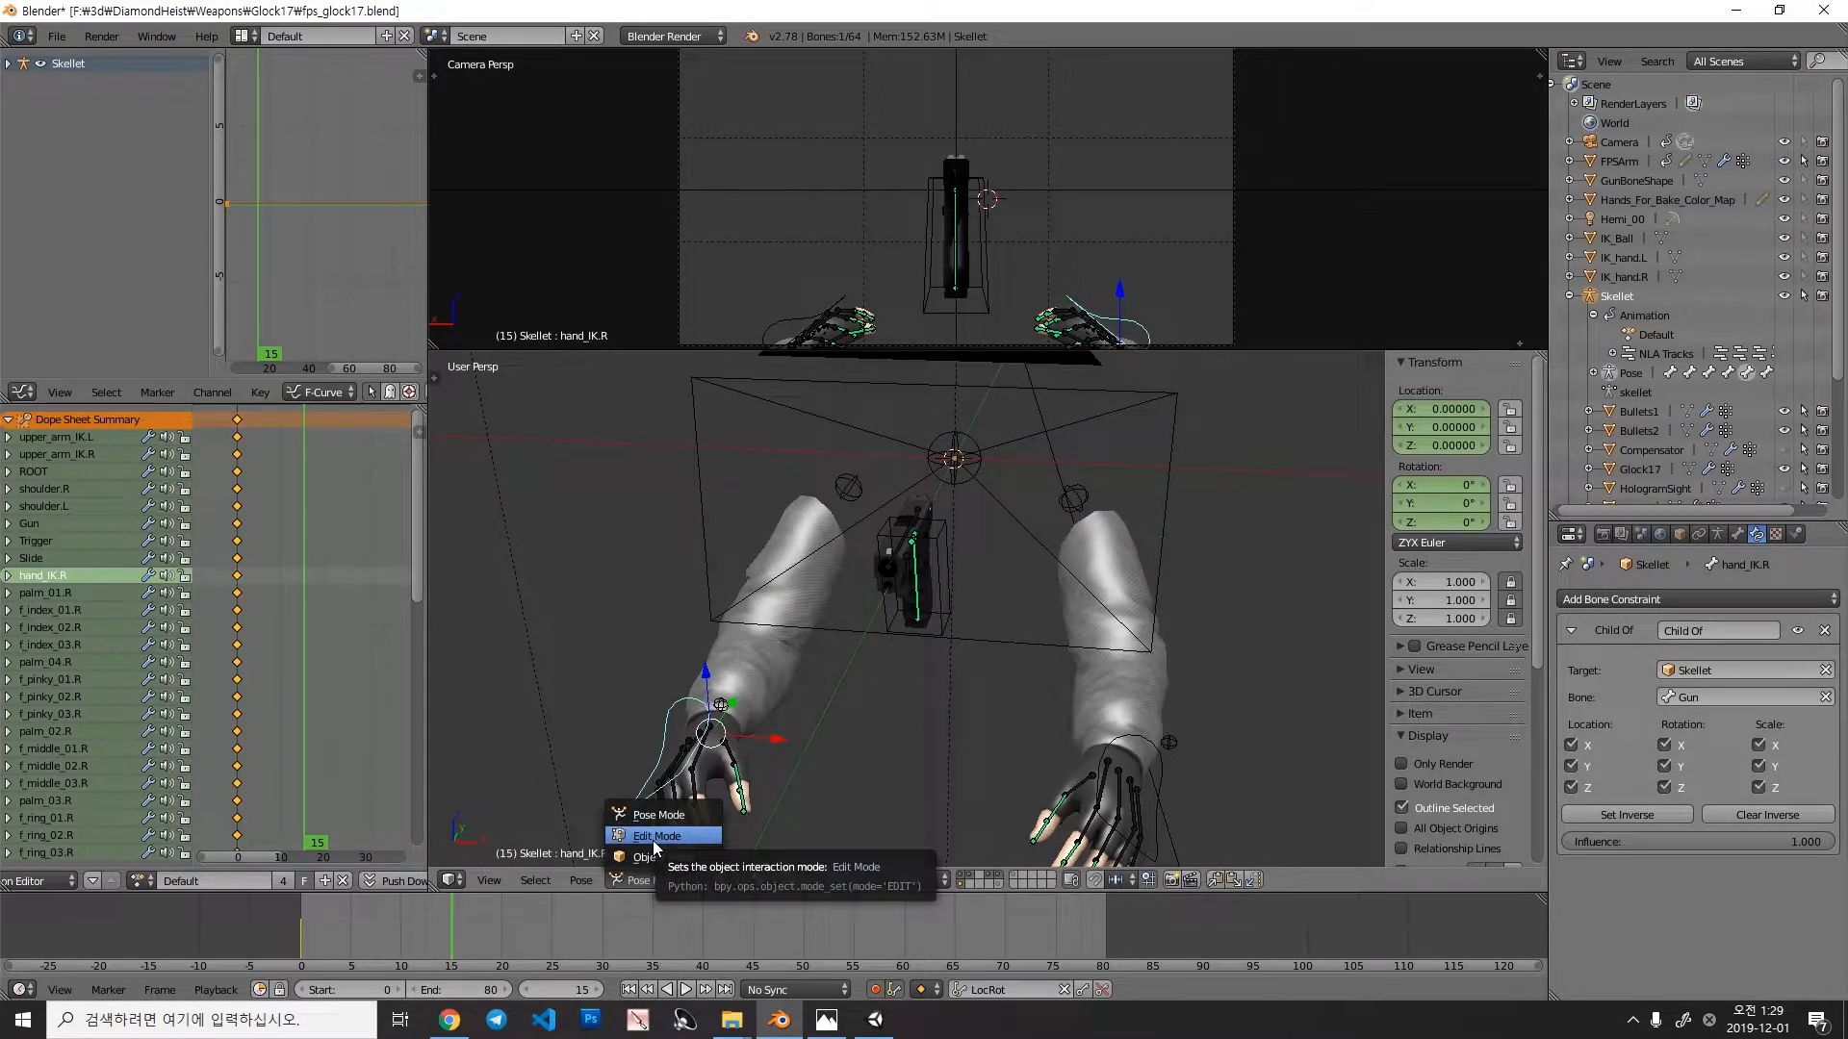
left_click(657, 834)
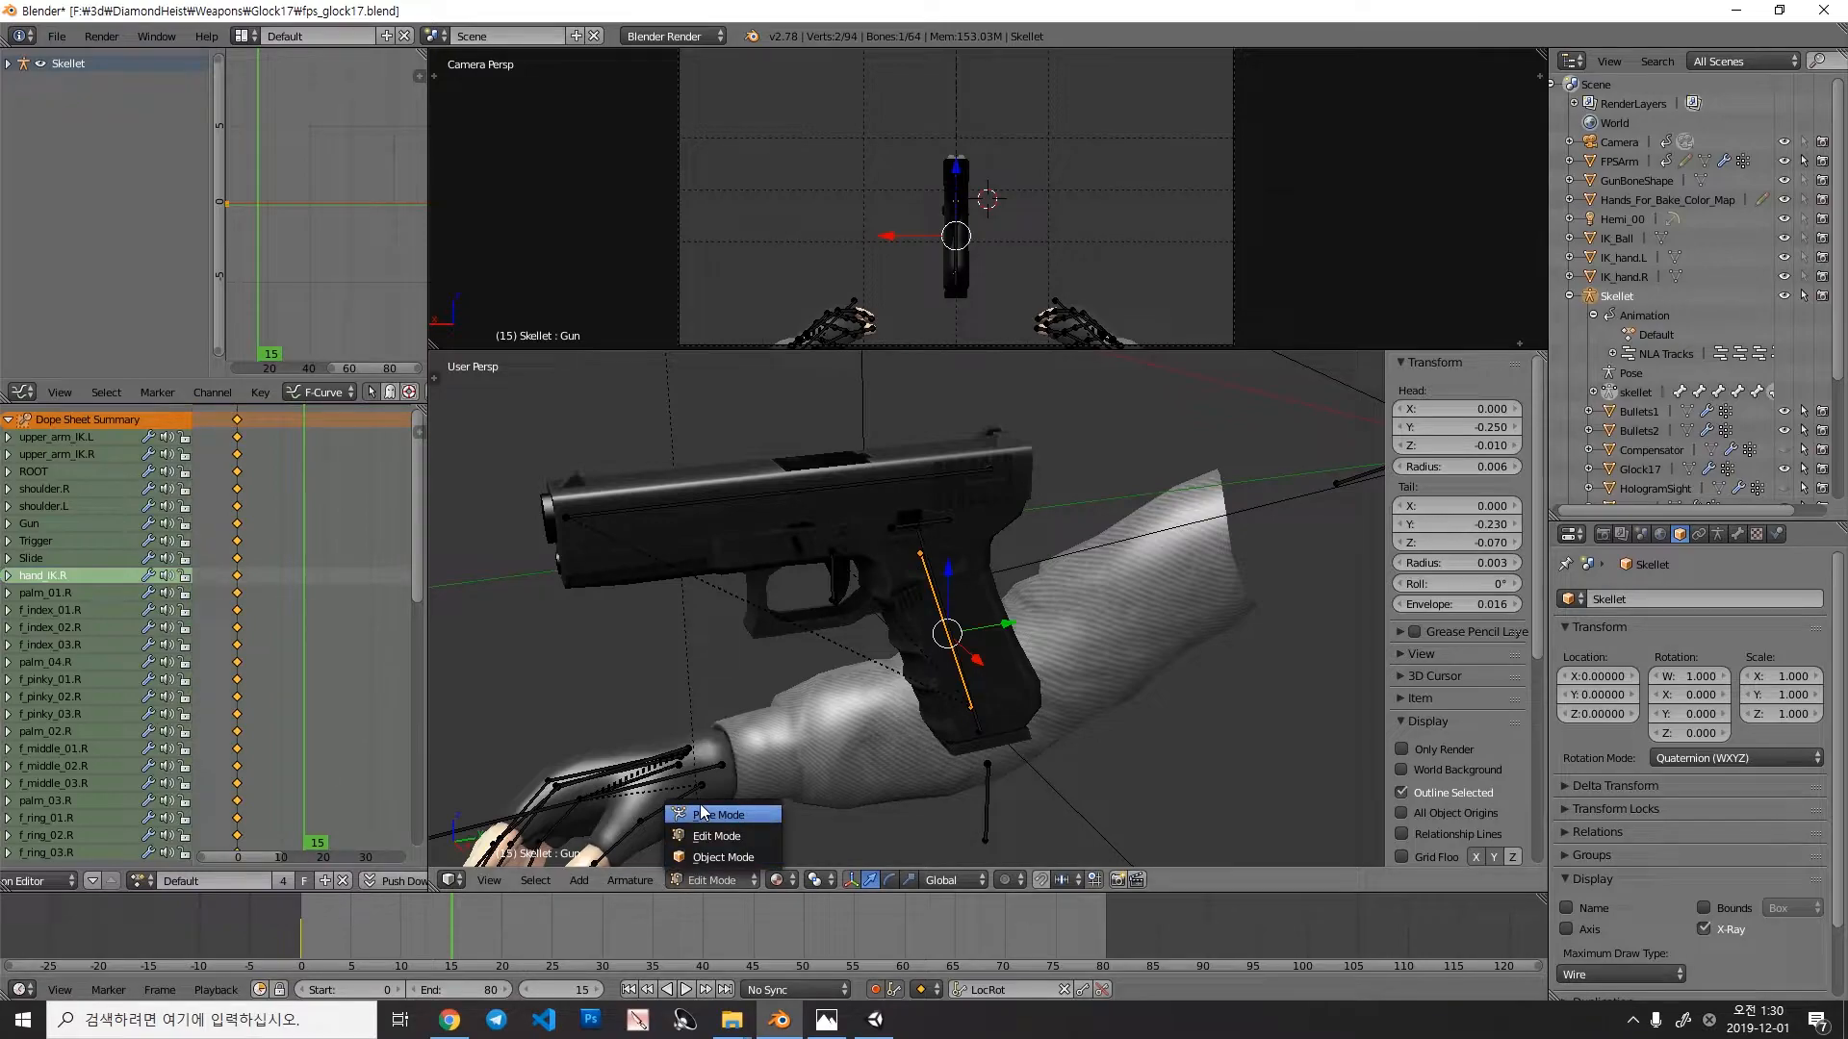
left_click(718, 814)
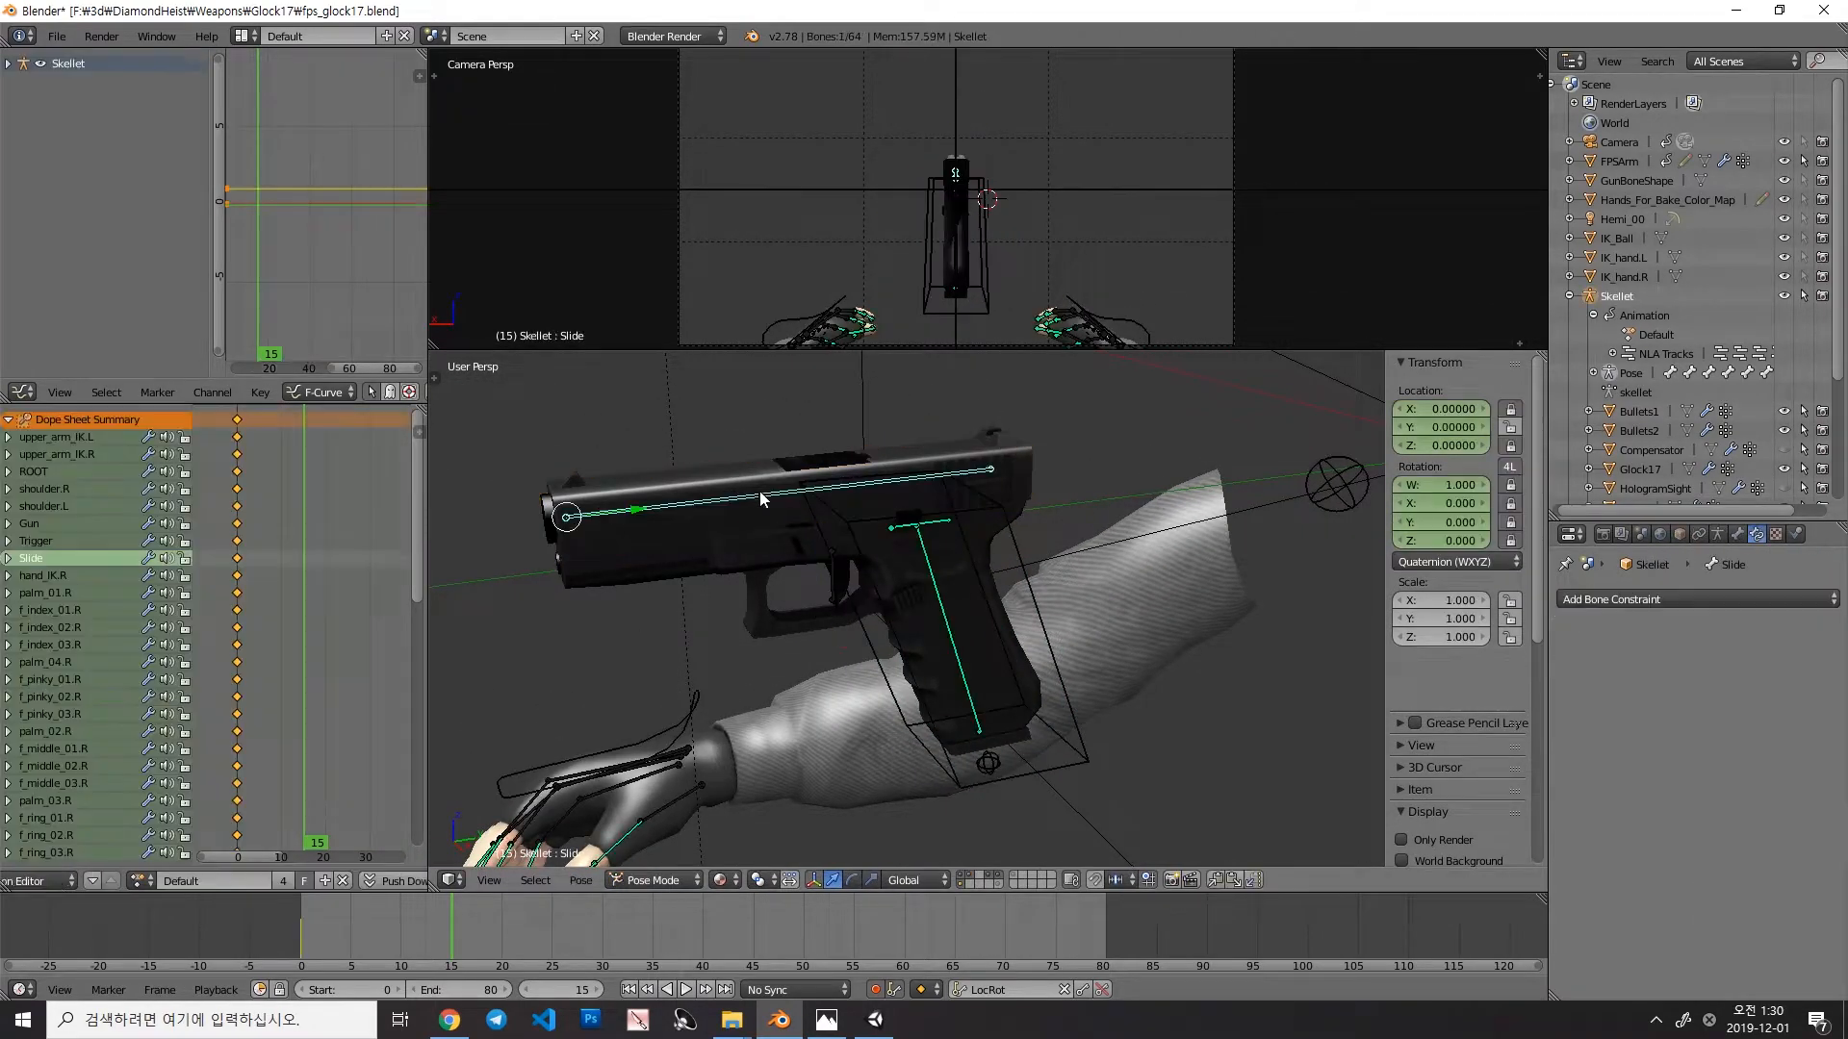
Step: Select hand_IK.R, clear its Child Of inverse and test the influence back to 1.0
left_click(28, 524)
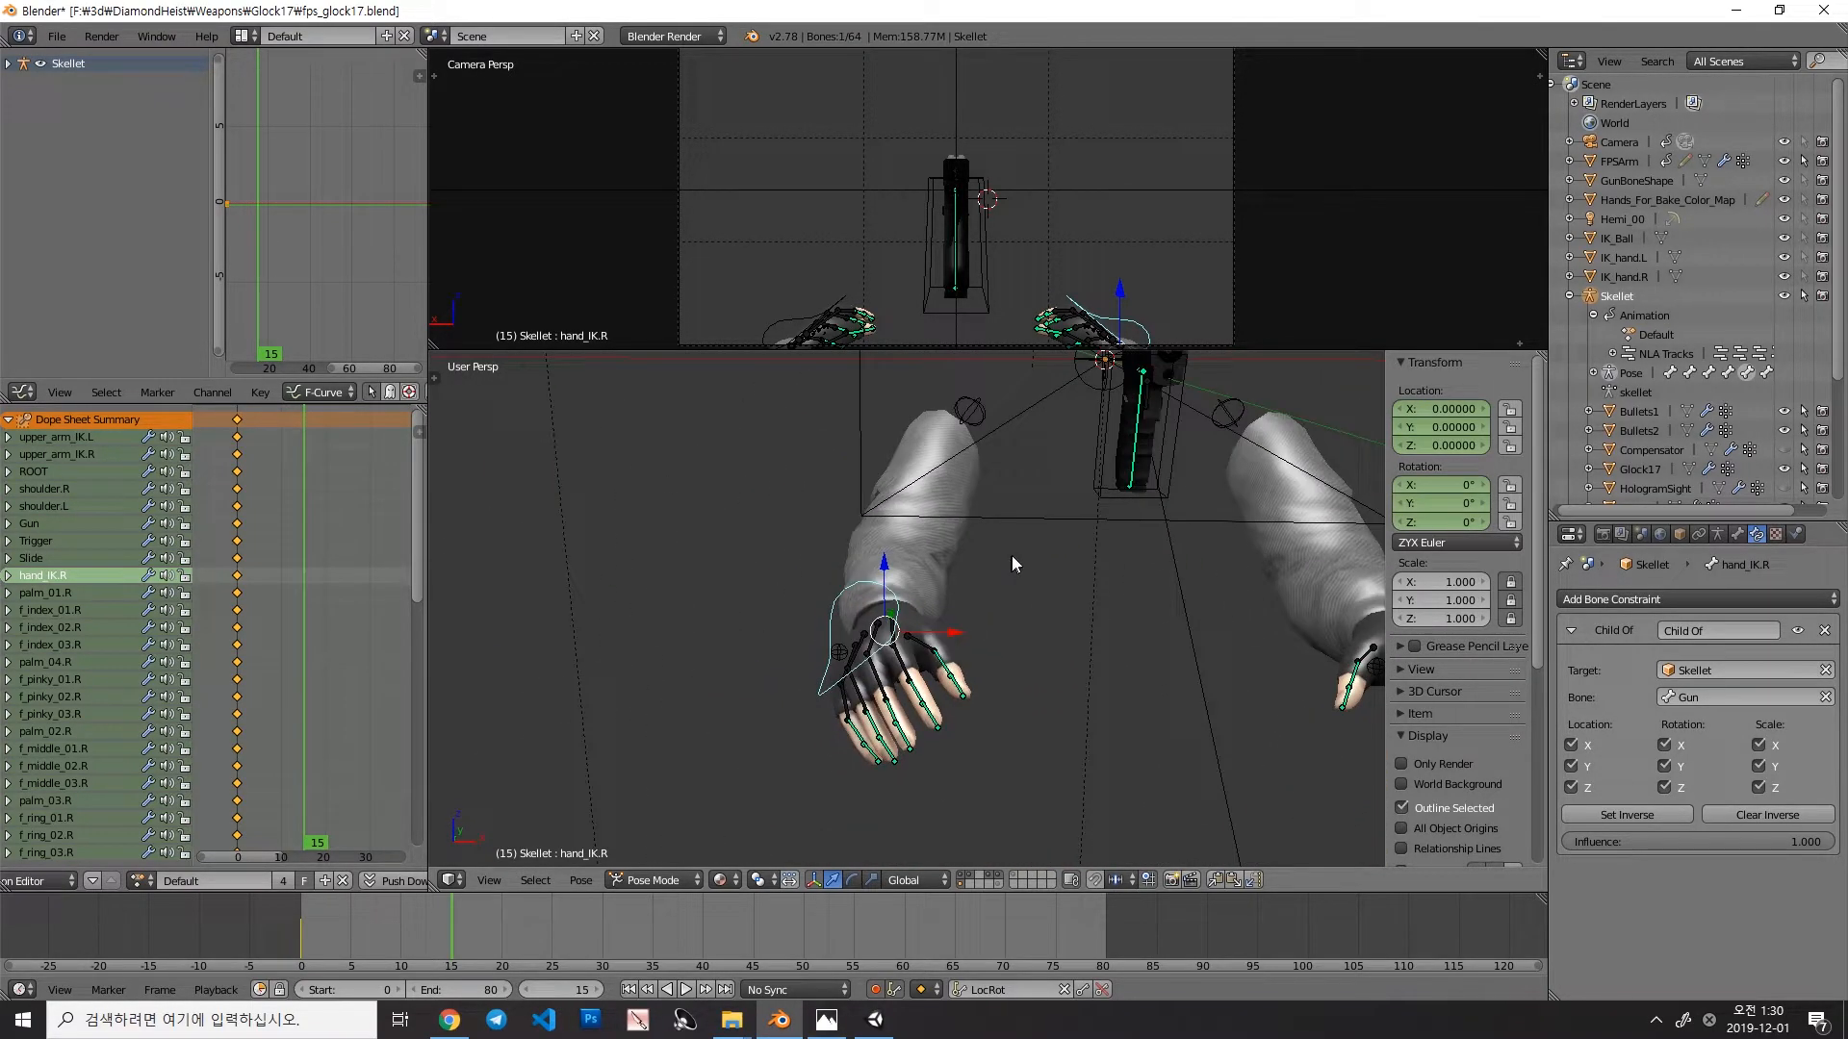
mouse_move(1088, 533)
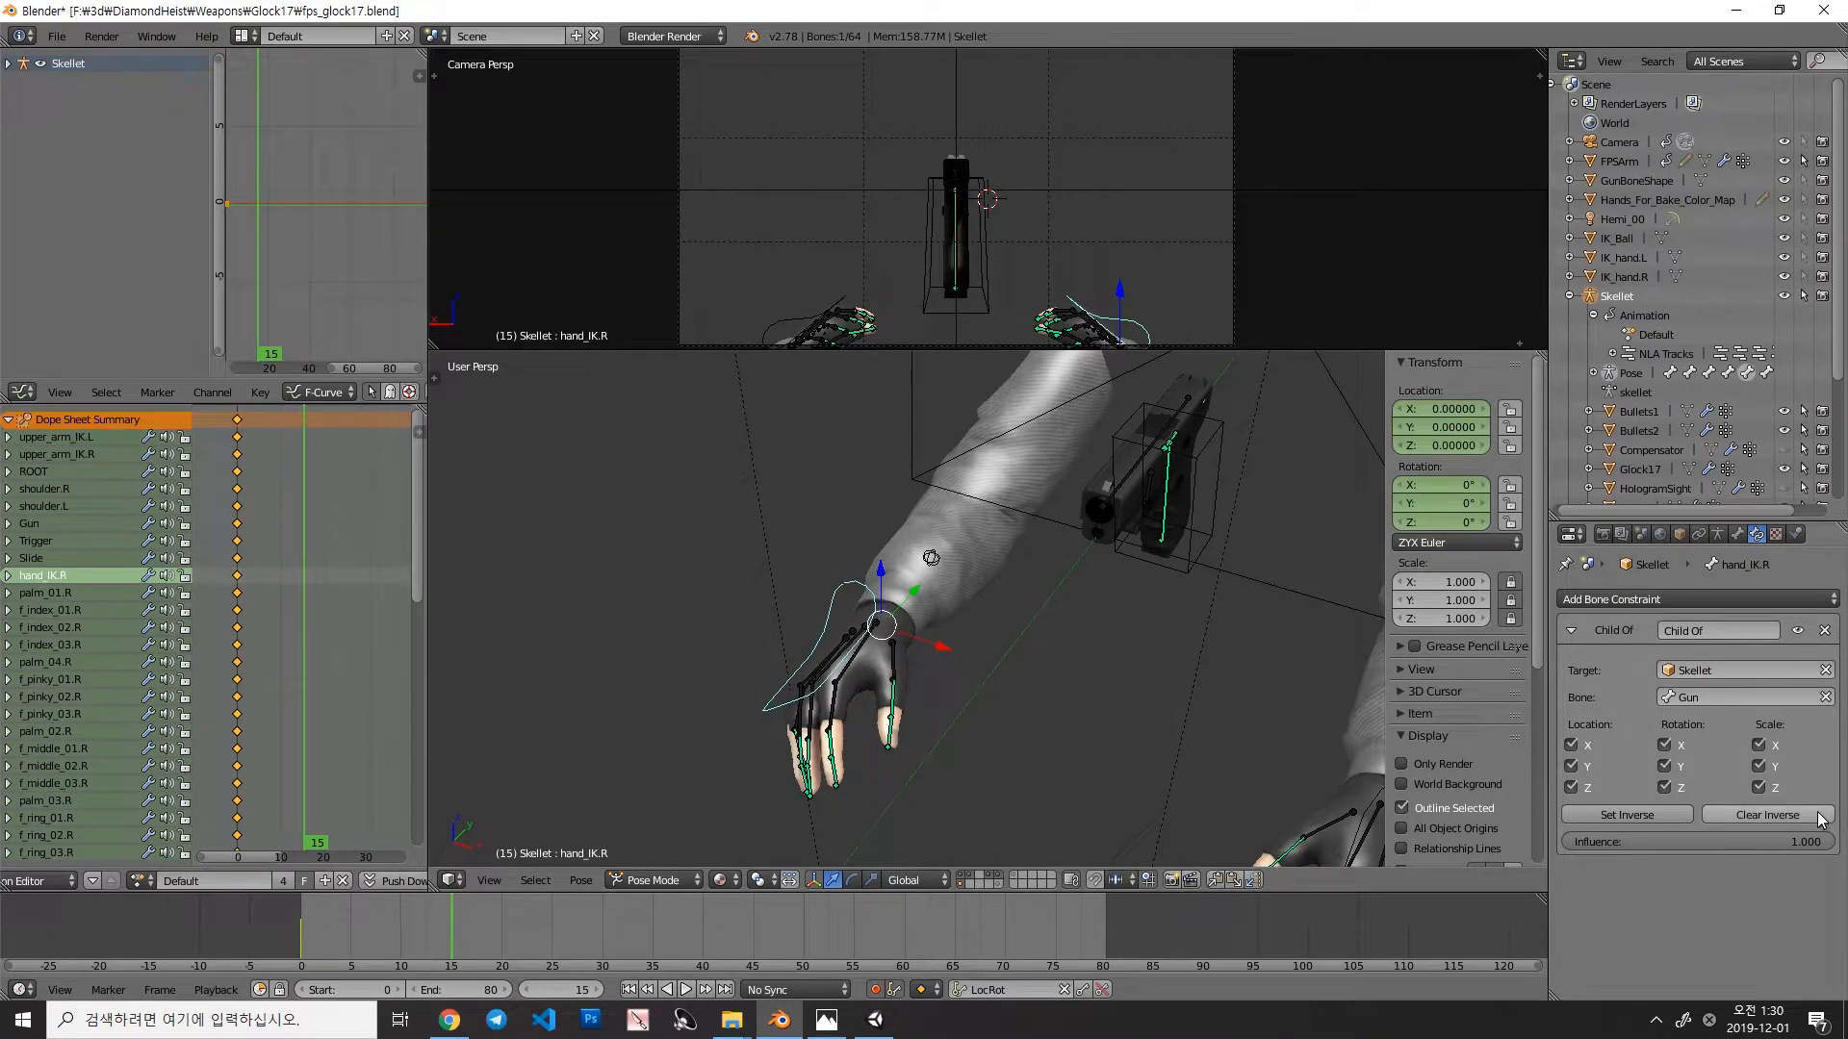
left_click(1765, 814)
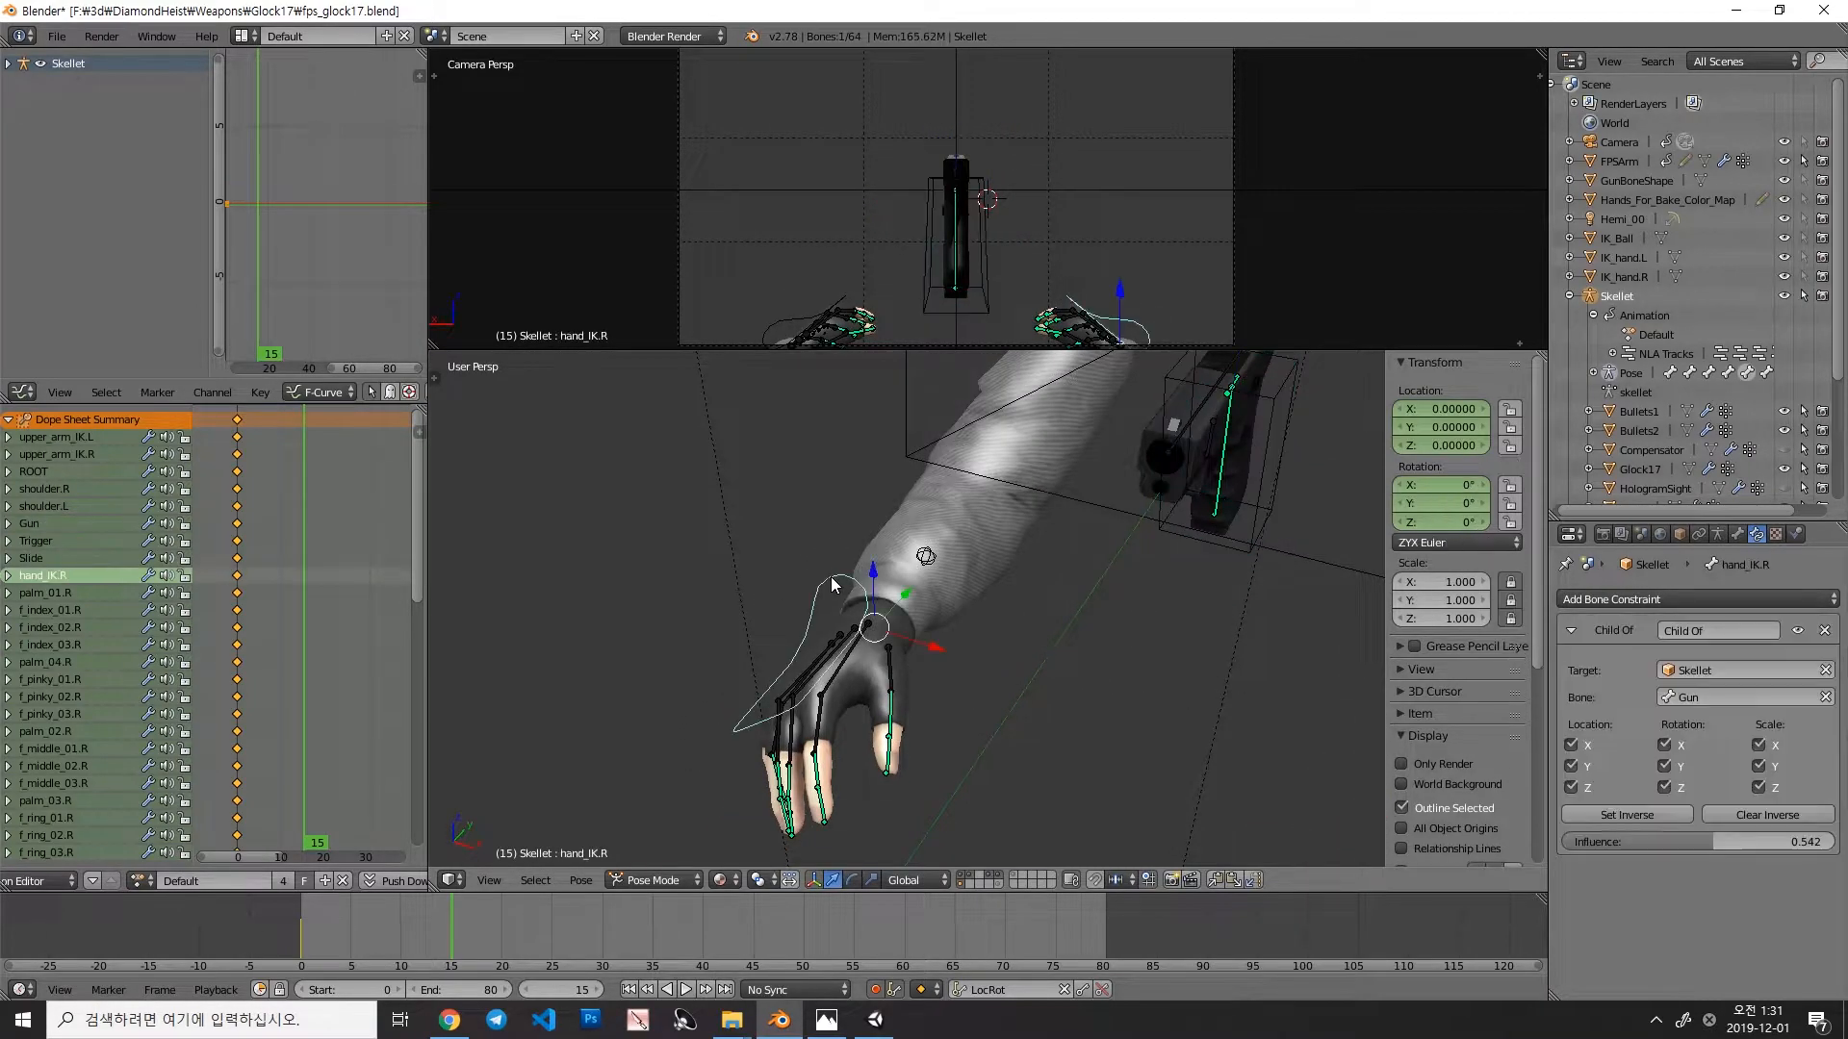
mouse_move(1594, 841)
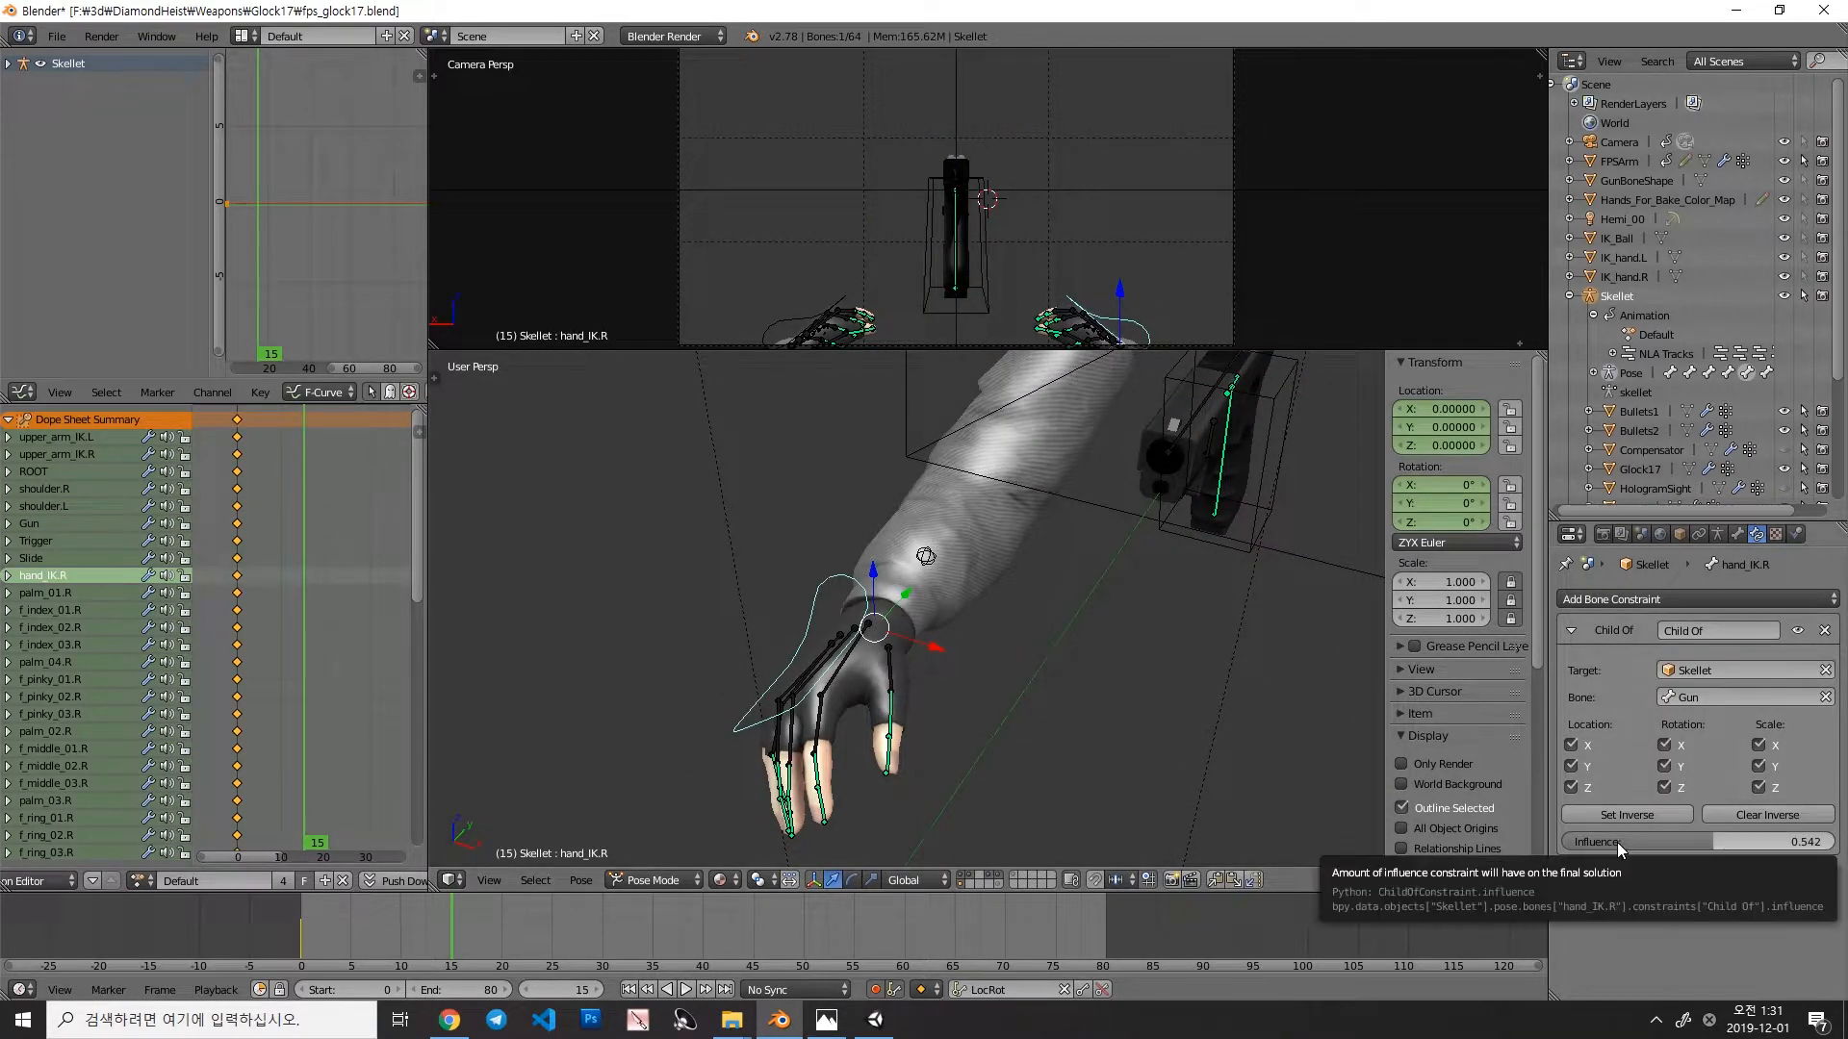
mouse_move(1673, 943)
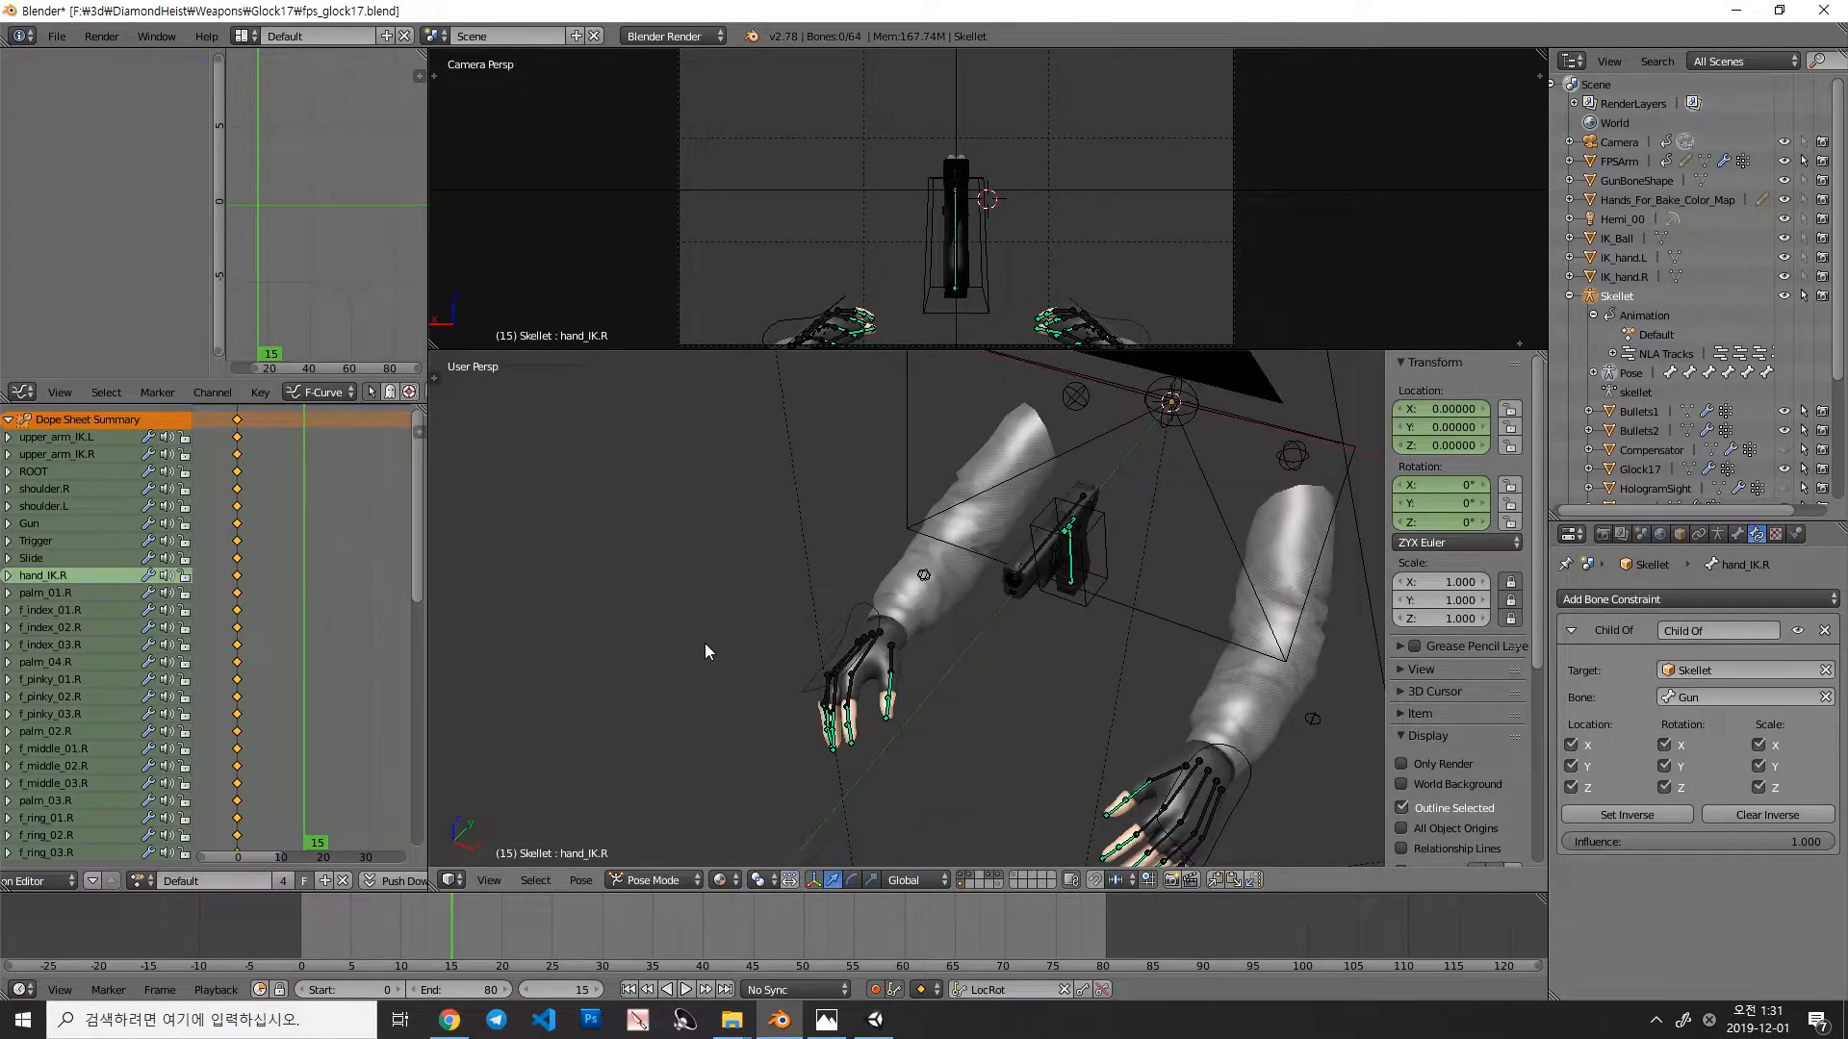
left_click(138, 880)
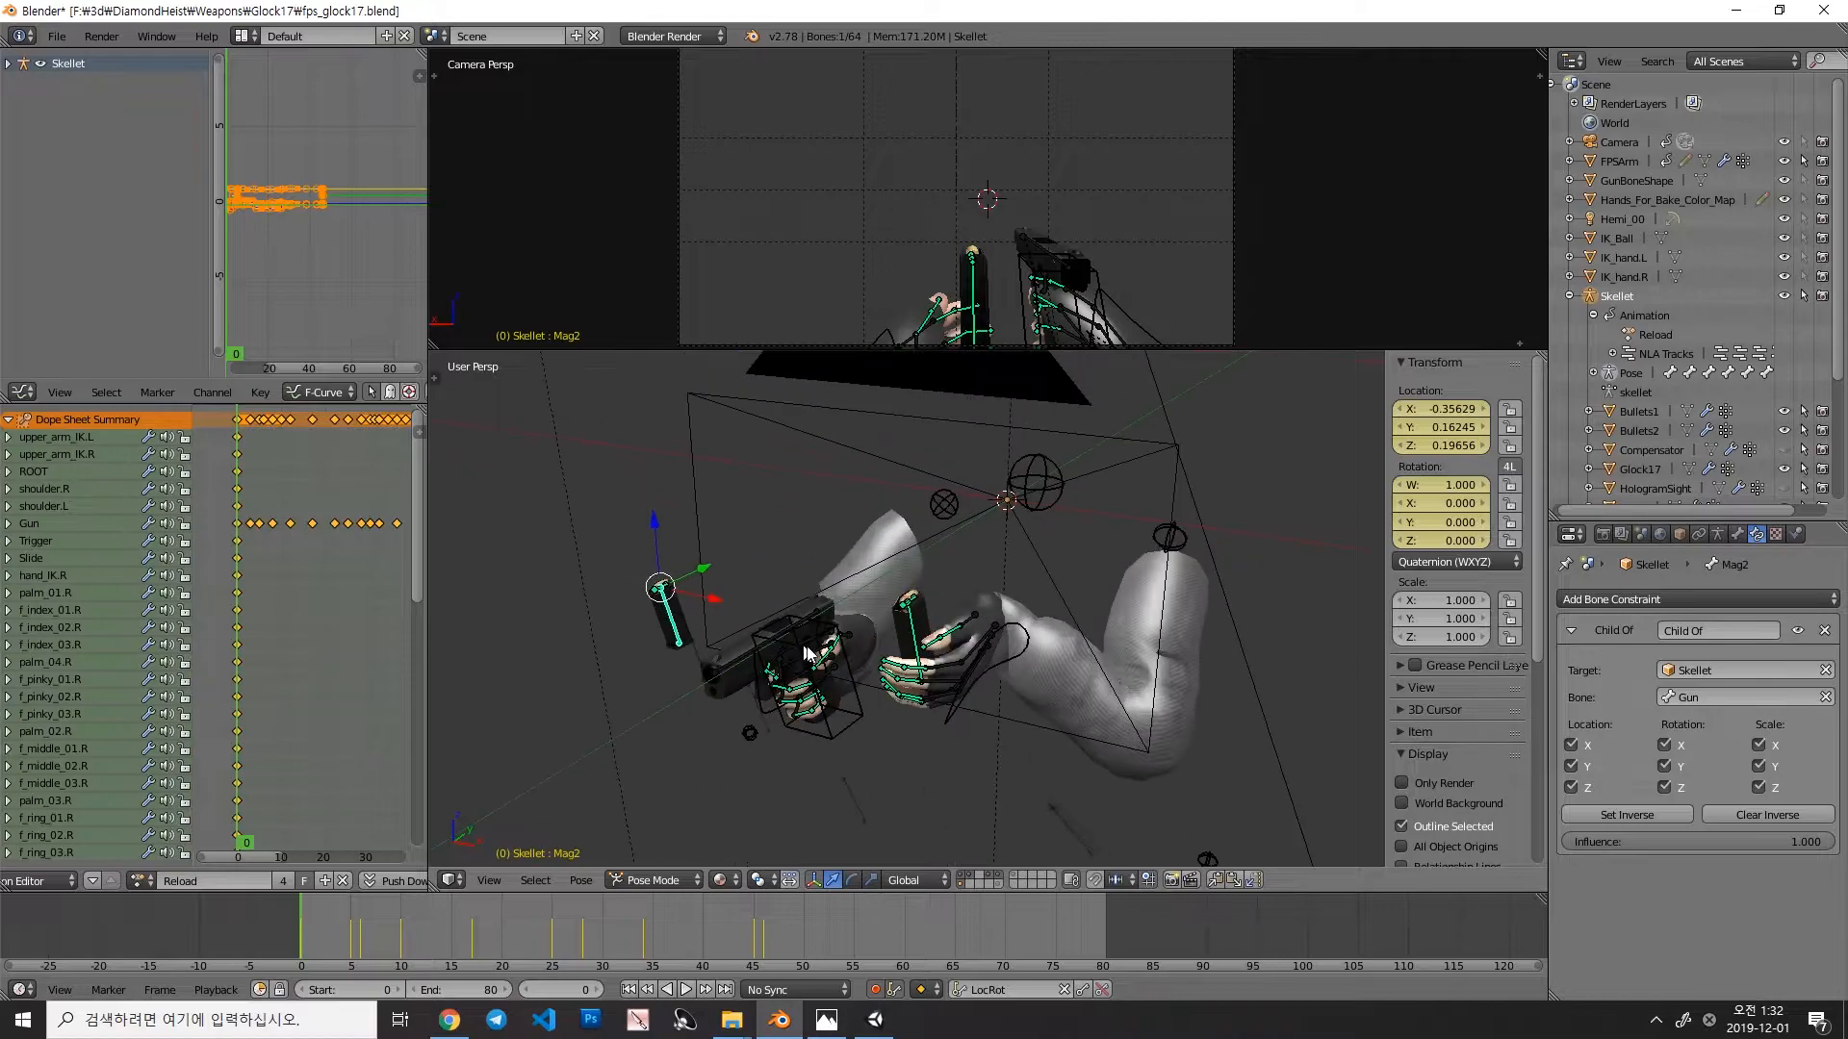
Step: Select a magazine bone and scrub the Reload action to frame 28 and back to 0
left_click(29, 523)
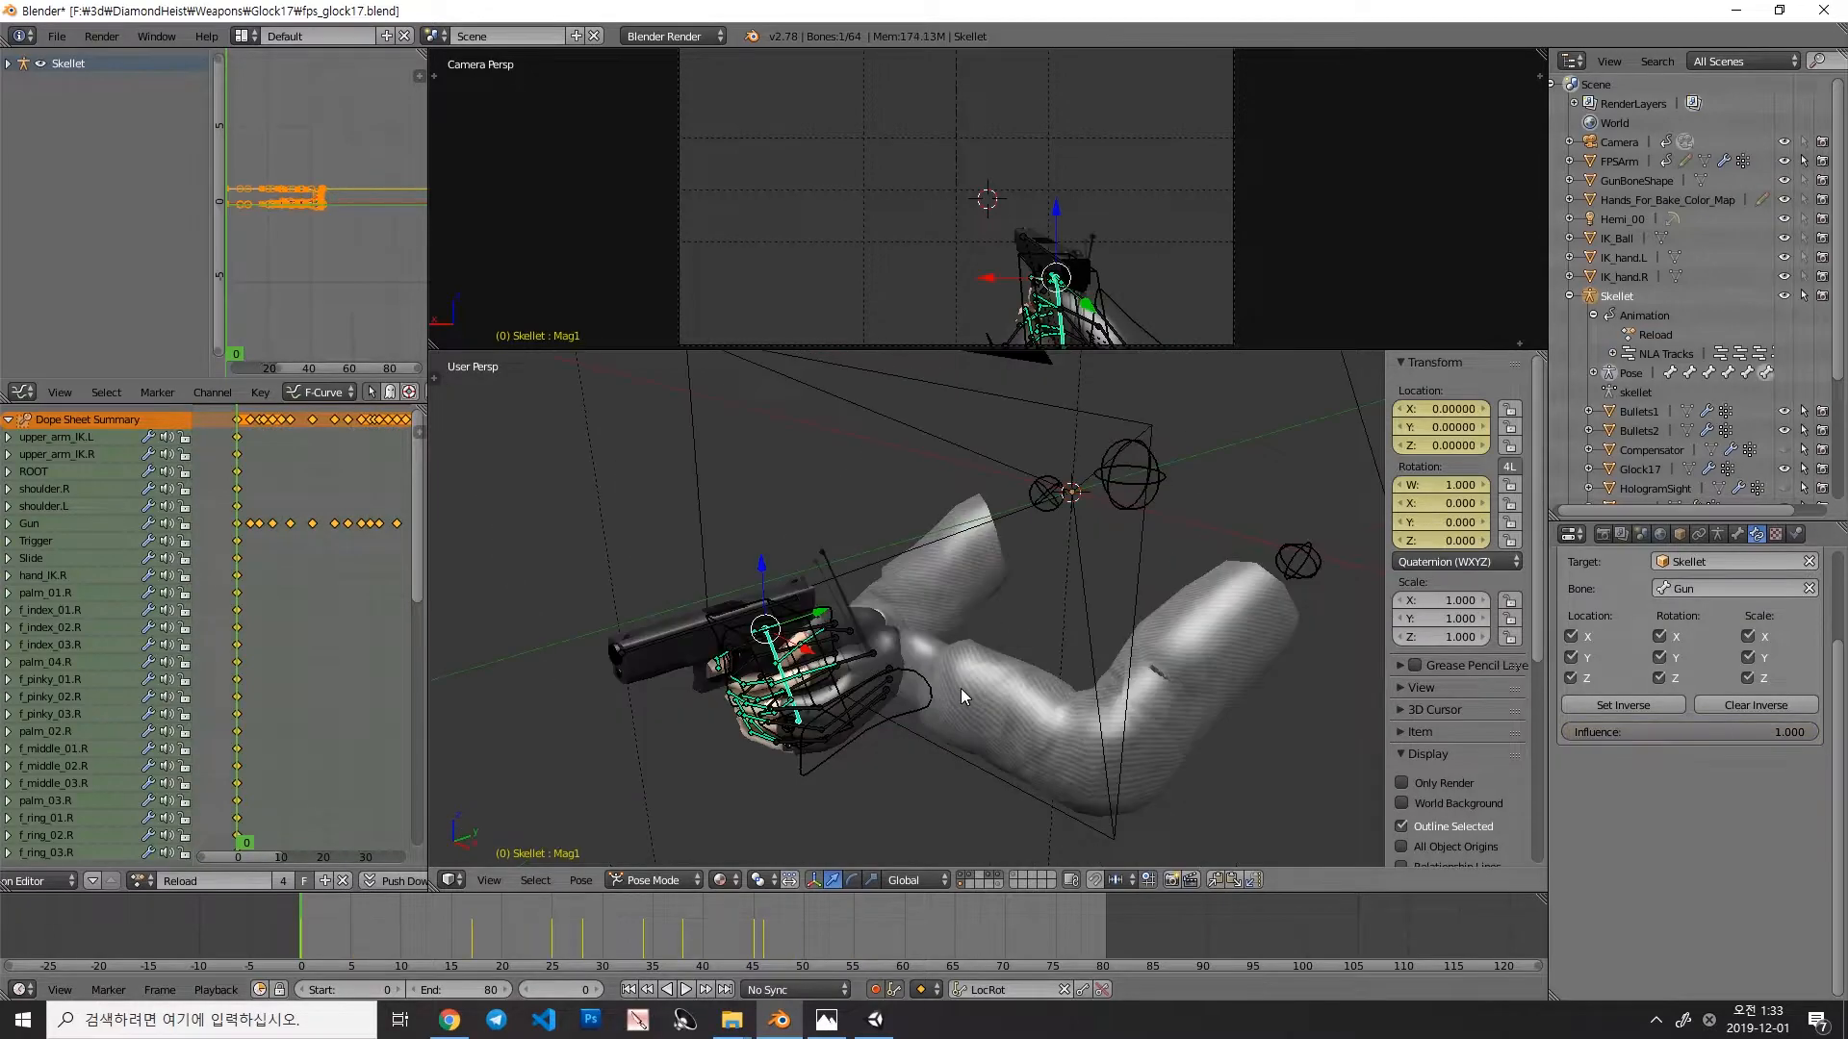
mouse_move(907, 562)
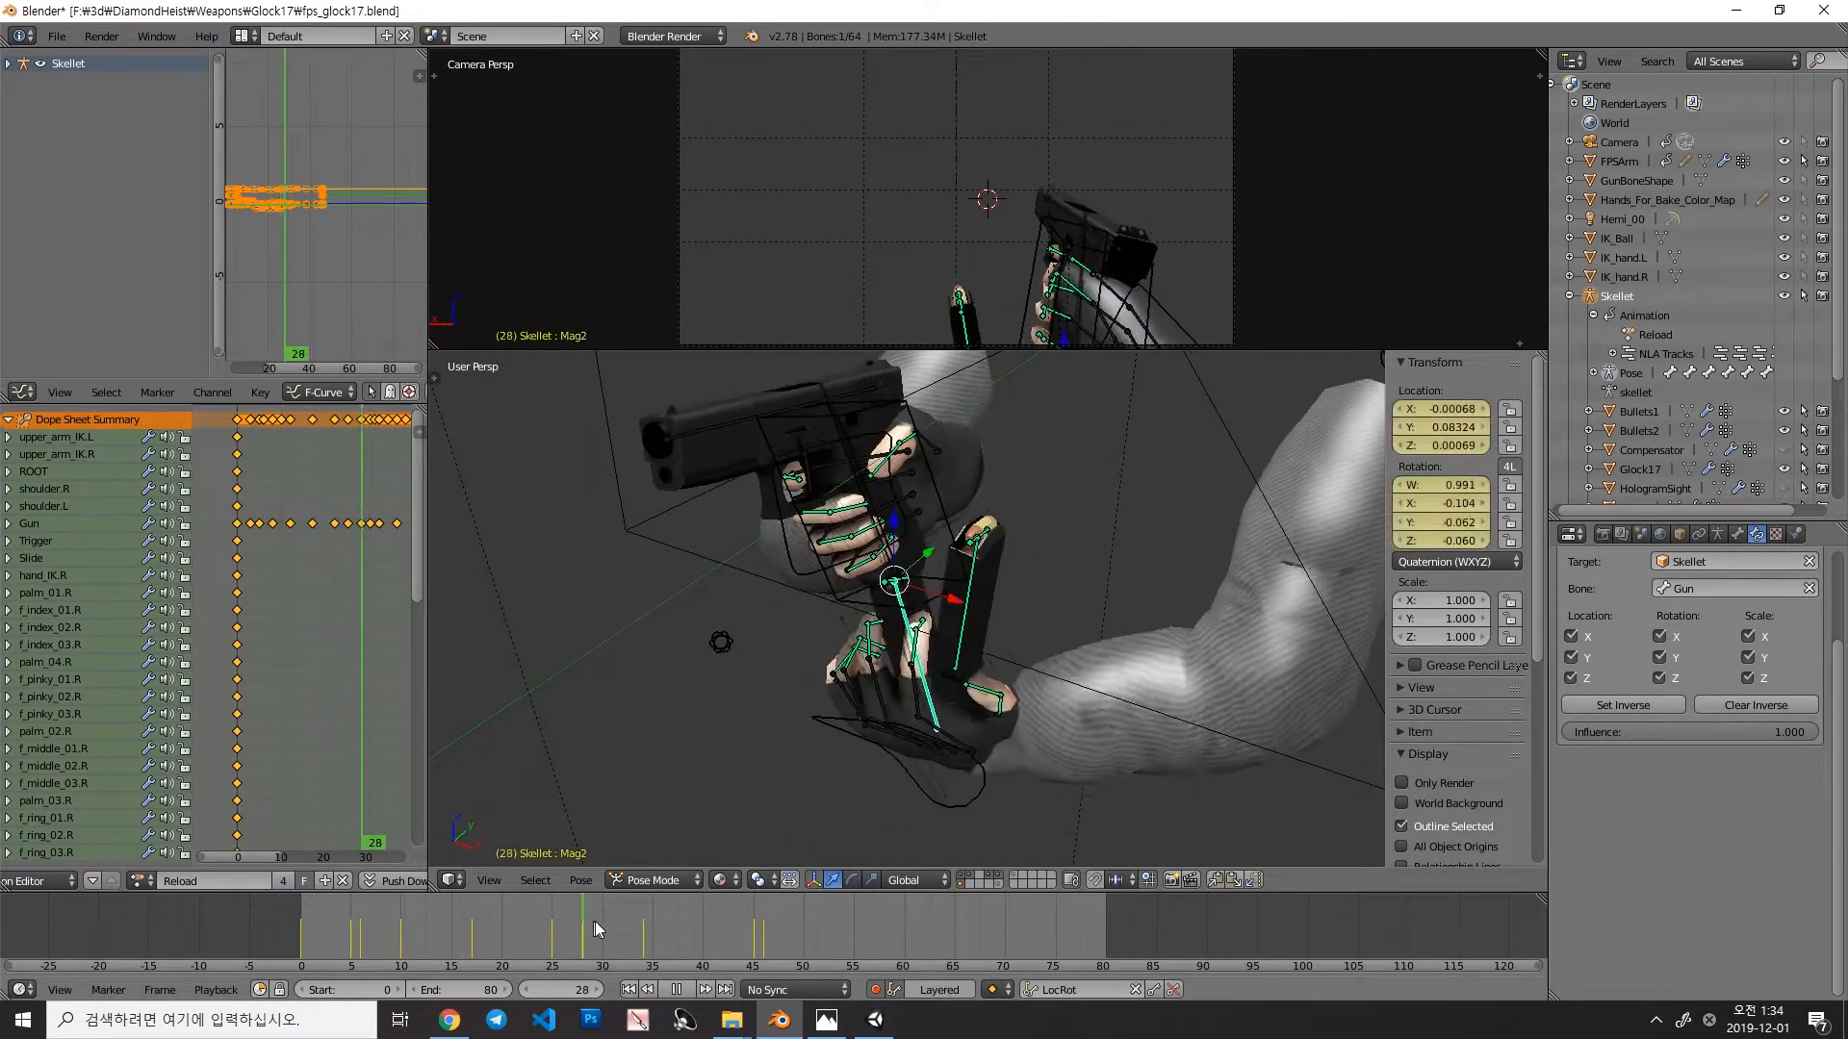
left_click(899, 955)
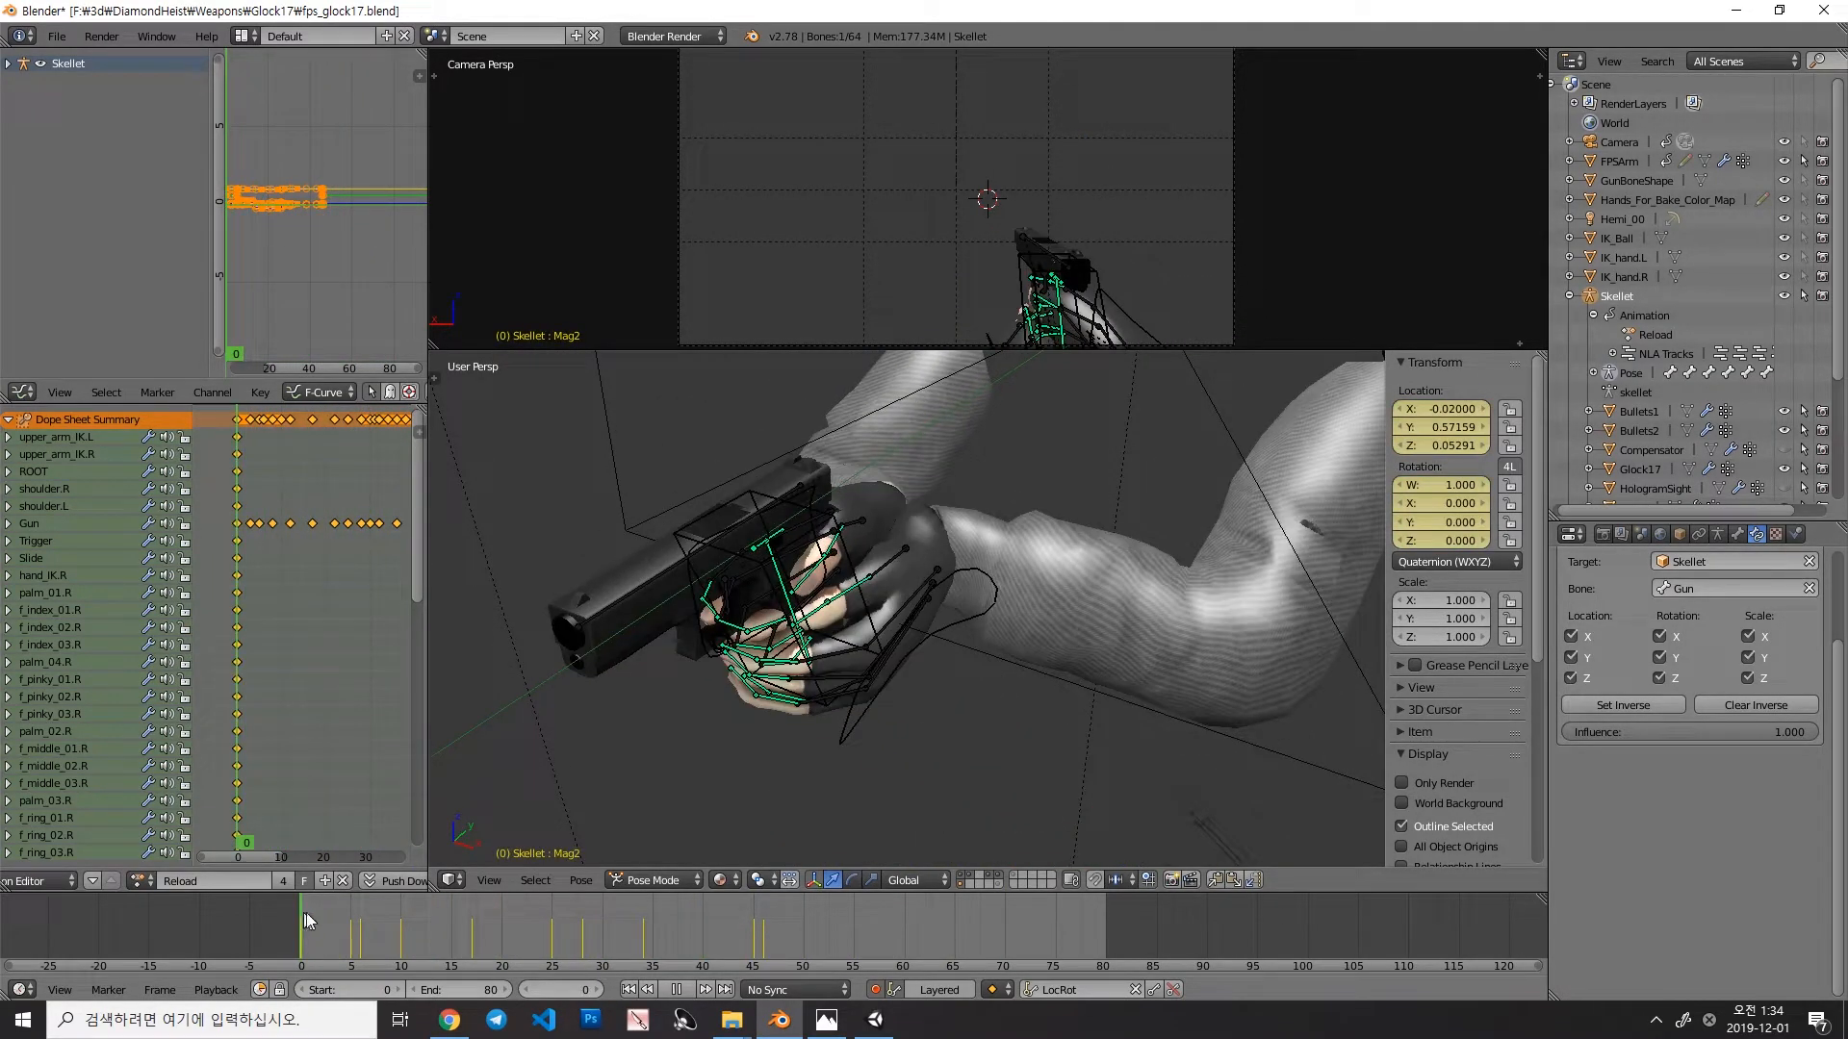
left_click(807, 932)
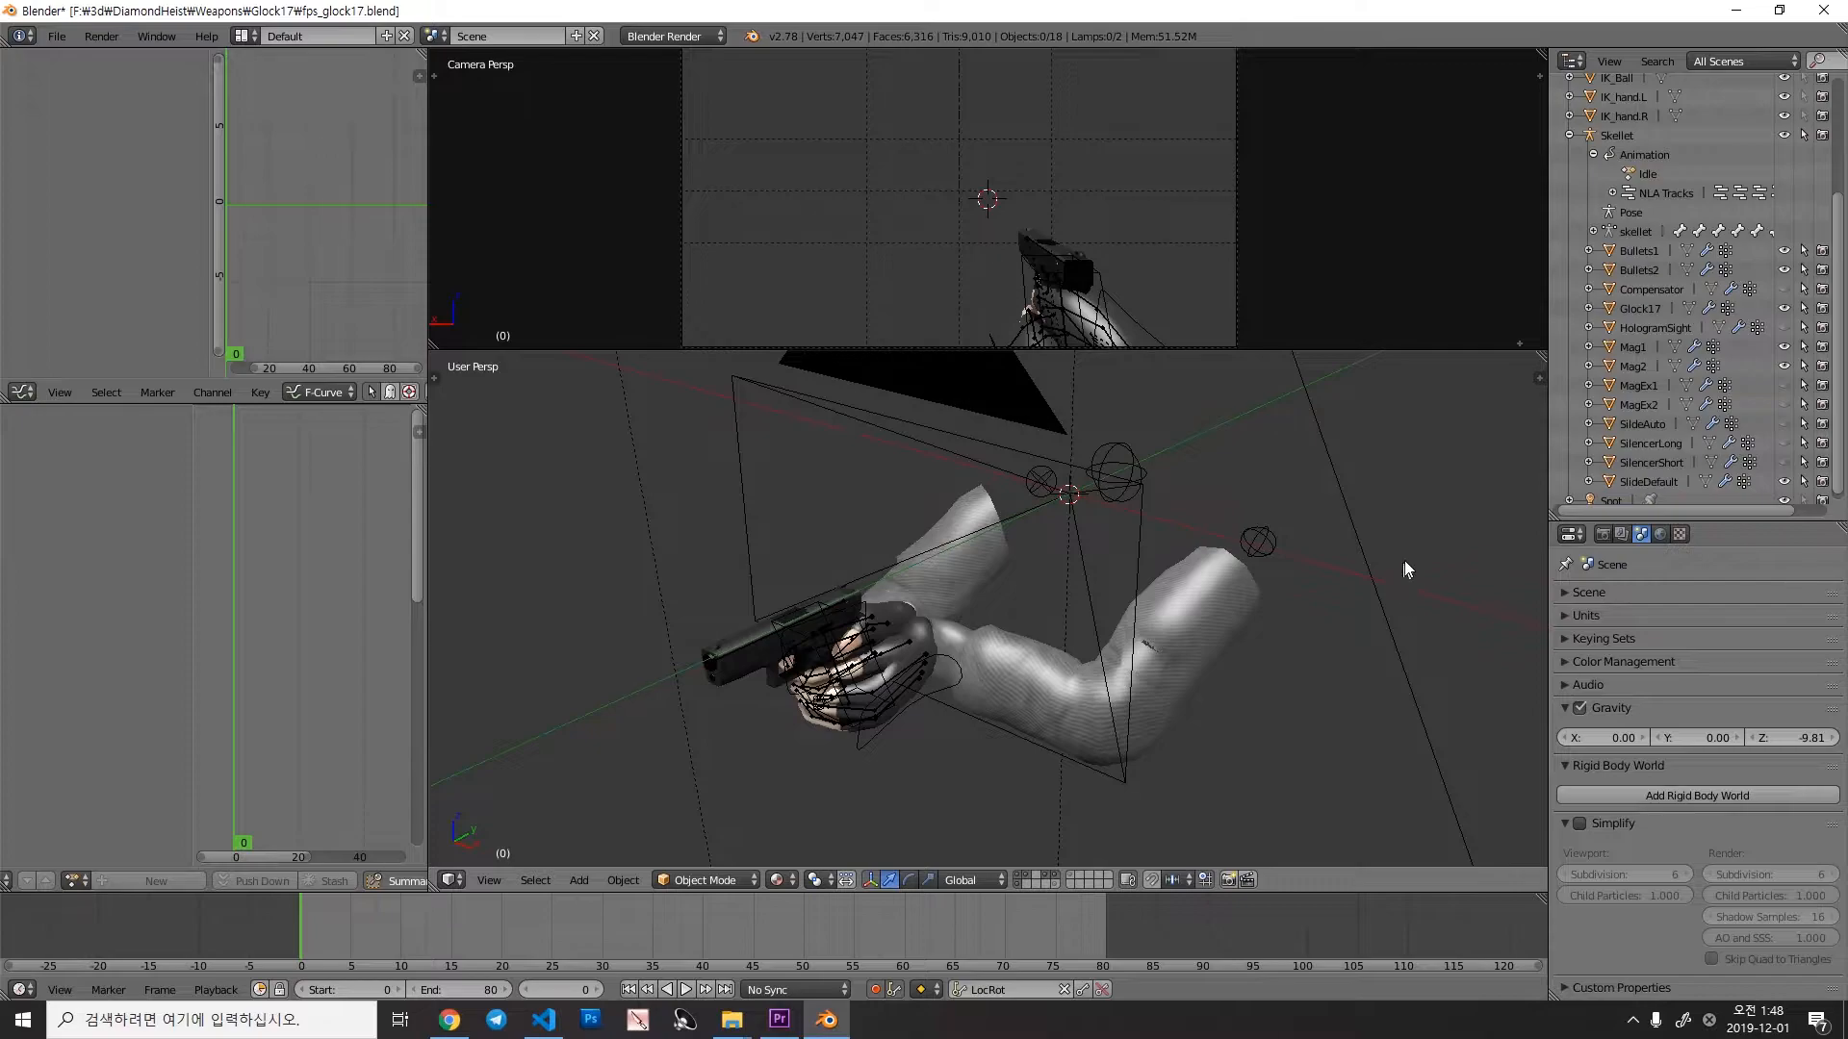
Step: Bring up the File menu to reach the export choices
left_click(56, 34)
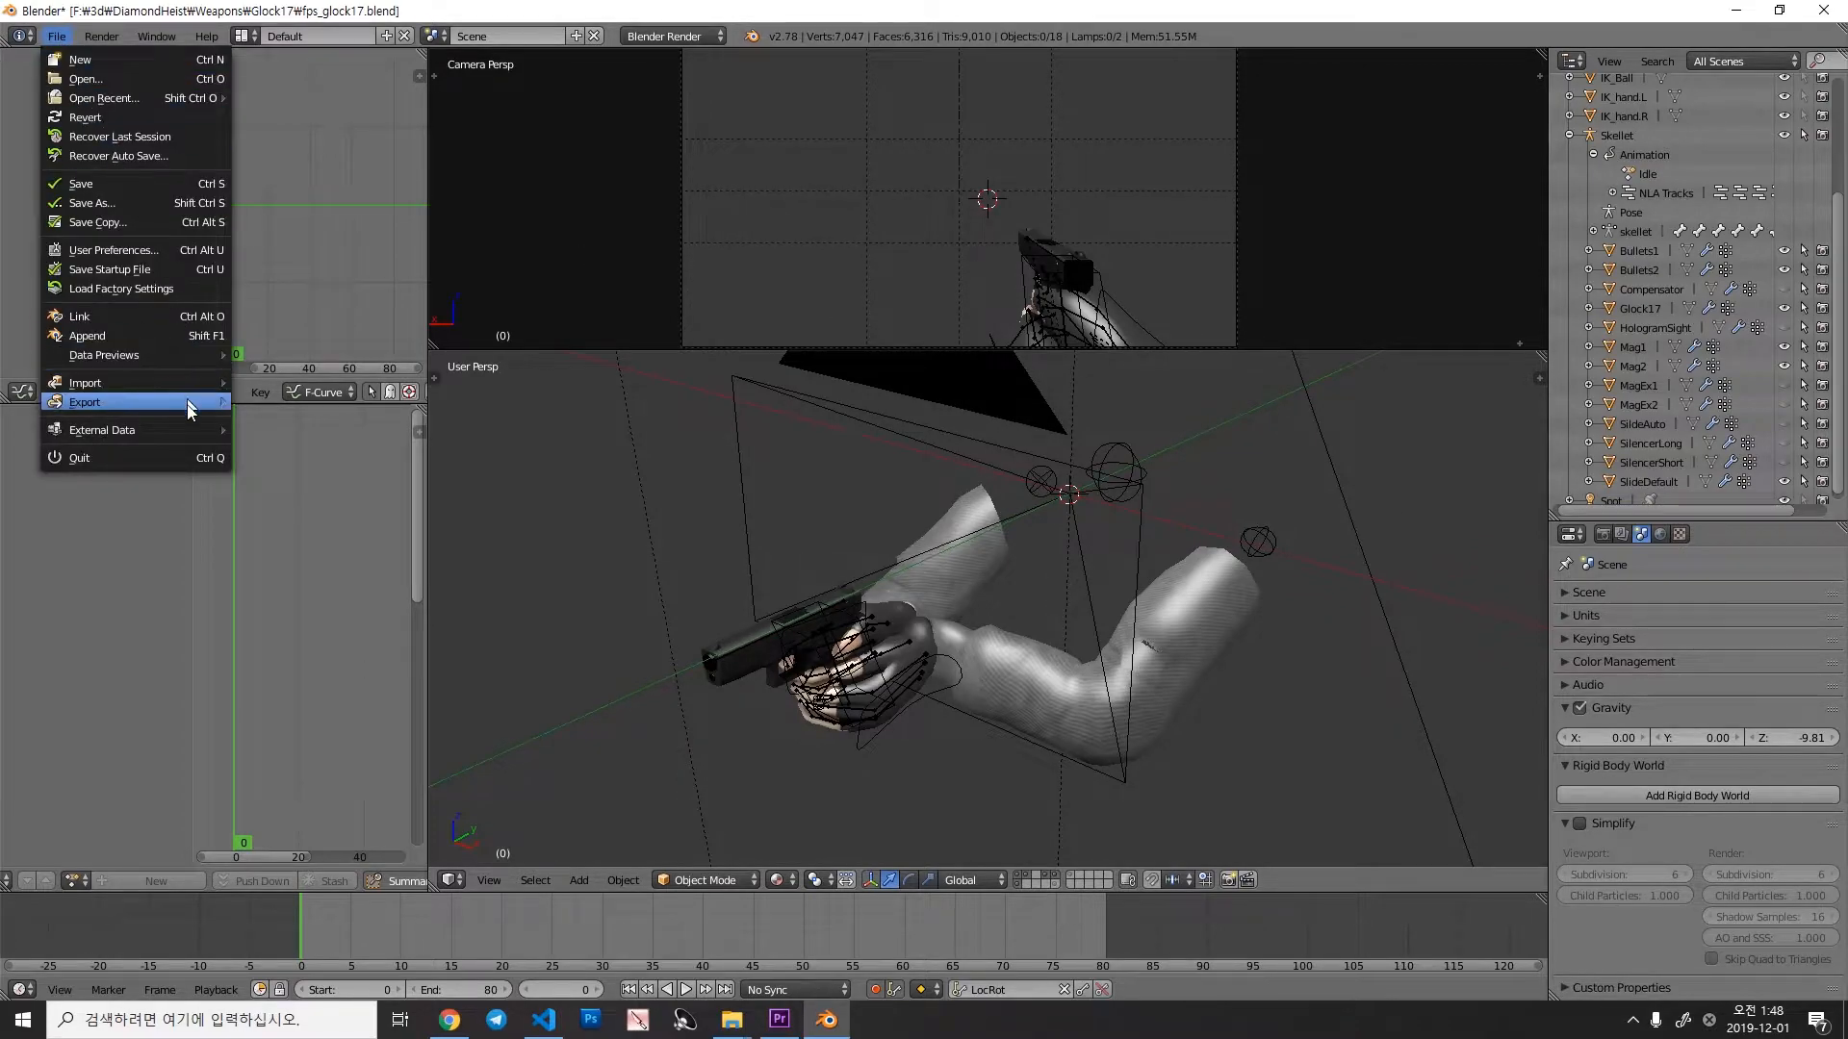
Step: Start the FBX export of fps_glock17 with baked animation, all actions and Simplify 0
left_click(83, 402)
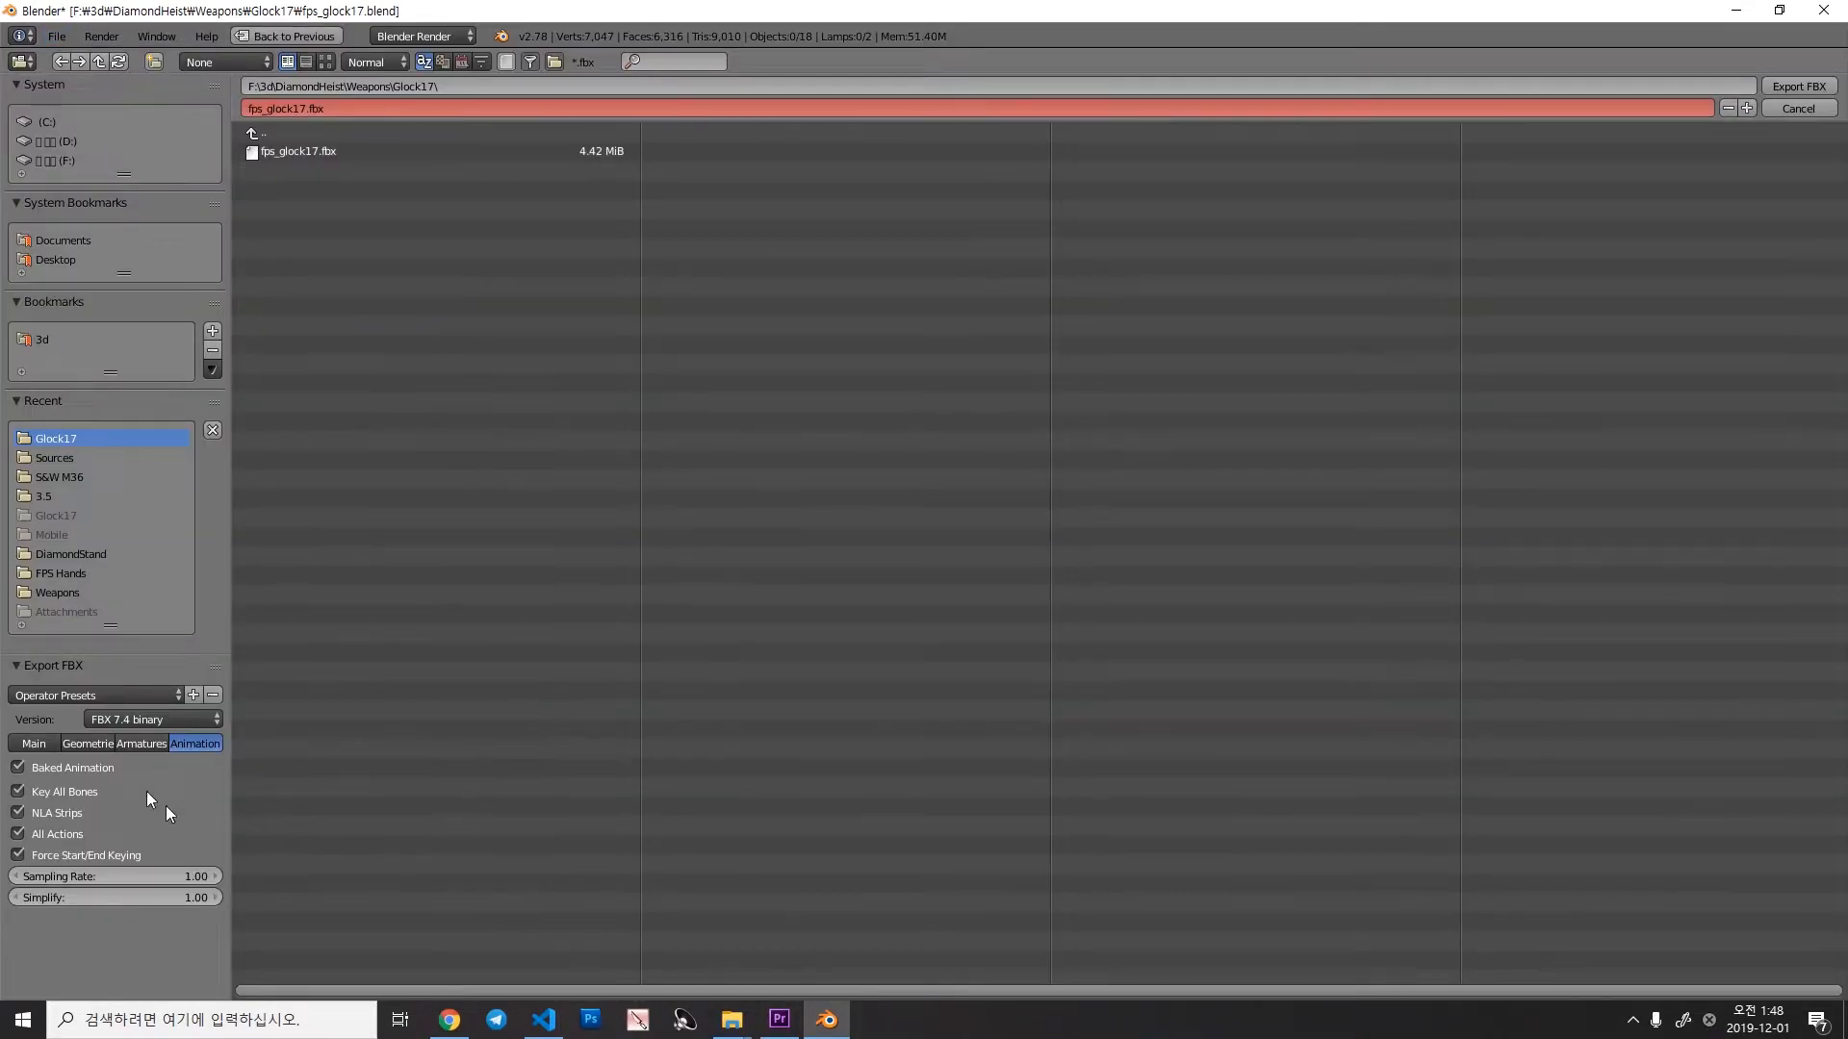
mouse_move(44, 924)
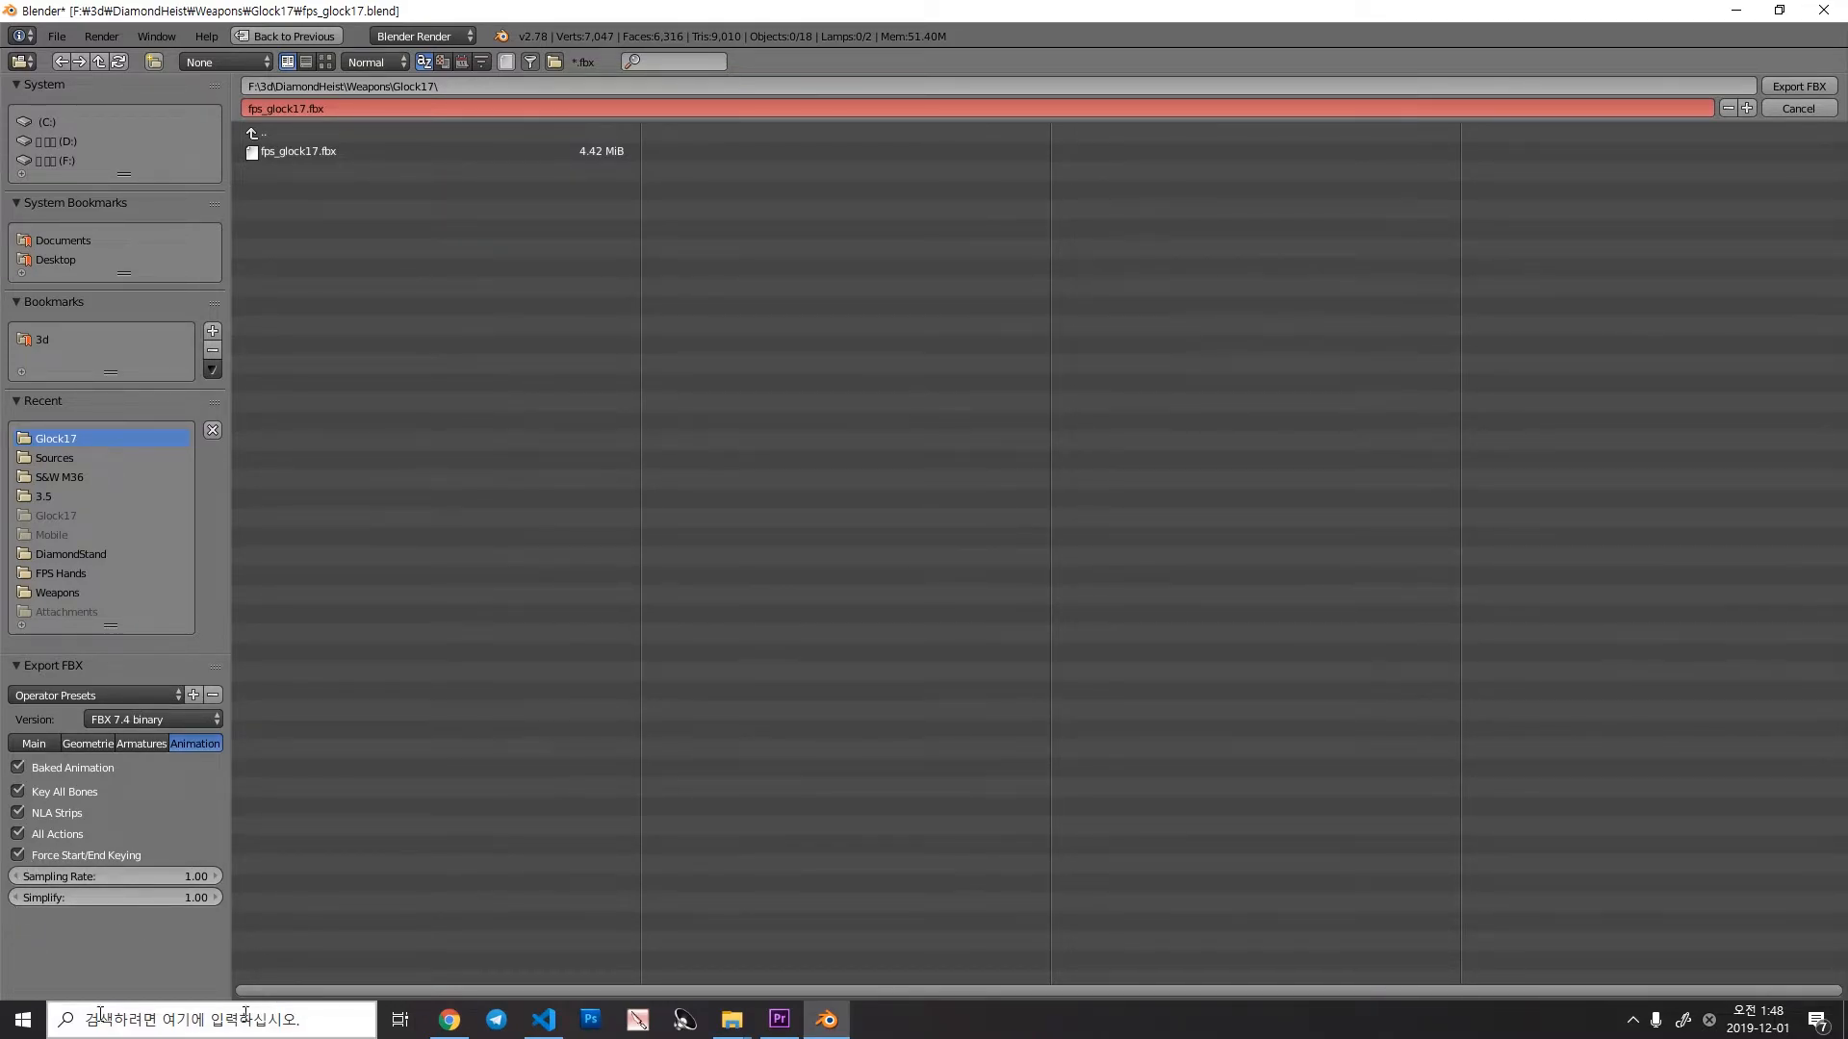
mouse_move(768, 652)
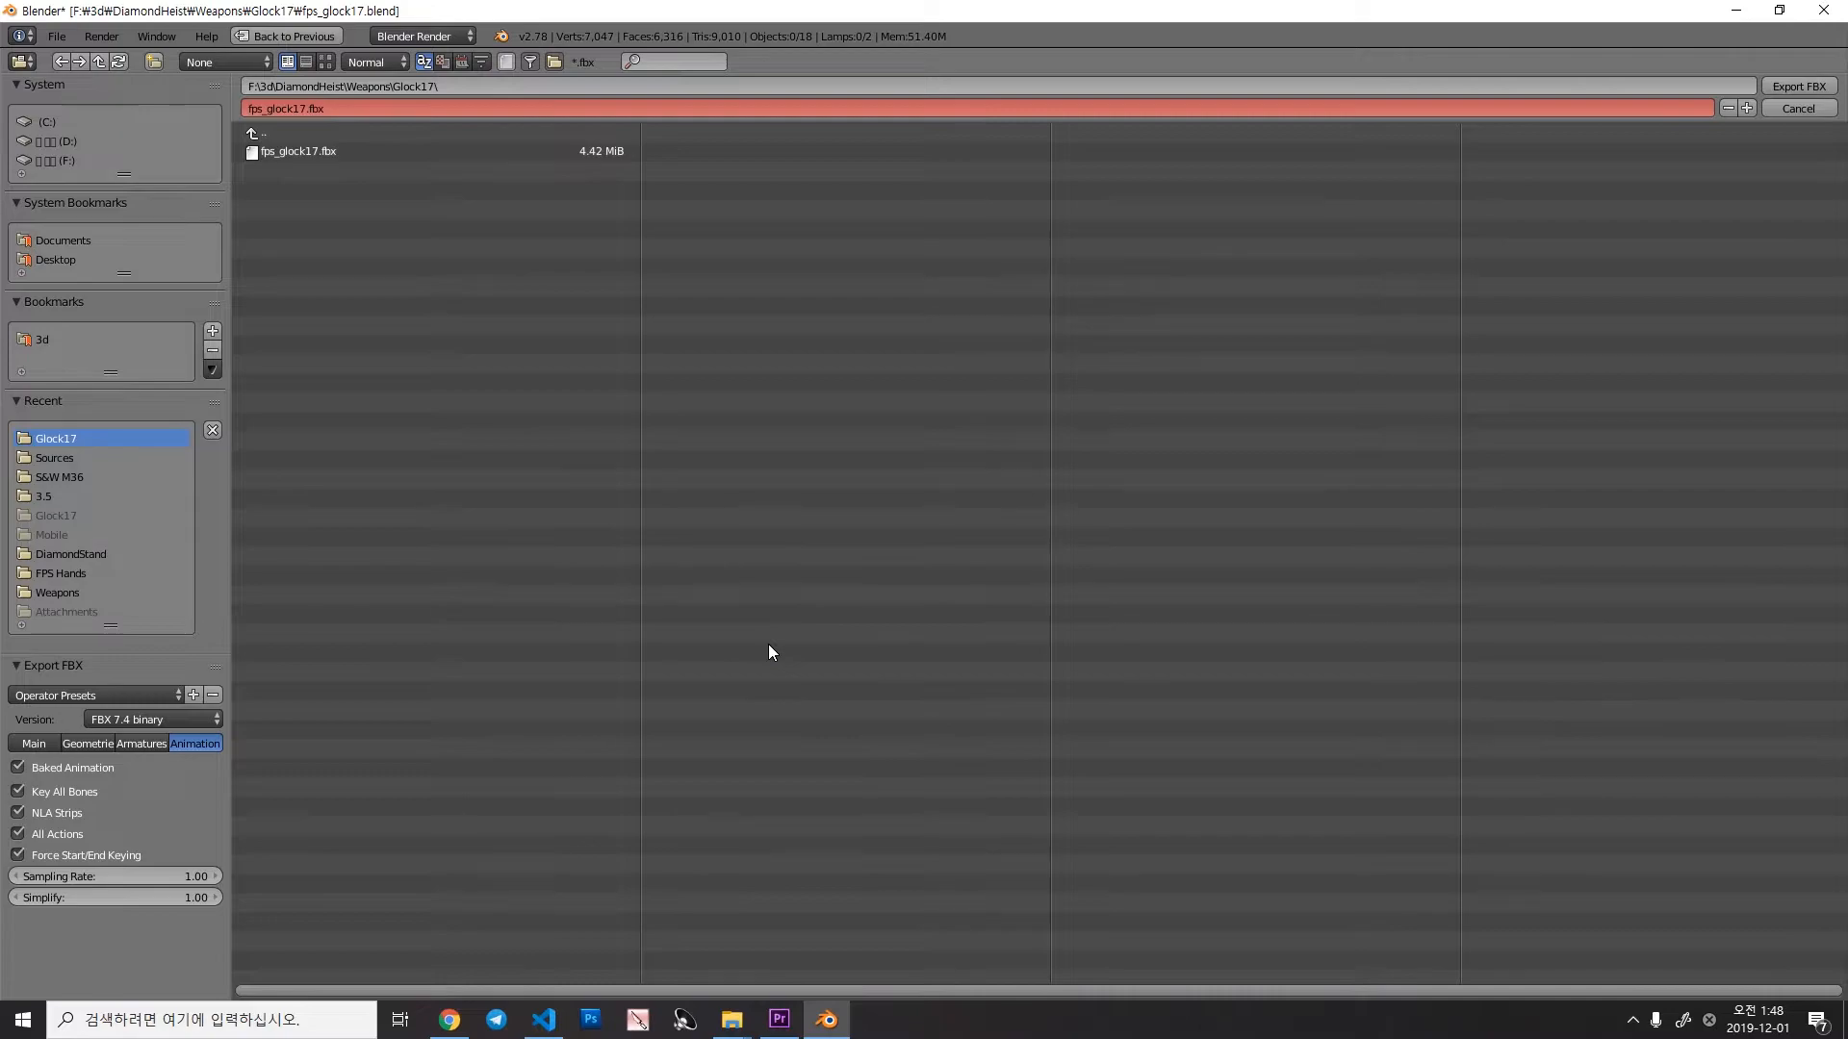
mouse_move(4, 837)
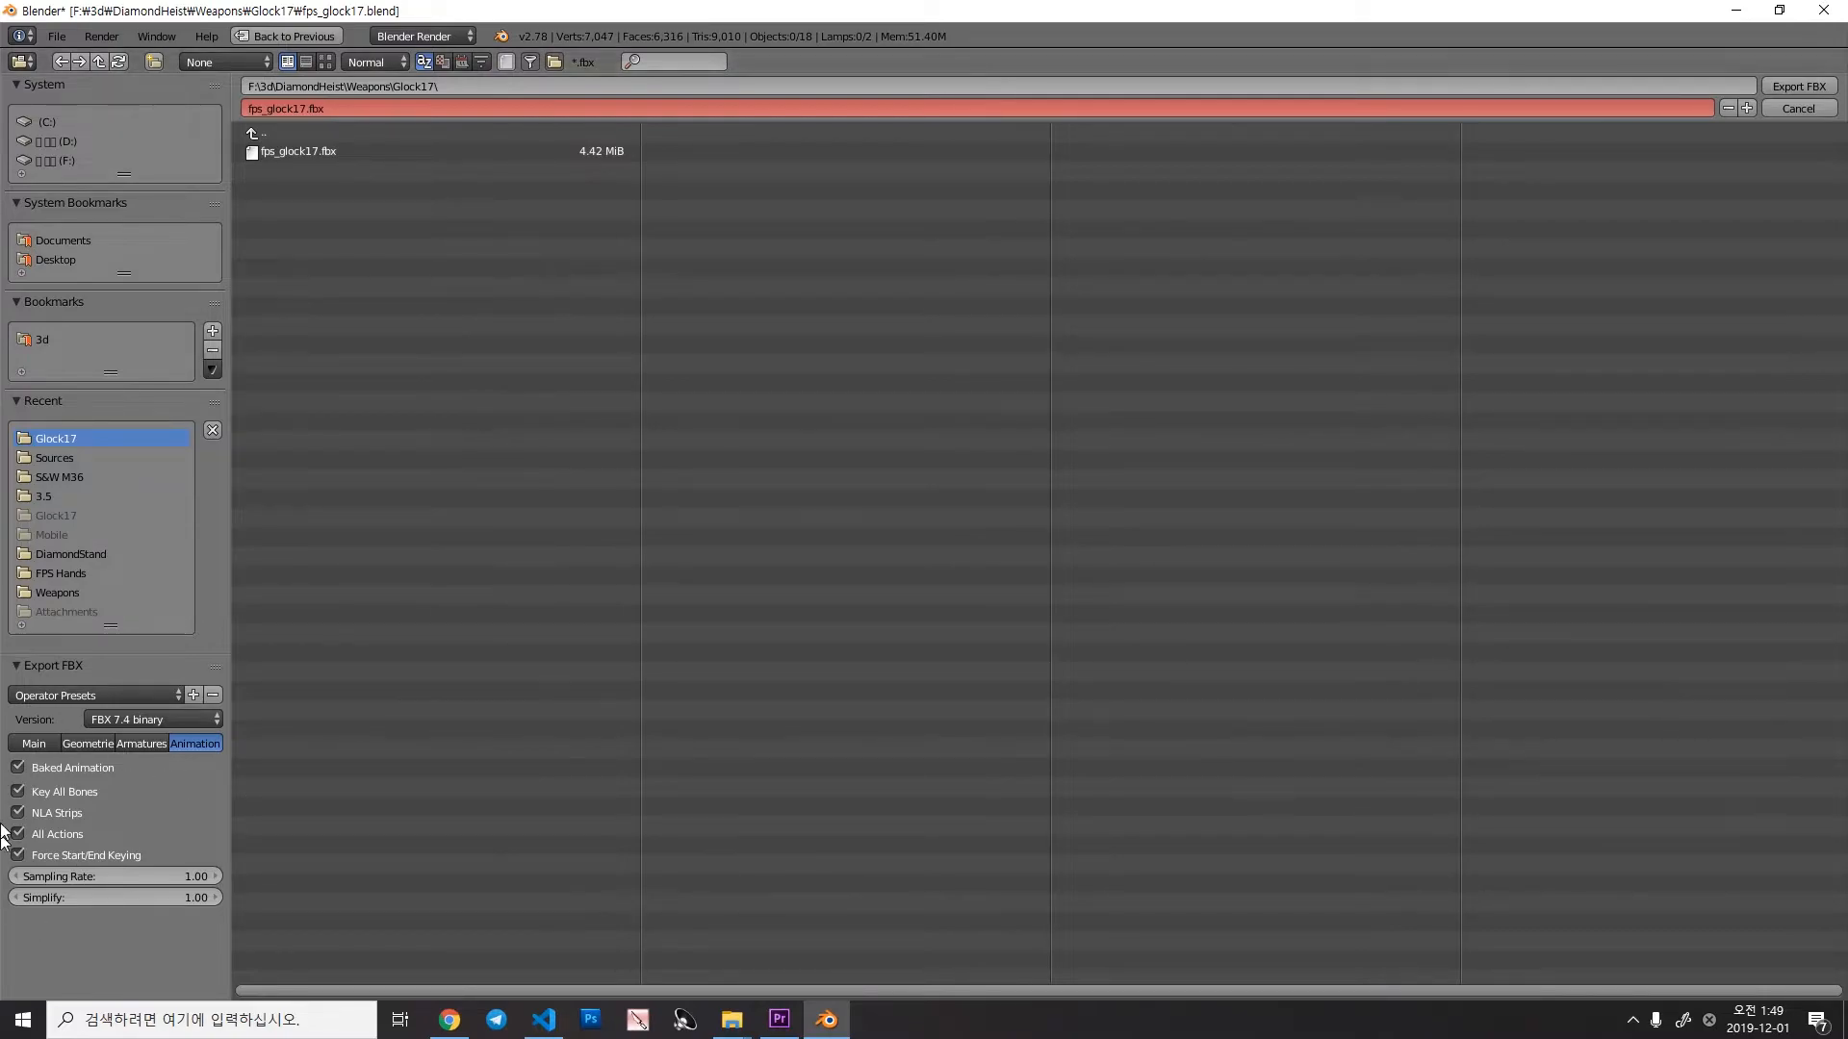
mouse_move(922, 684)
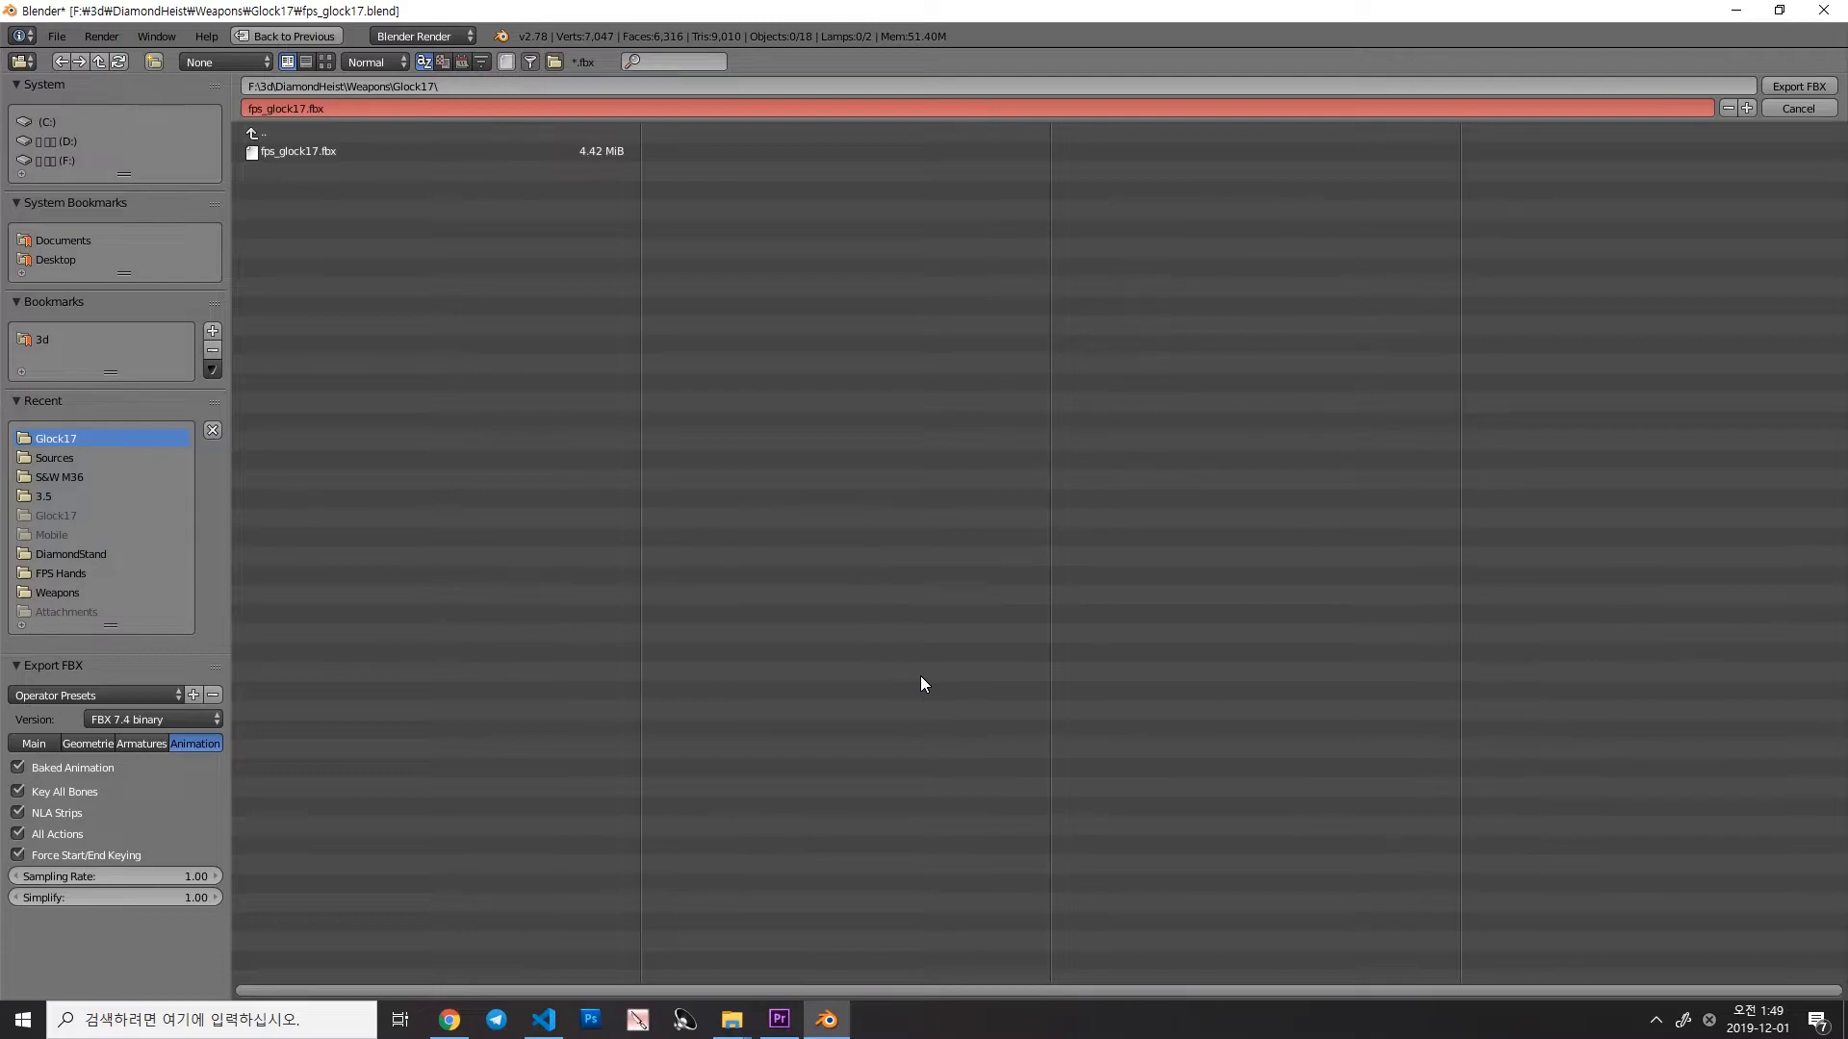
mouse_move(104, 905)
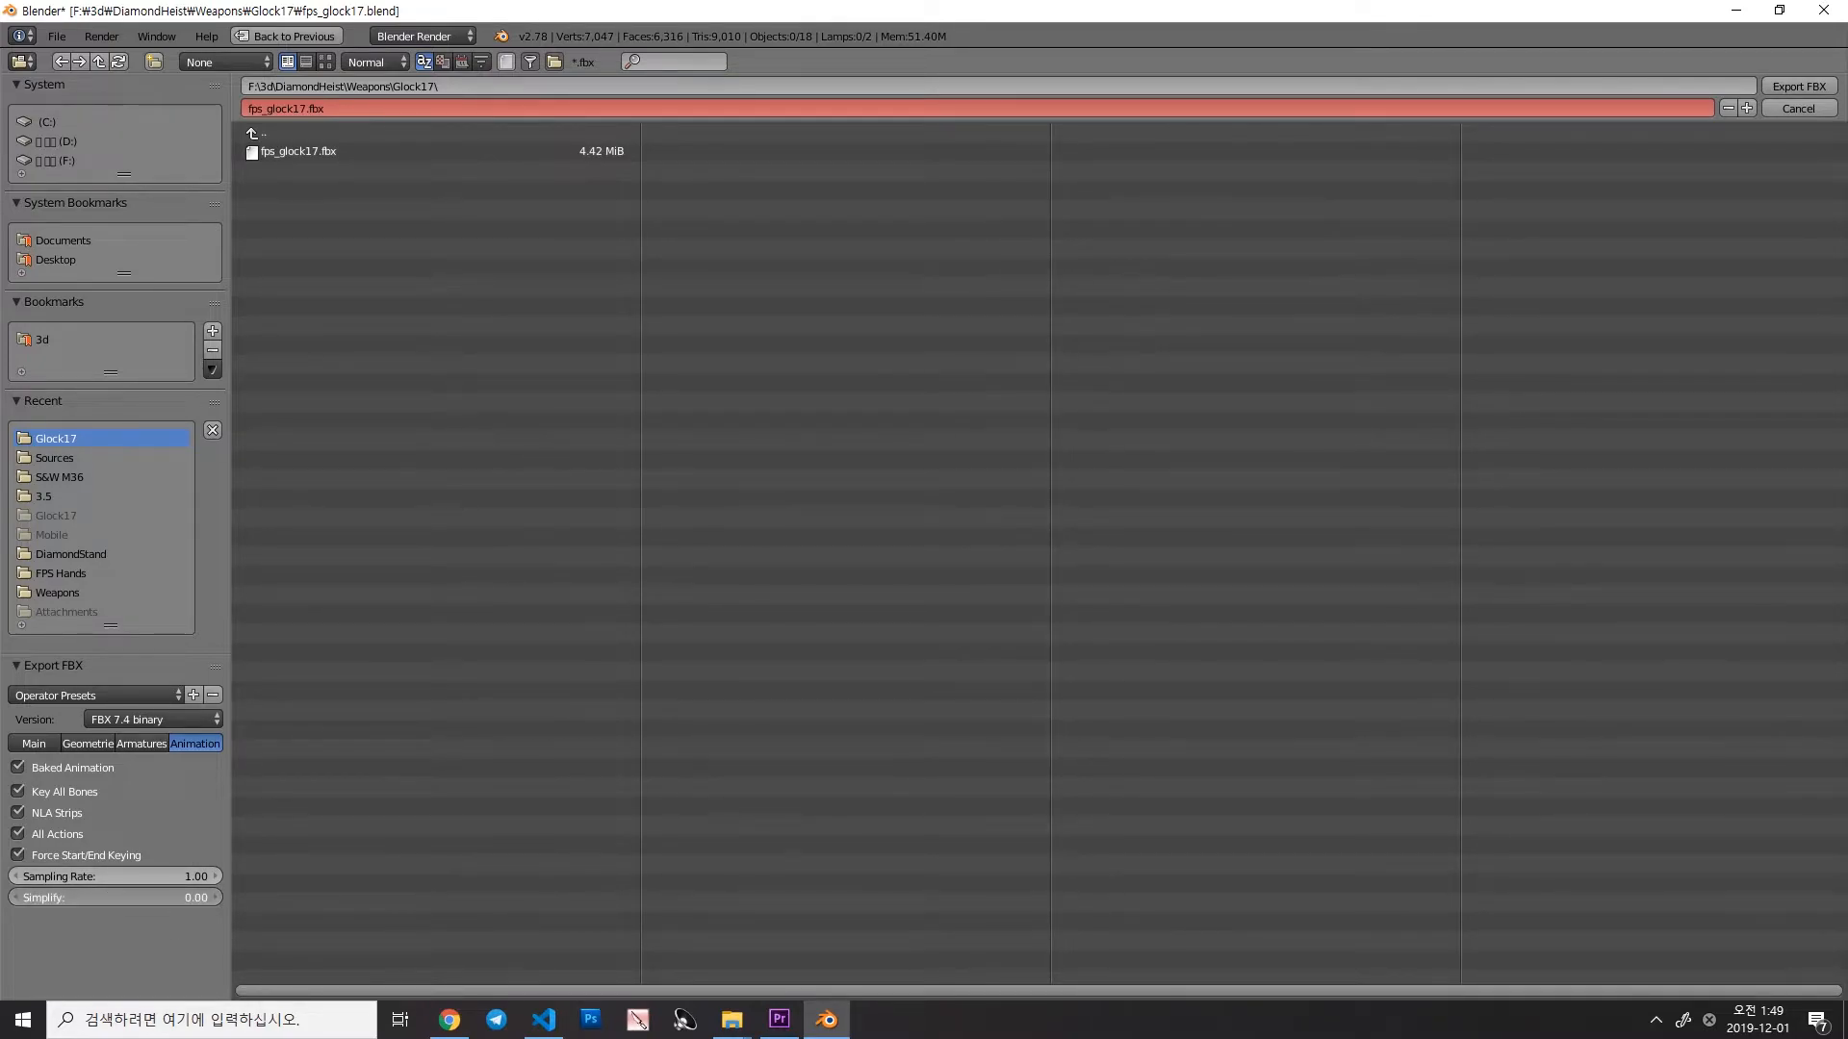
mouse_move(931, 828)
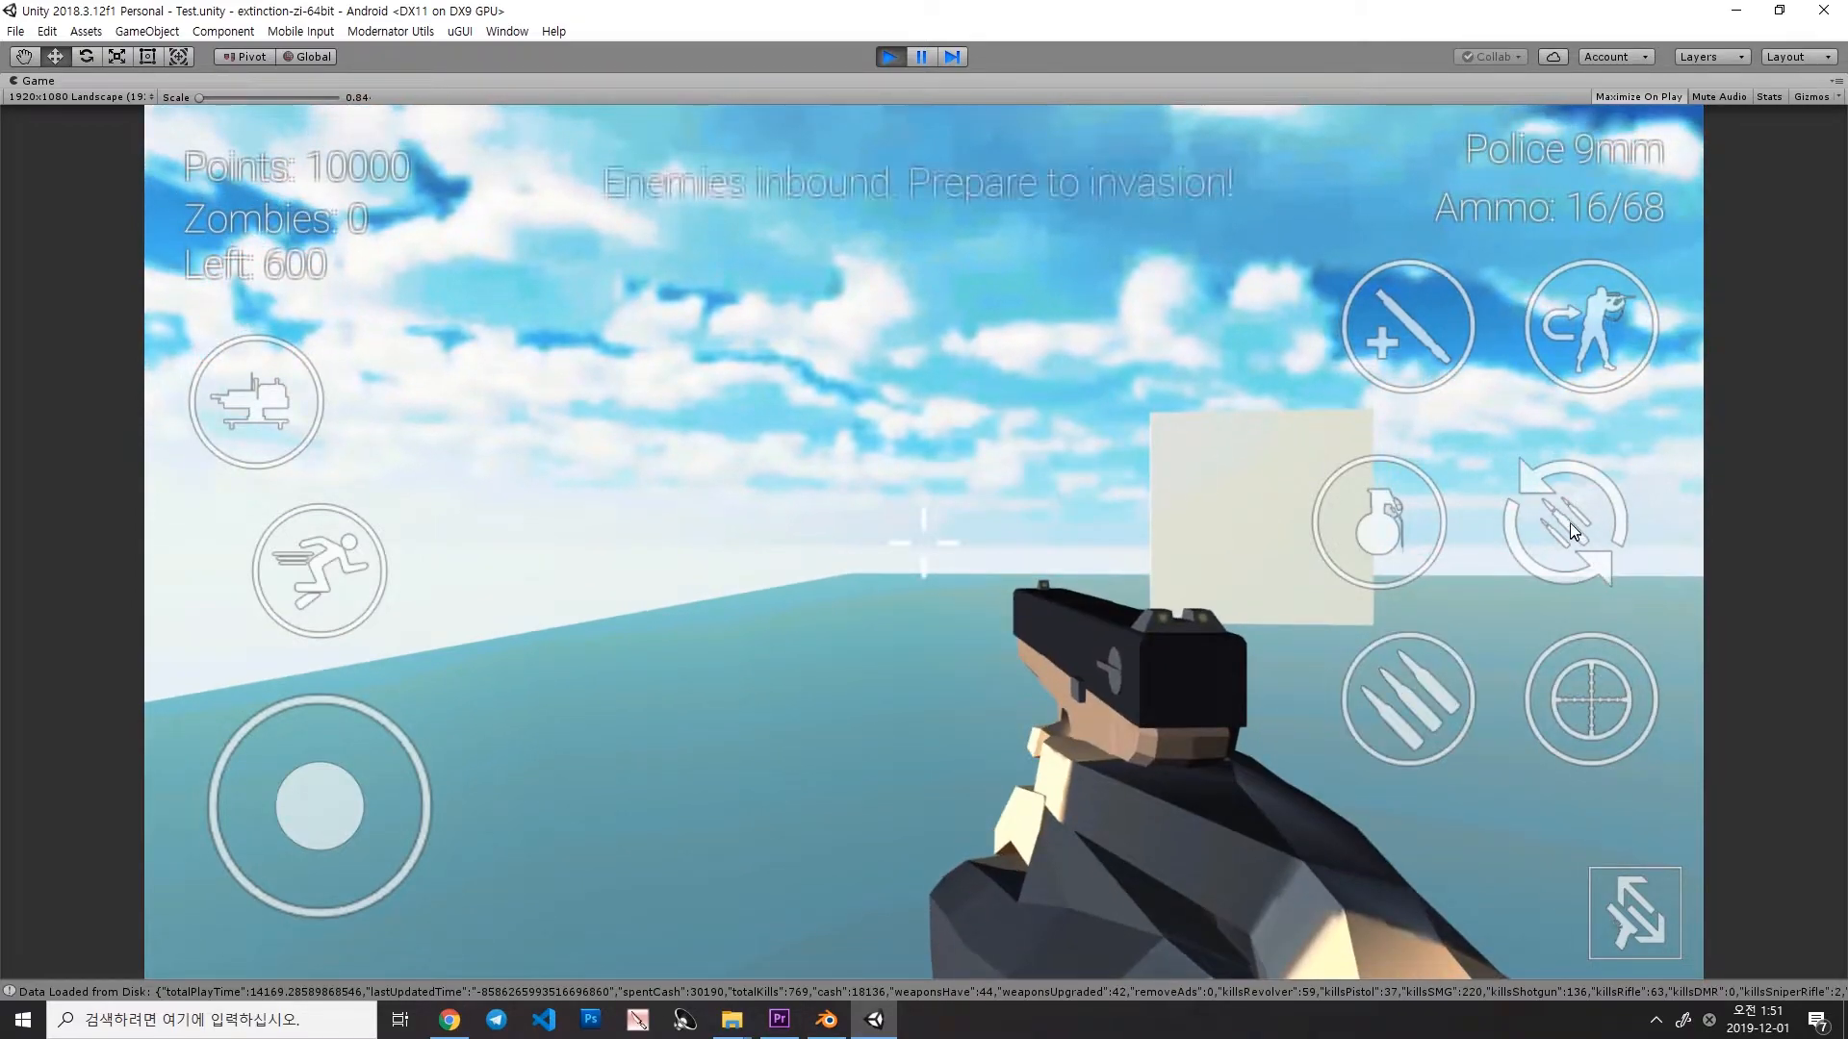
Step: Reload the pistol in Unity's running game to watch the hand separate from the gun
left_click(1565, 522)
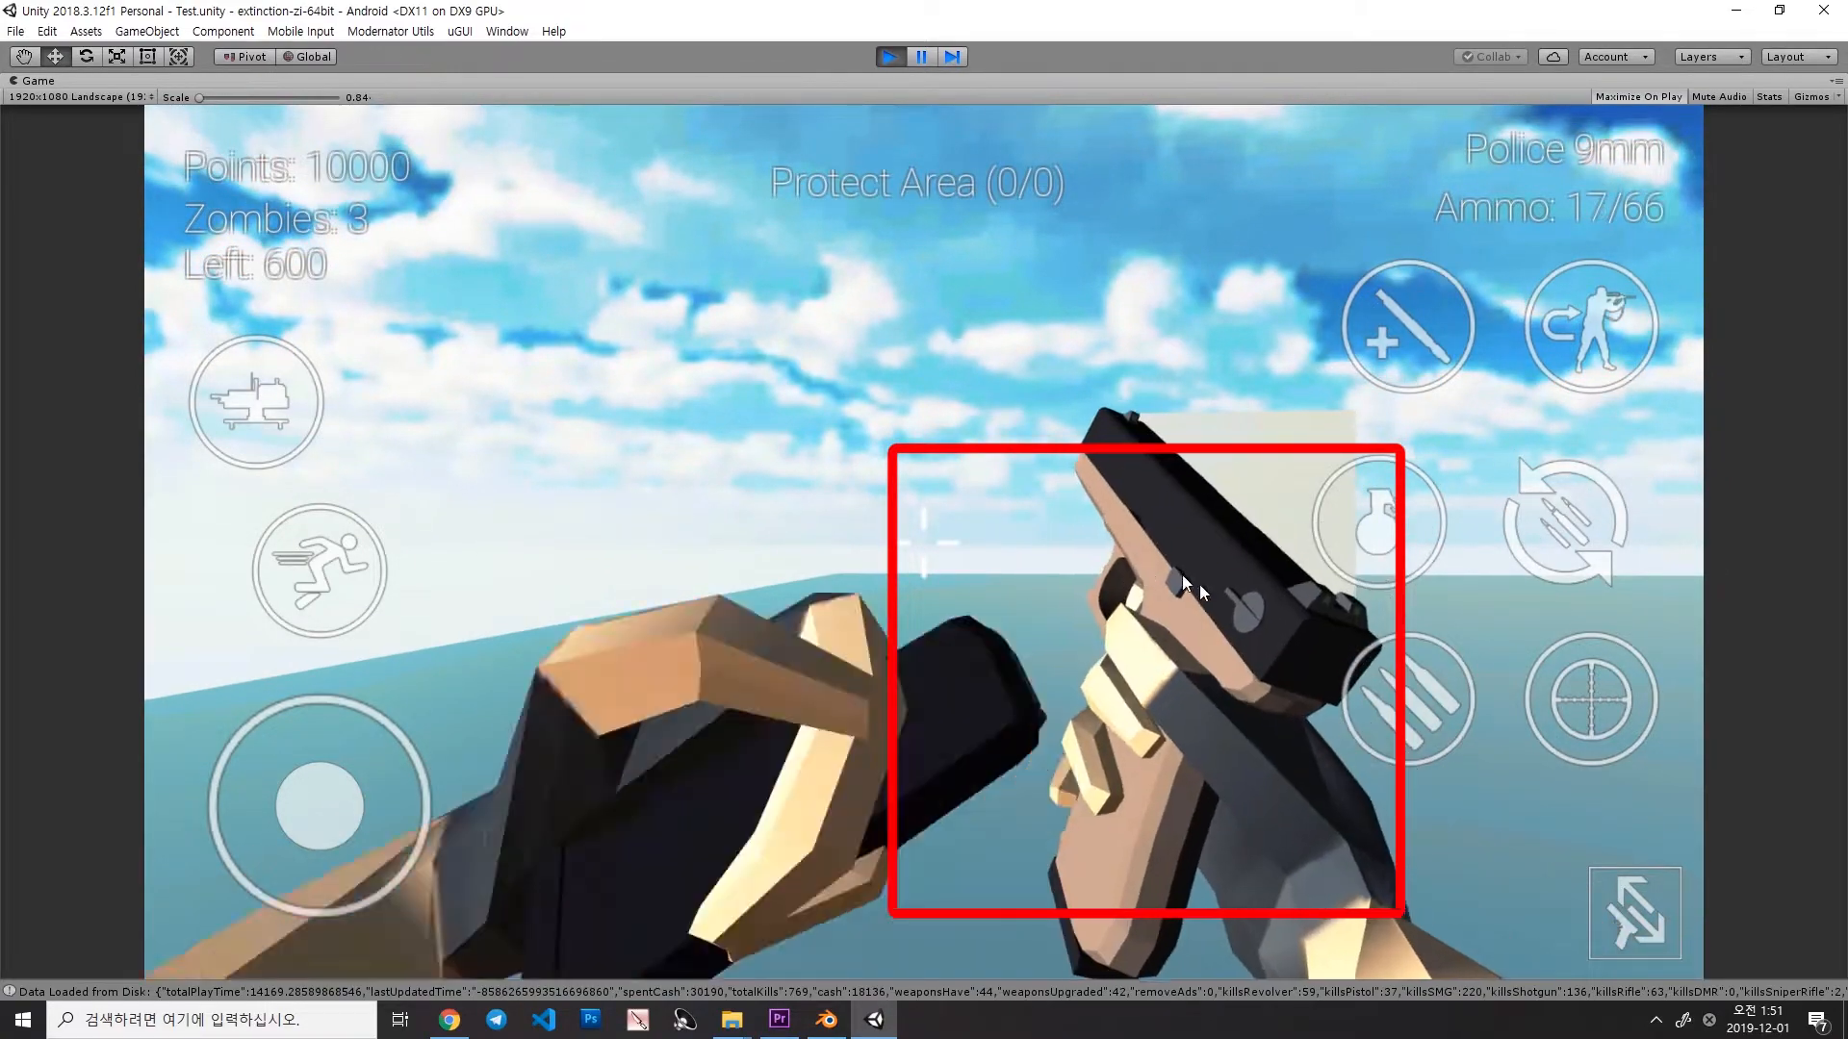
left_click(1188, 589)
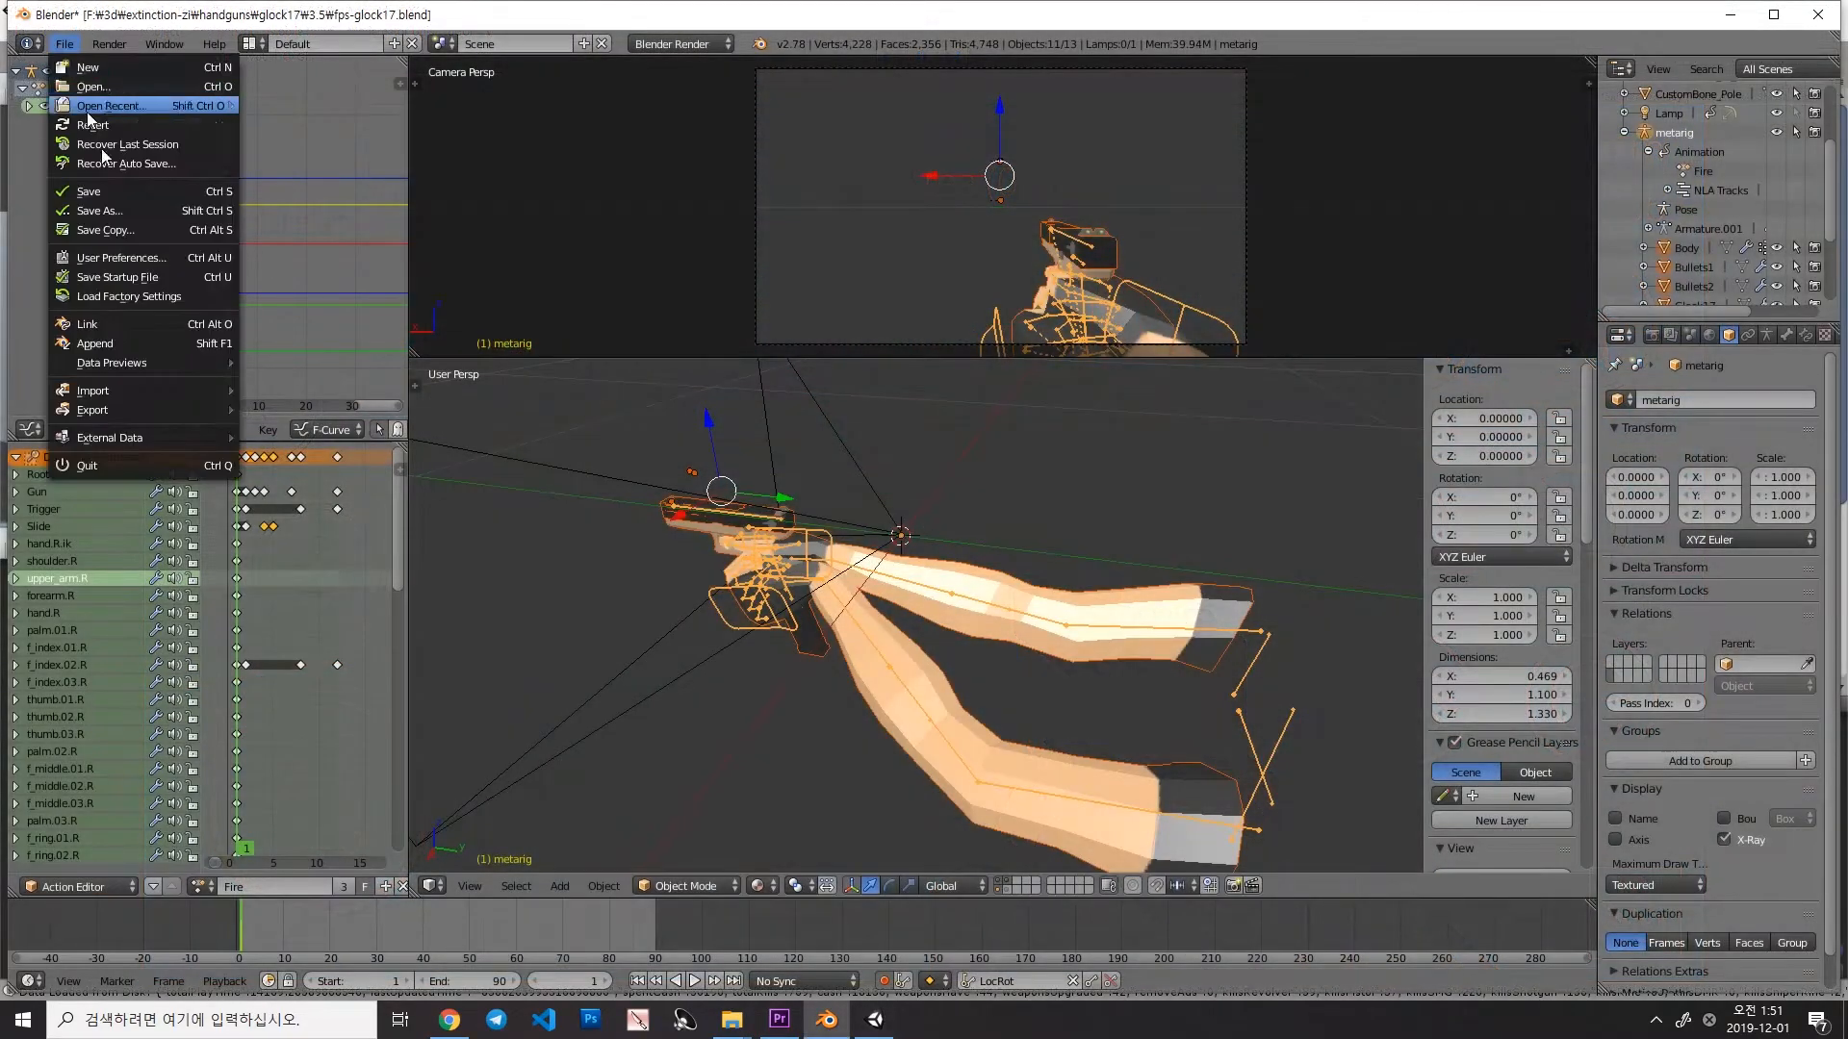
Step: Reopen fps_glock17.blend from the recent files list
left_click(92, 408)
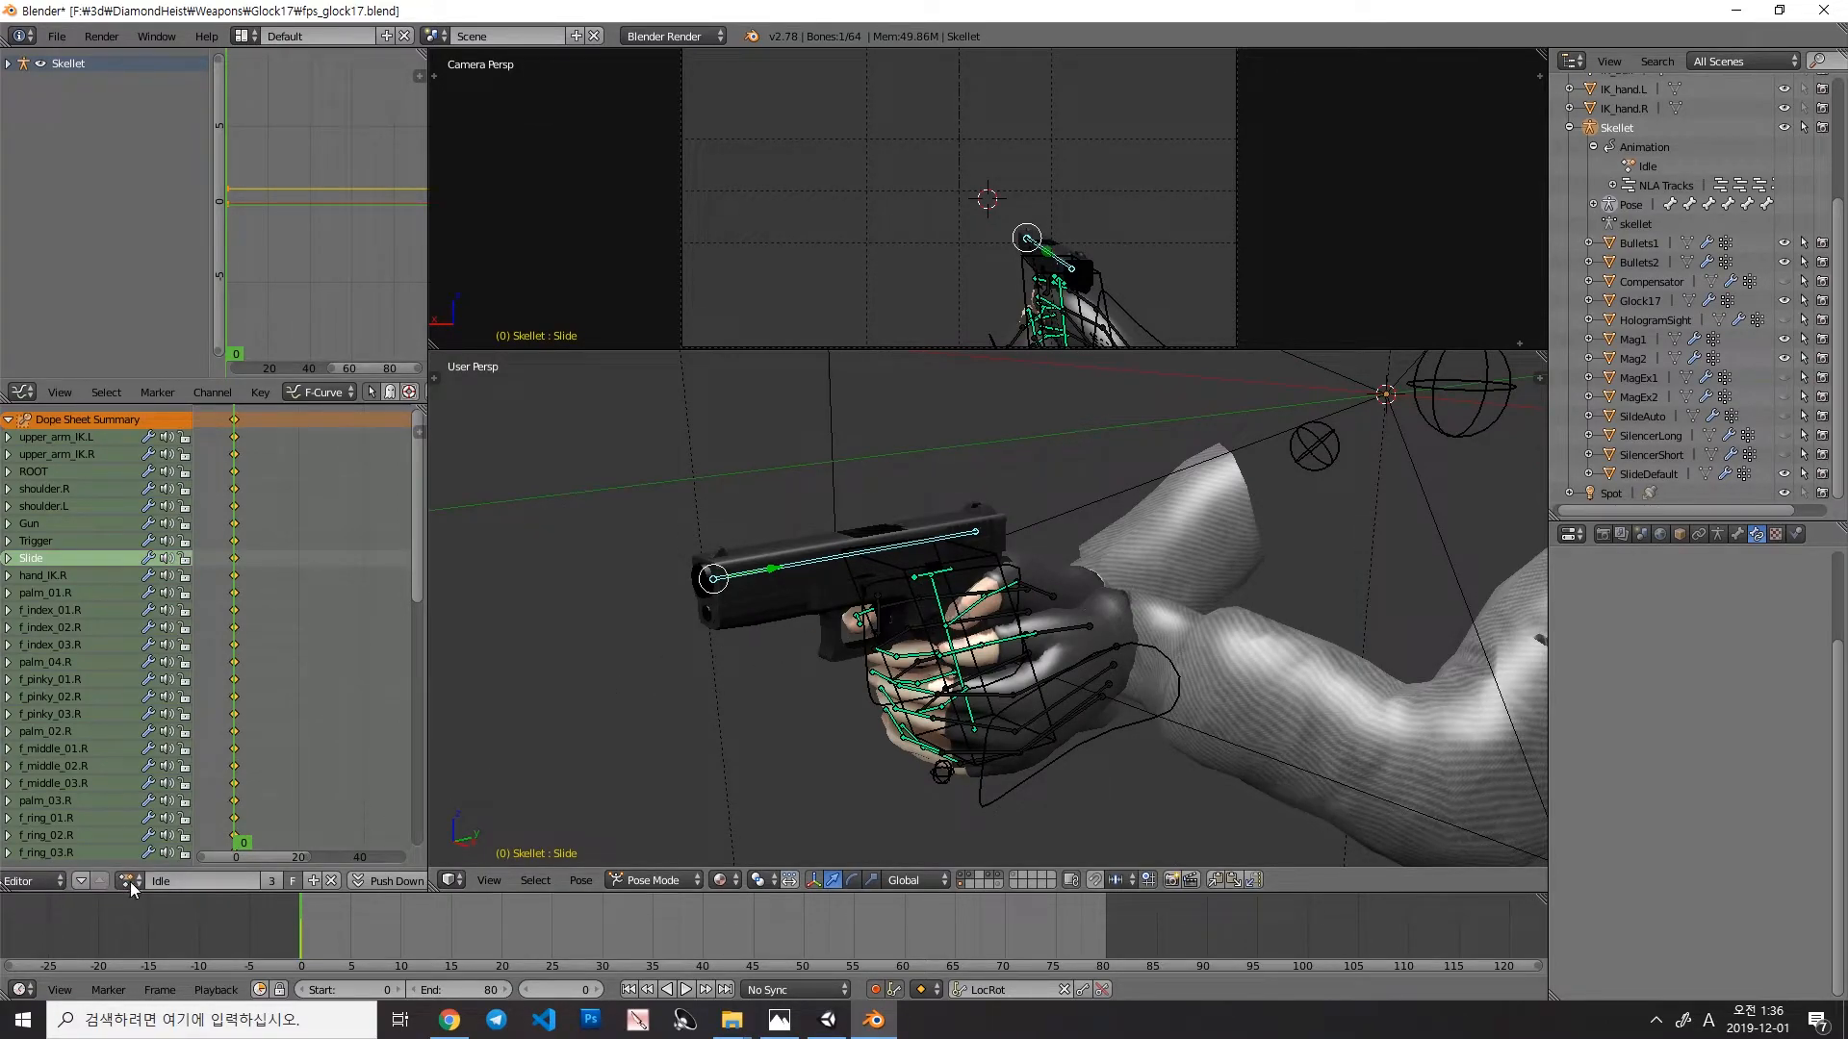
Step: Browse the keying set choices down to the visual transform options
left_click(990, 989)
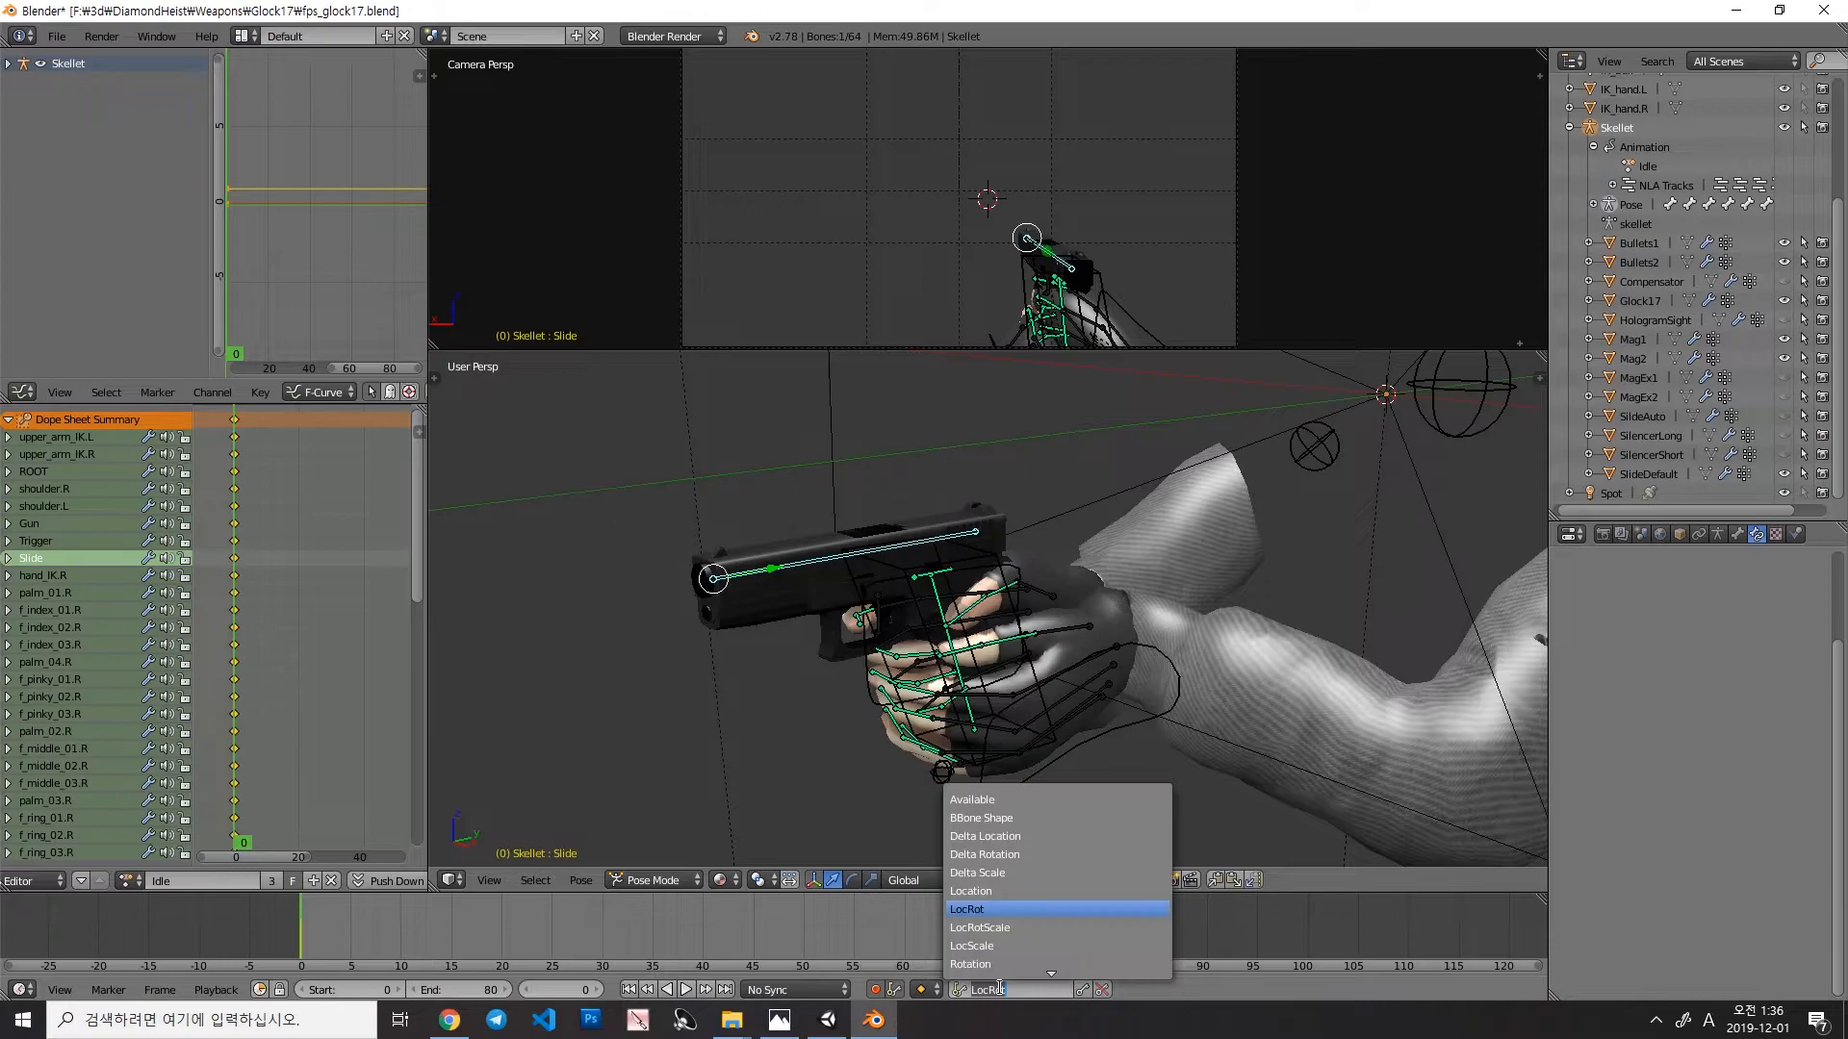
scroll("down", 3)
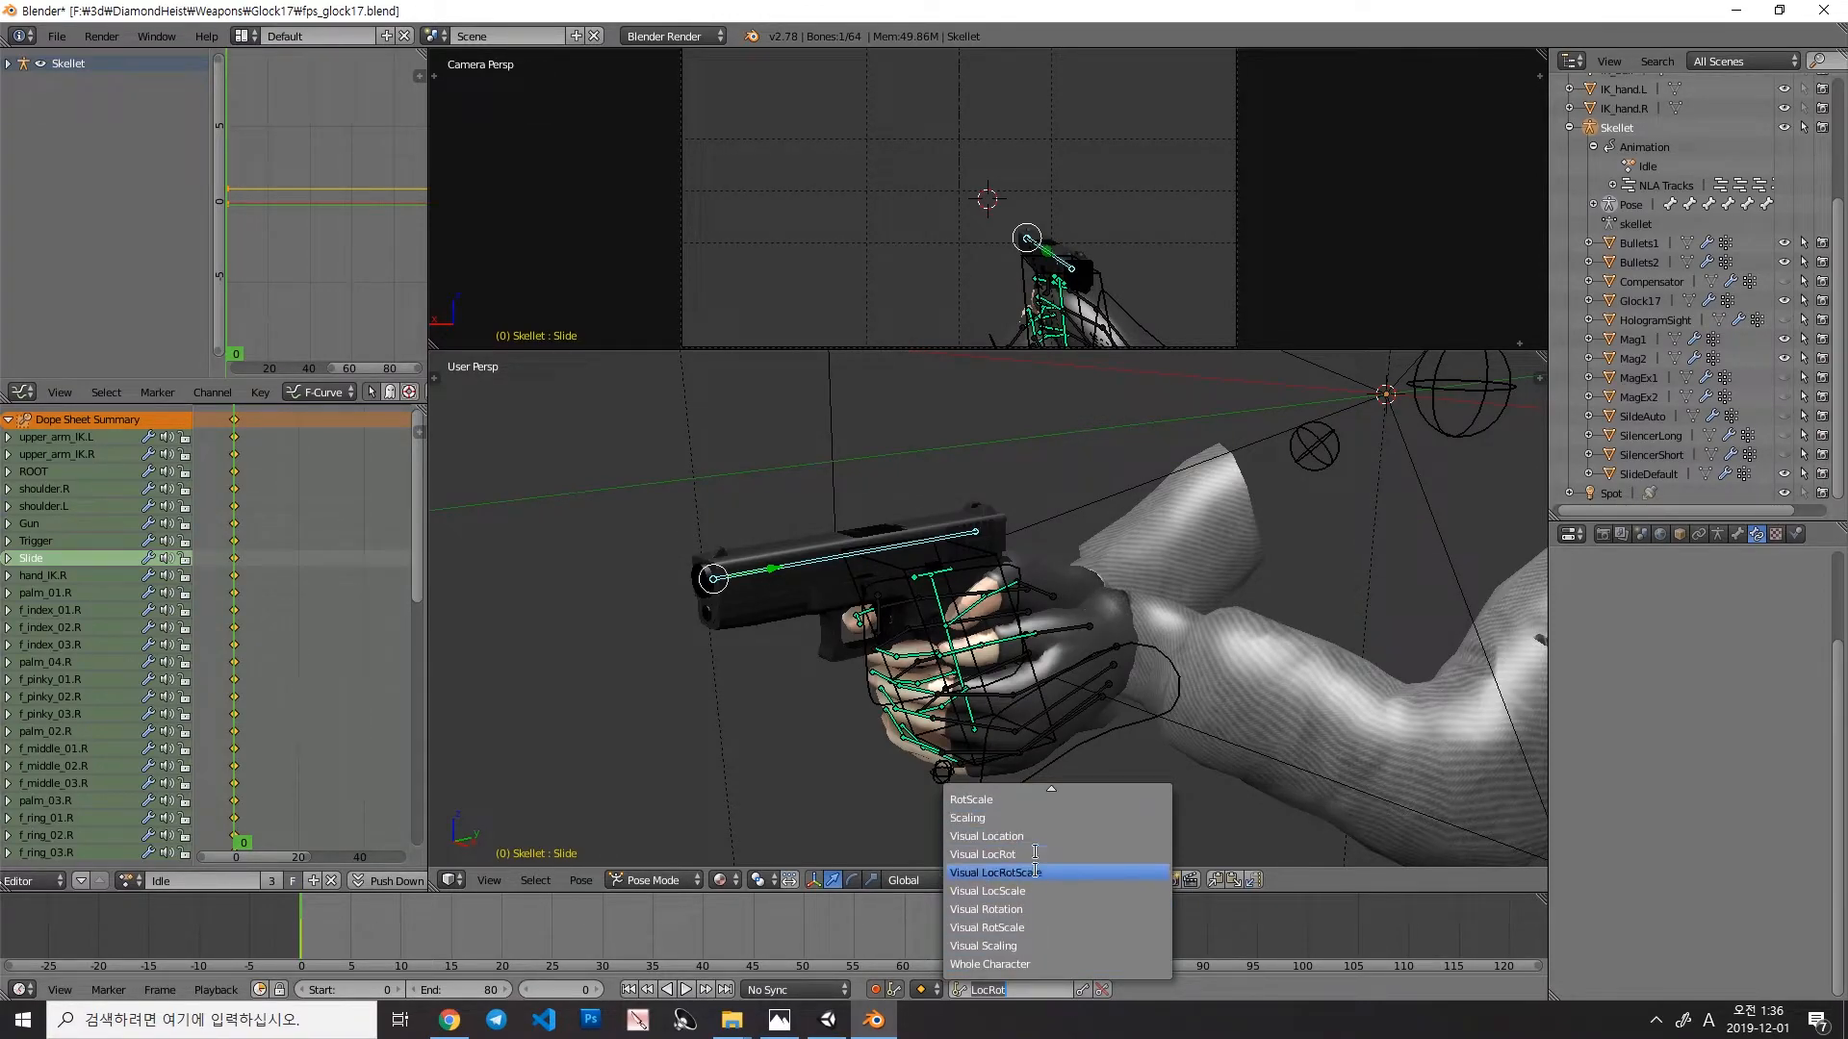
mouse_move(982, 854)
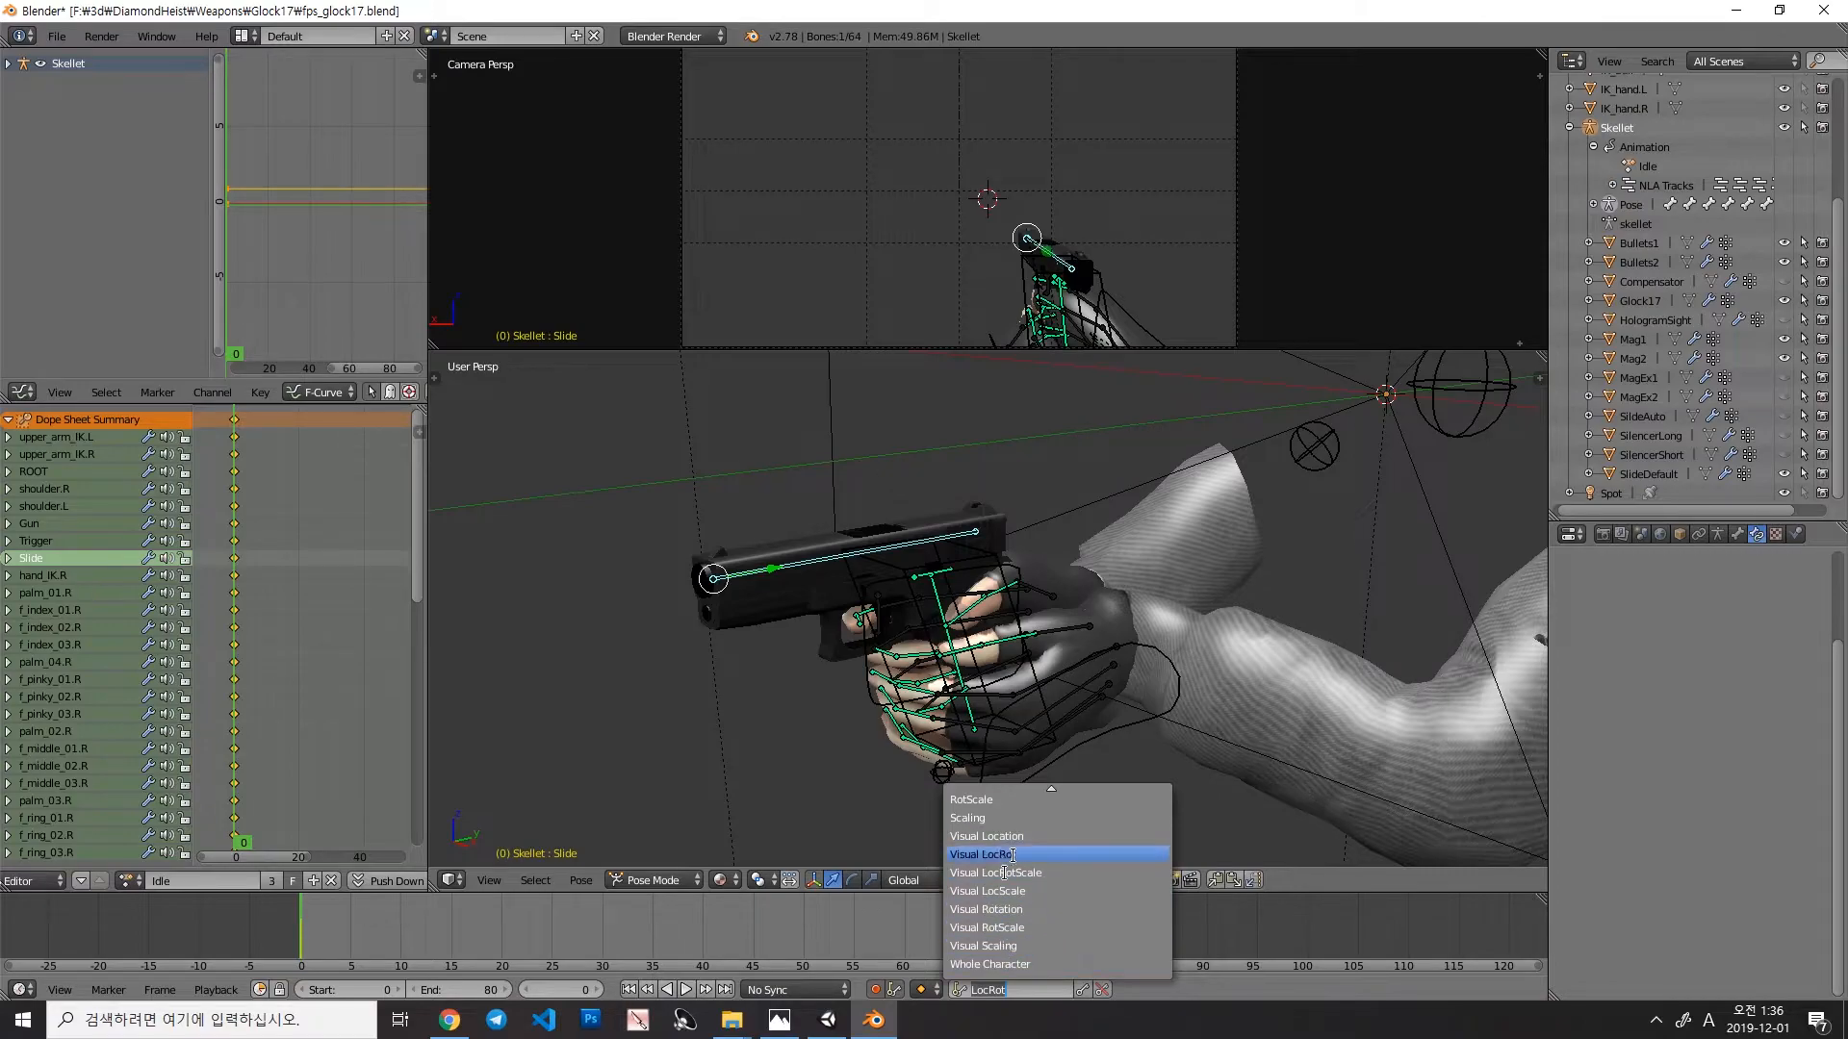
mouse_move(1022, 928)
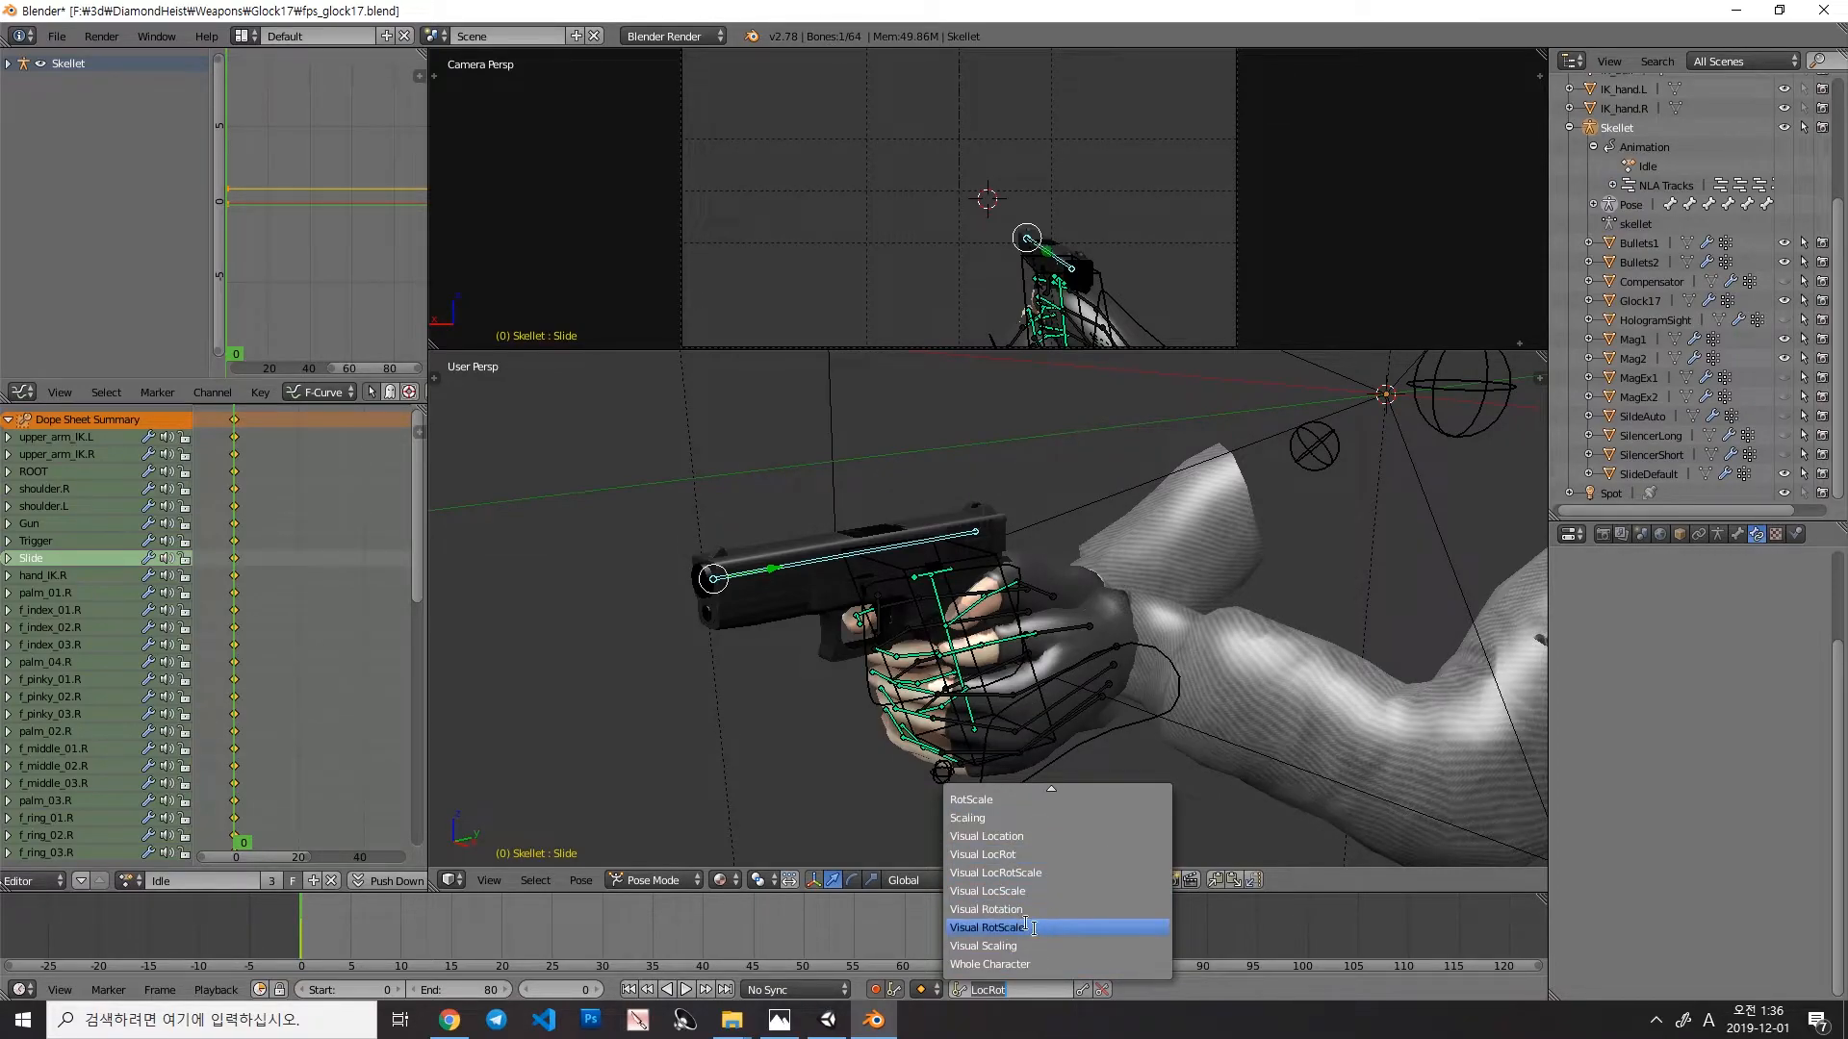
mouse_move(1055, 835)
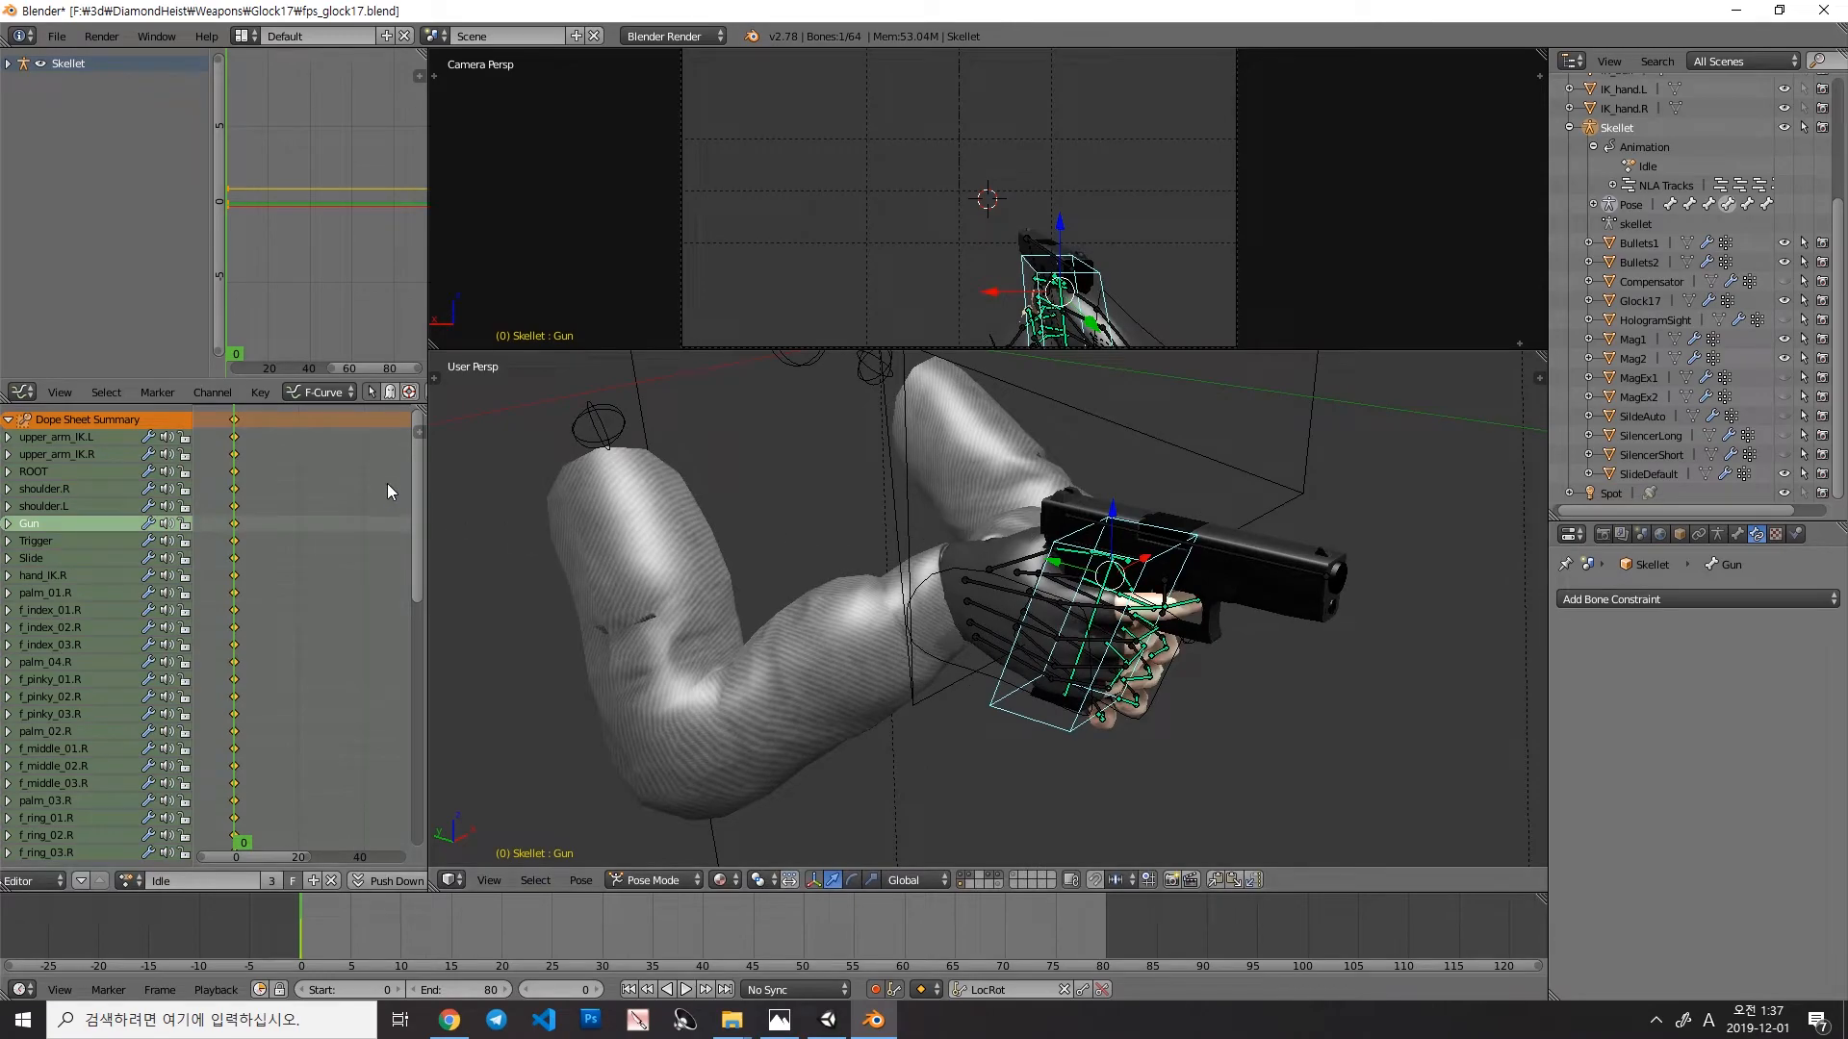
mouse_move(1209, 701)
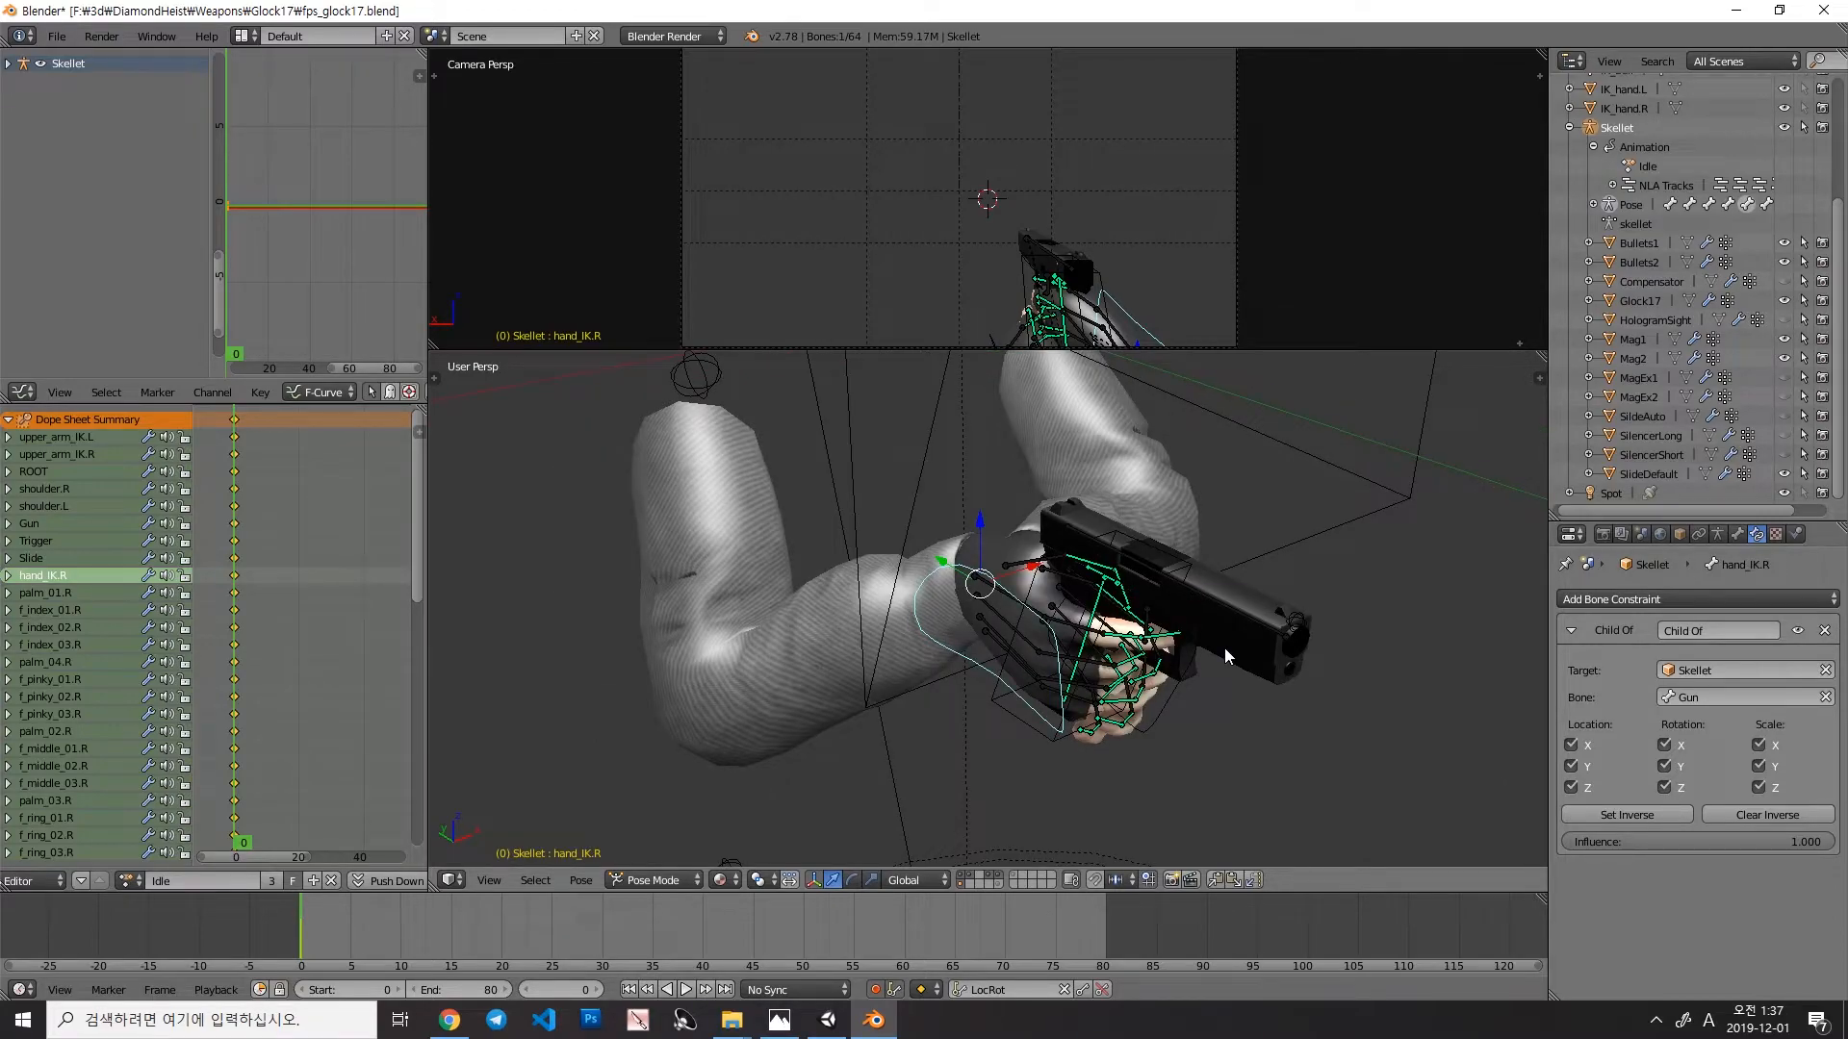
mouse_move(1226, 651)
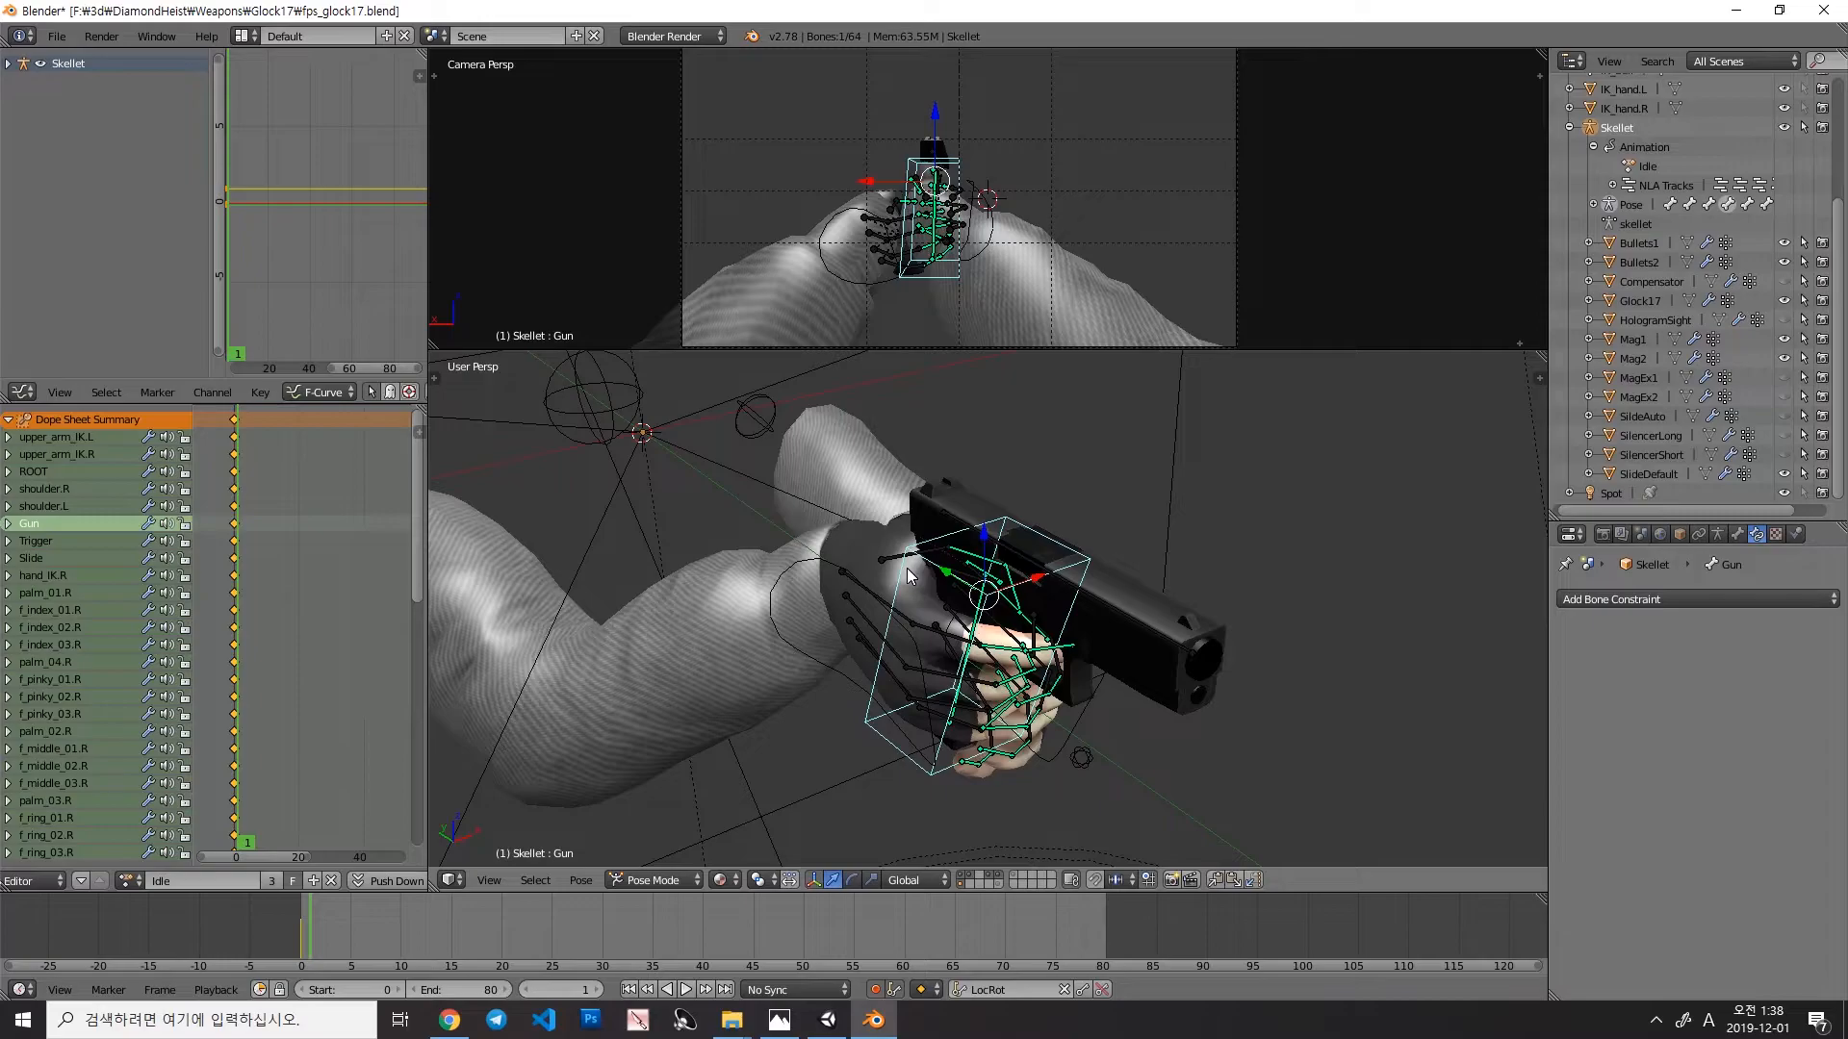
mouse_move(1121, 497)
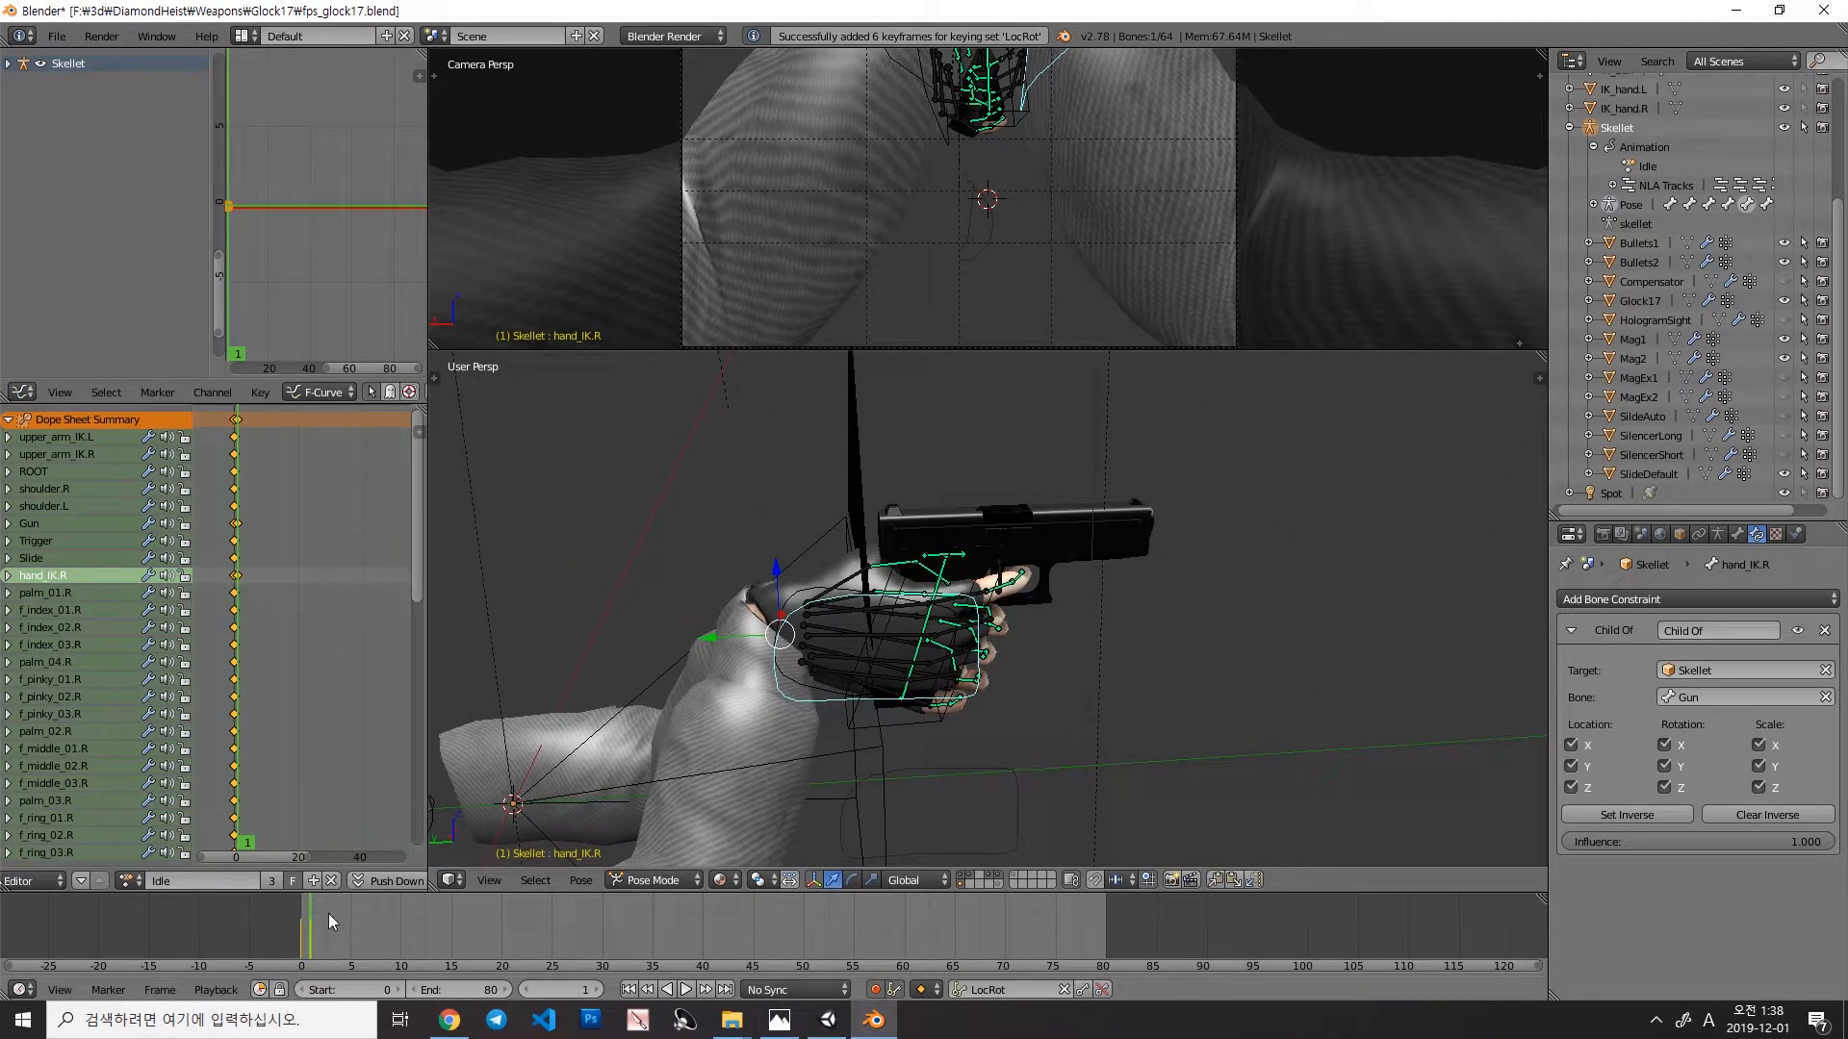
Step: Scrub the timeline through frames 2, 0 and 1 to check the new hand_IK.R keyframes
left_click(29, 524)
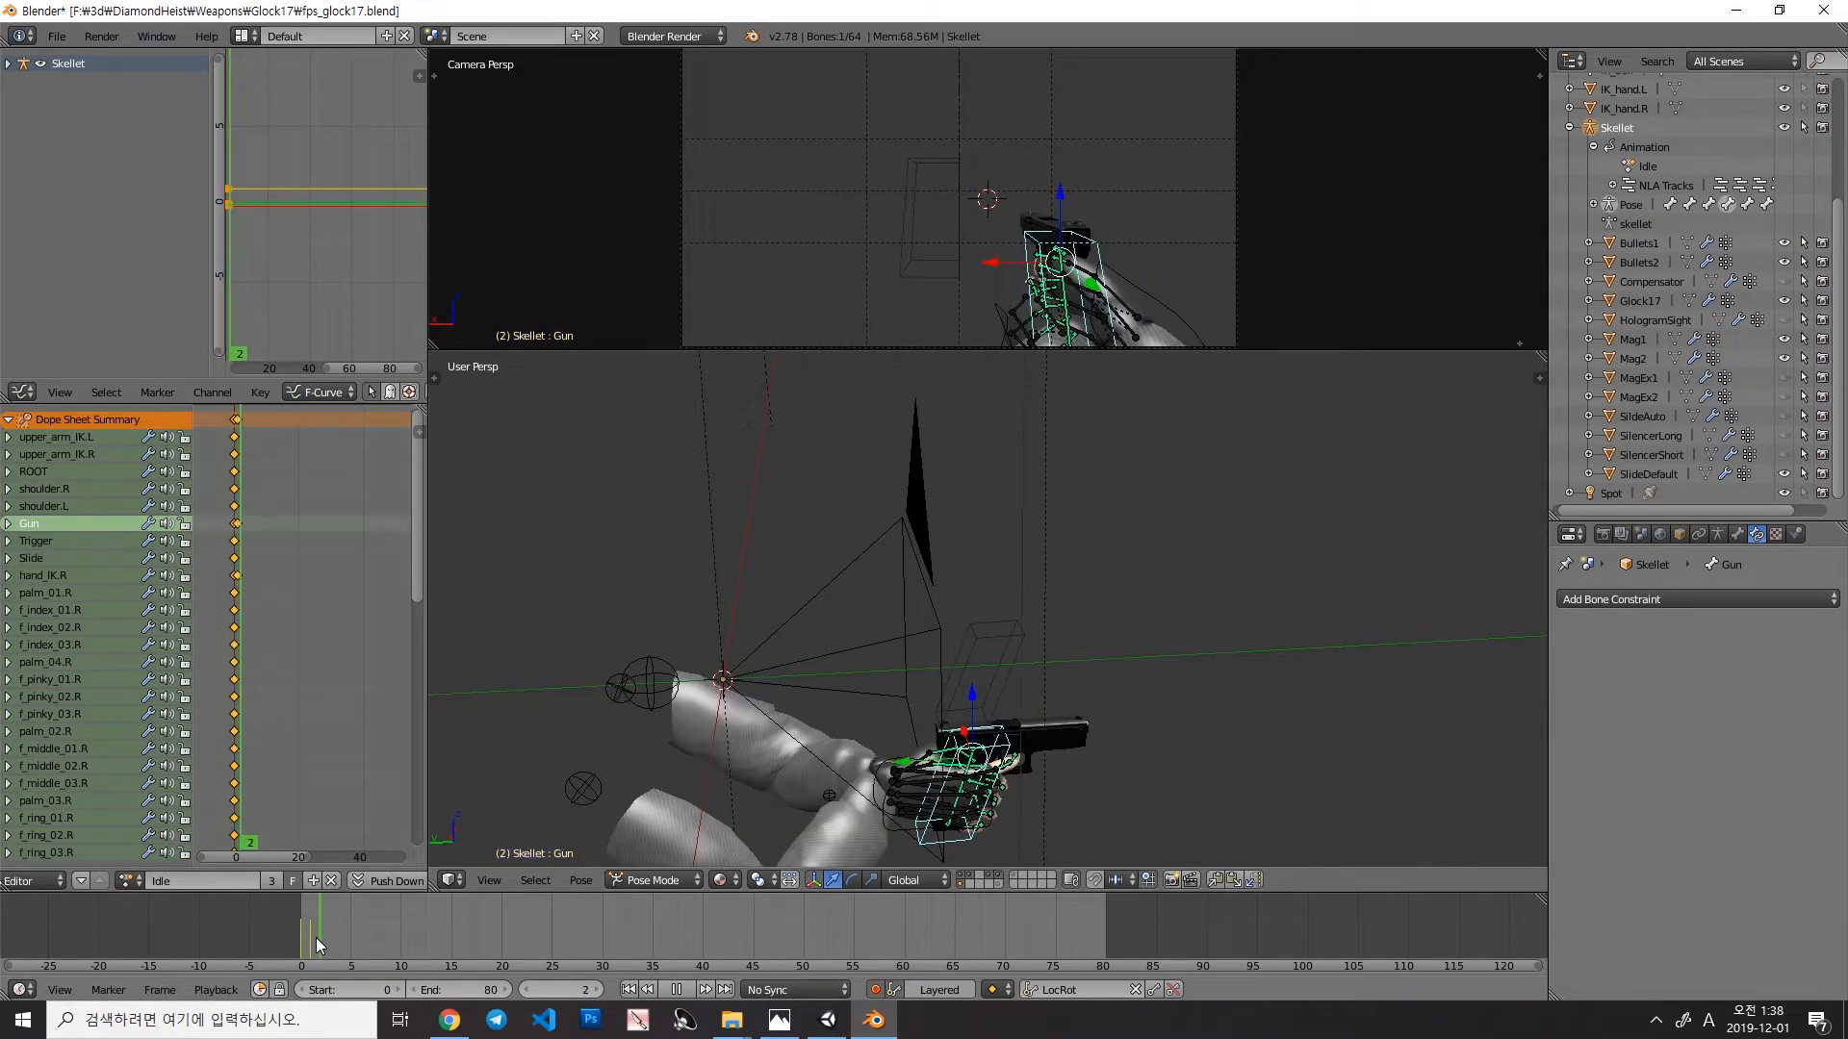
left_click(301, 931)
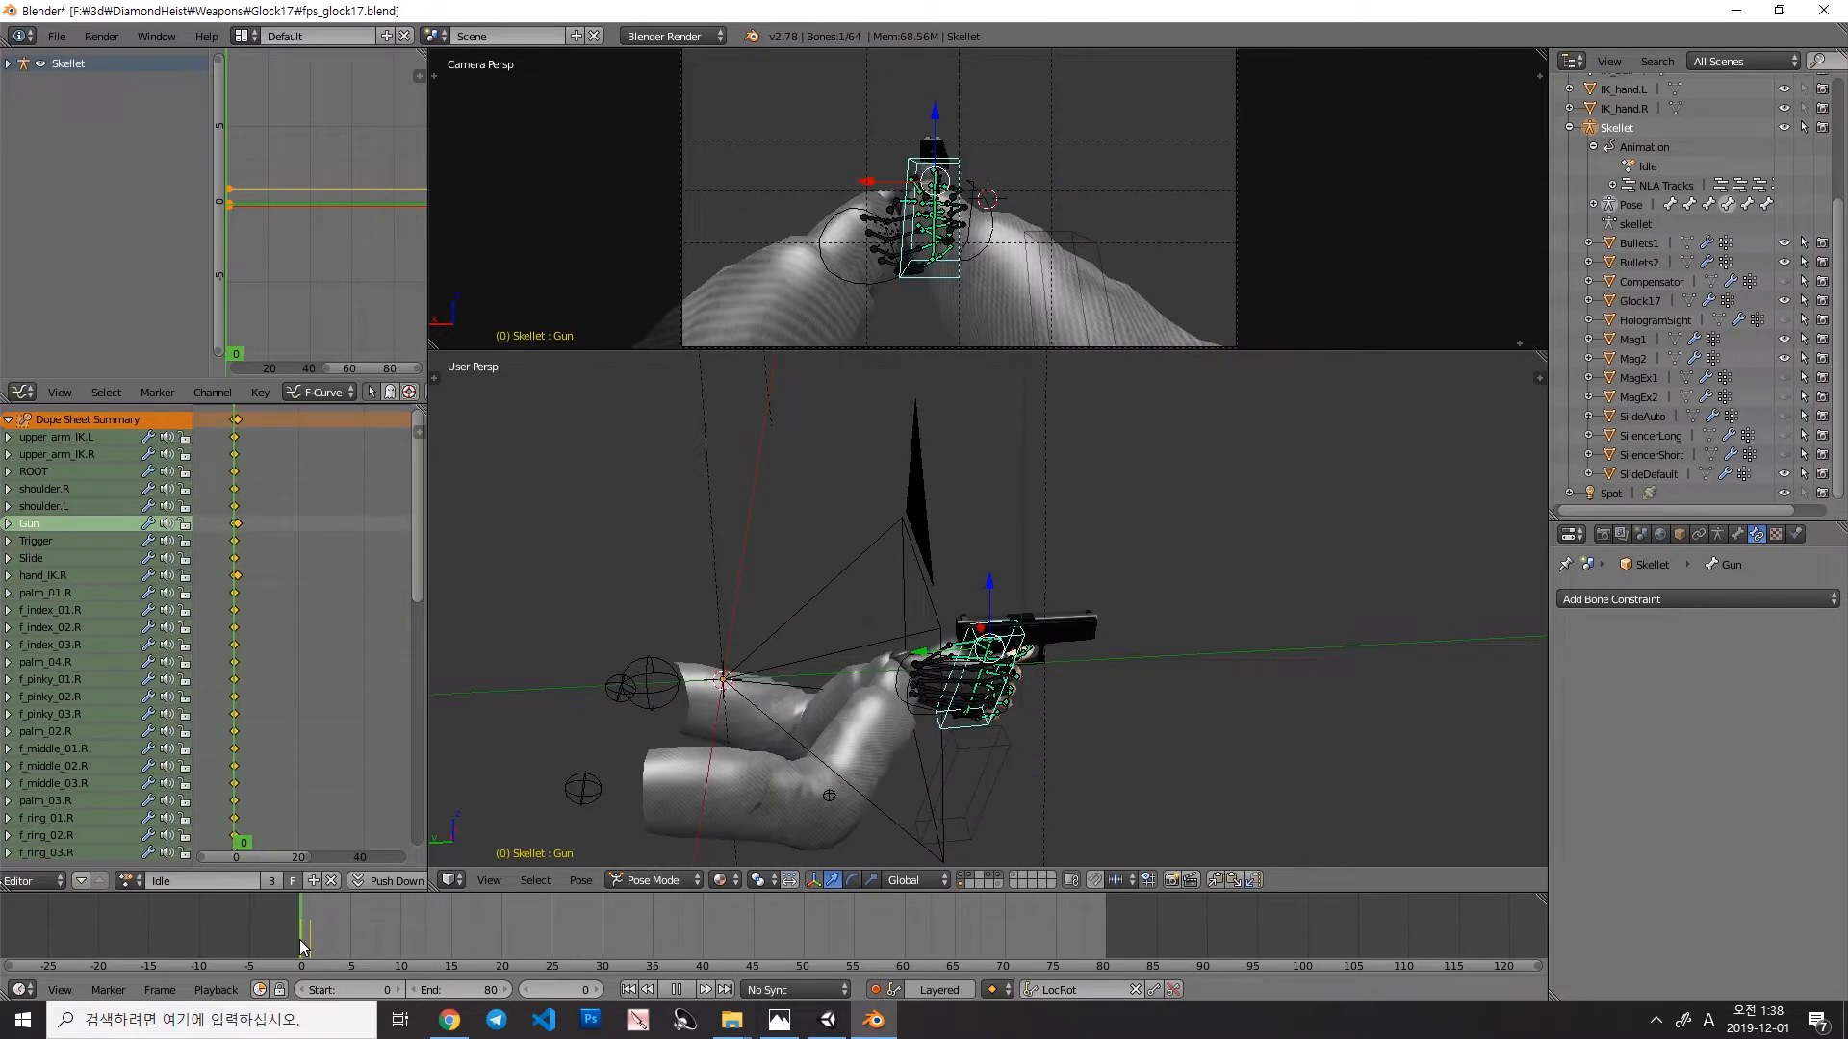
left_click(308, 930)
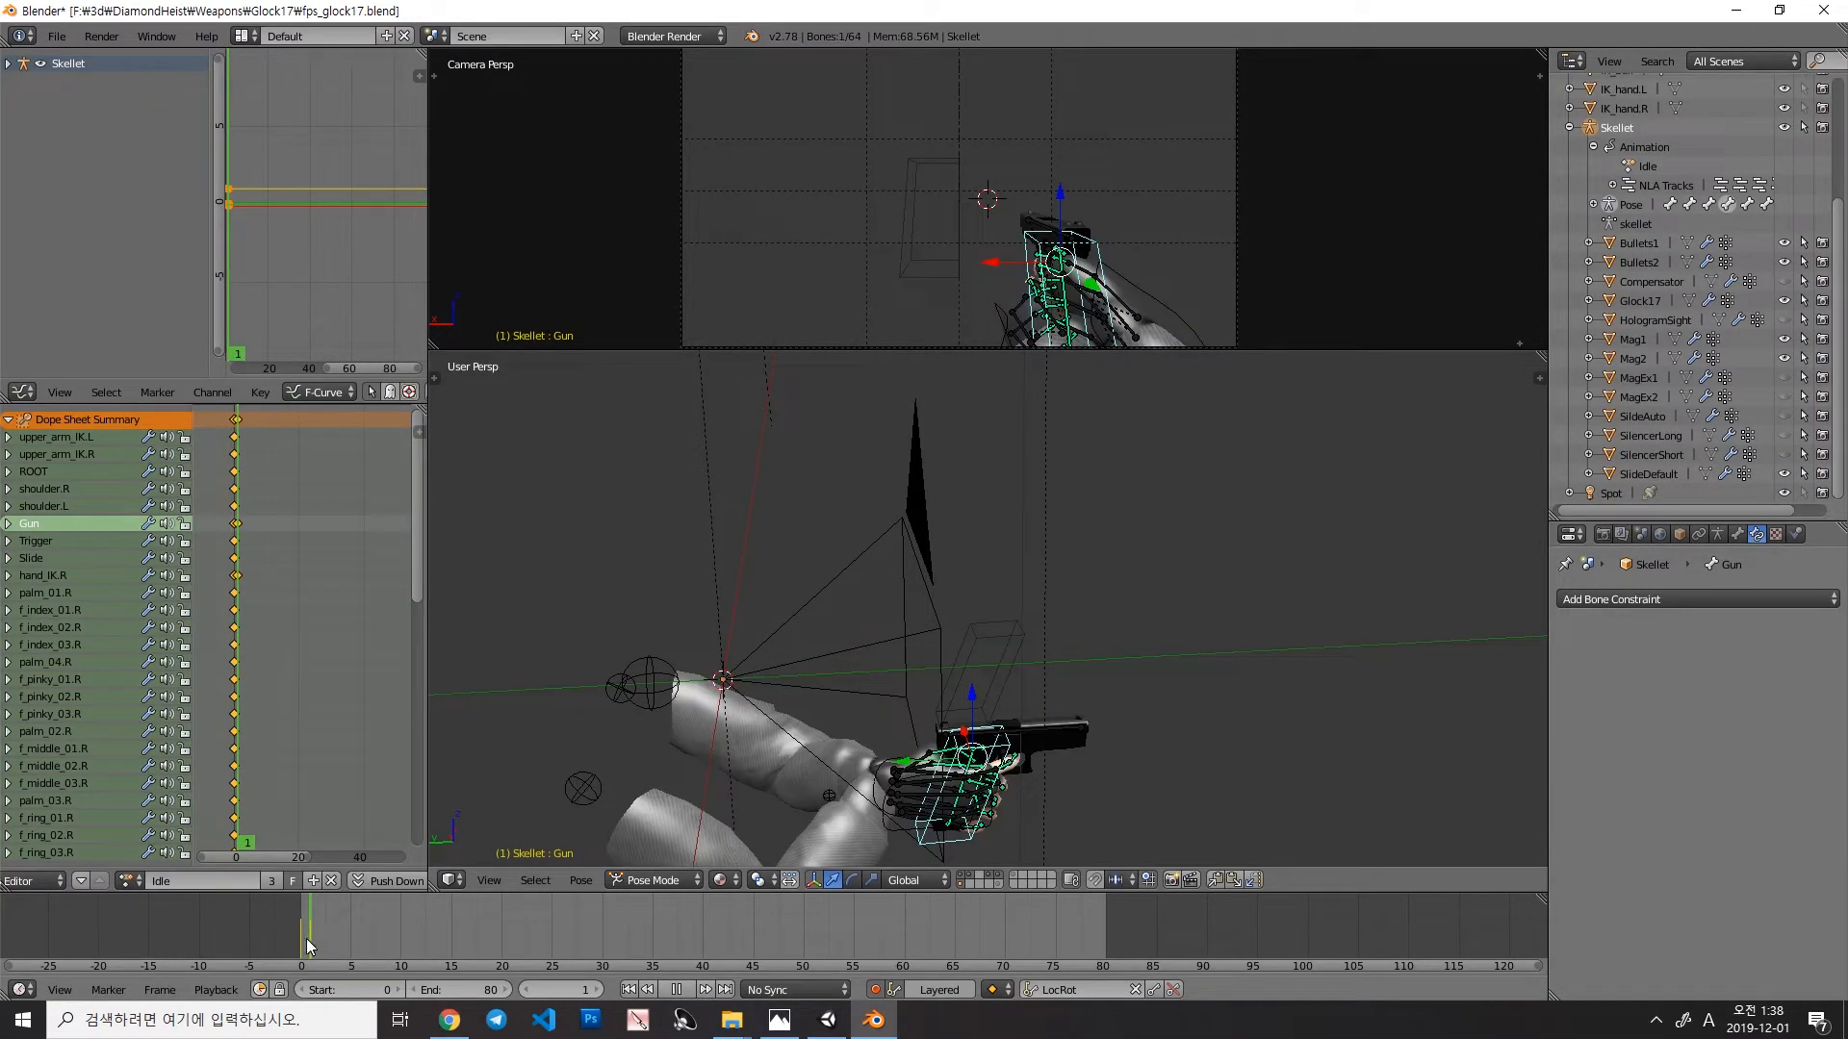
left_click(300, 932)
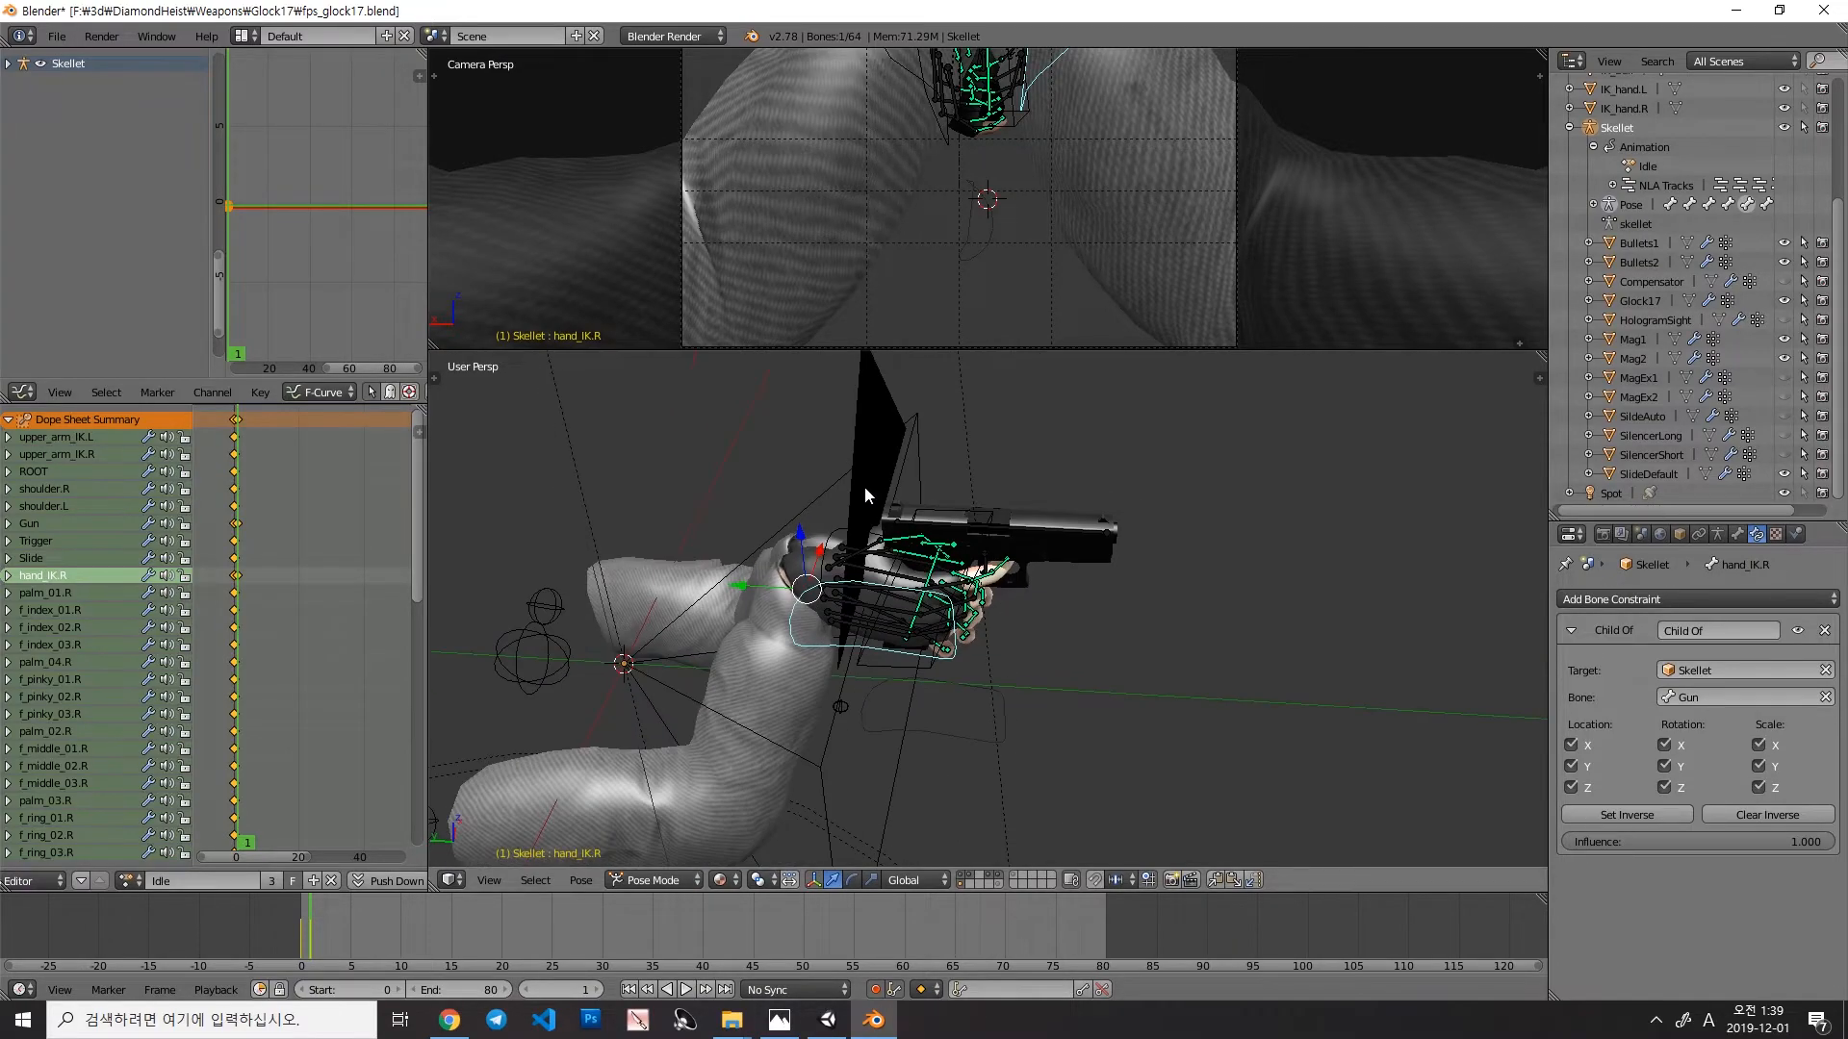
Step: Insert a Visual LocRot keyframe for hand_IK.R, then return to frame 1
key("i")
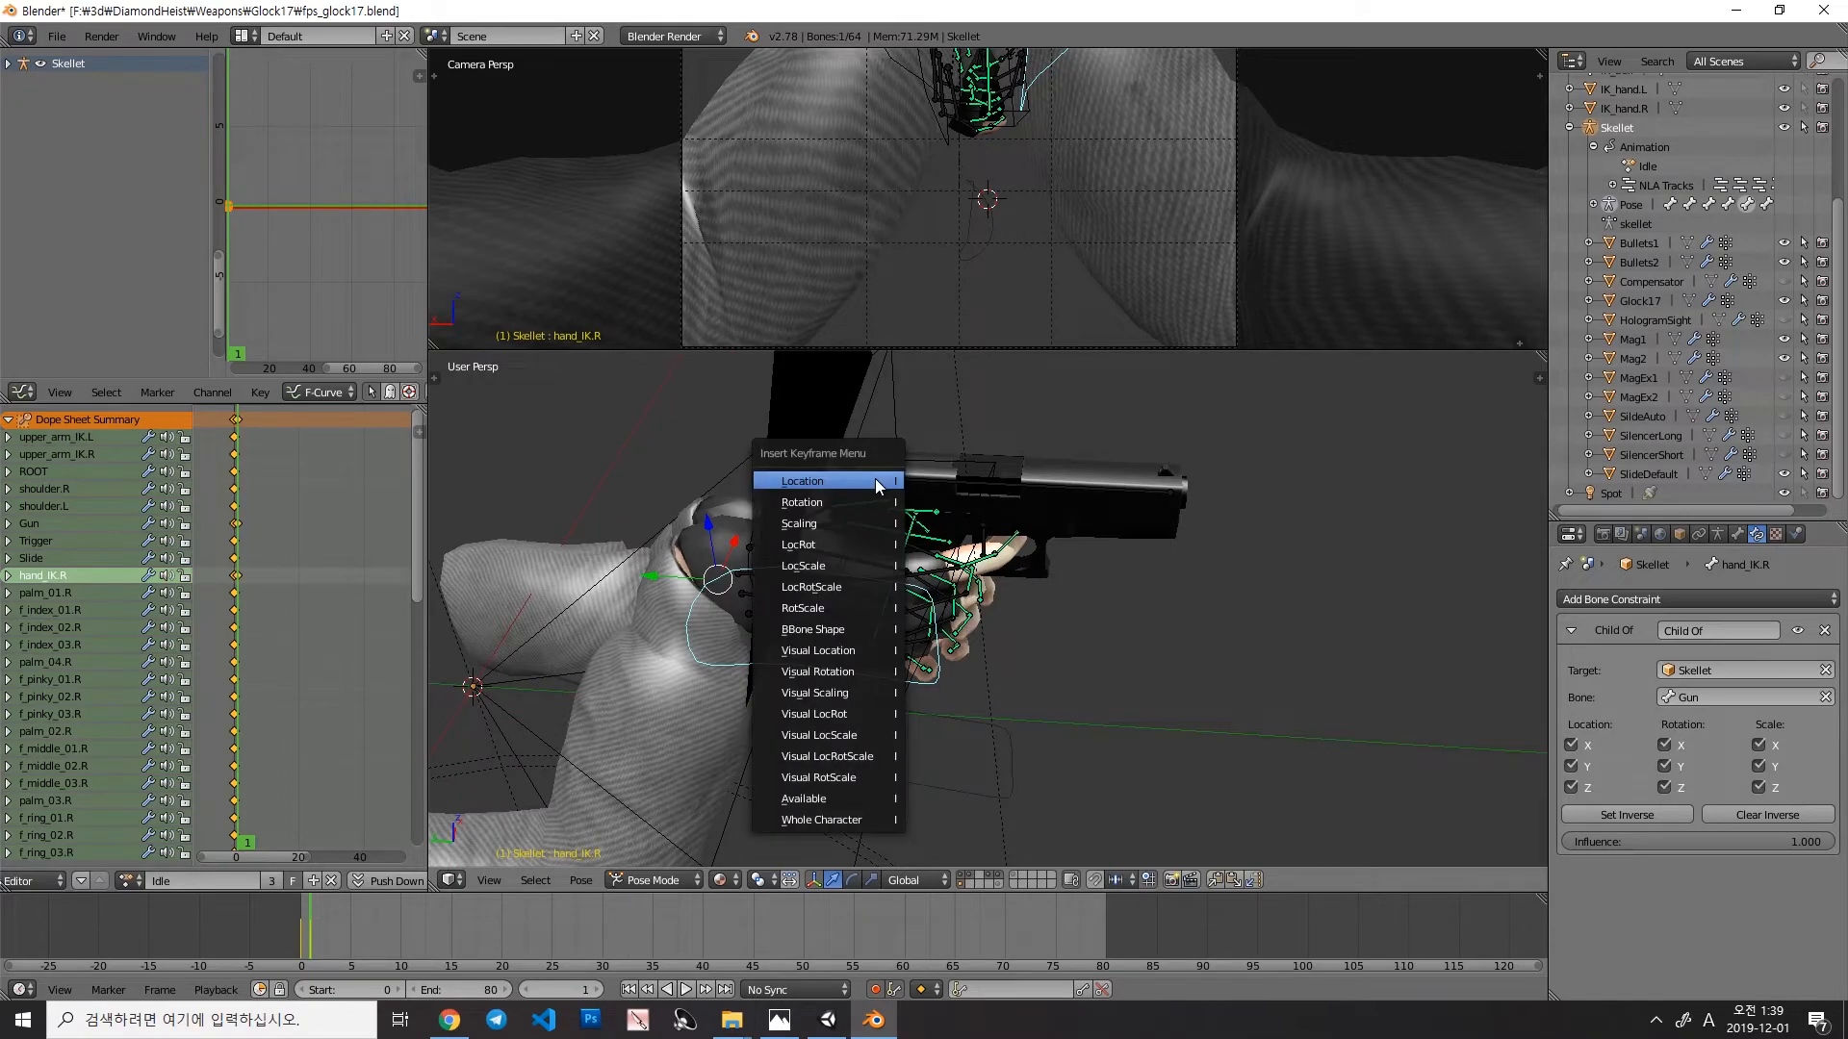
mouse_move(826, 714)
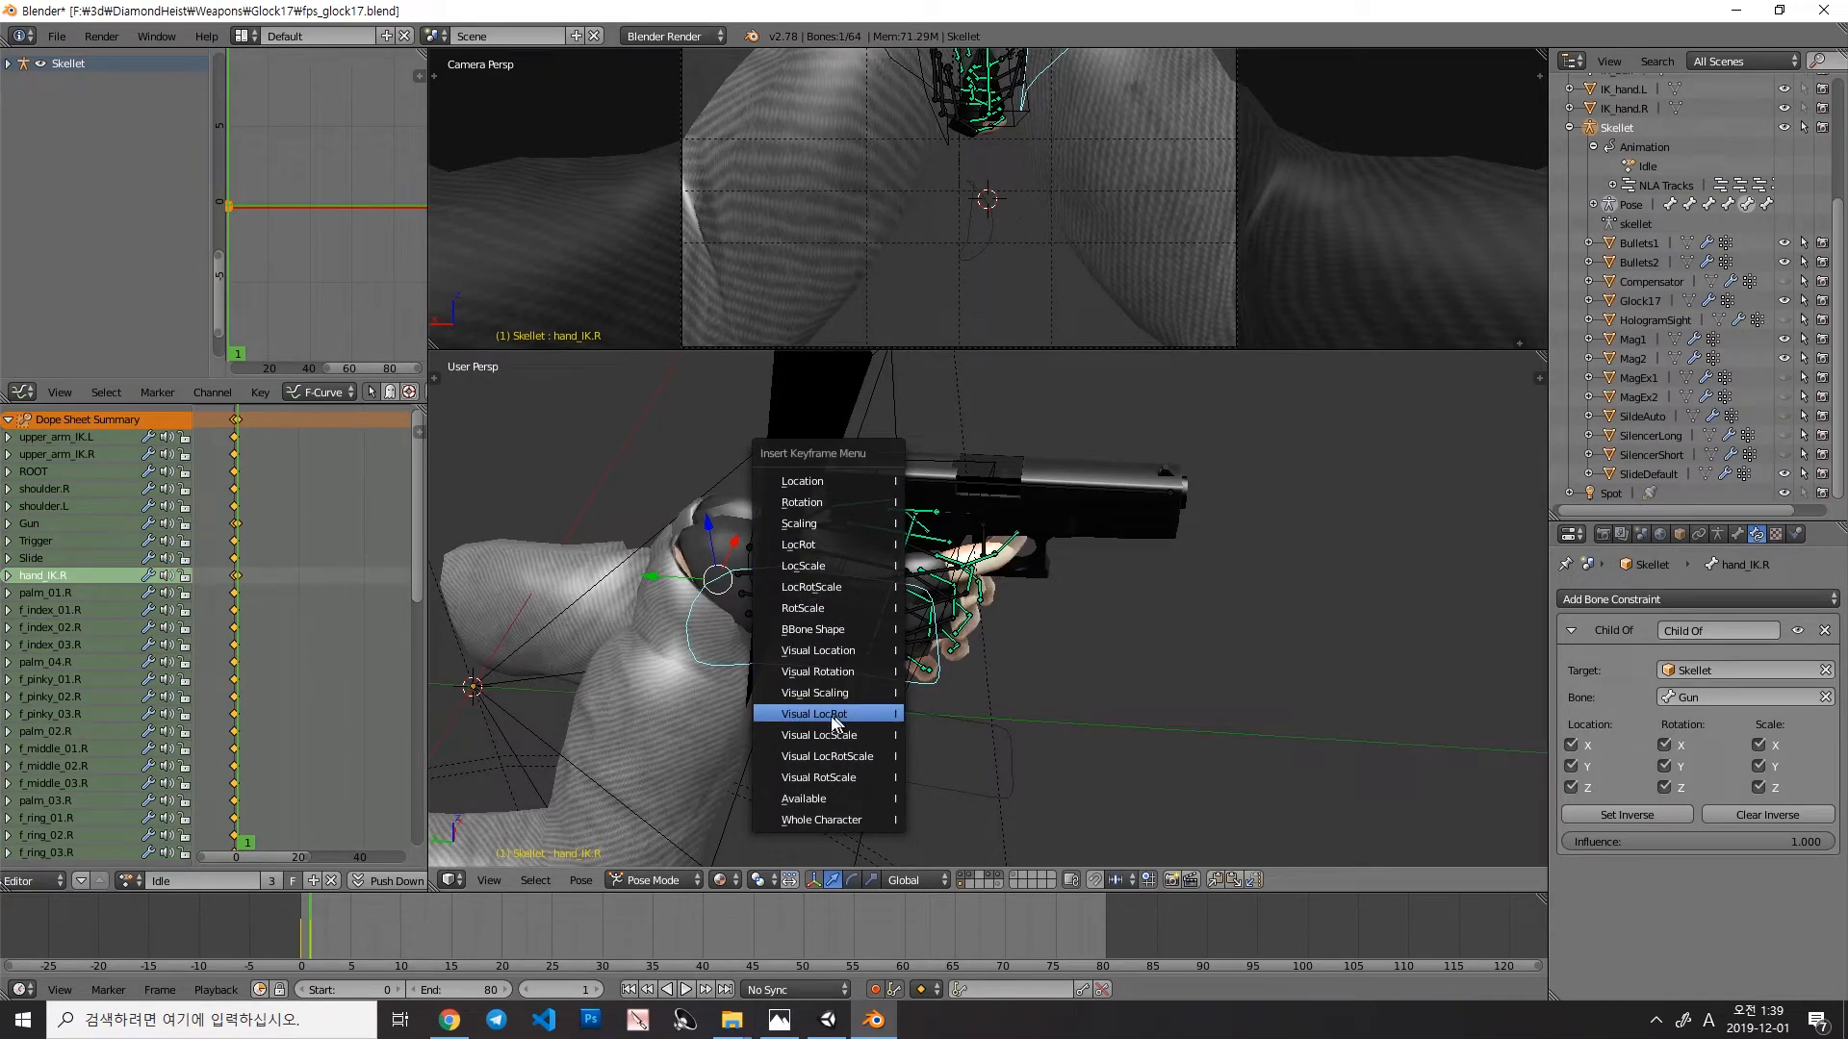
left_click(816, 712)
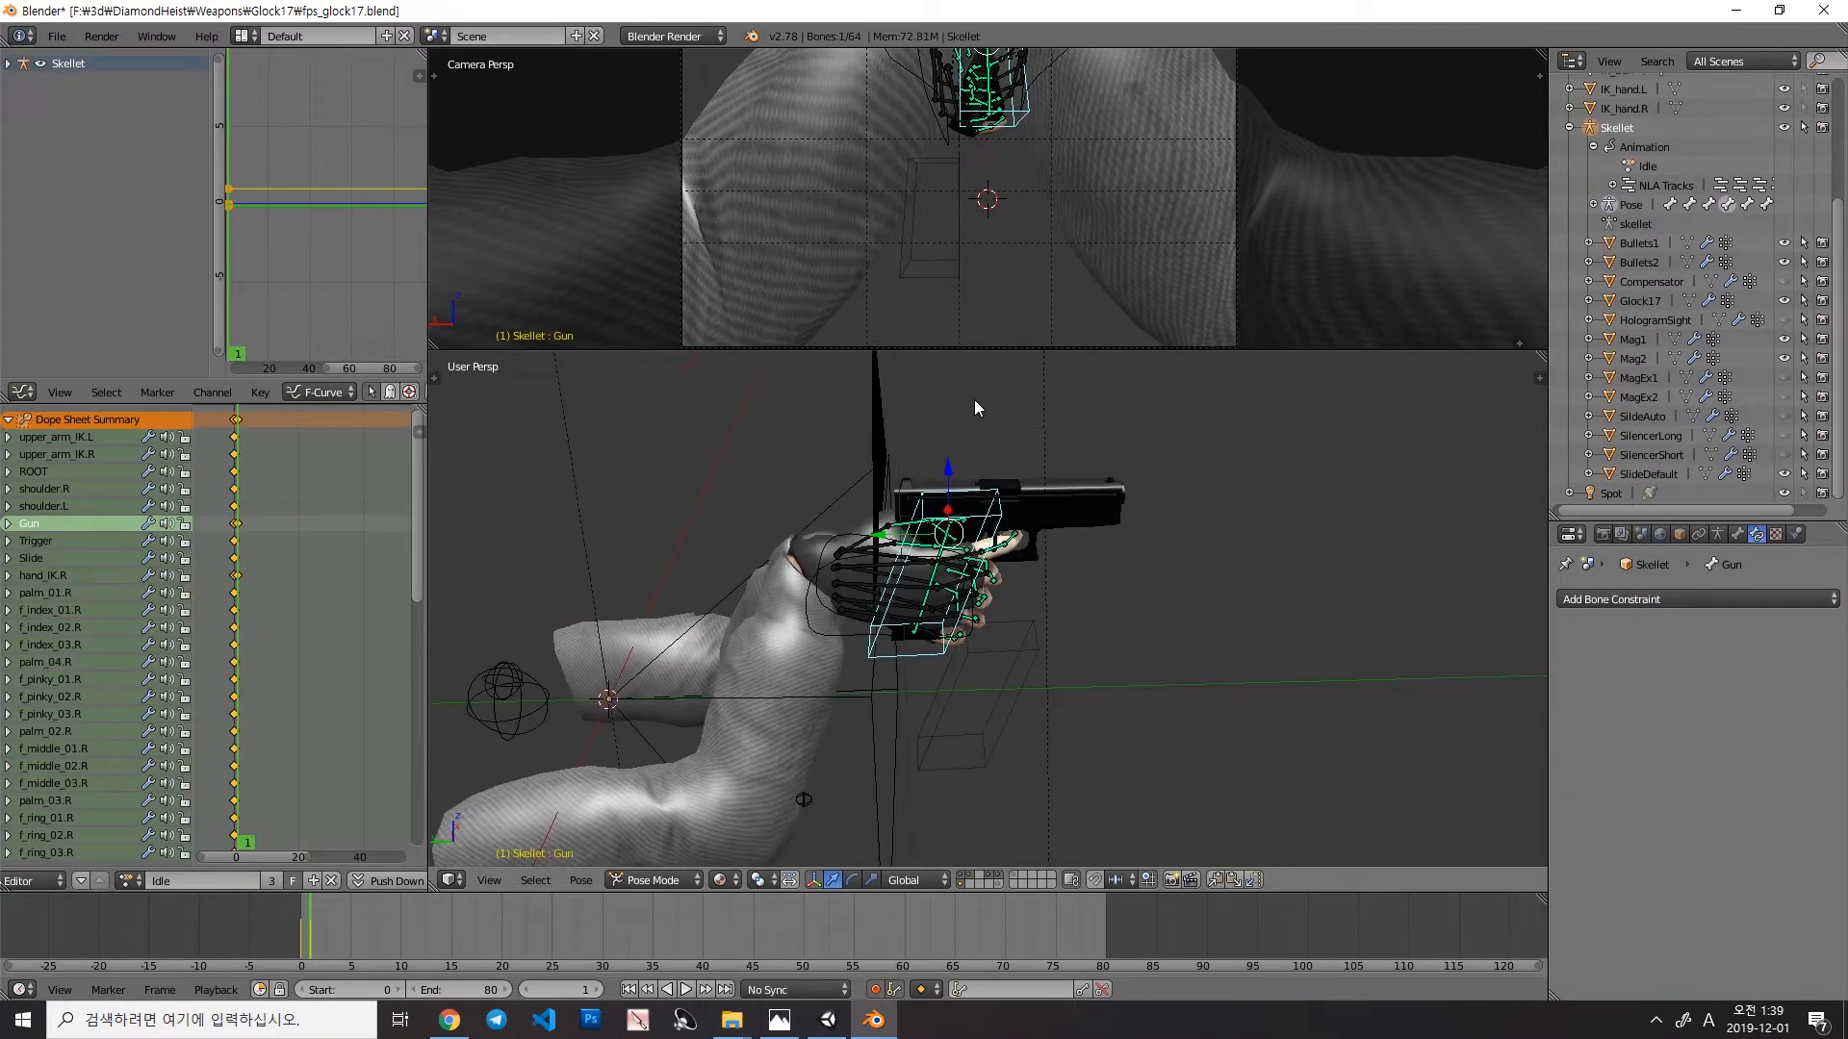
mouse_move(975, 426)
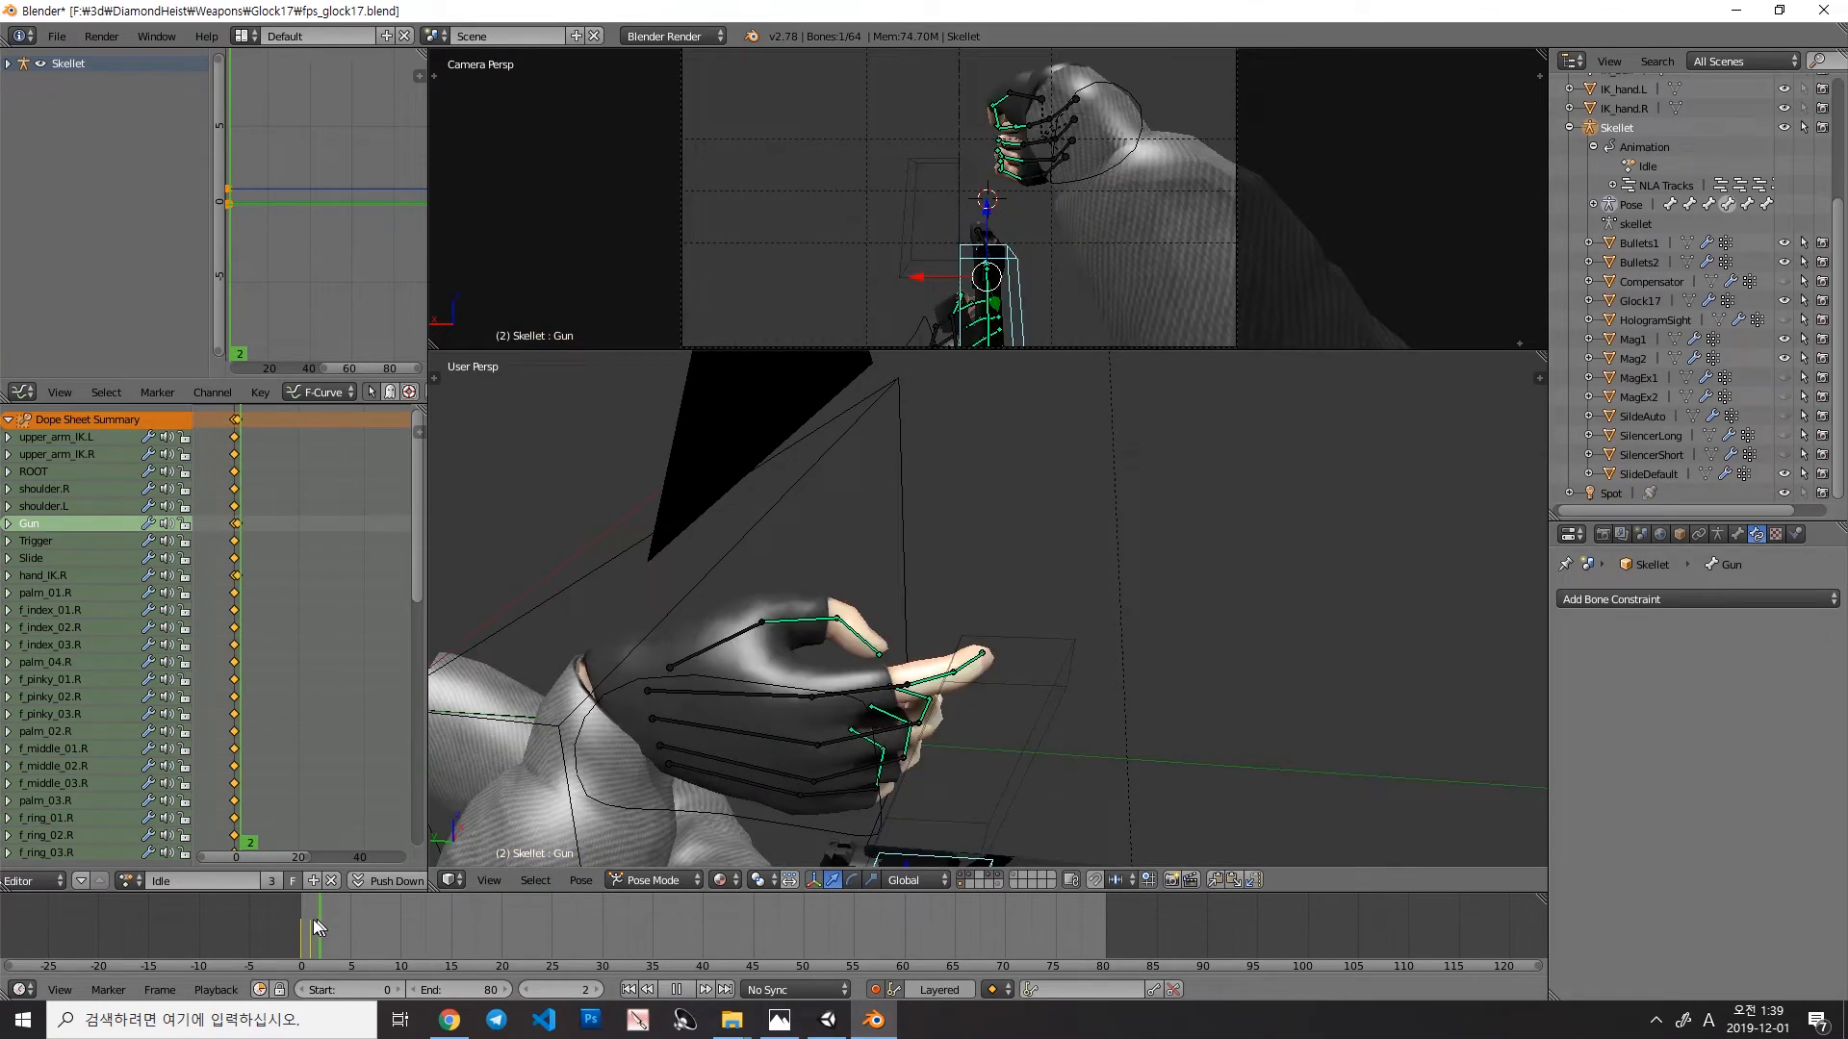
left_click(315, 928)
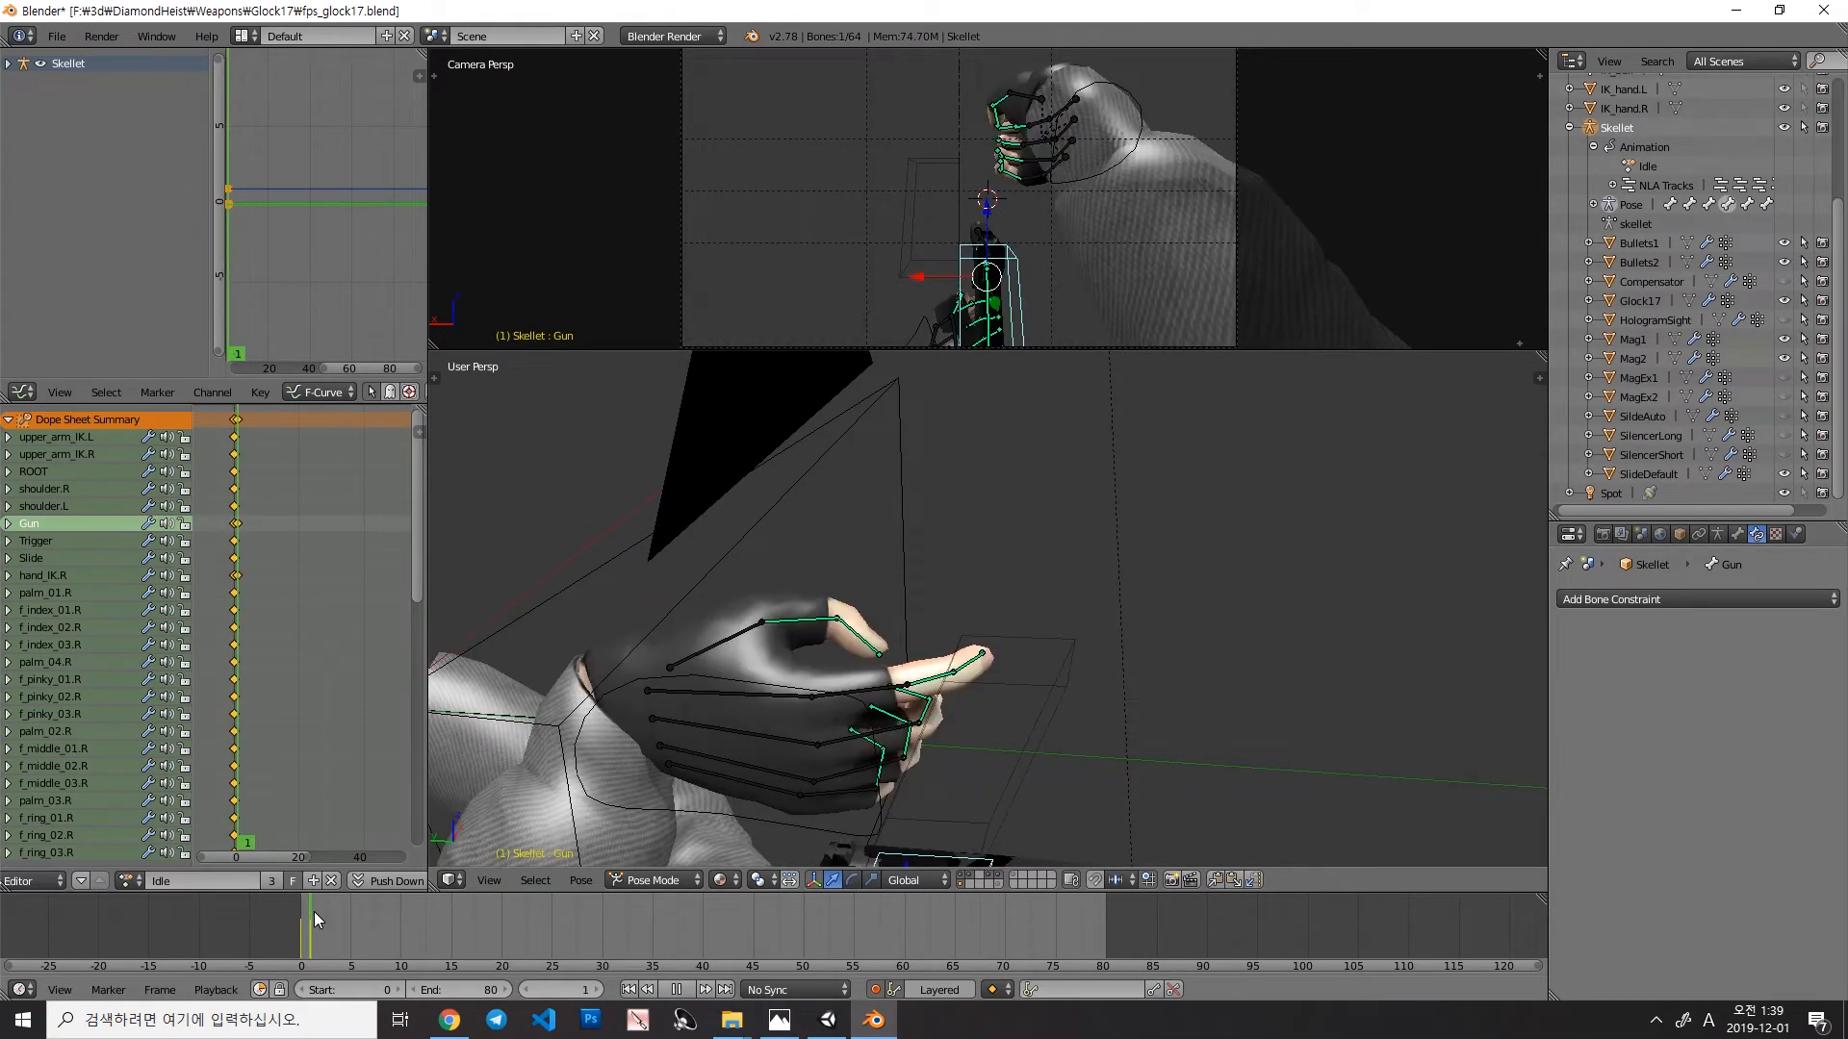
Step: Go to frame 0 and select the hand_IK.R bone to edit its Child Of influence
left_click(301, 943)
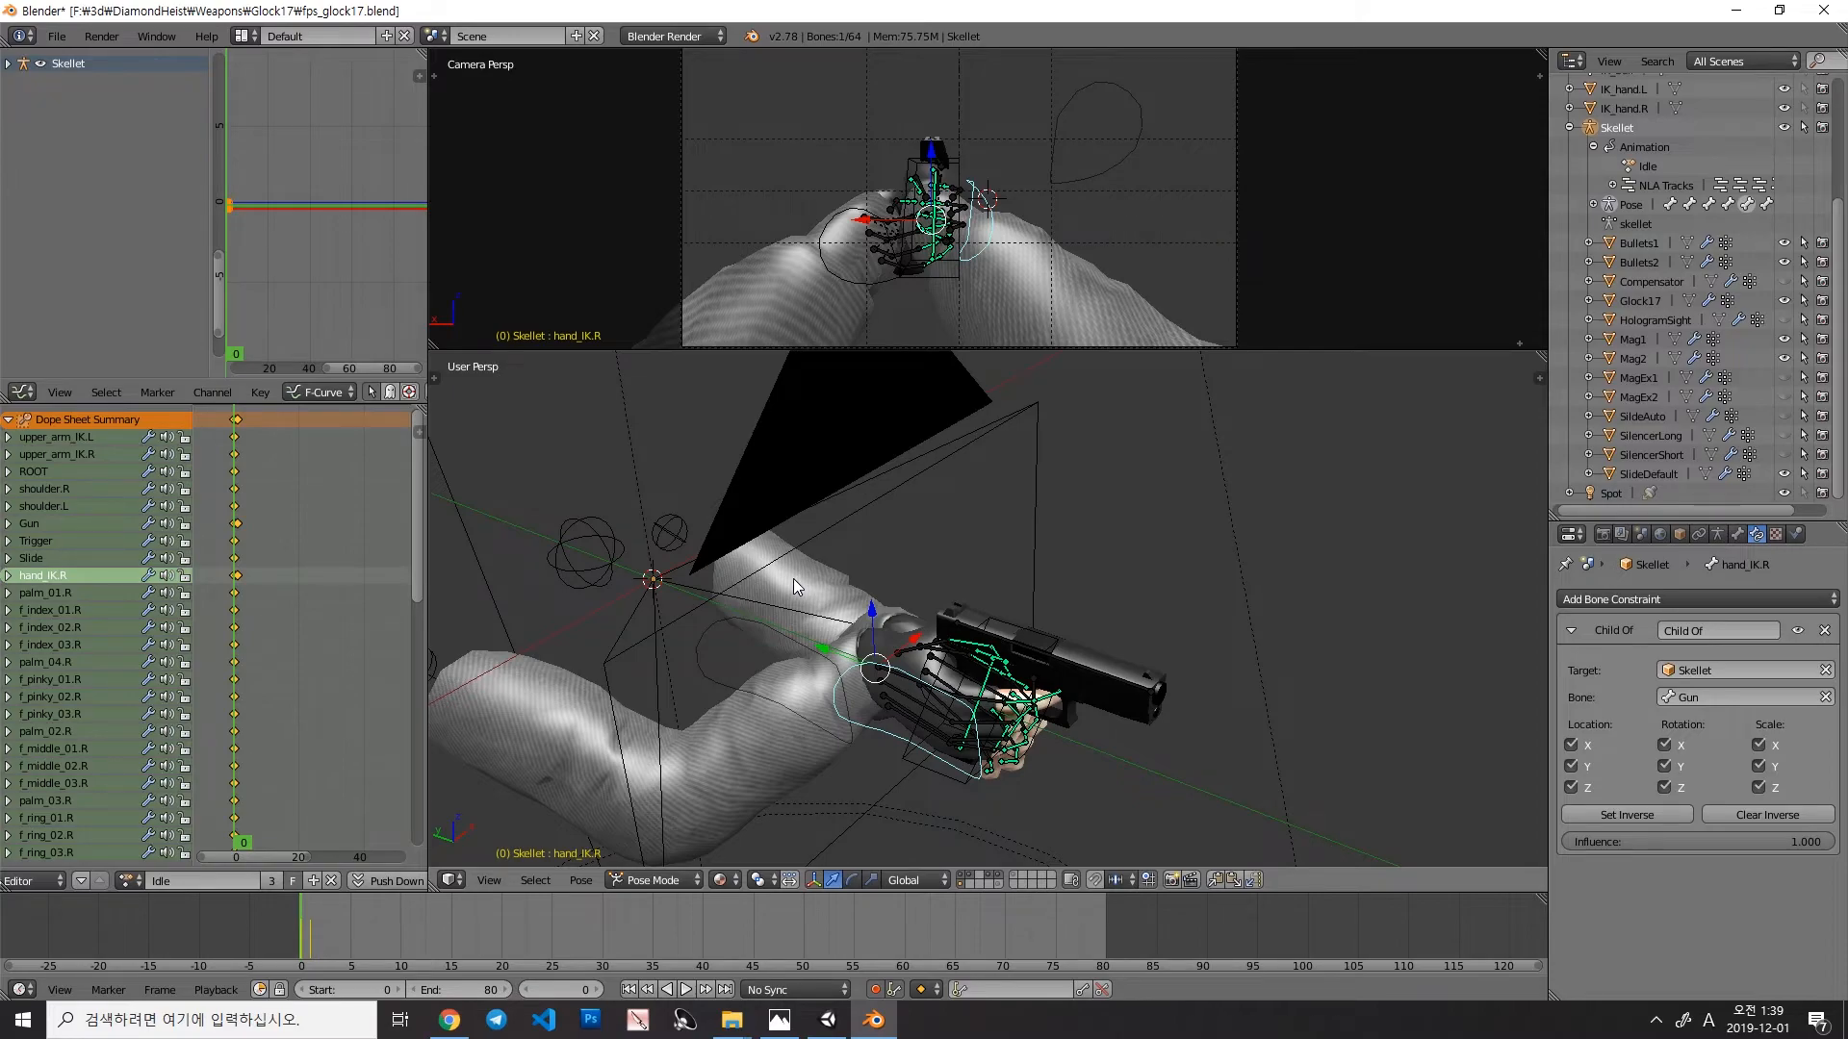
mouse_move(1655, 859)
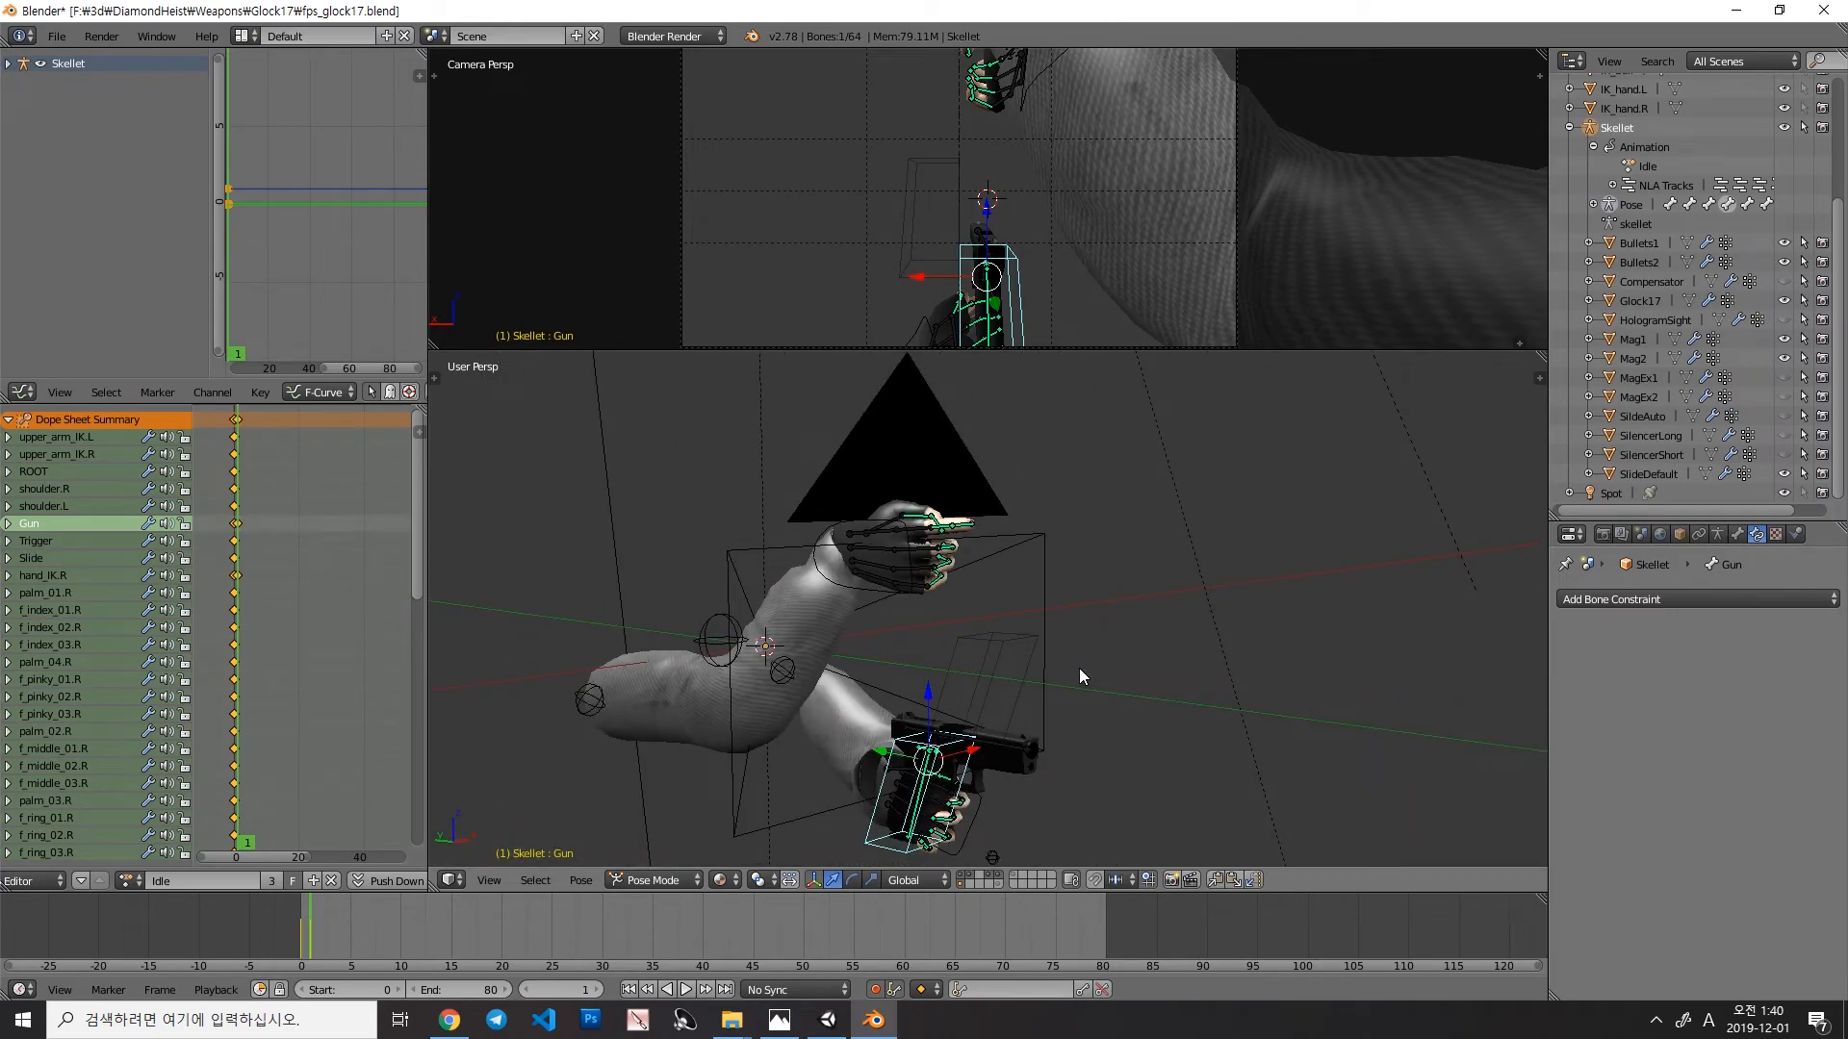
mouse_move(837, 622)
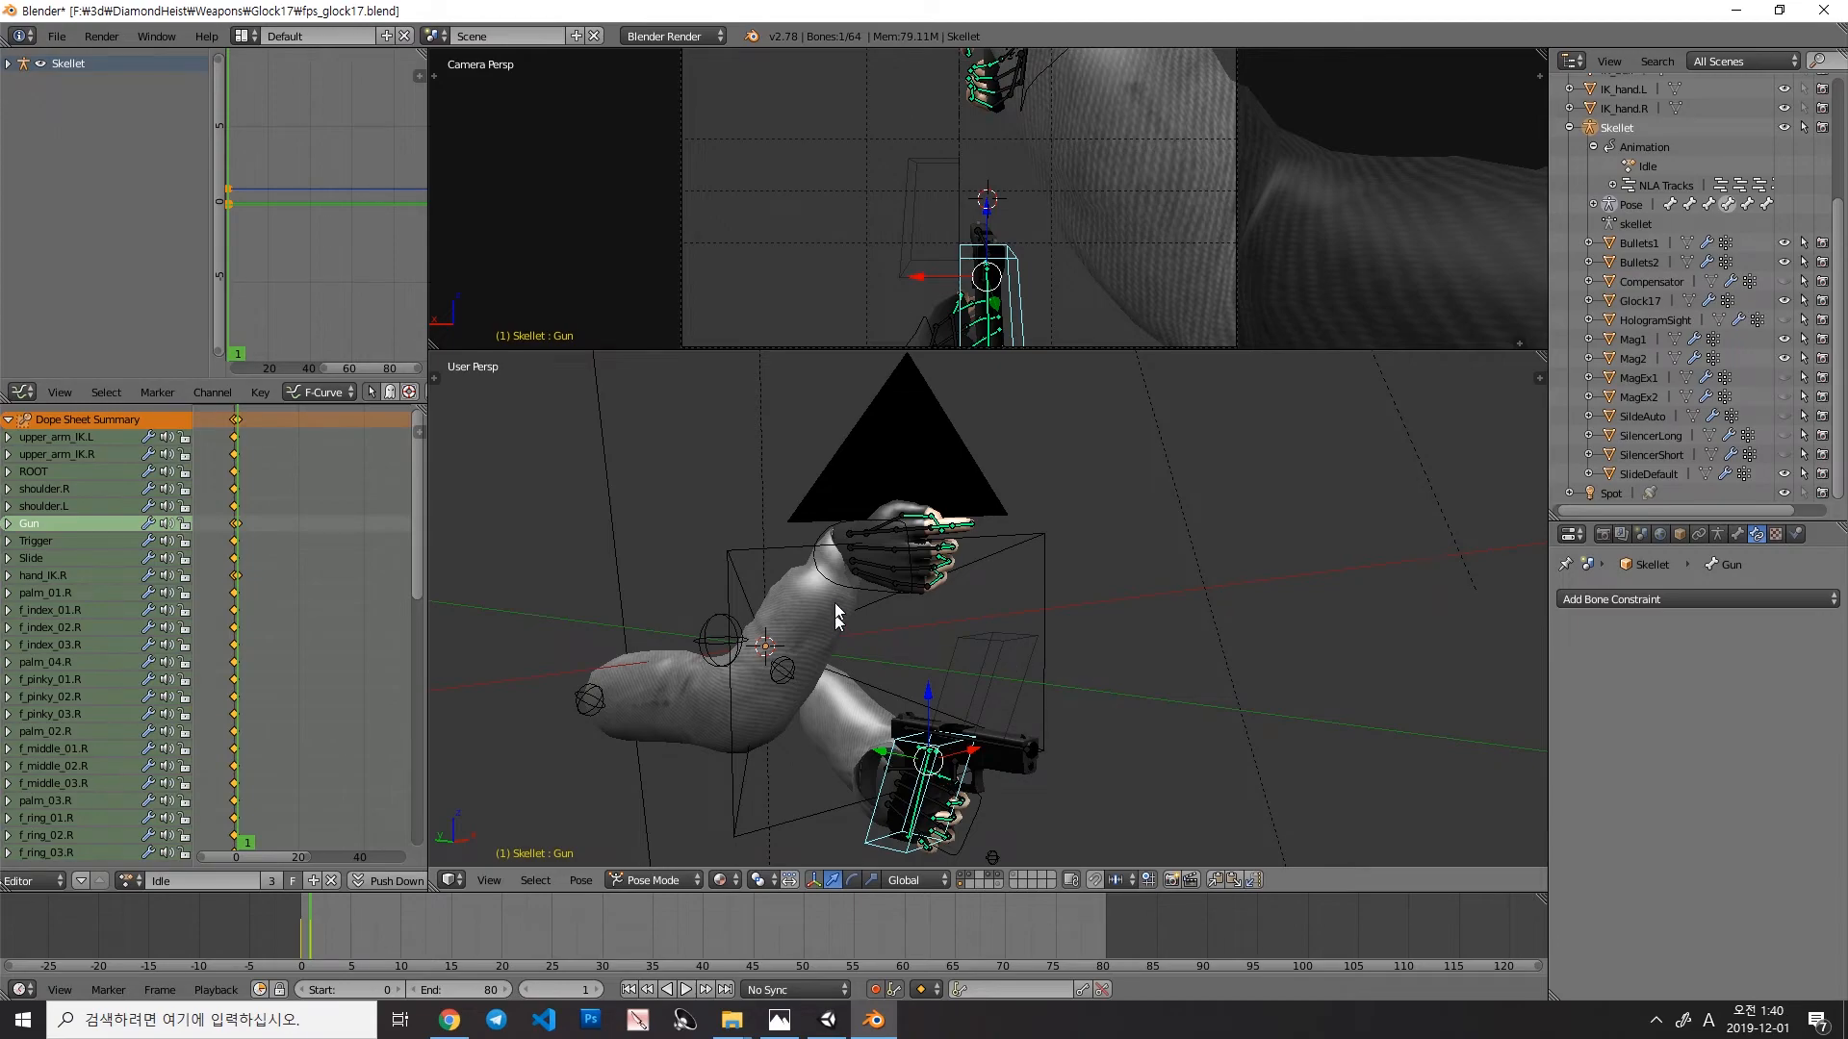
left_click(45, 575)
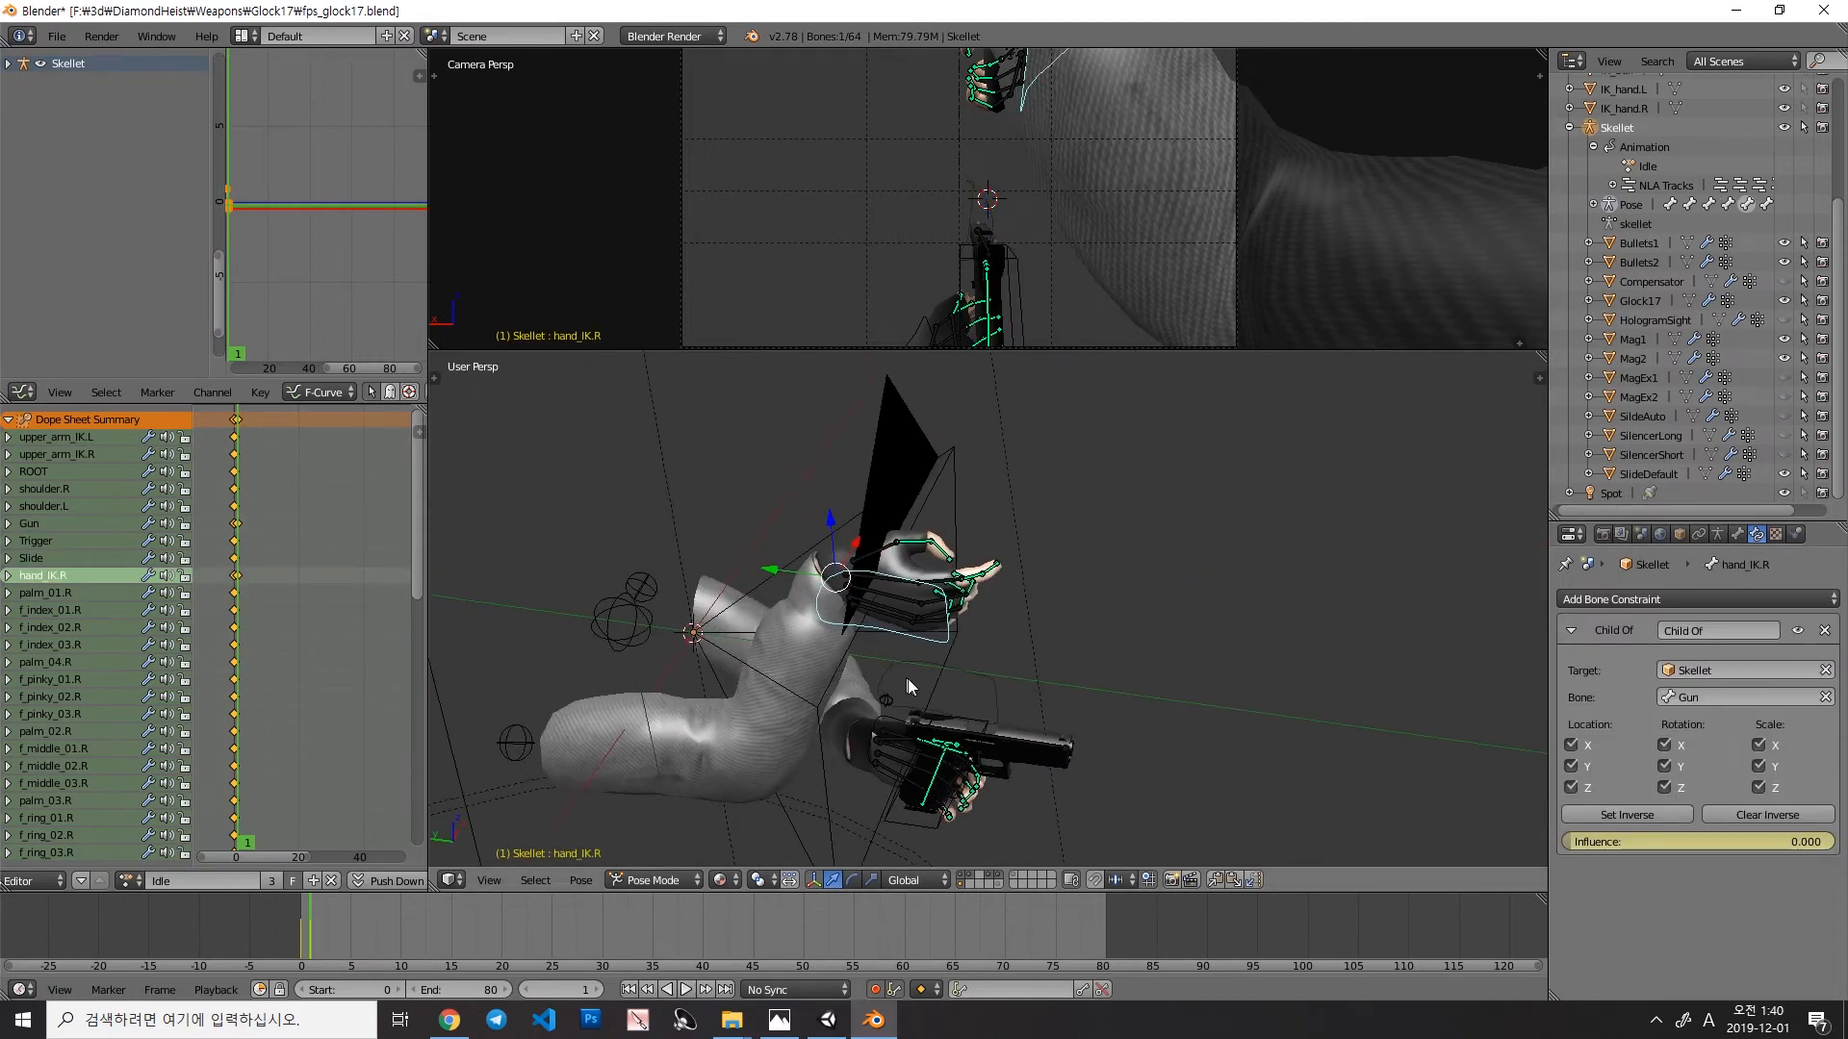